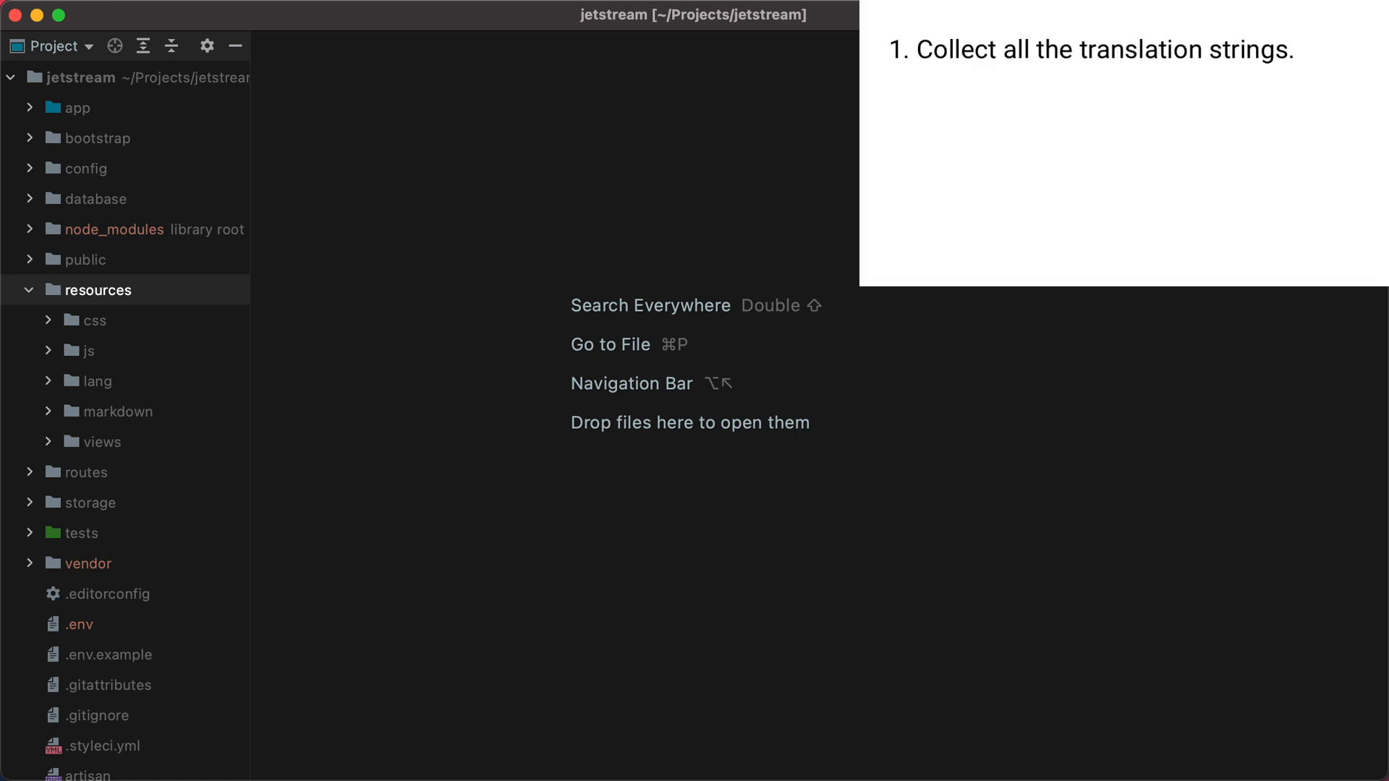
- Browse resources/lang/en and view the English validation.php translations
left_click(95, 381)
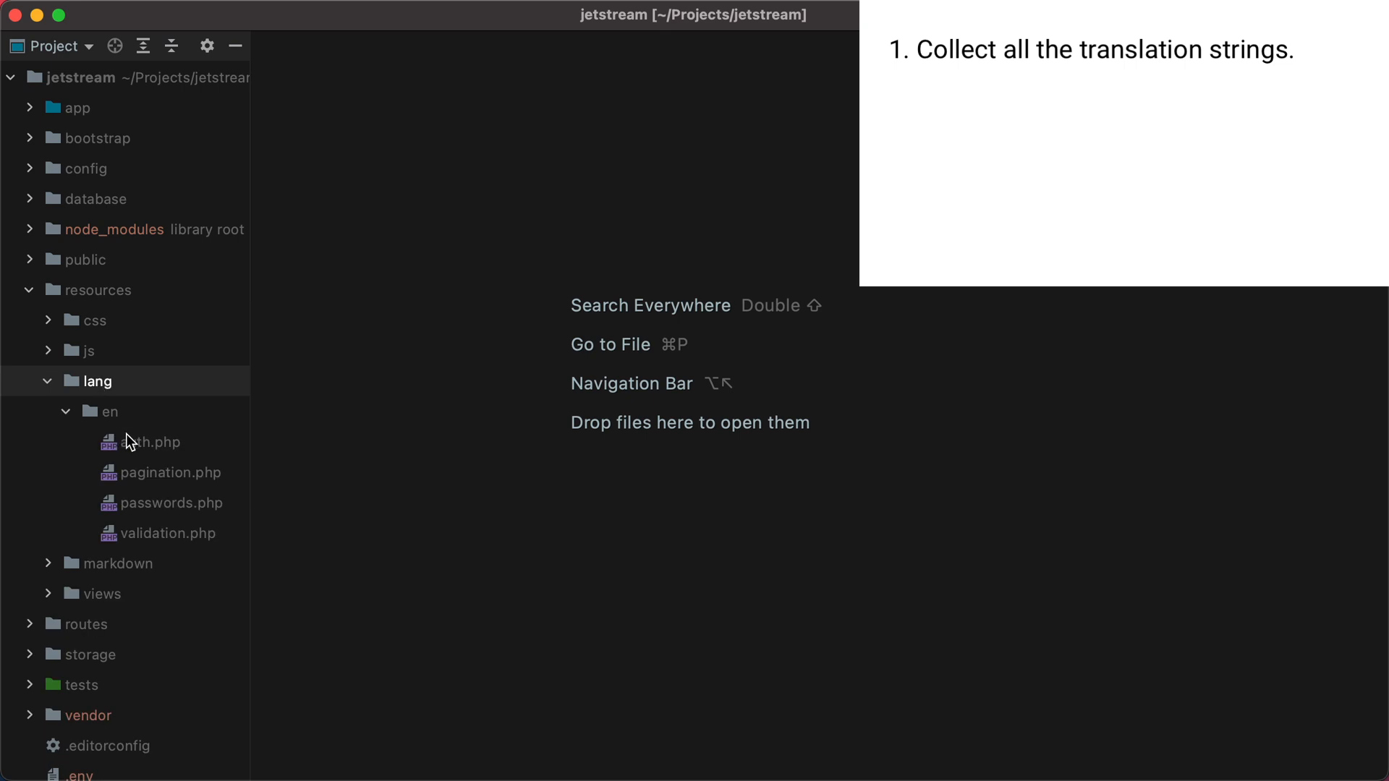
double_click(169, 533)
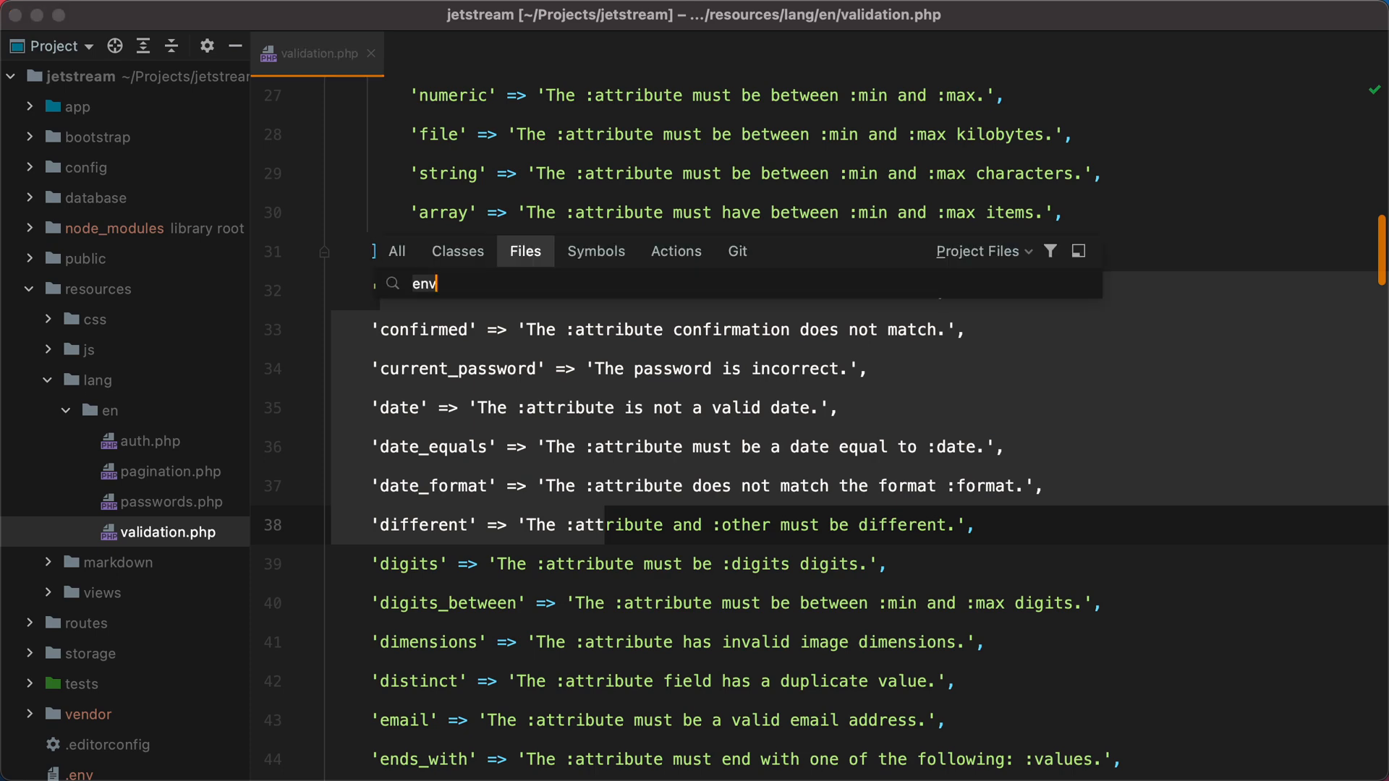
- Locate HandleInertiaRequests.php via Search Everywhere and jump to its share() method
type("handl")
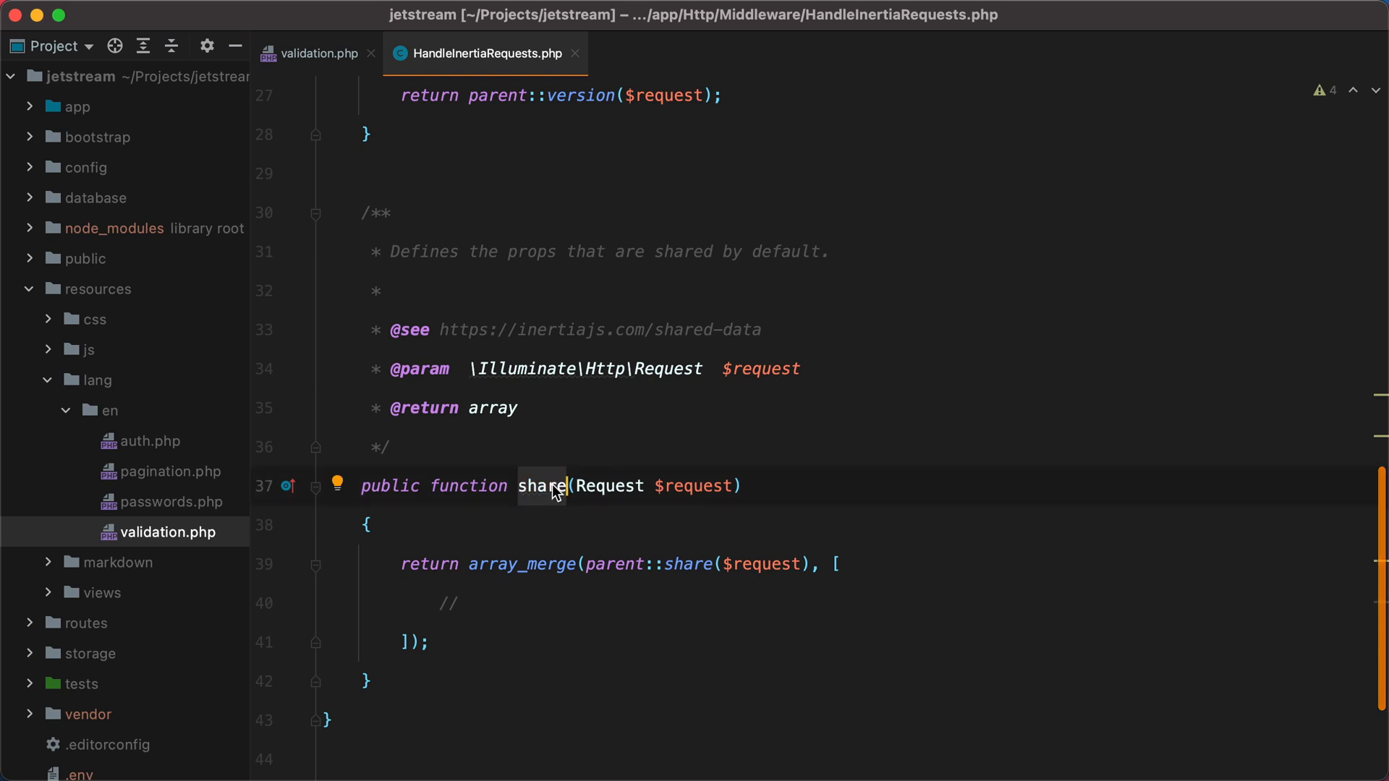
left_click(431, 641)
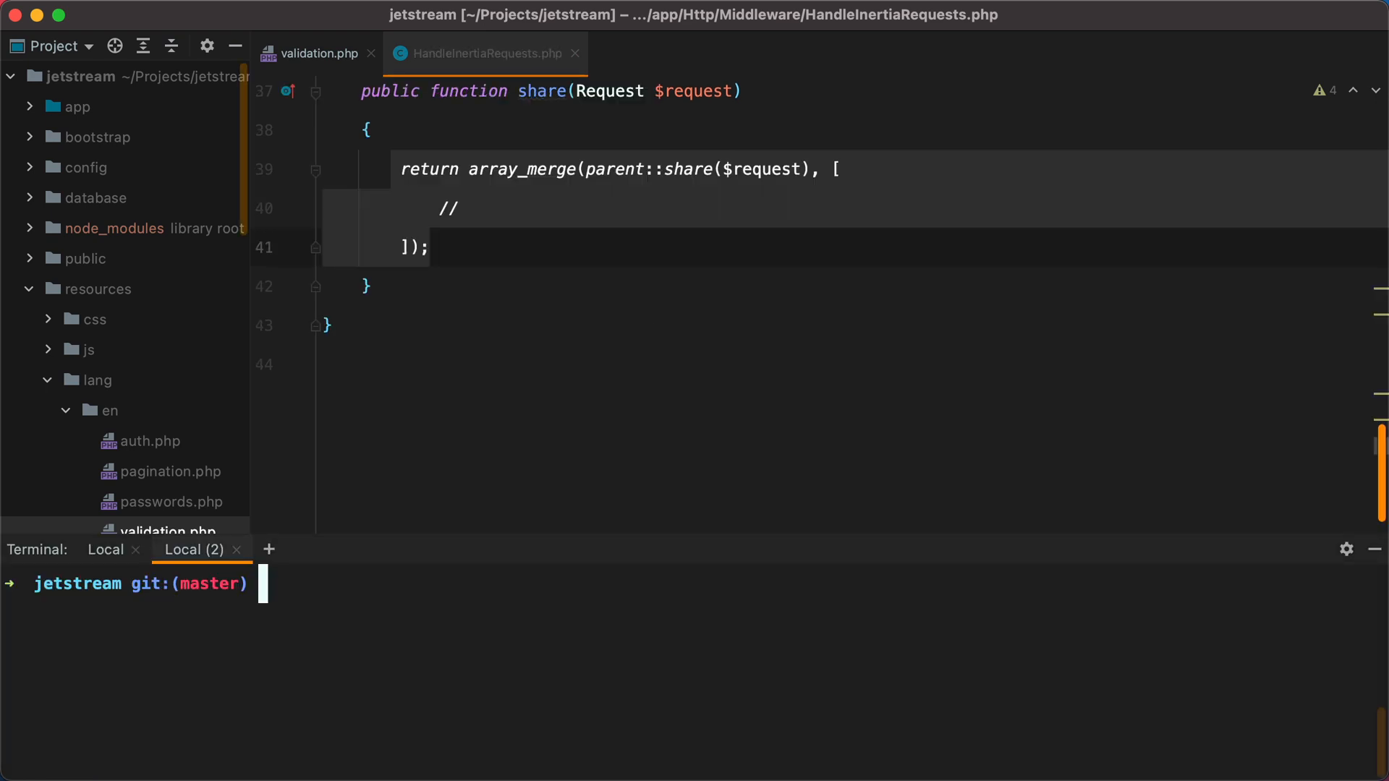
- Run php artisan make:component Translations in the terminal
type("php arti")
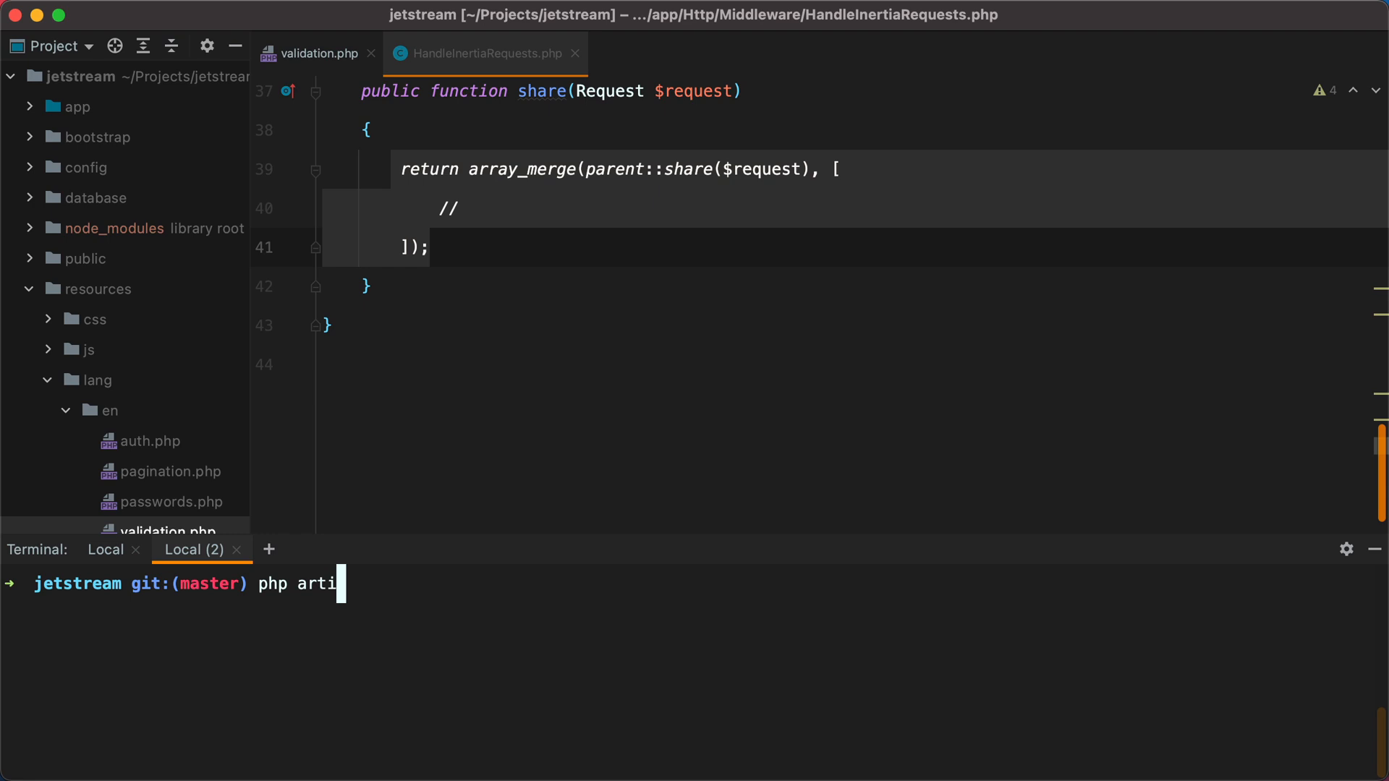
type("san make:c")
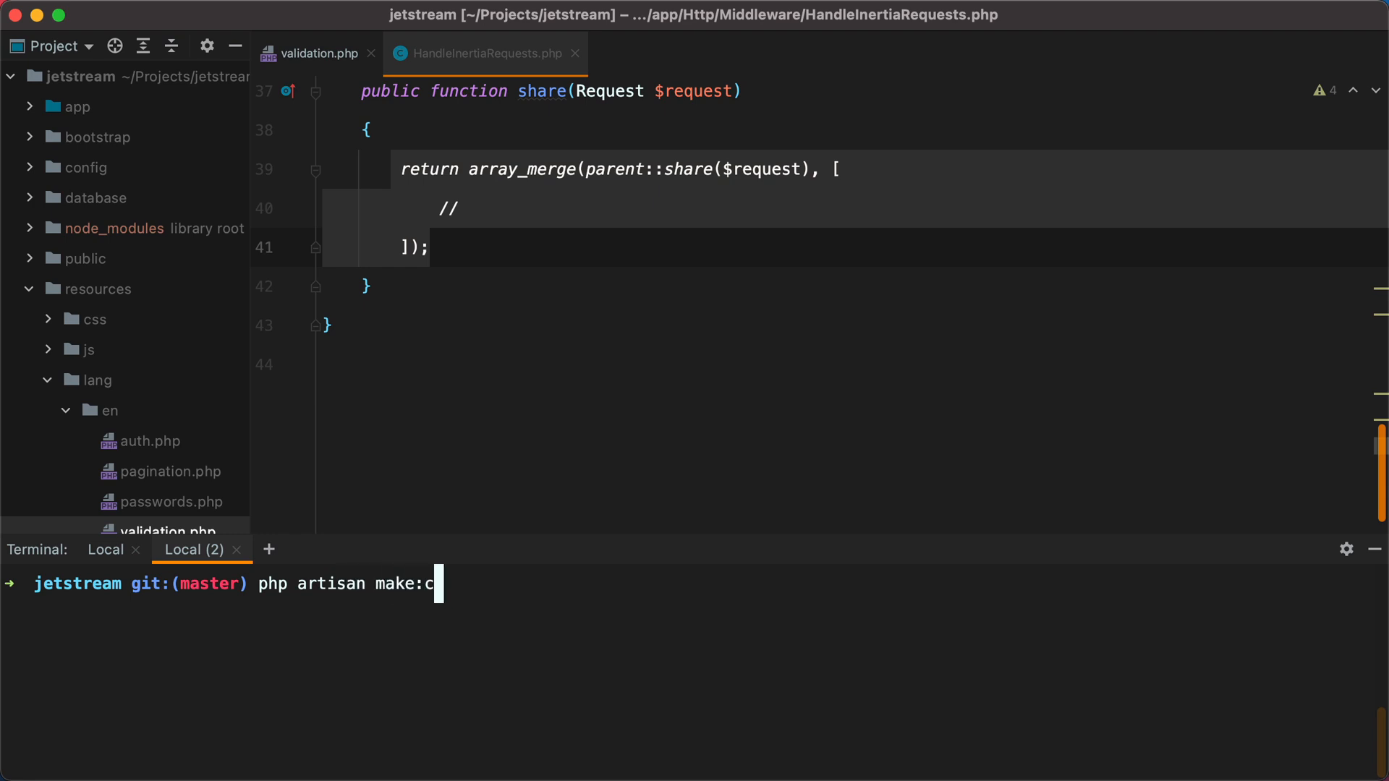
type("omponent")
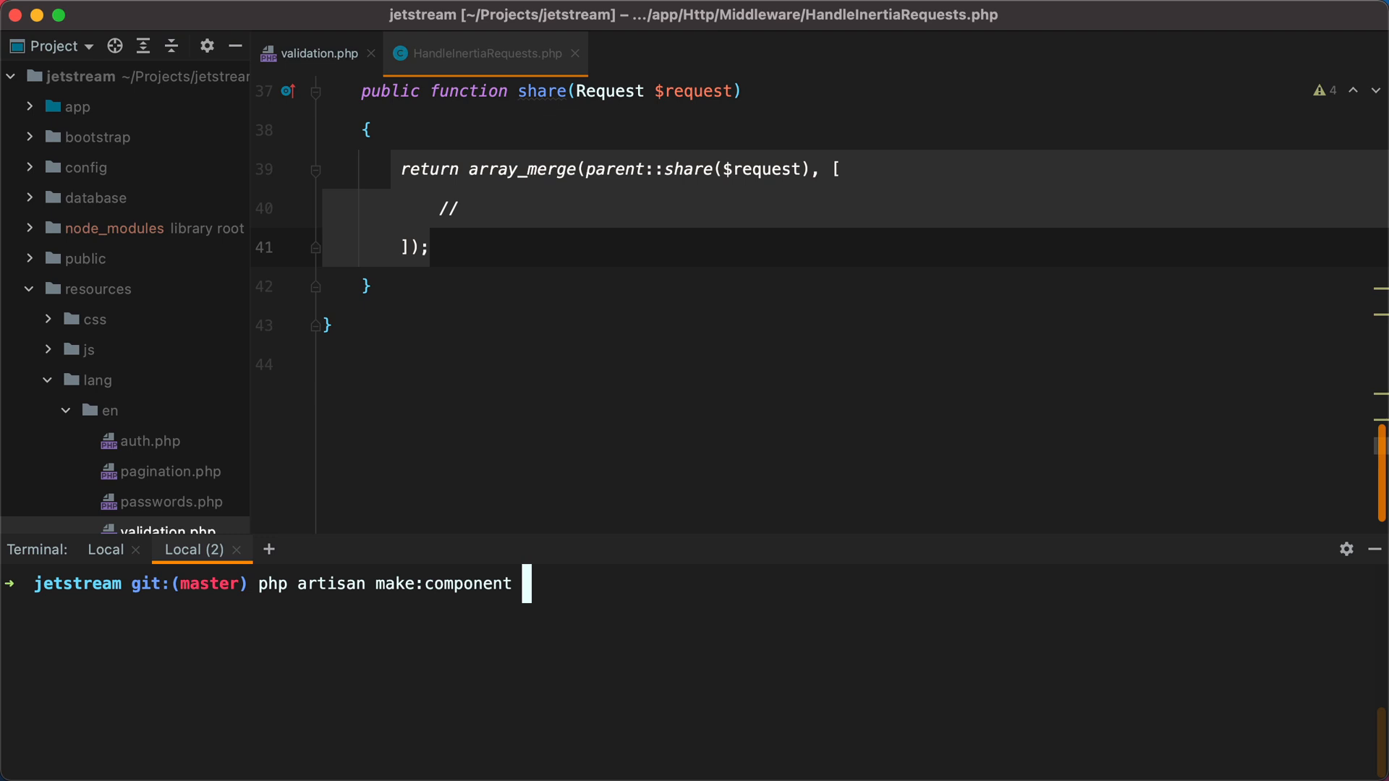
type("Translations")
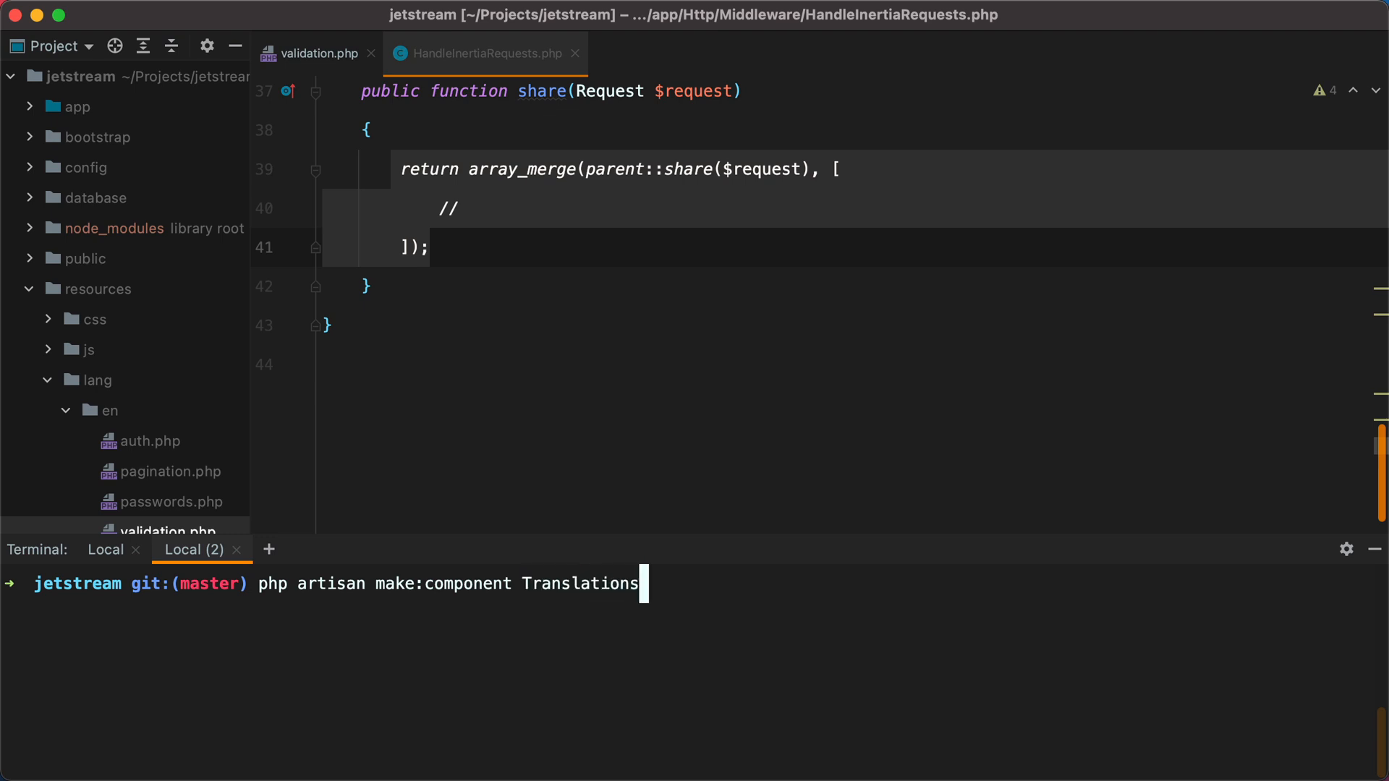
key("Return")
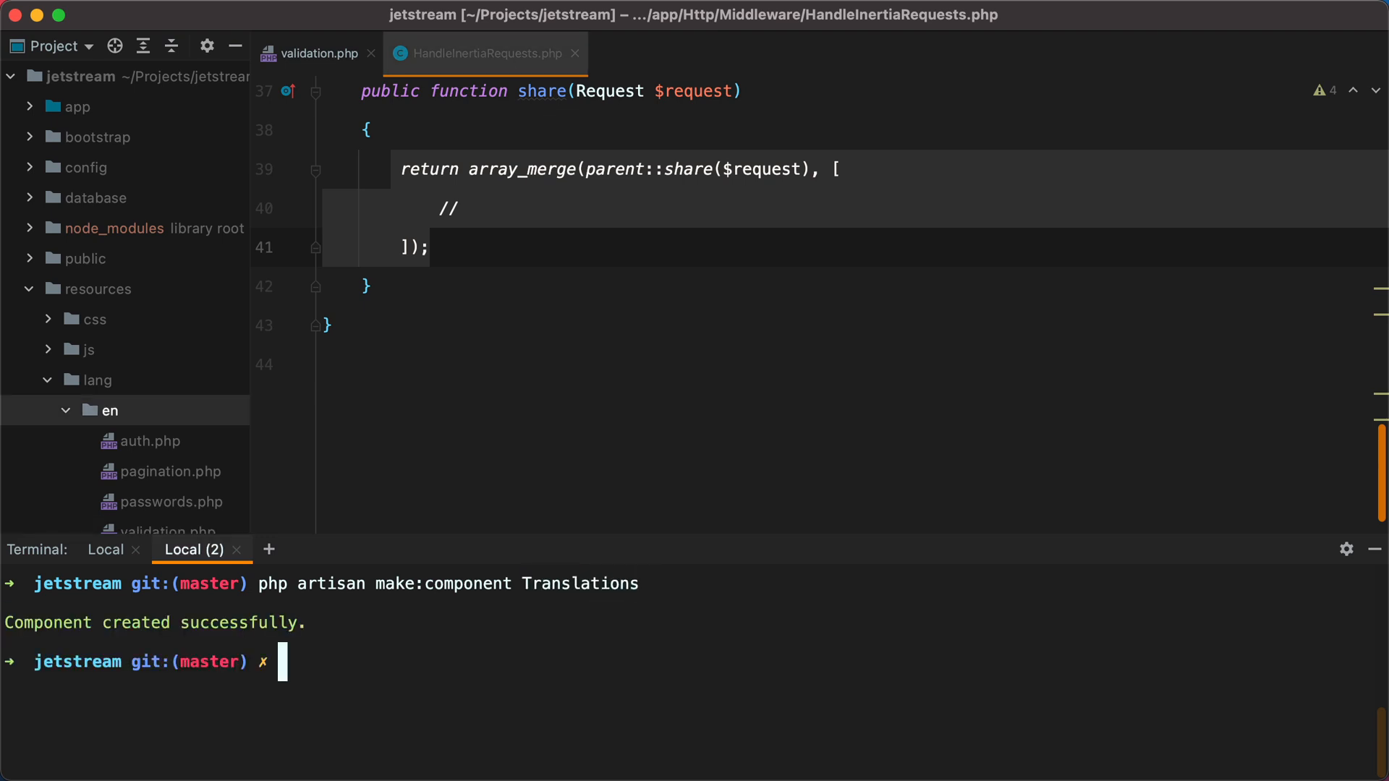
- Inspect the generated Translations component class and its Blade view under app/View/Components
left_click(78, 105)
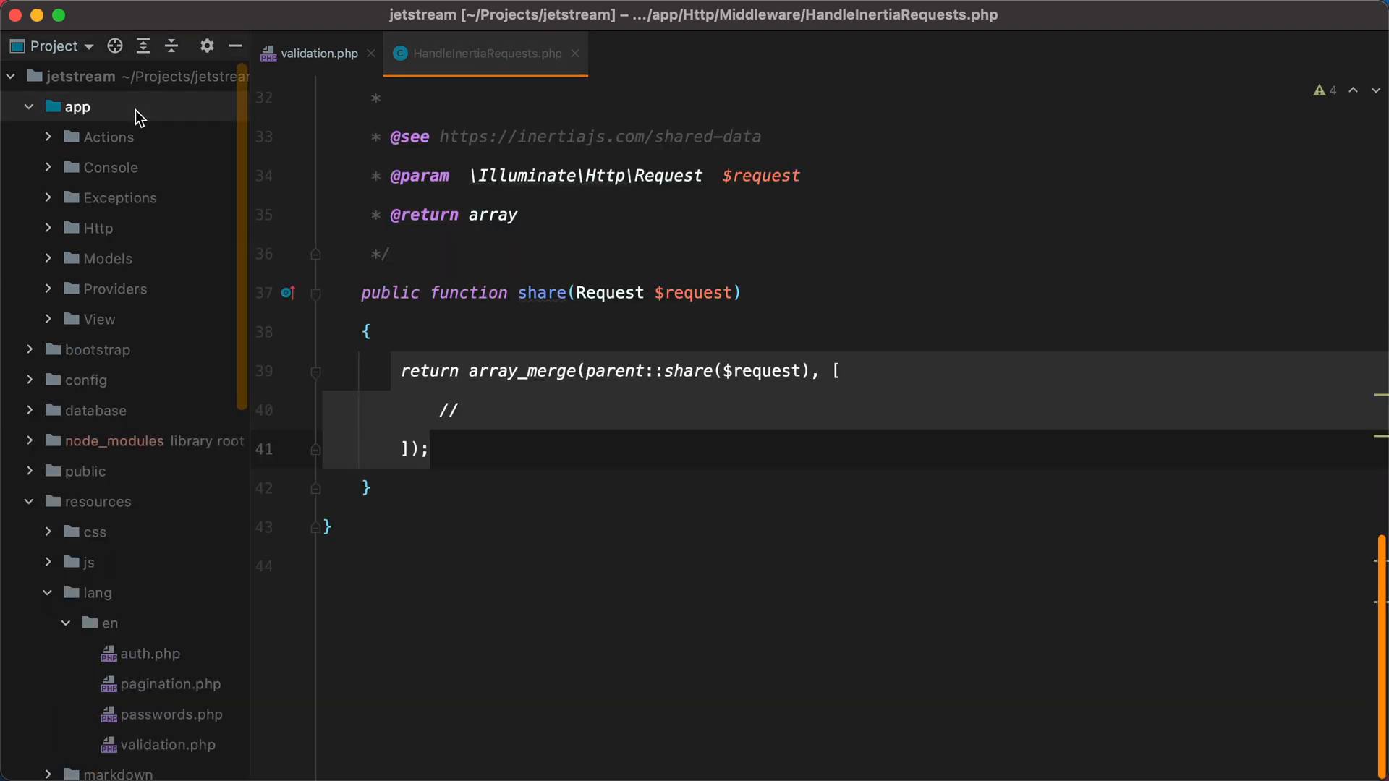
left_click(91, 319)
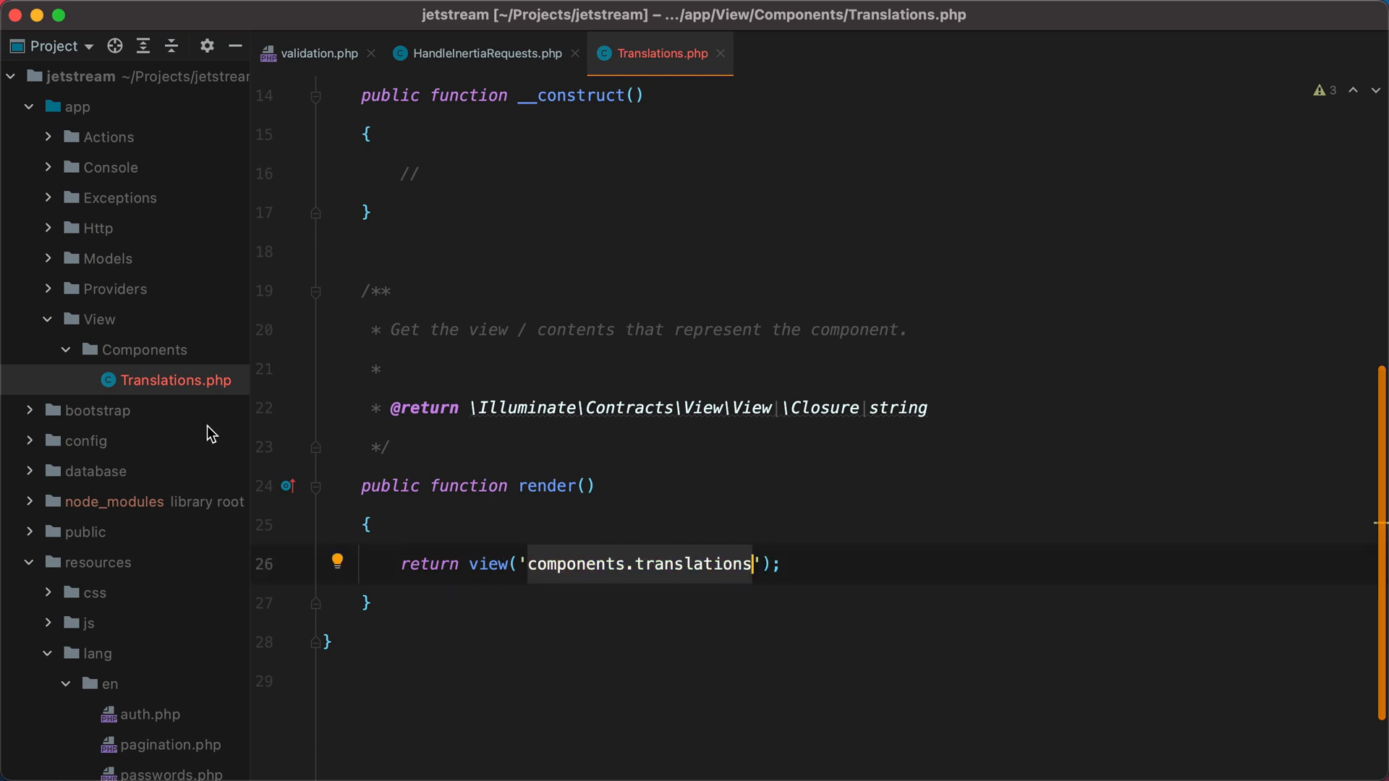
scroll("down", 3)
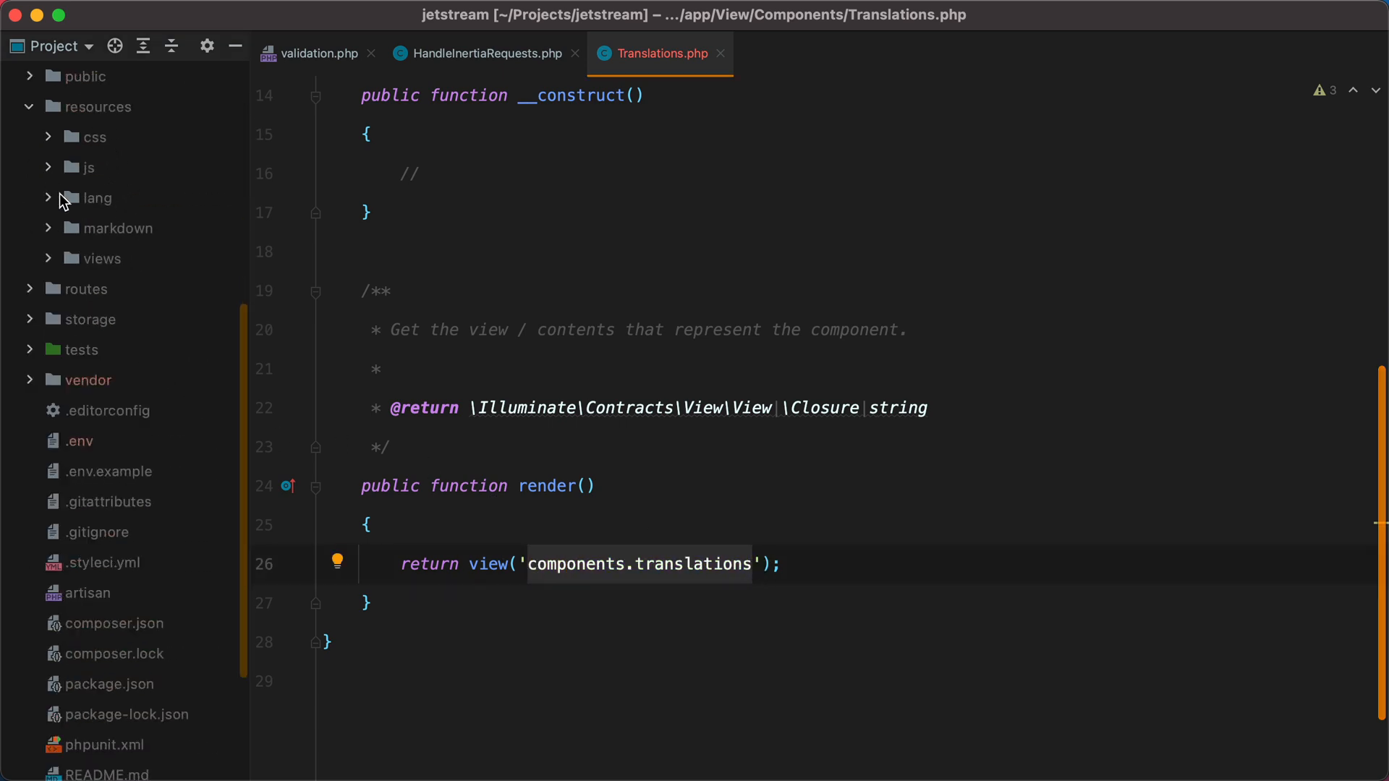
left_click(95, 257)
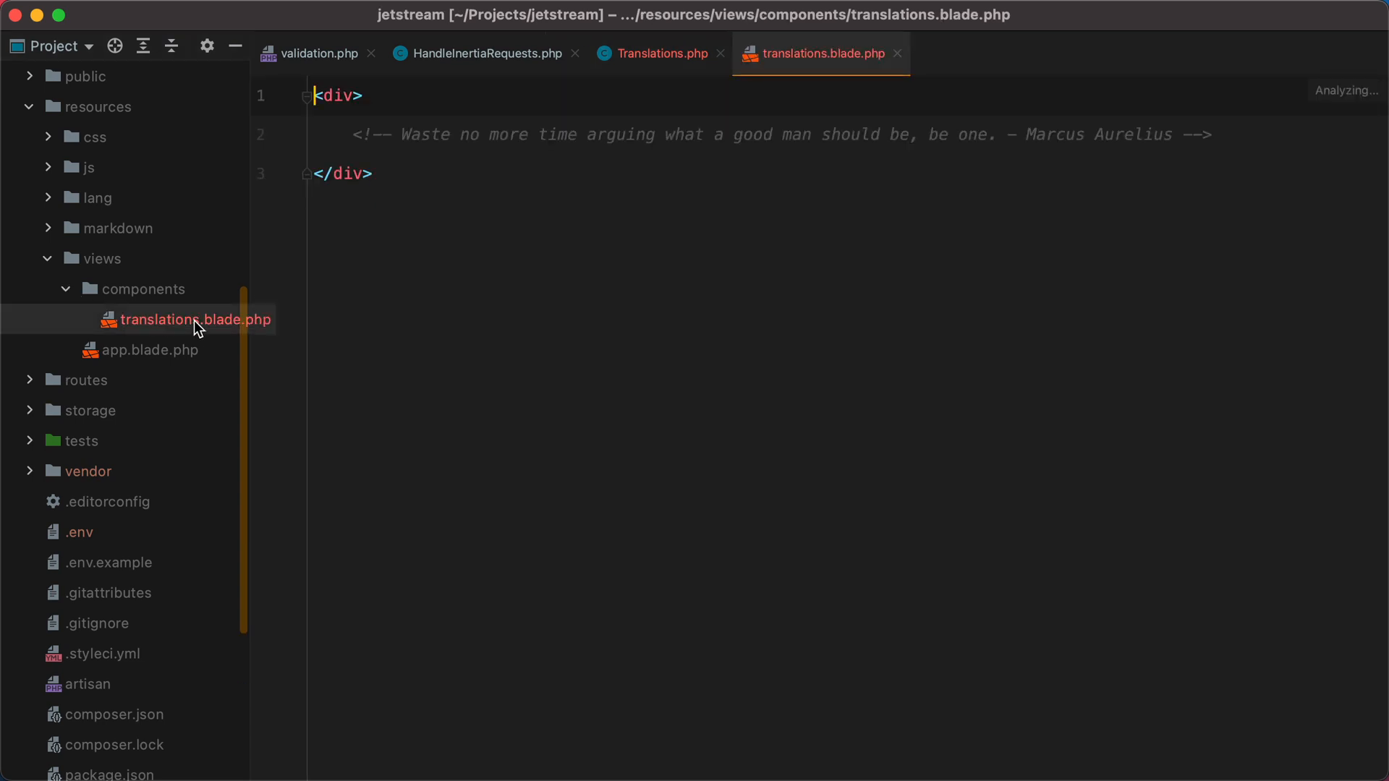
left_click(655, 53)
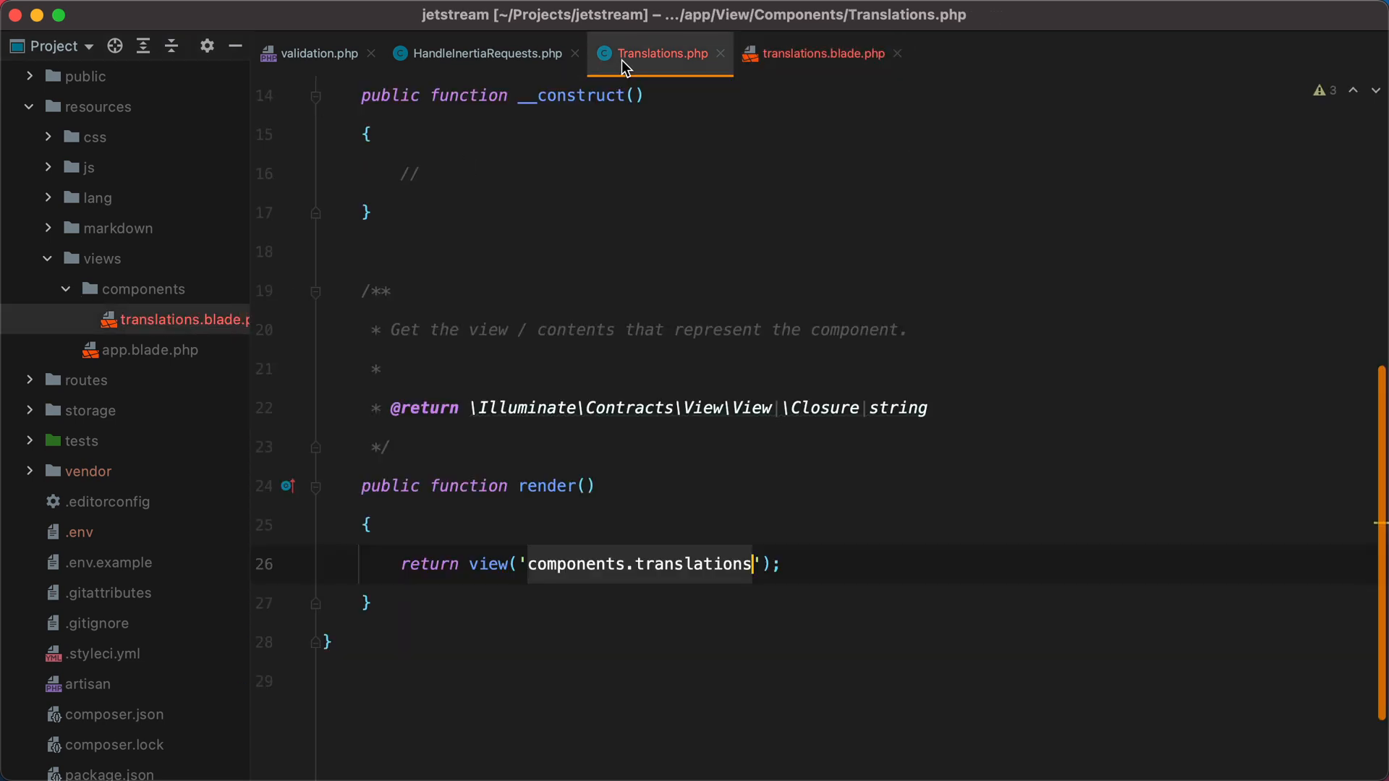
- Start a $translations array in the render method to pass to the view
left_click(598, 486)
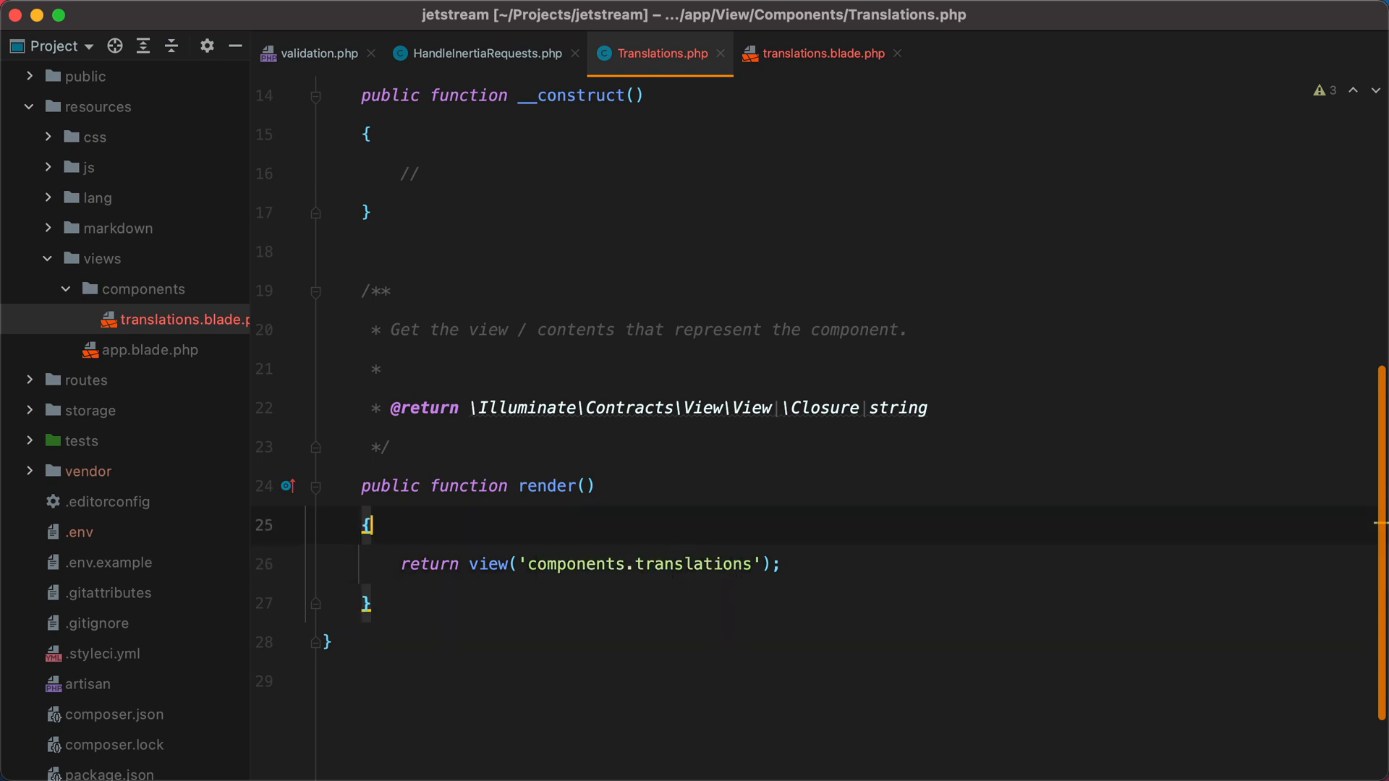
type("$translations")
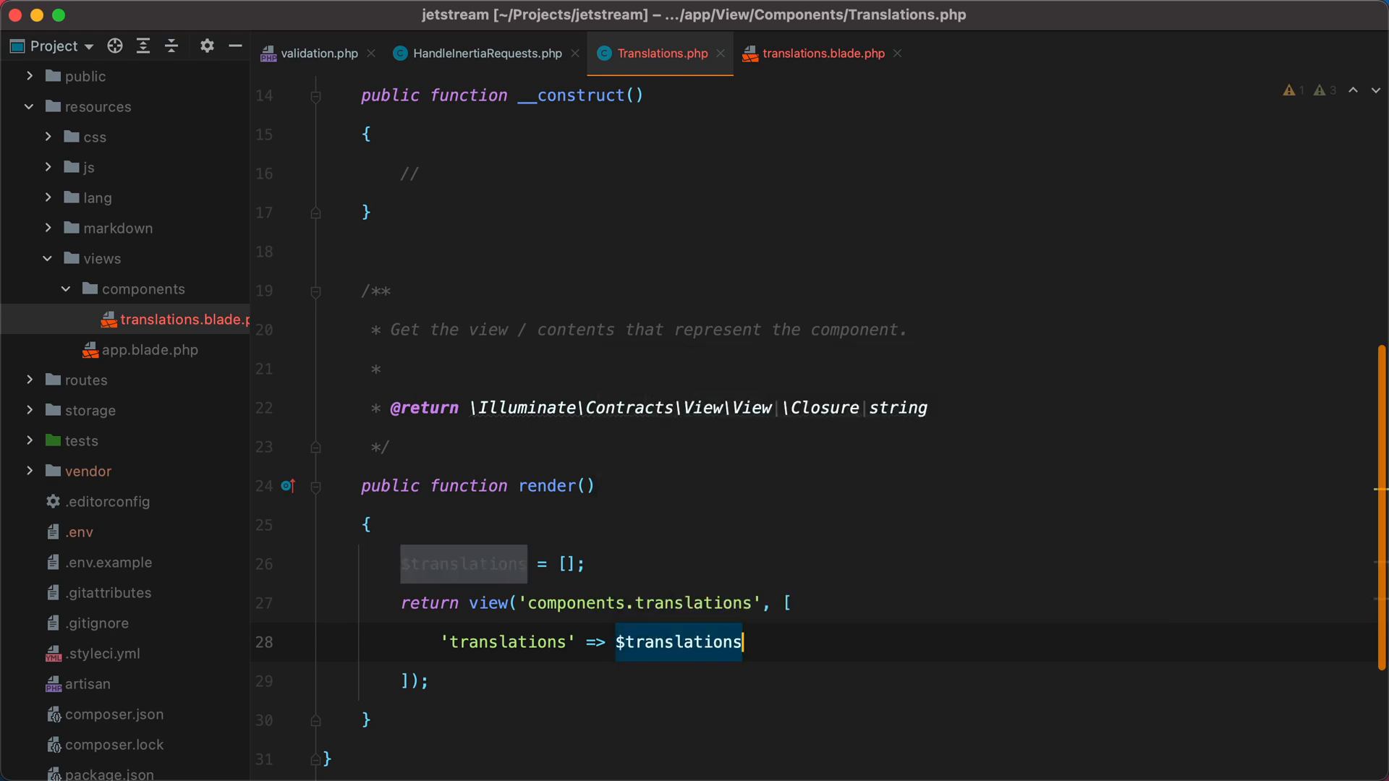
left_click(814, 53)
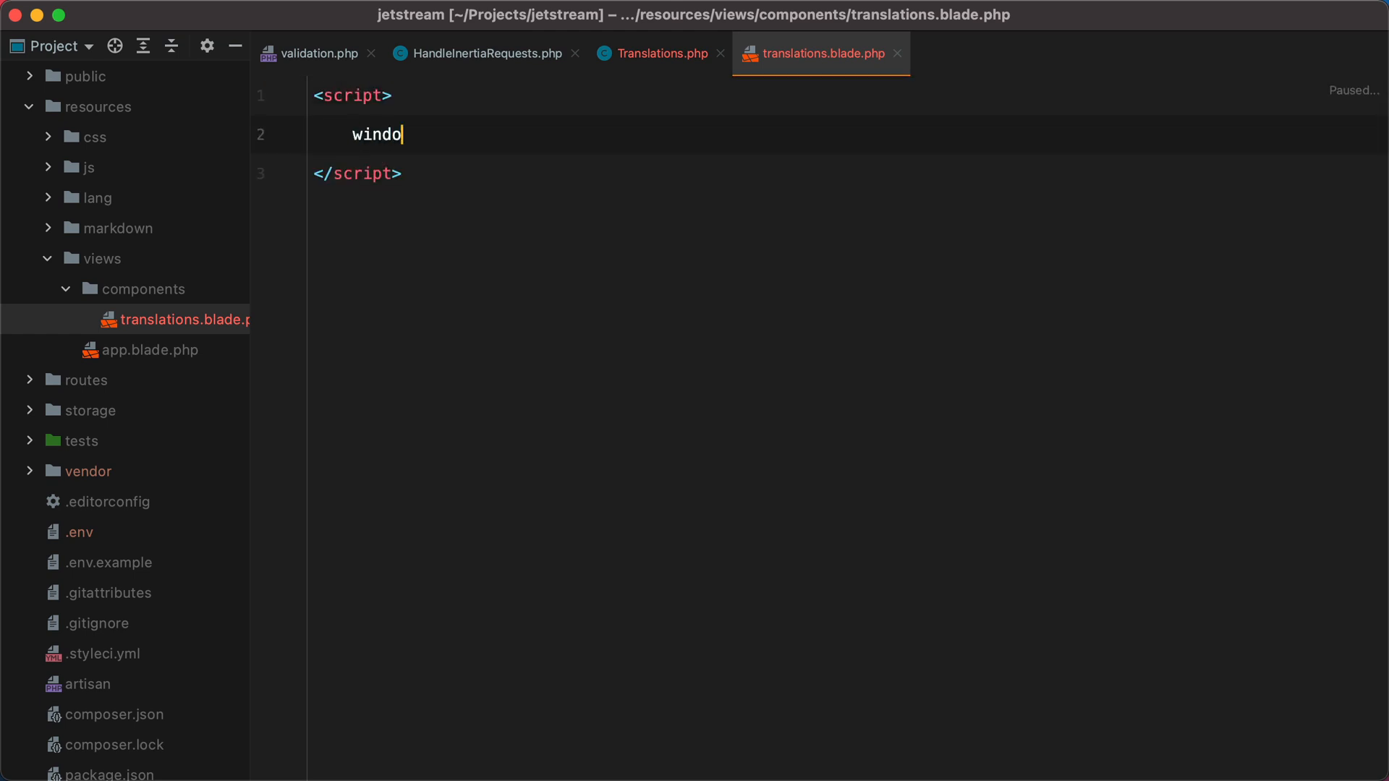
type("w._tranl")
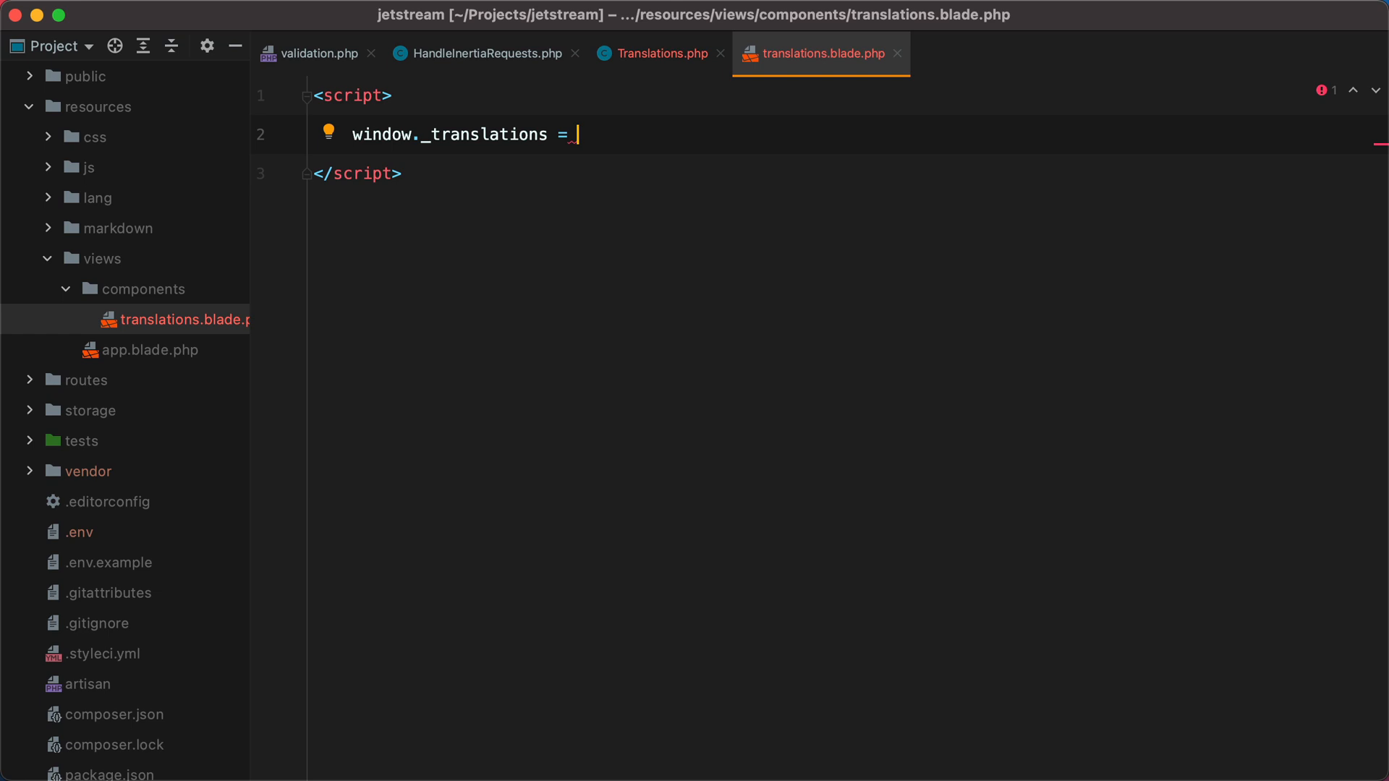
type("@json($tra")
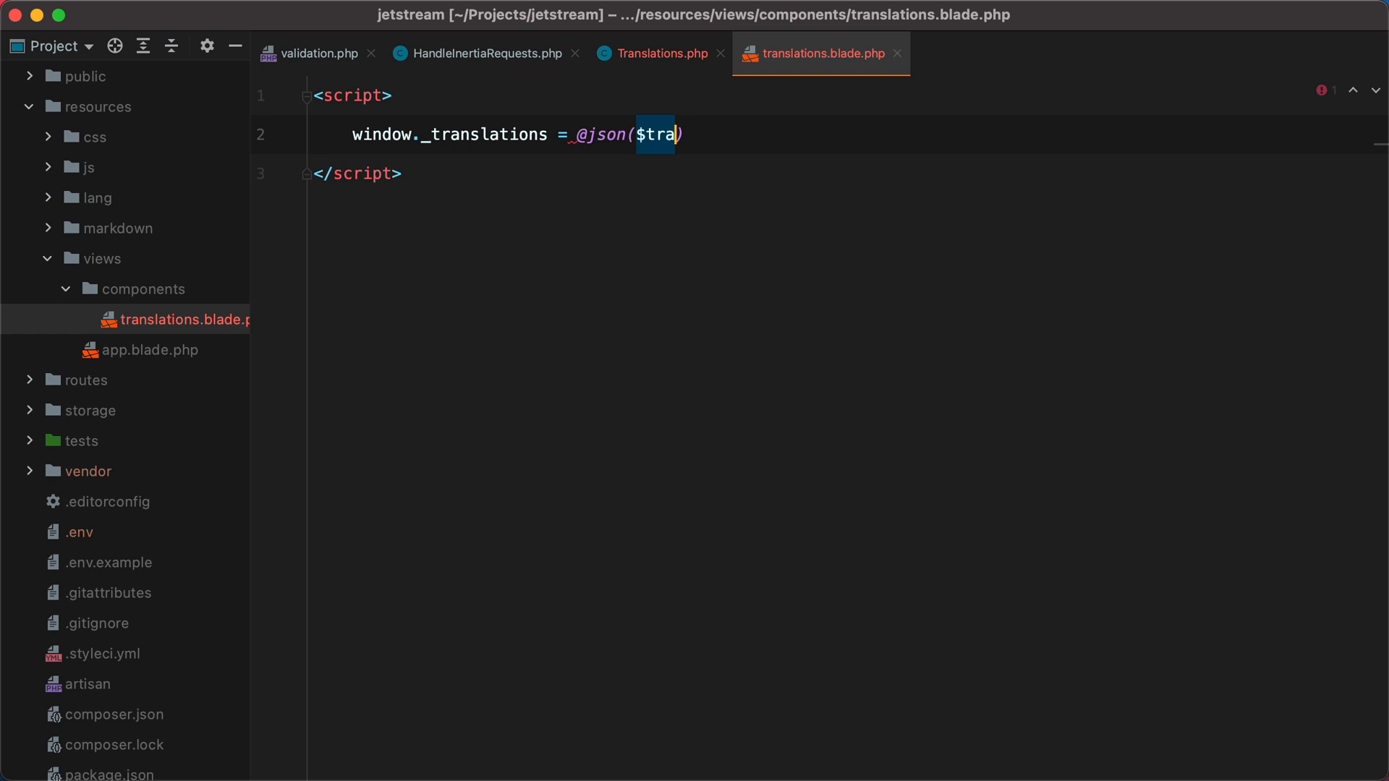
type("nslations);")
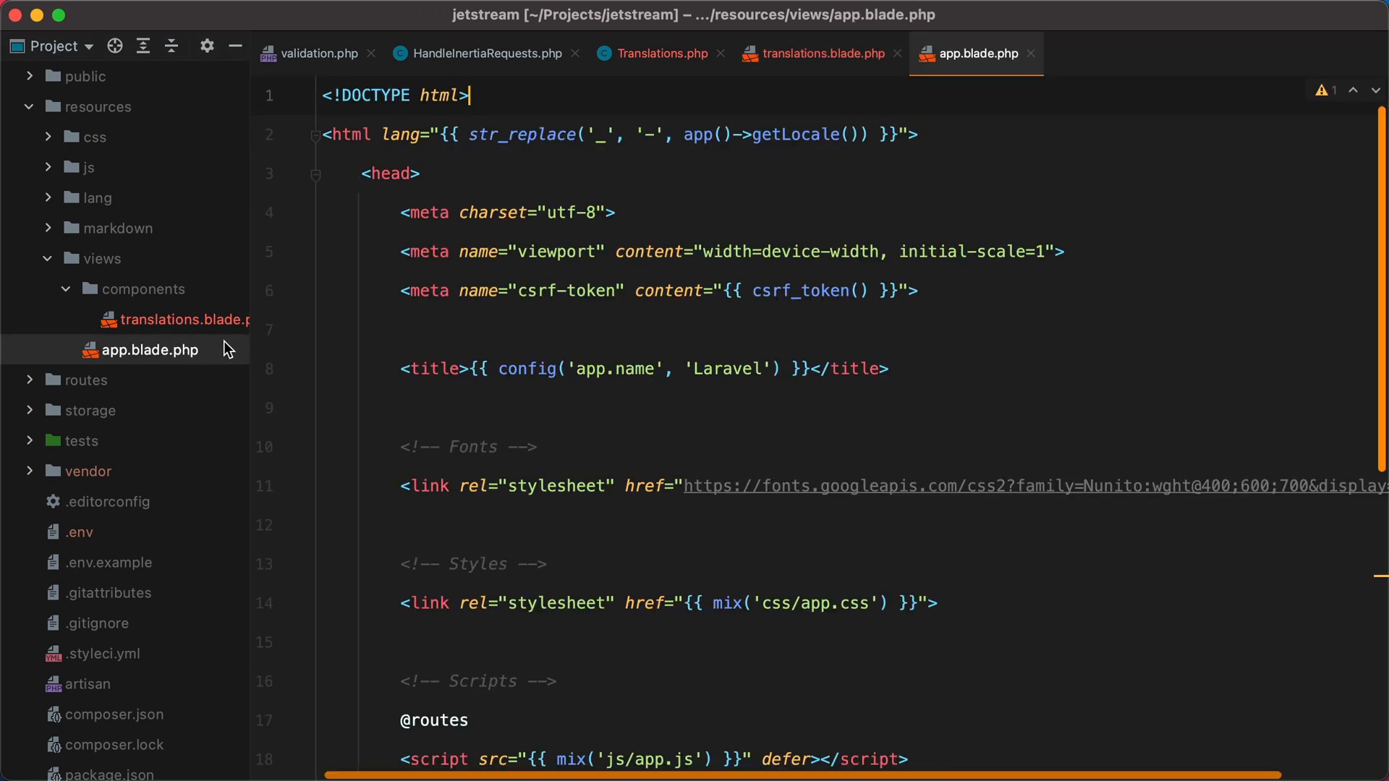
scroll("down", 3)
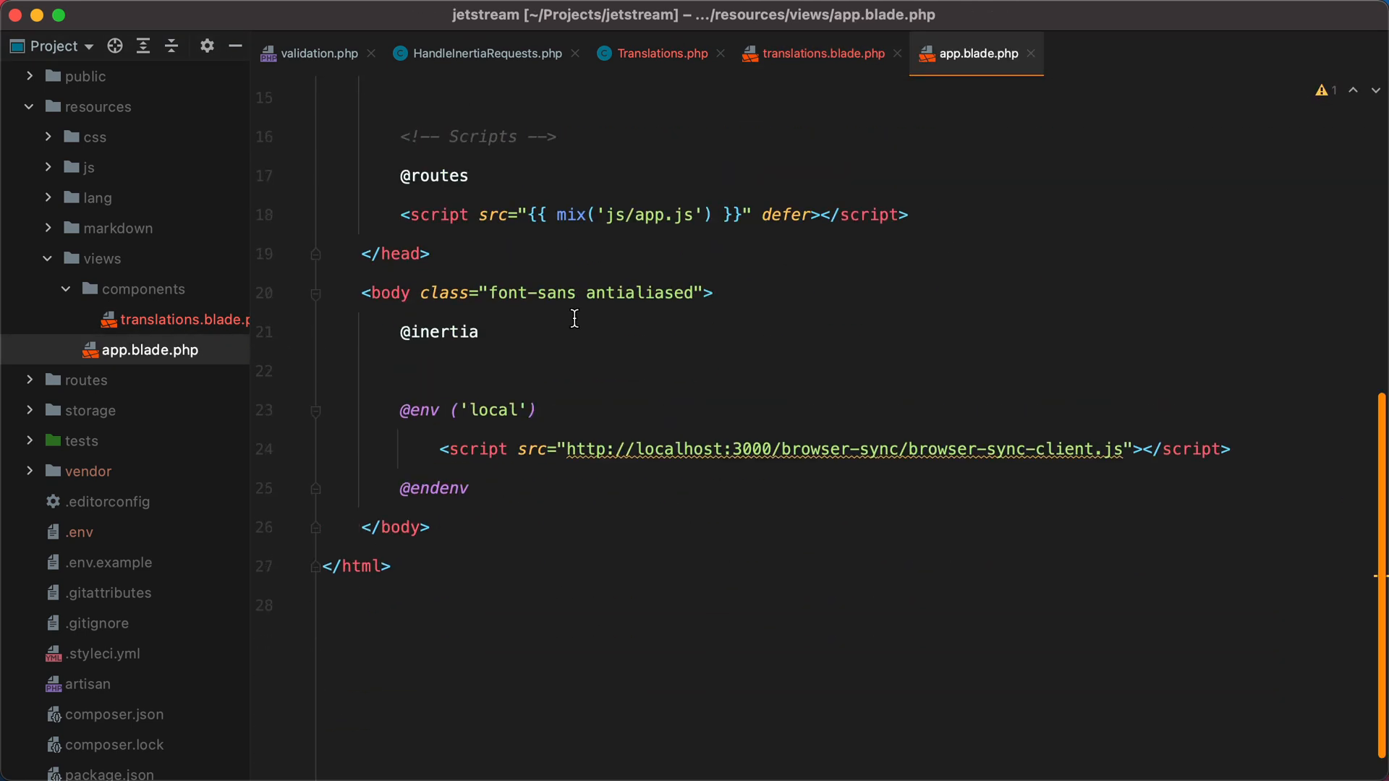
key("Enter")
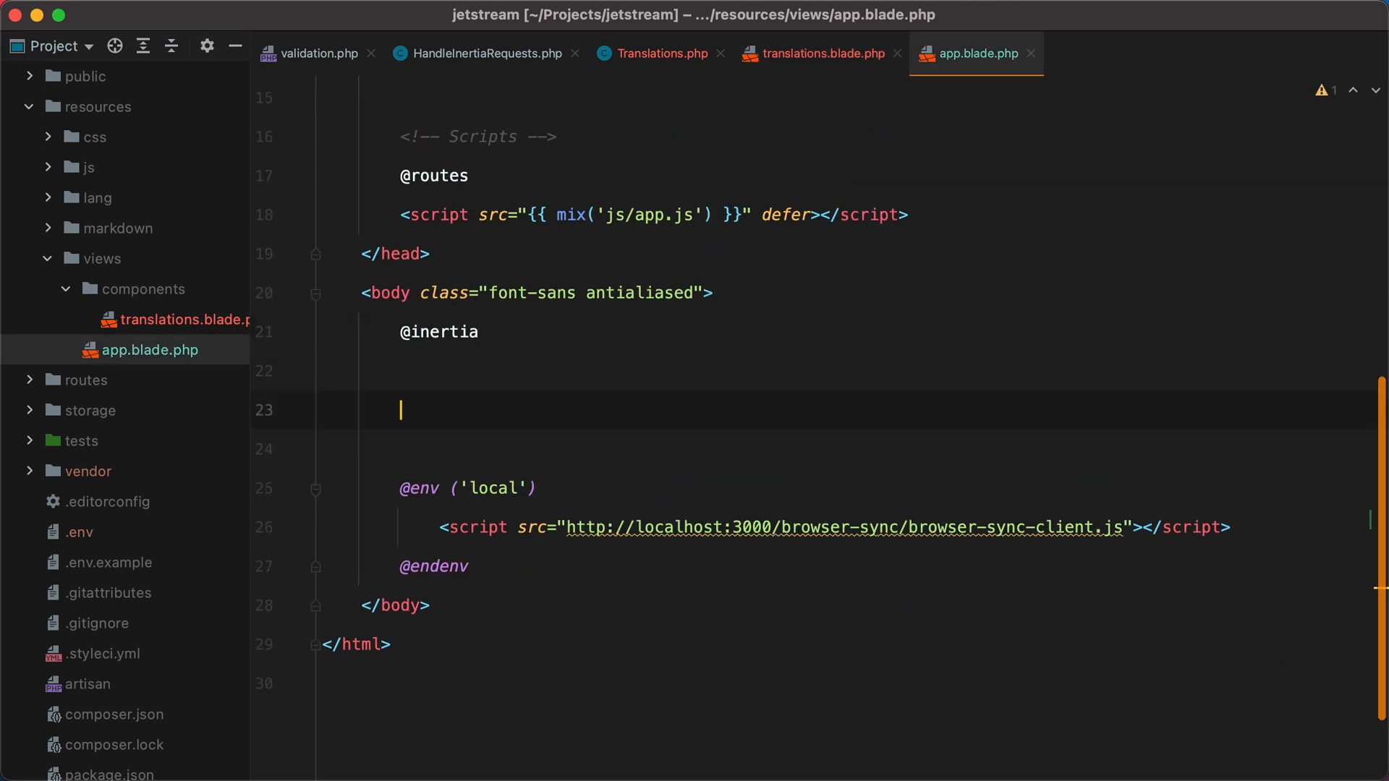
type("x")
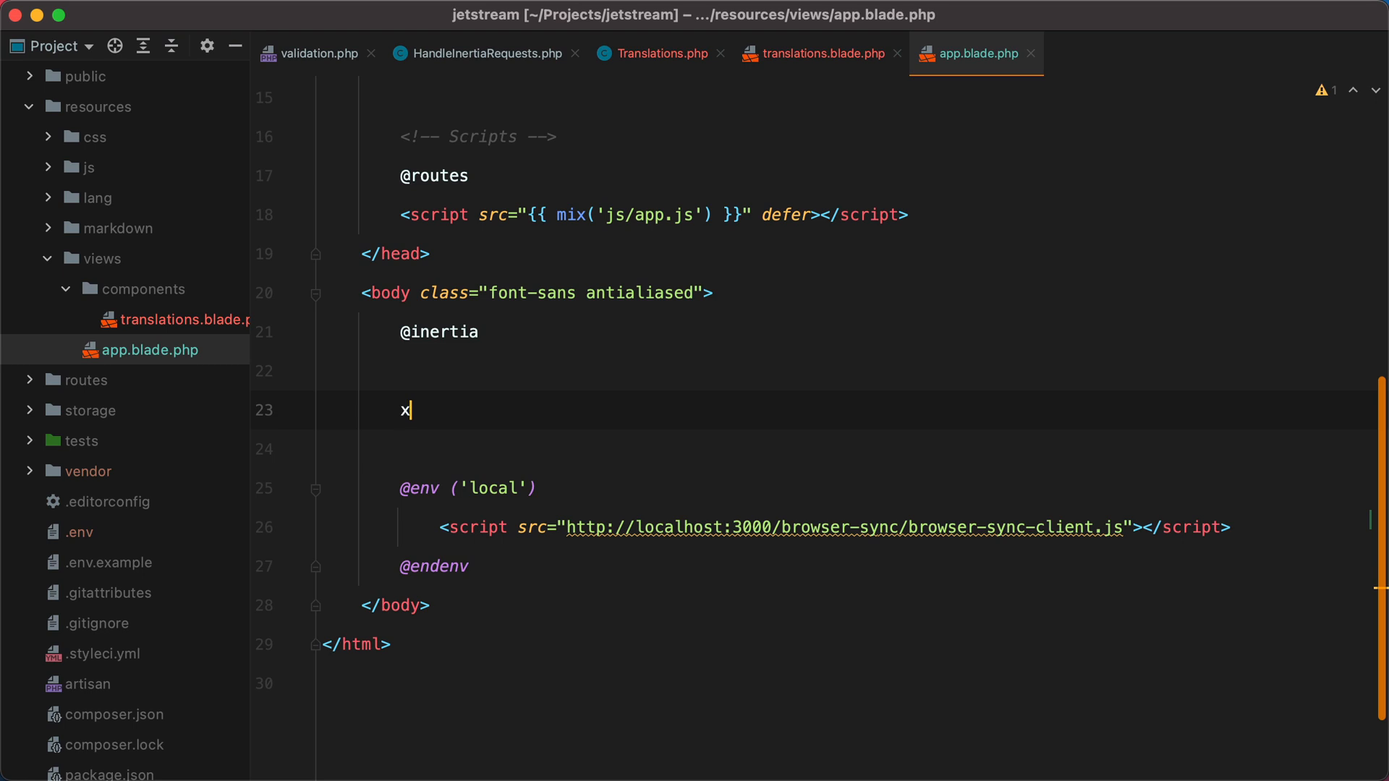
type("-")
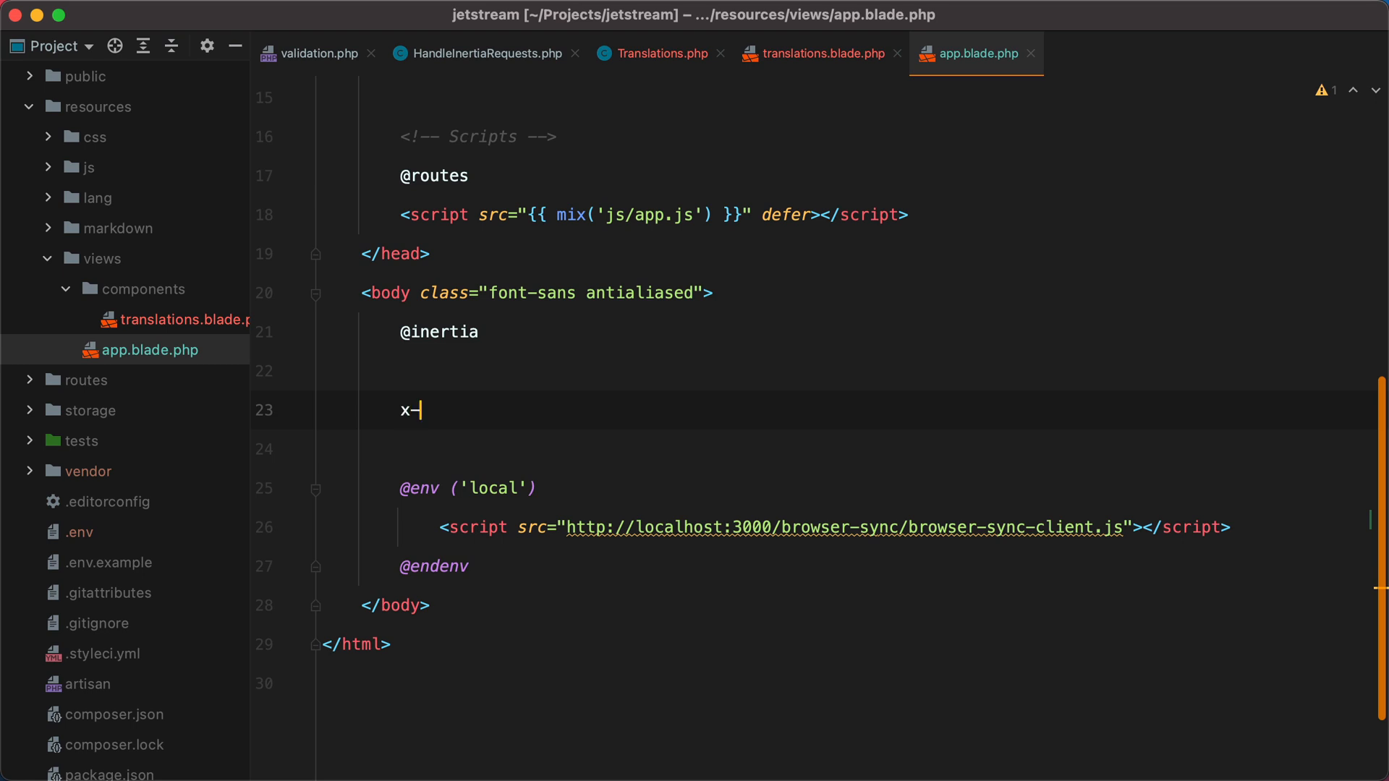
type("tra")
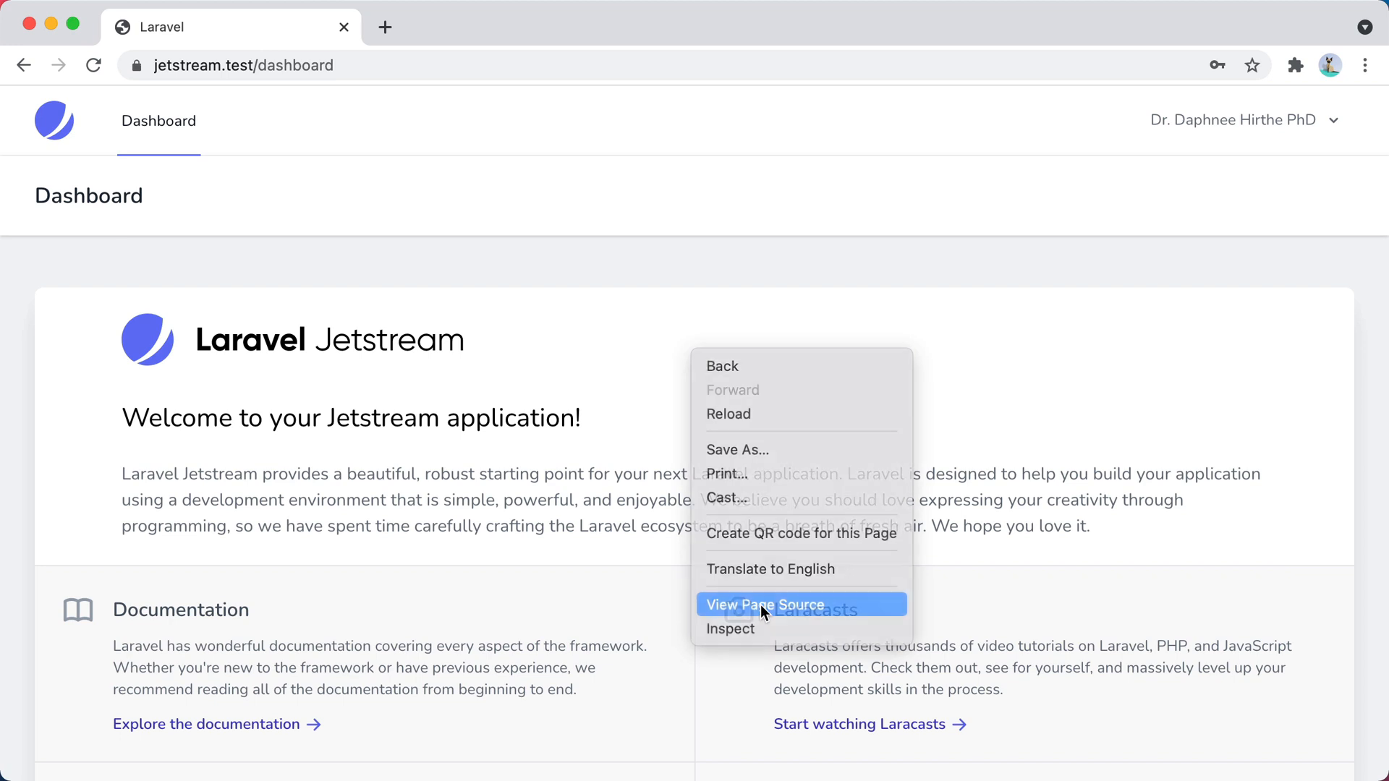
- View the page source of the Jetstream dashboard in Chrome
left_click(764, 605)
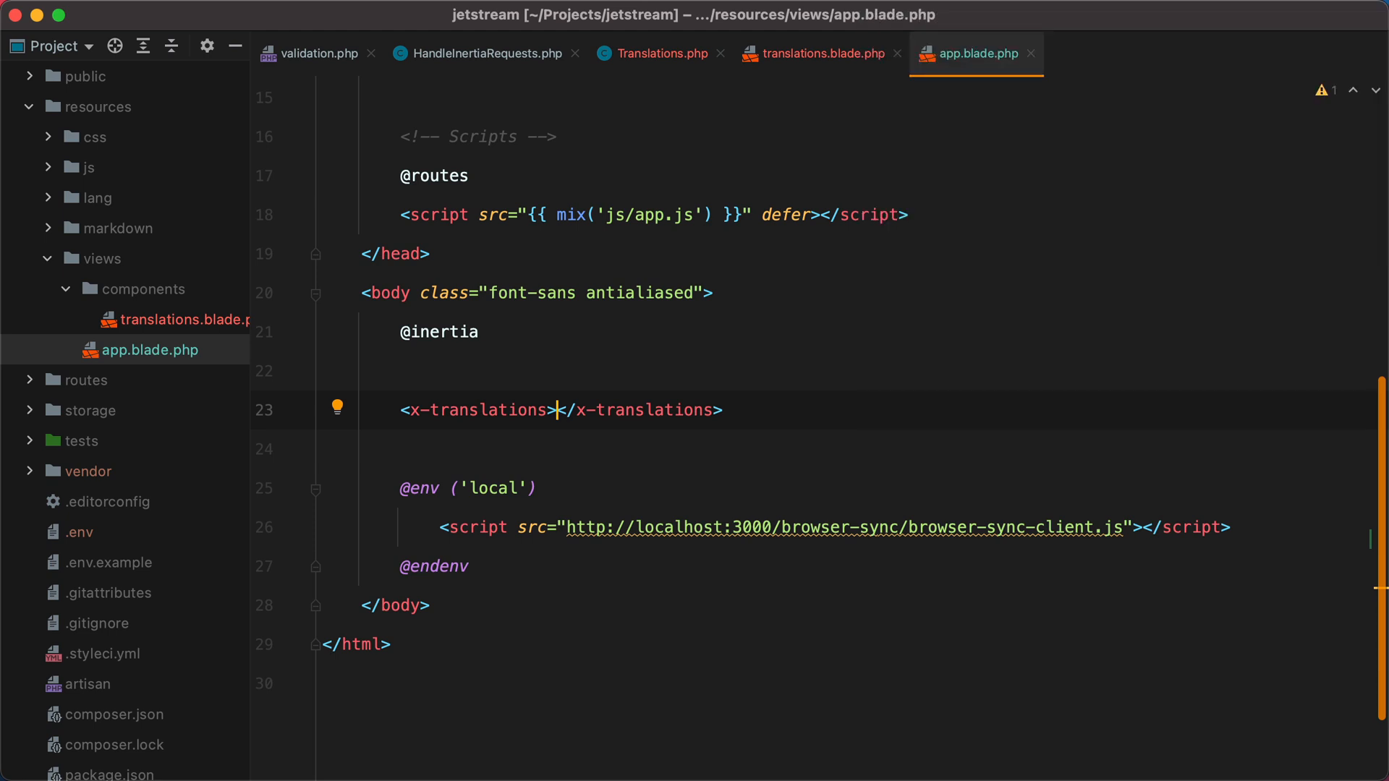
- Declare empty $phpTranslations and $jsonTranslations arrays at the top of render()
left_click(659, 53)
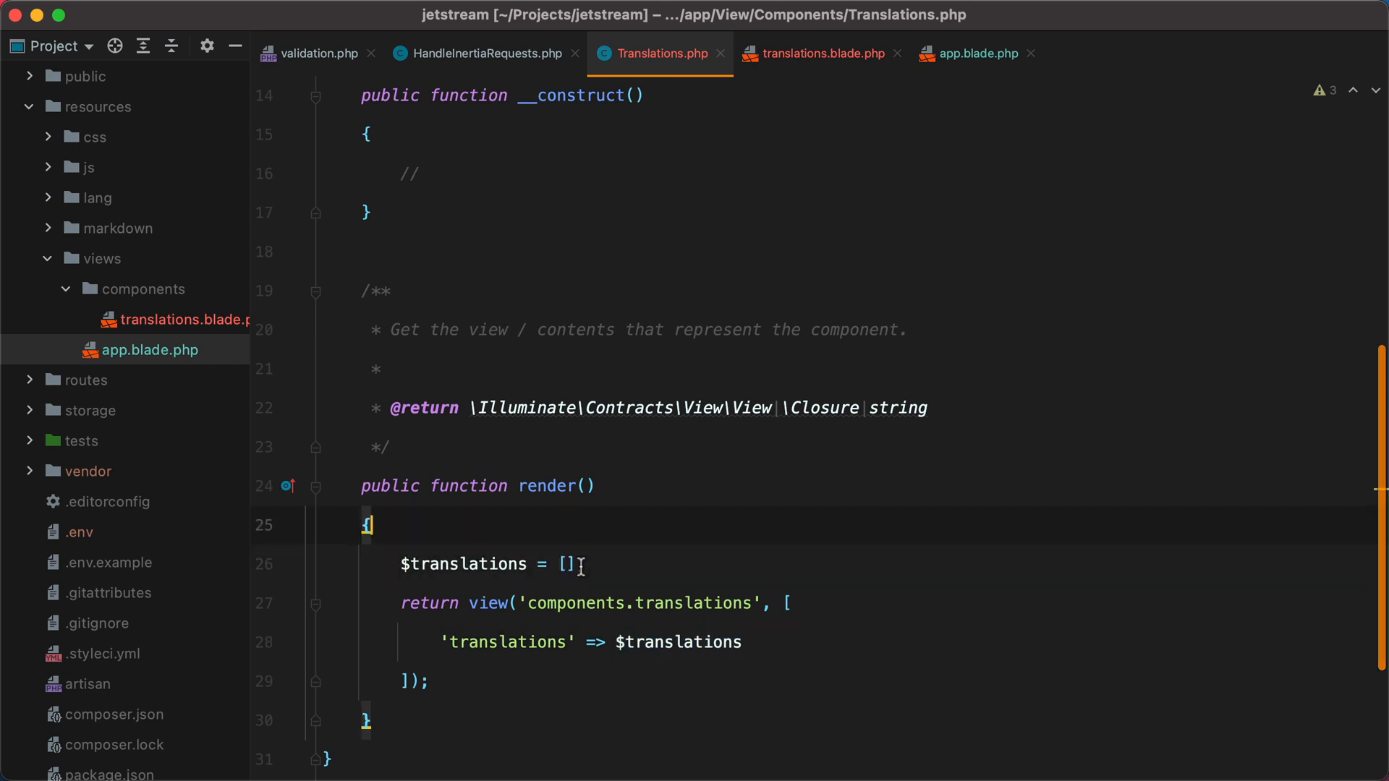
type("$phpT")
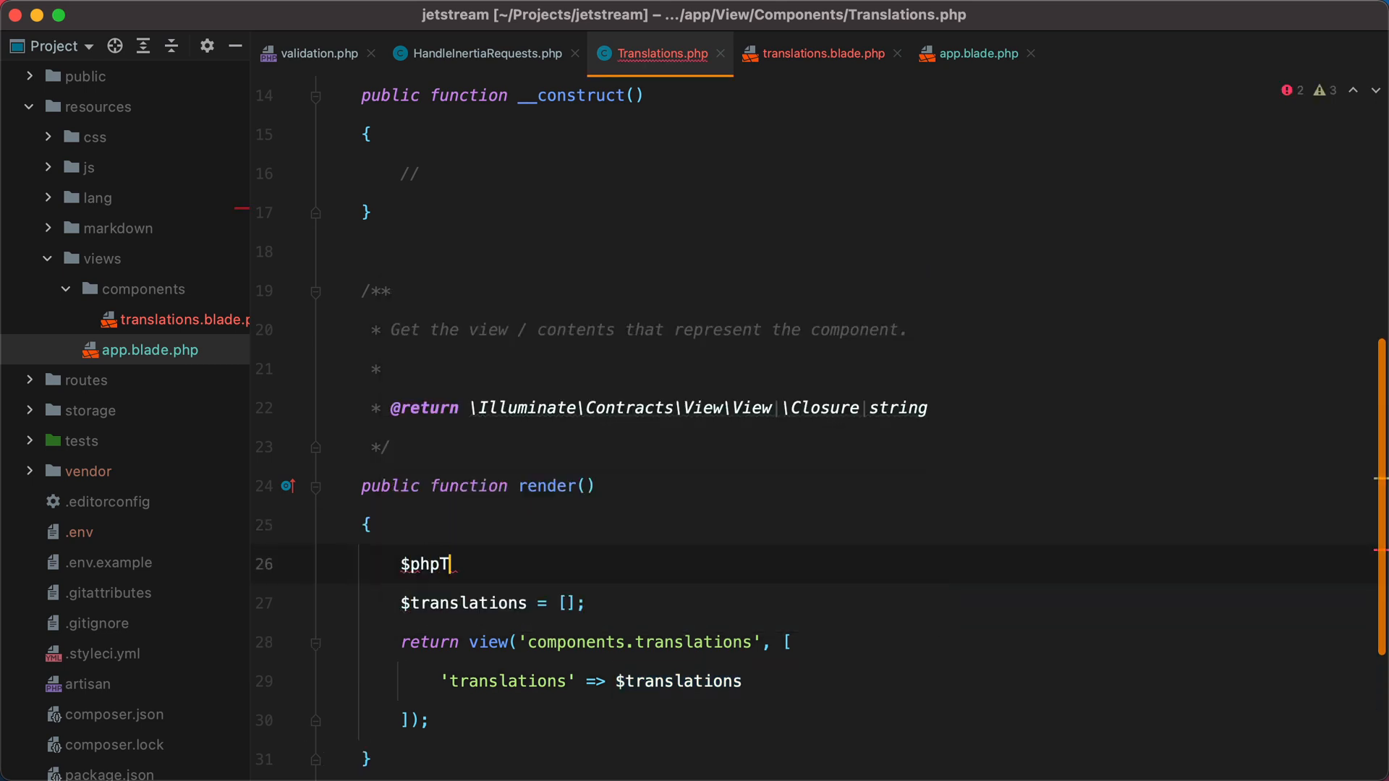
type("ranslations = [];")
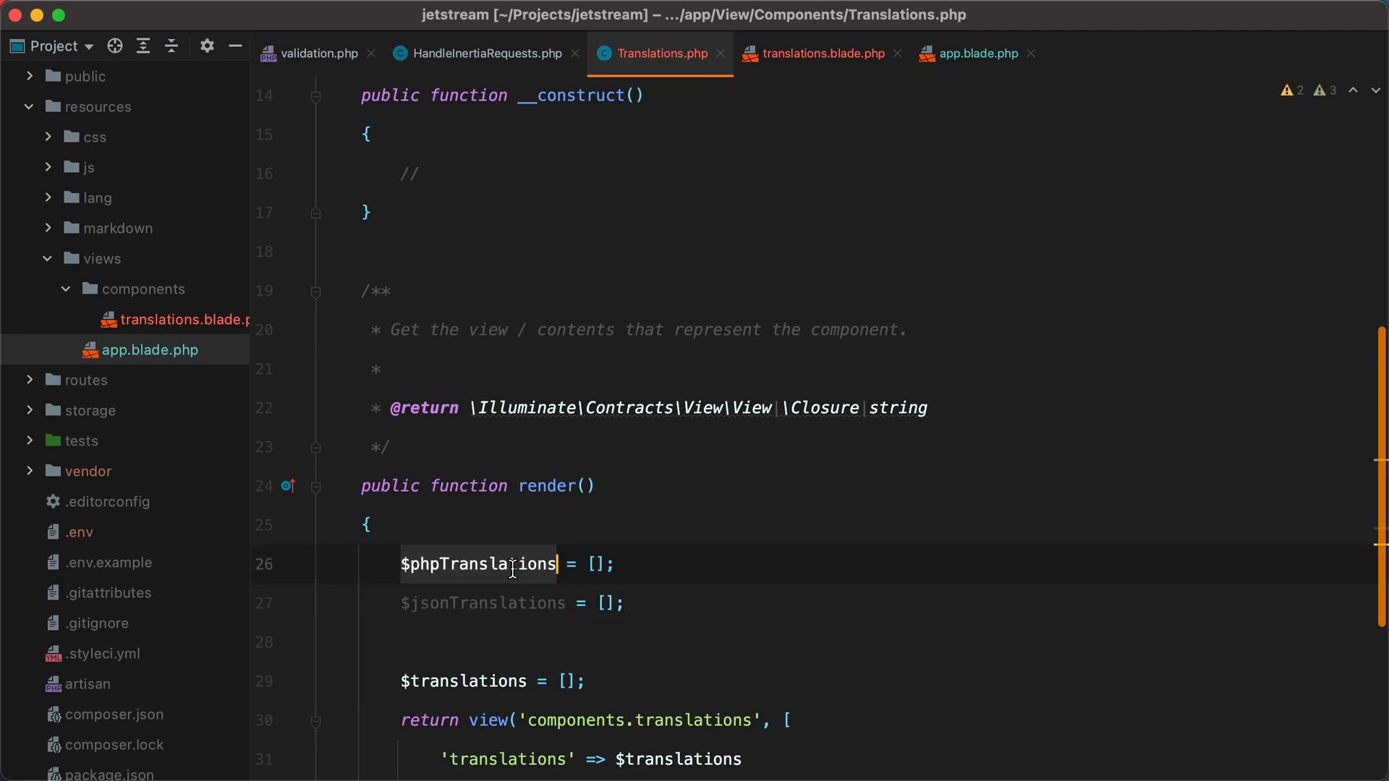
mouse_move(97, 197)
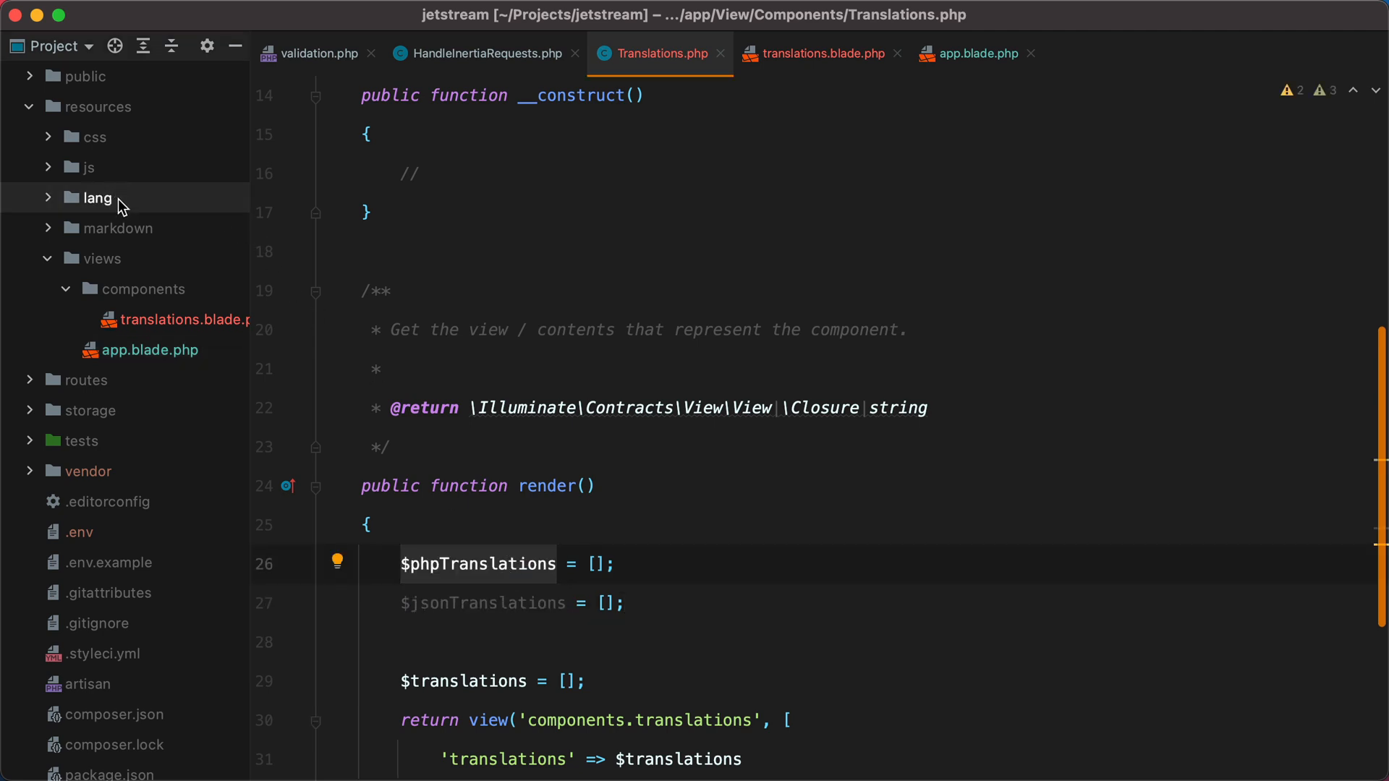
- Create a new empty en.json file inside the resources/lang folder
left_click(49, 199)
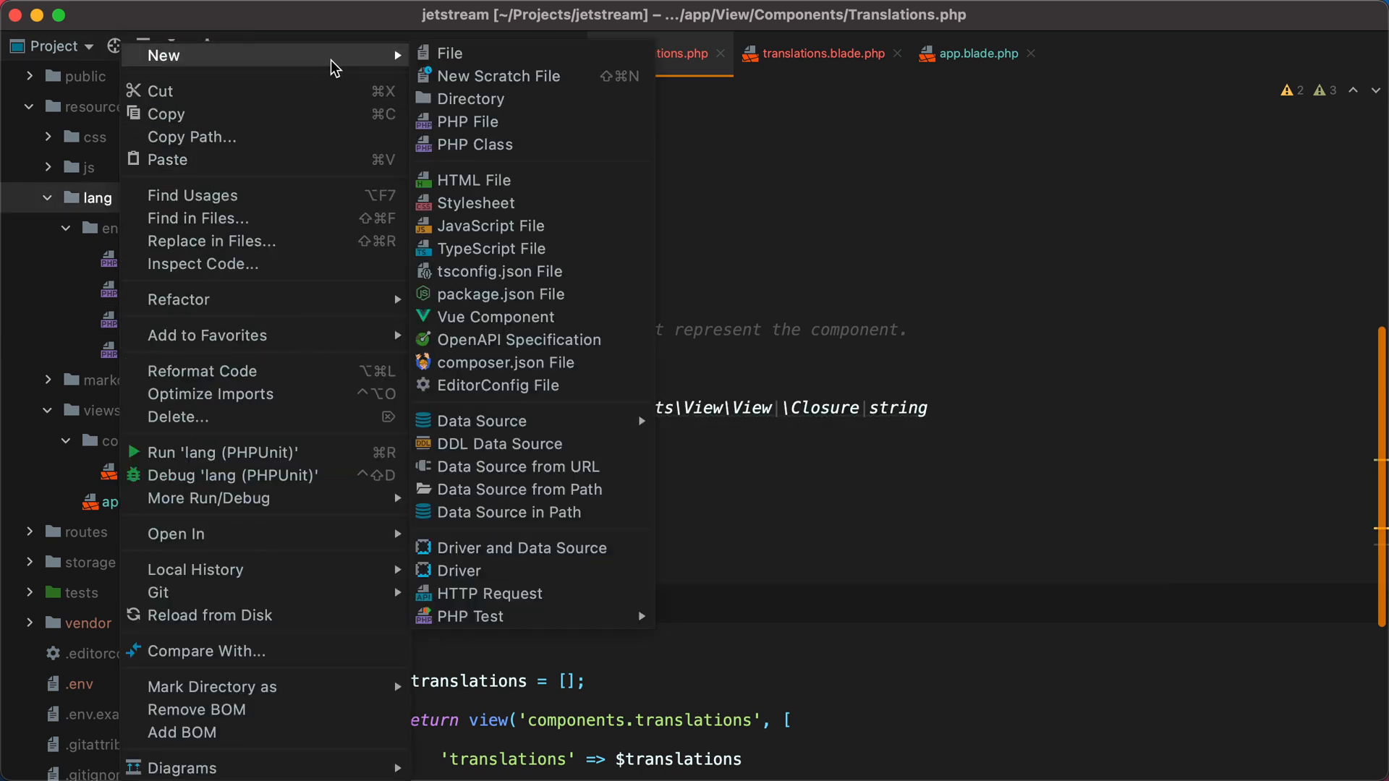
left_click(450, 52)
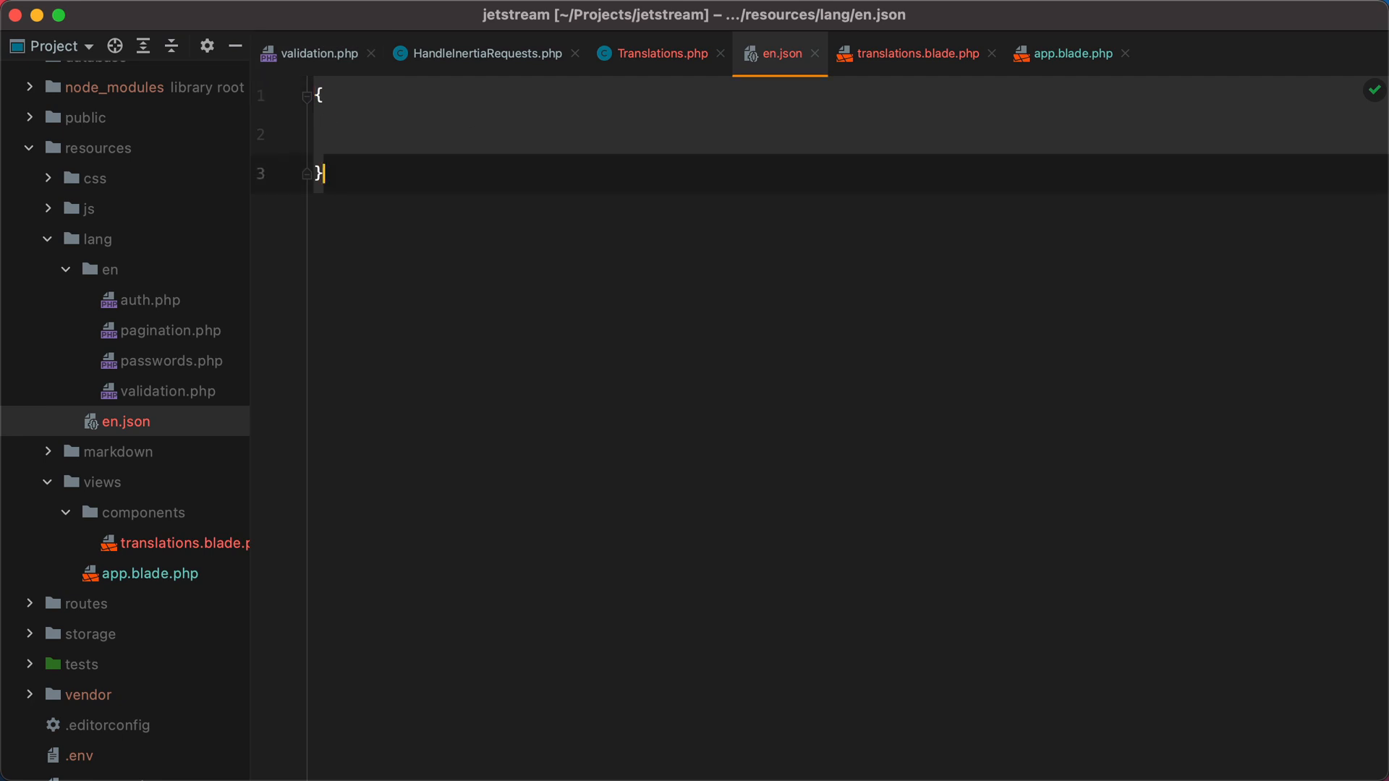
- Set $locale = App::getLocale() and check File::exists on resources/lang/$locale
left_click(655, 53)
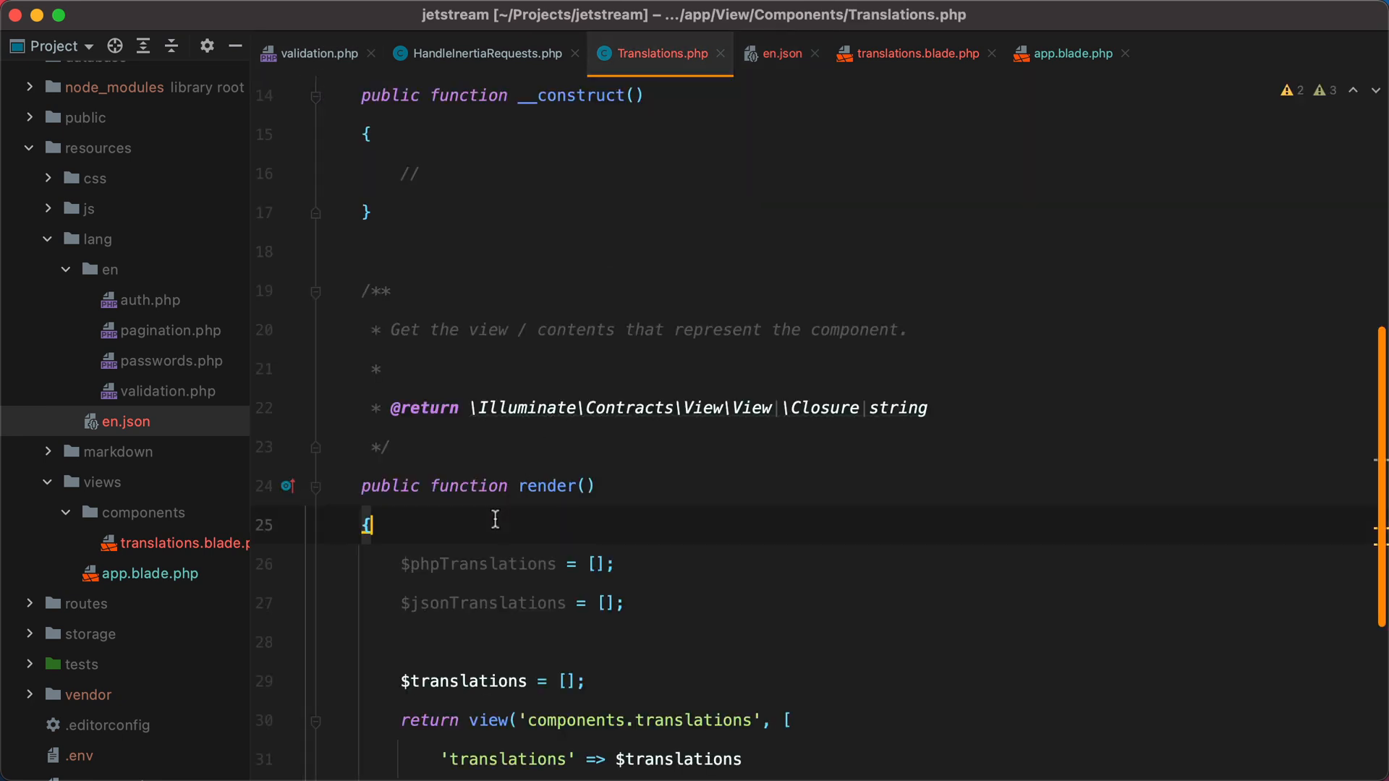
type("$local")
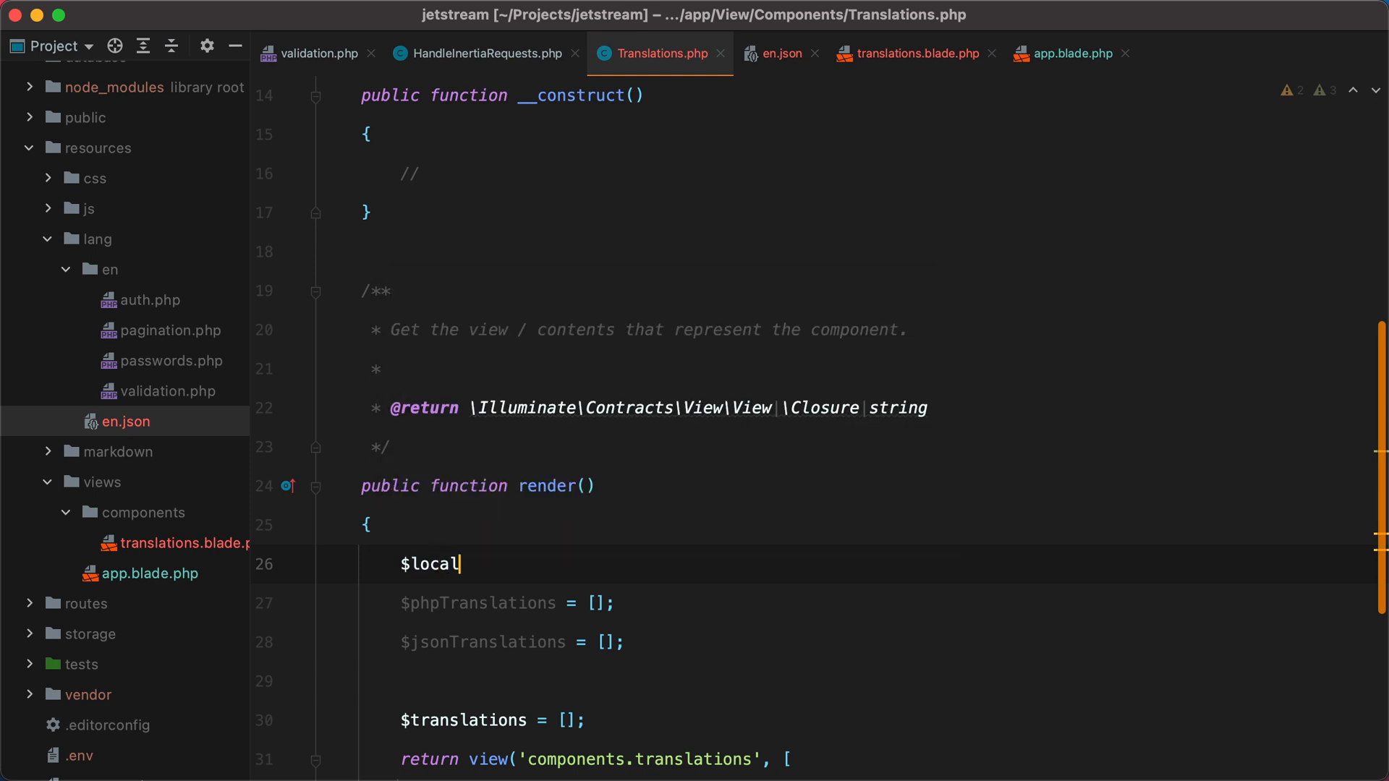
type("e =")
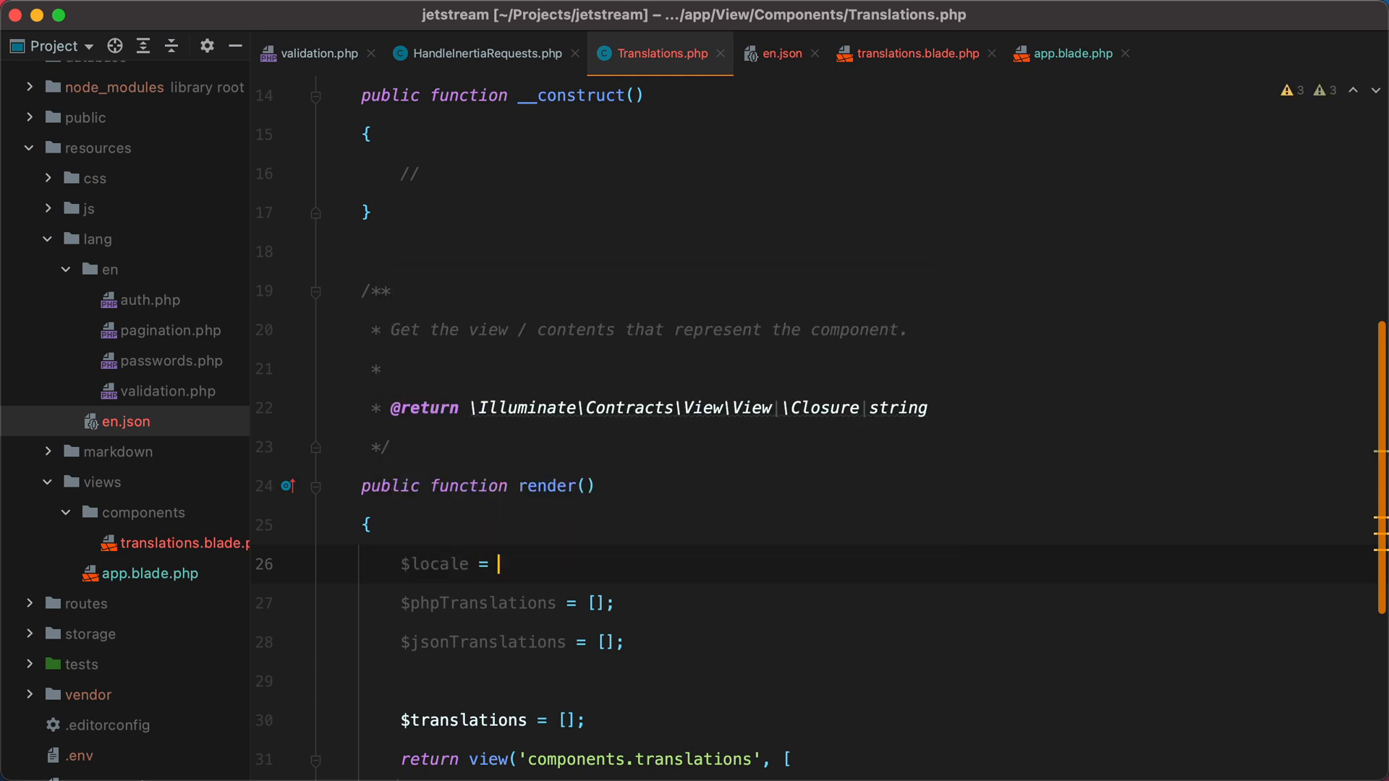
type("App")
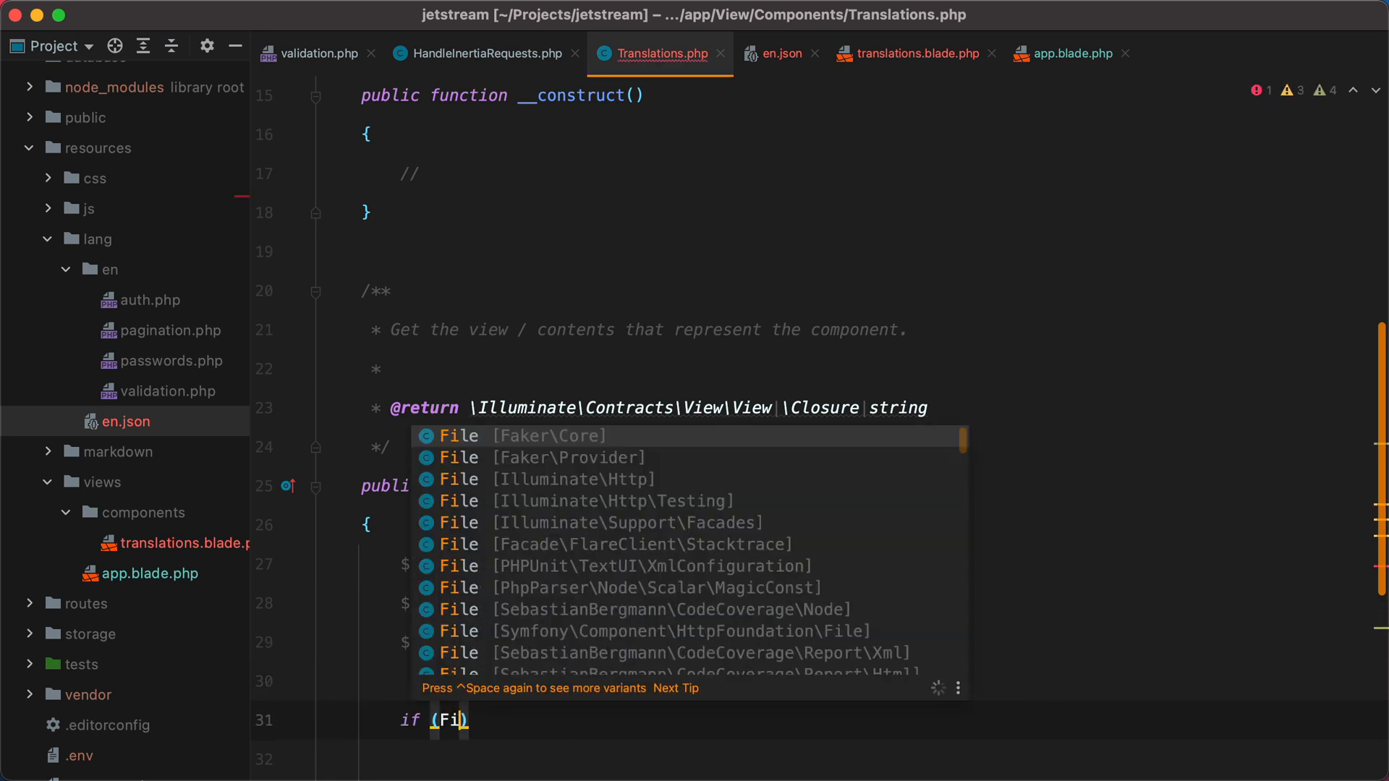
type("le::exists(resource_path(\"lan")
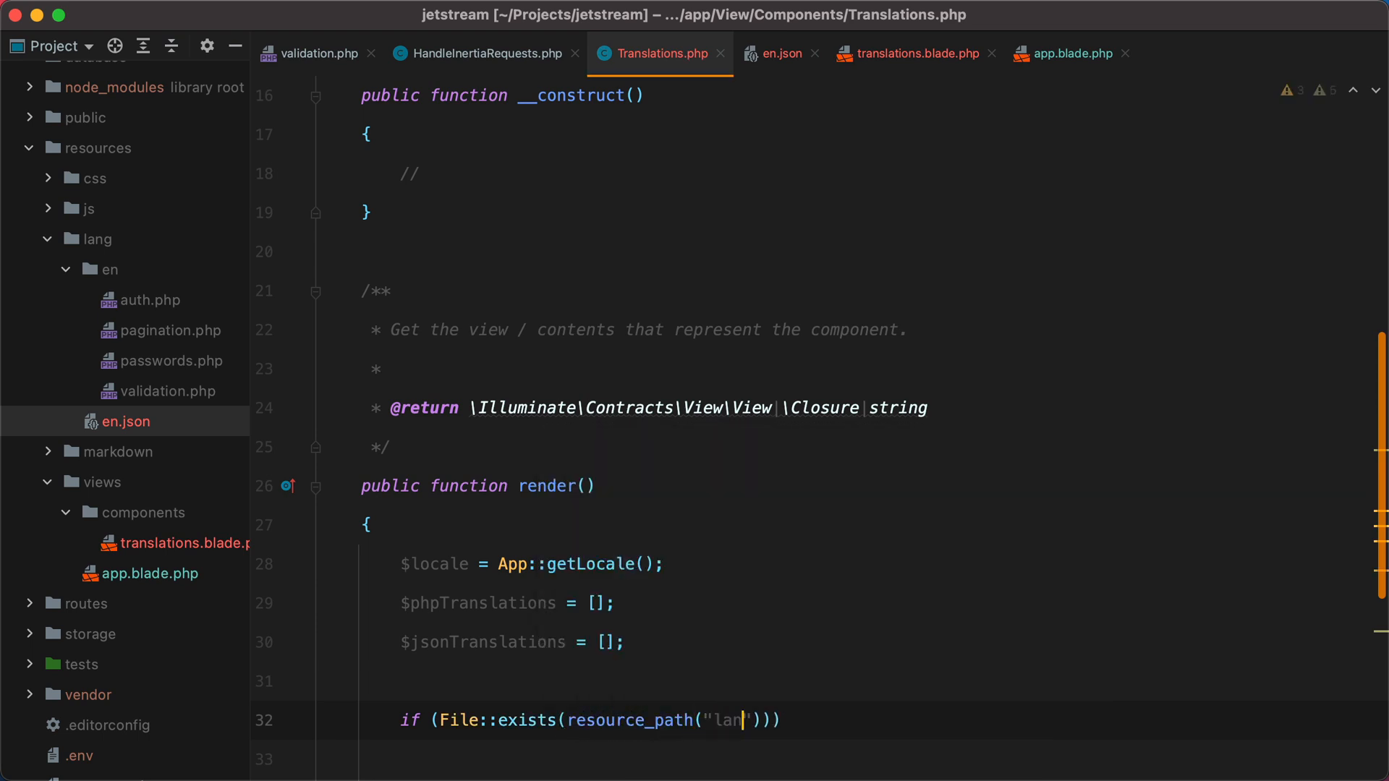
type("g/$locale")
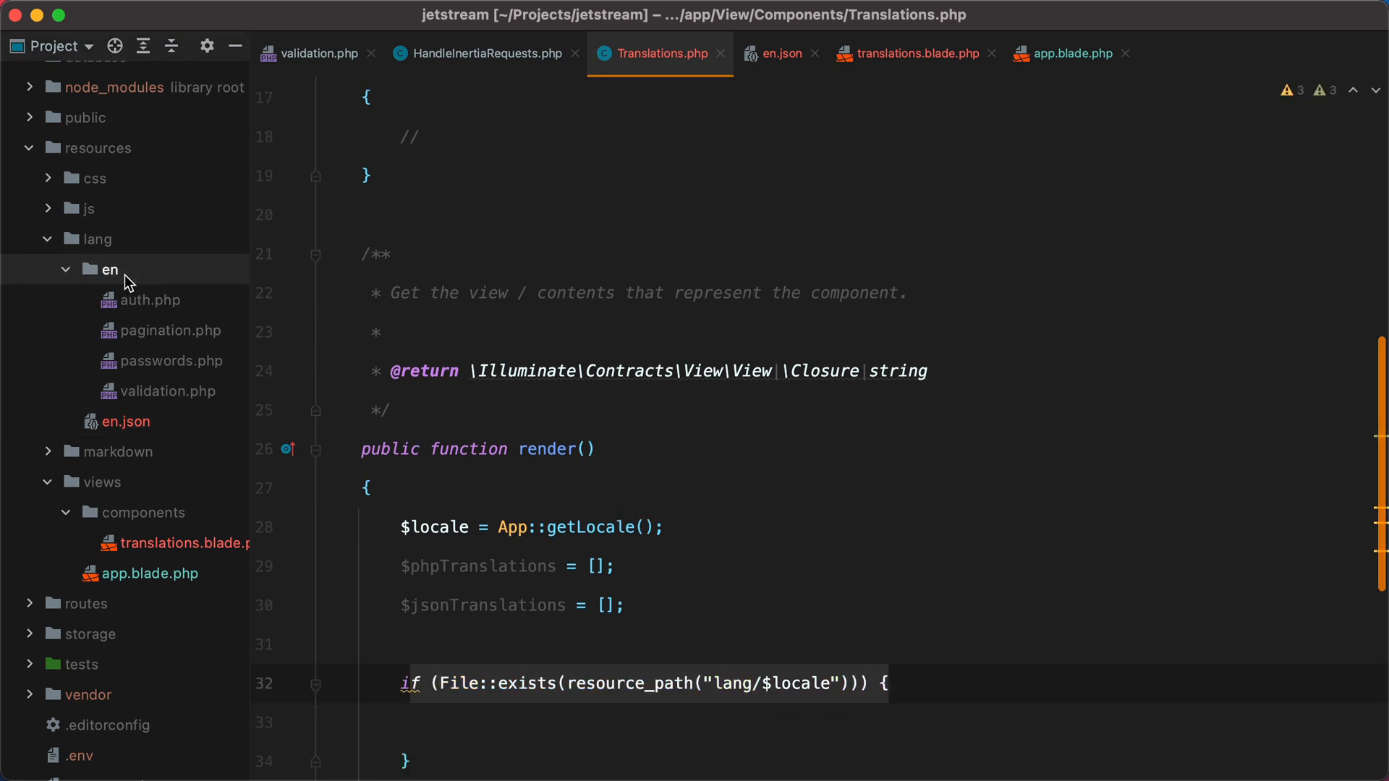
left_click(440, 722)
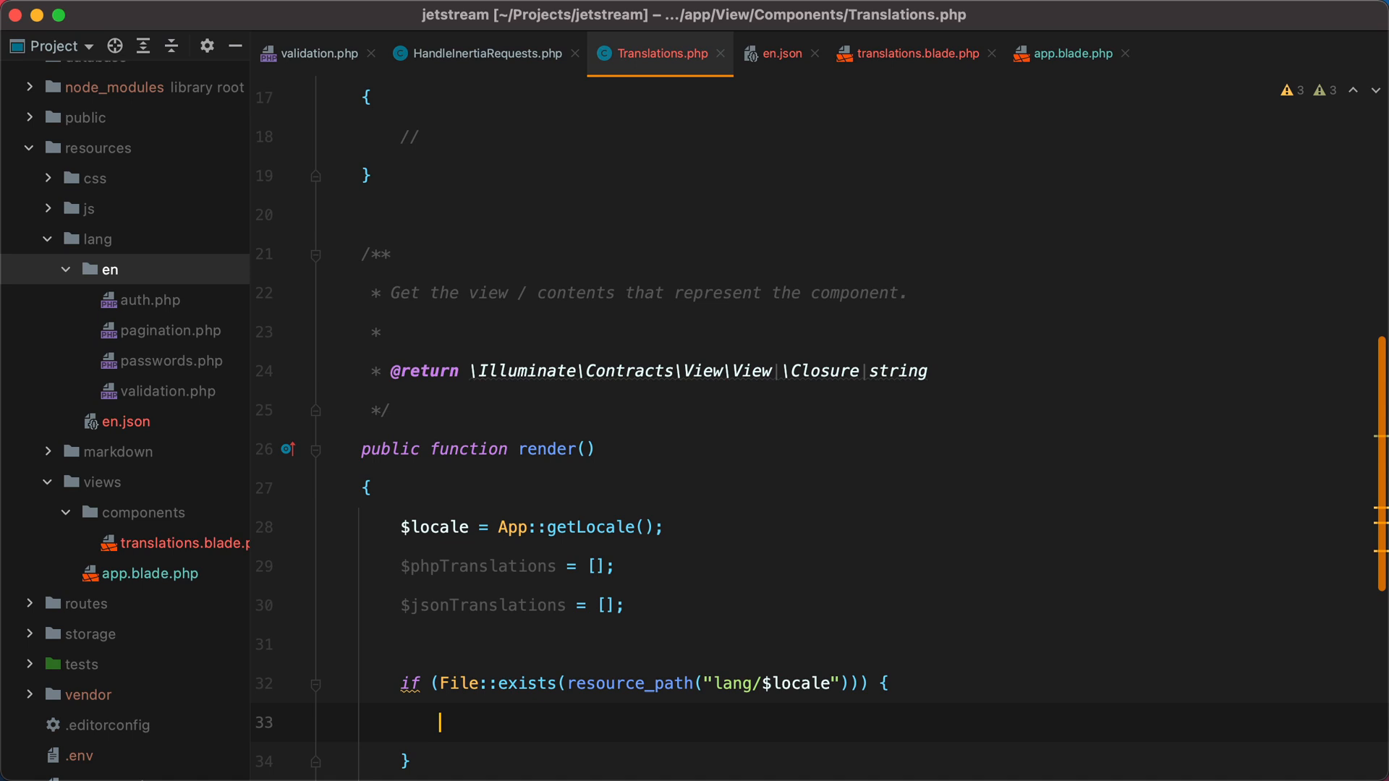
- Collect File::allFiles of the locale folder, filter to php extension and begin a flatMap callback
type("File::allFiles(")
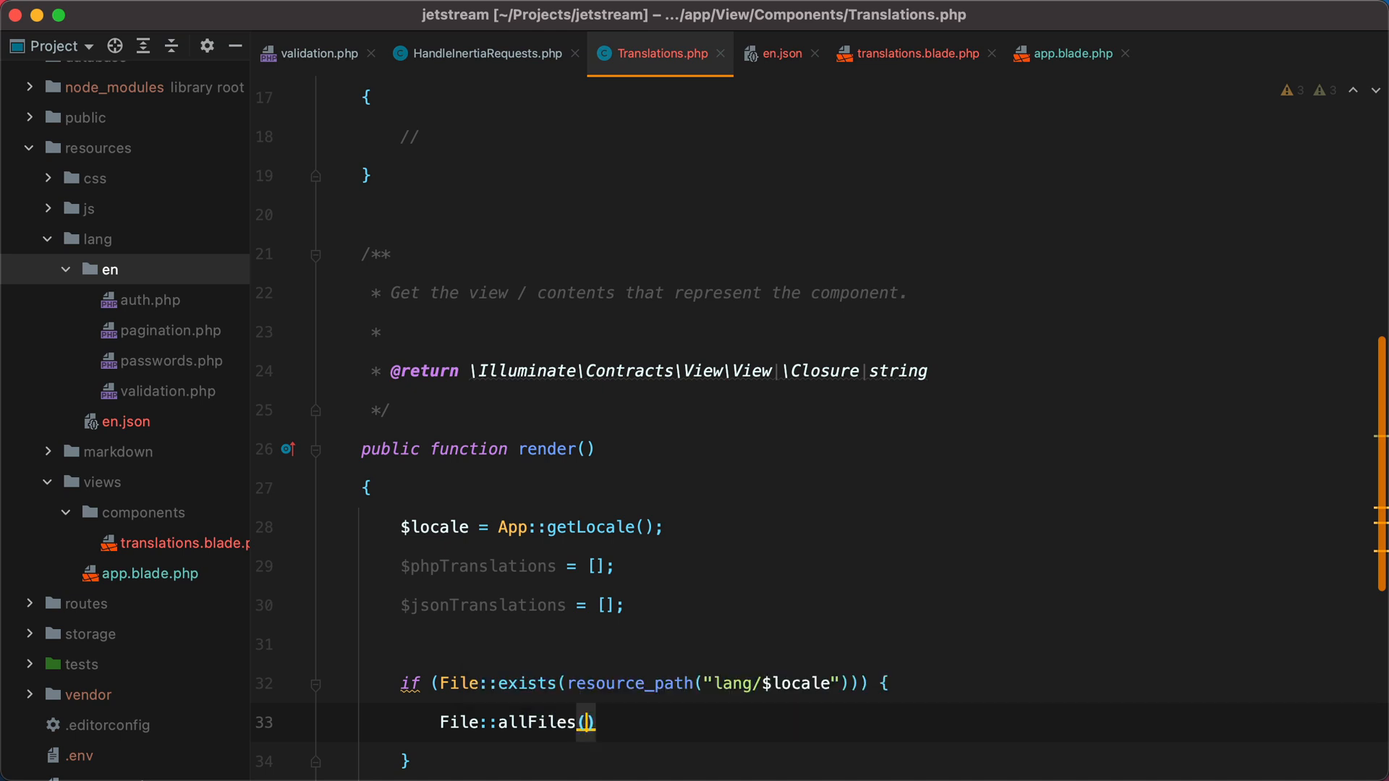
type("resource_path(\"l\"")
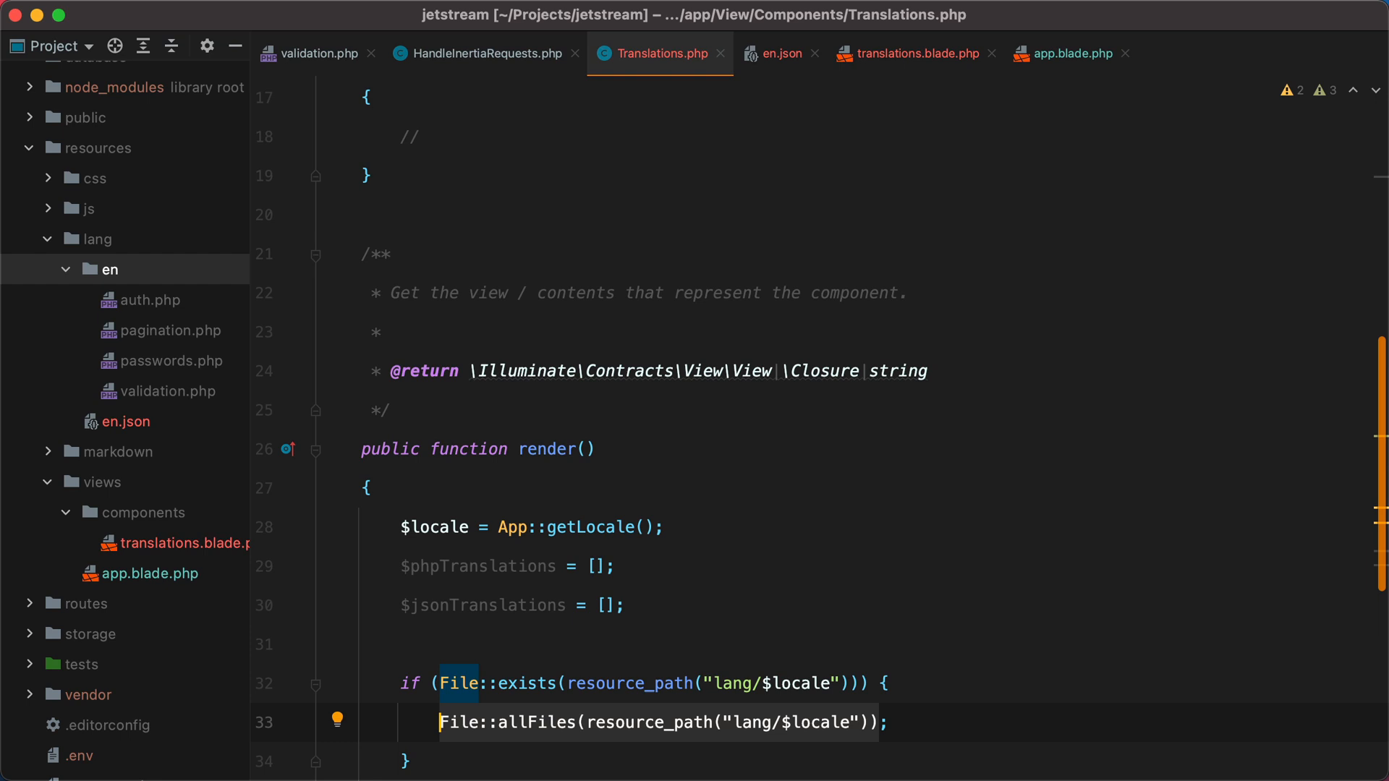
type("collect(")
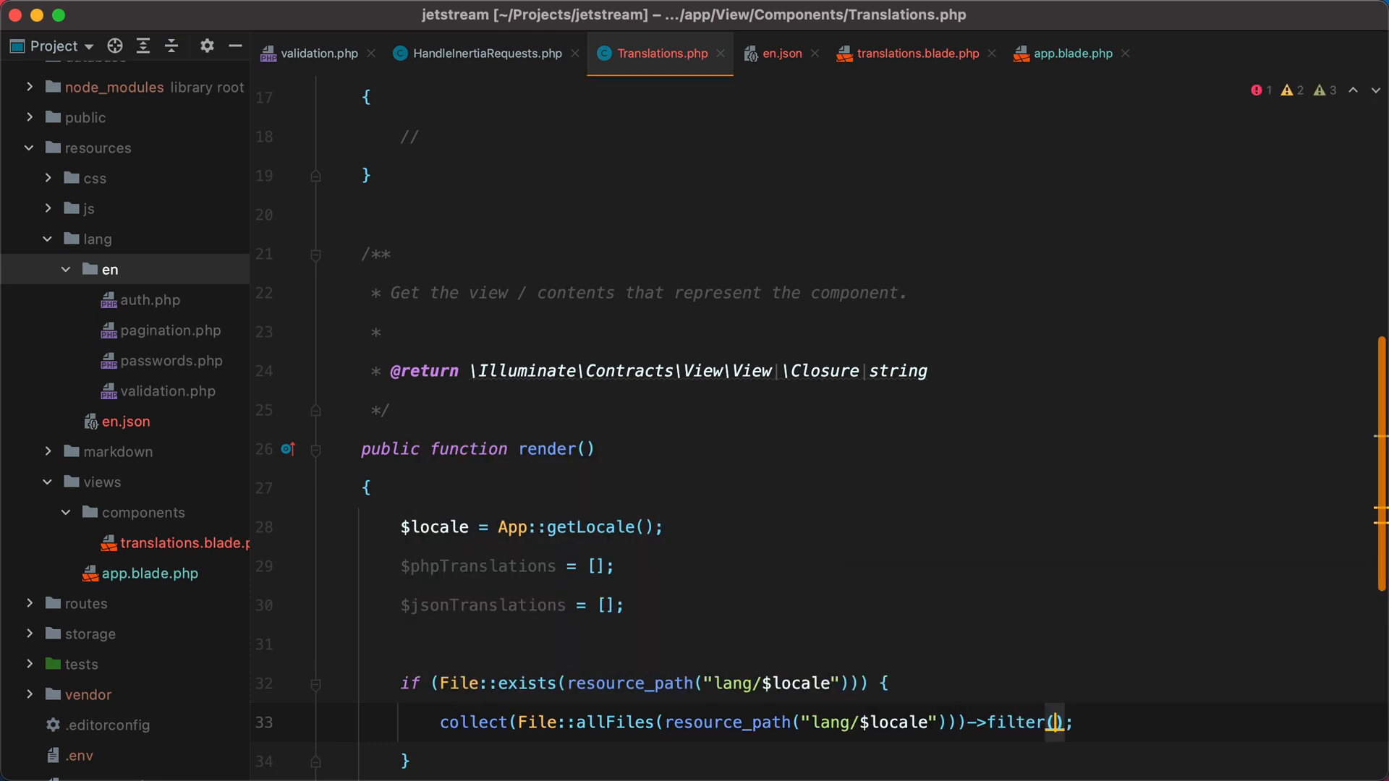
type("function($file) {")
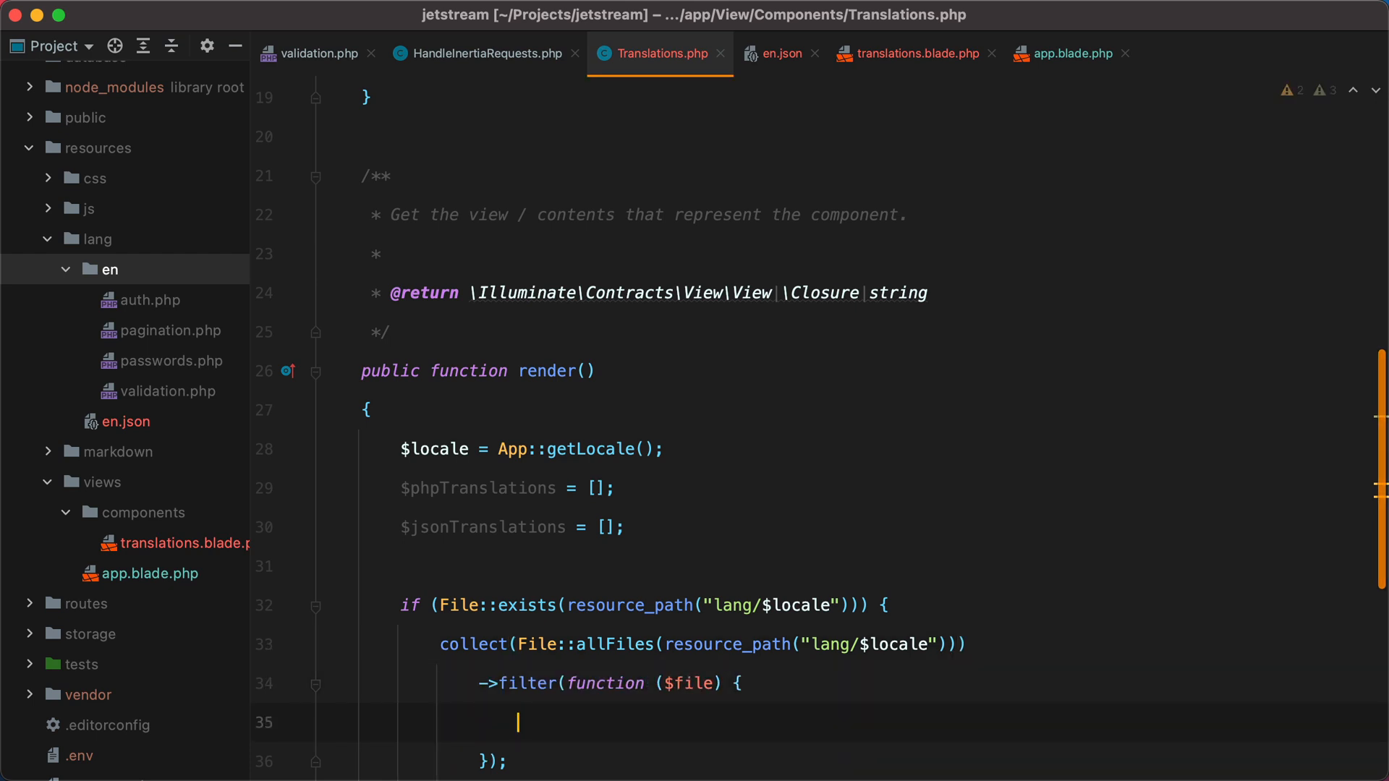
type("return $file->ge")
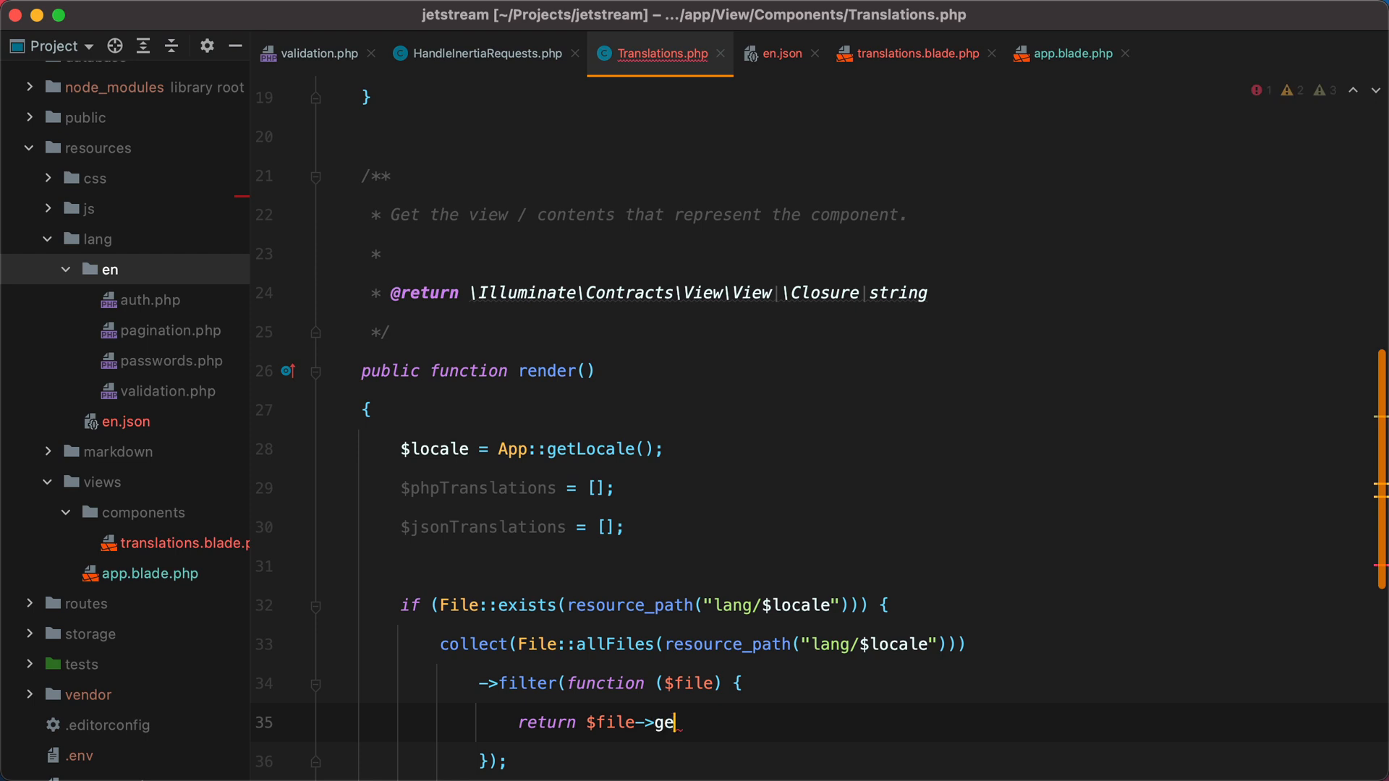
type("tExtension() === \"php\";")
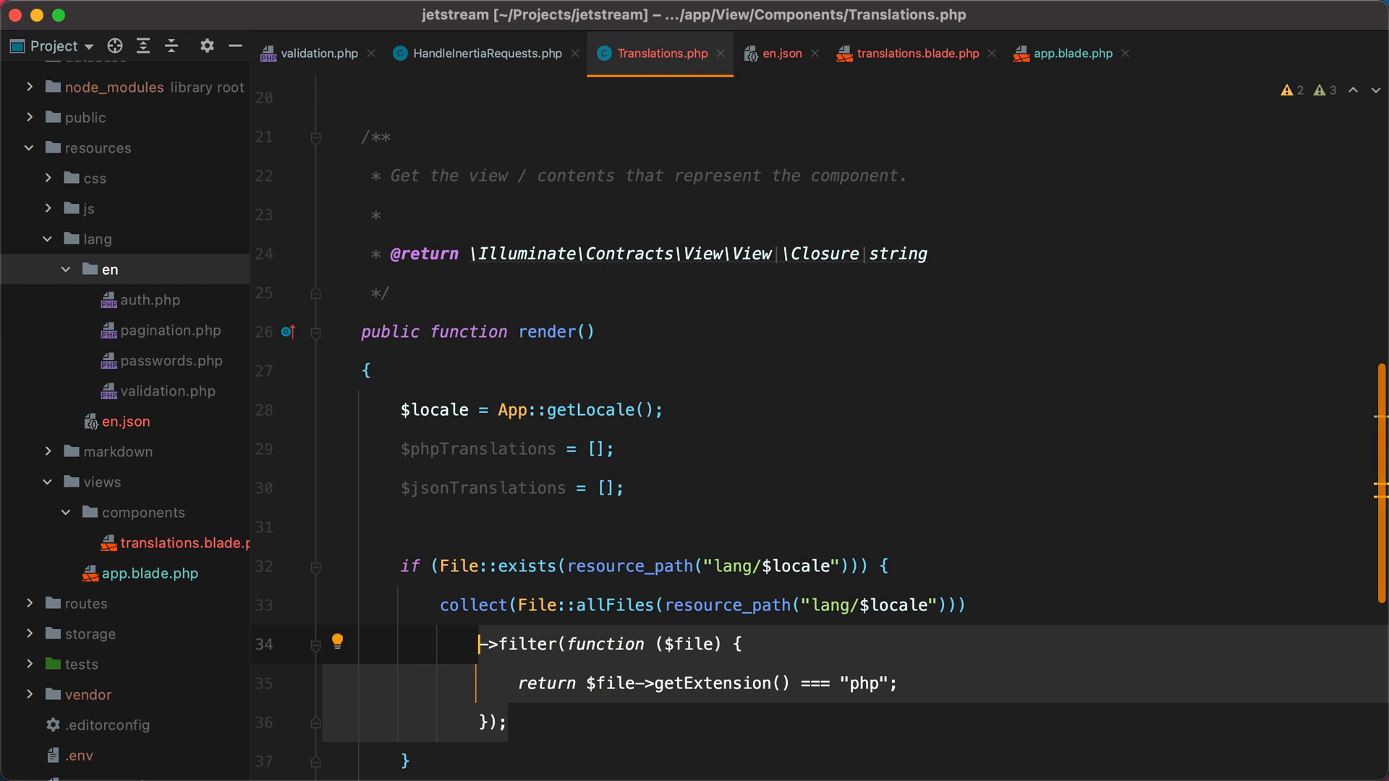
type("flatMap(function($file) {")
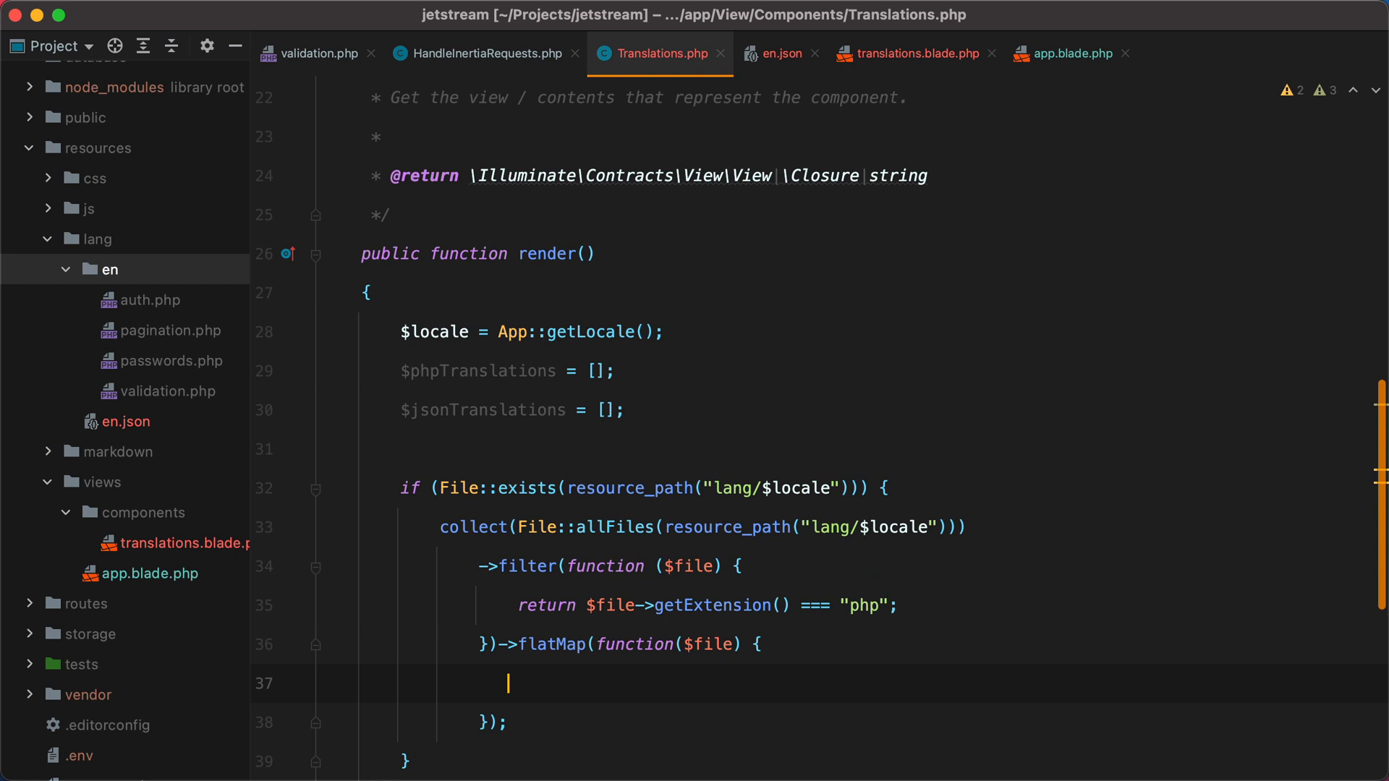
- Review passwords.php, then write File::getRequire($file->getRealPath()); inside the flatMap callback
left_click(168, 360)
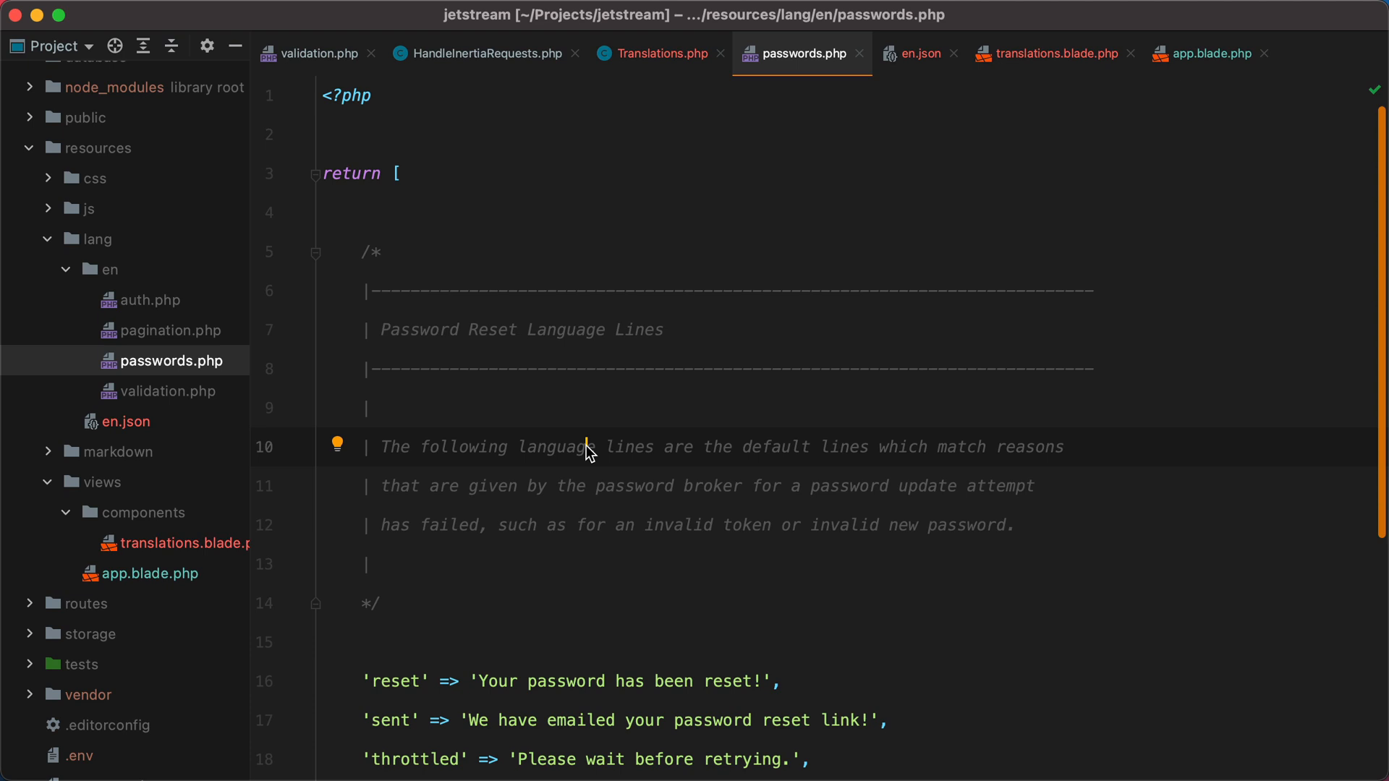
scroll("down", 3)
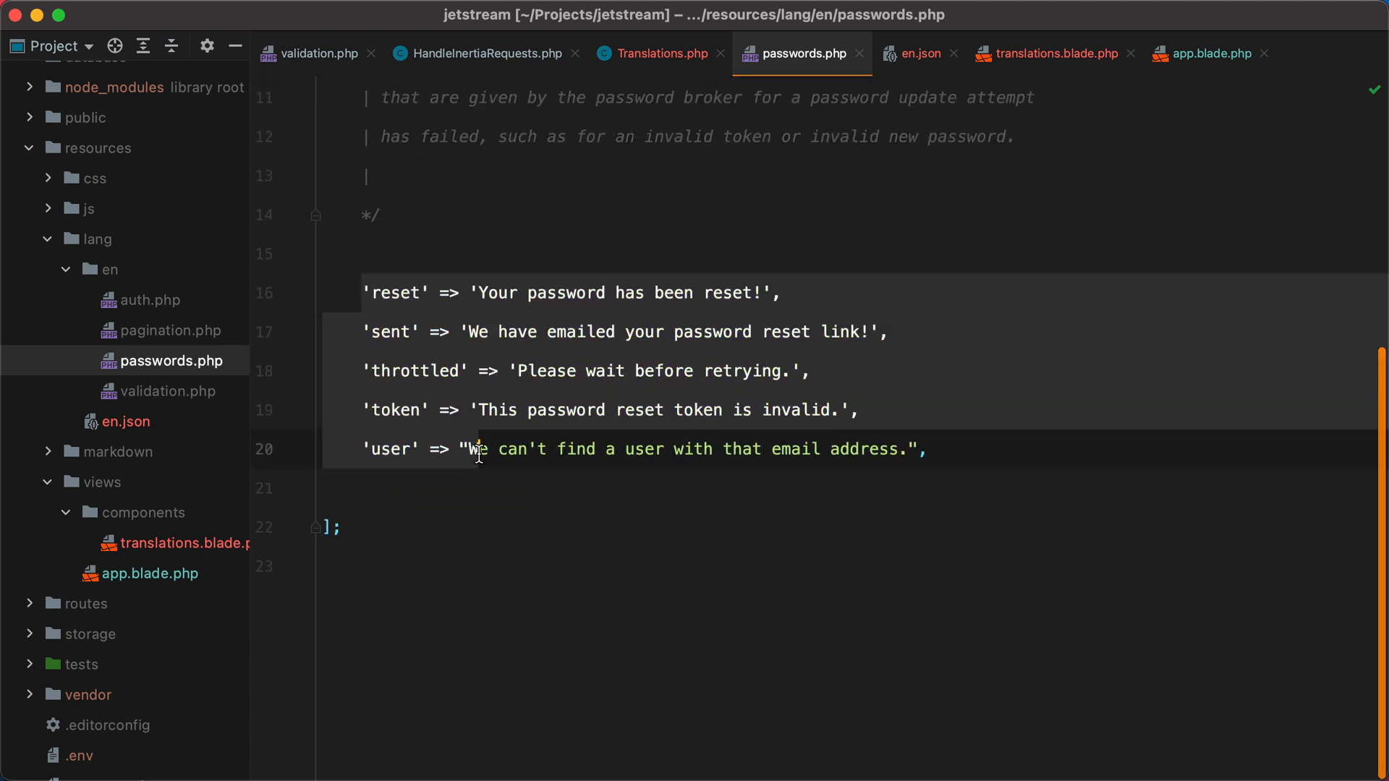
left_click(660, 54)
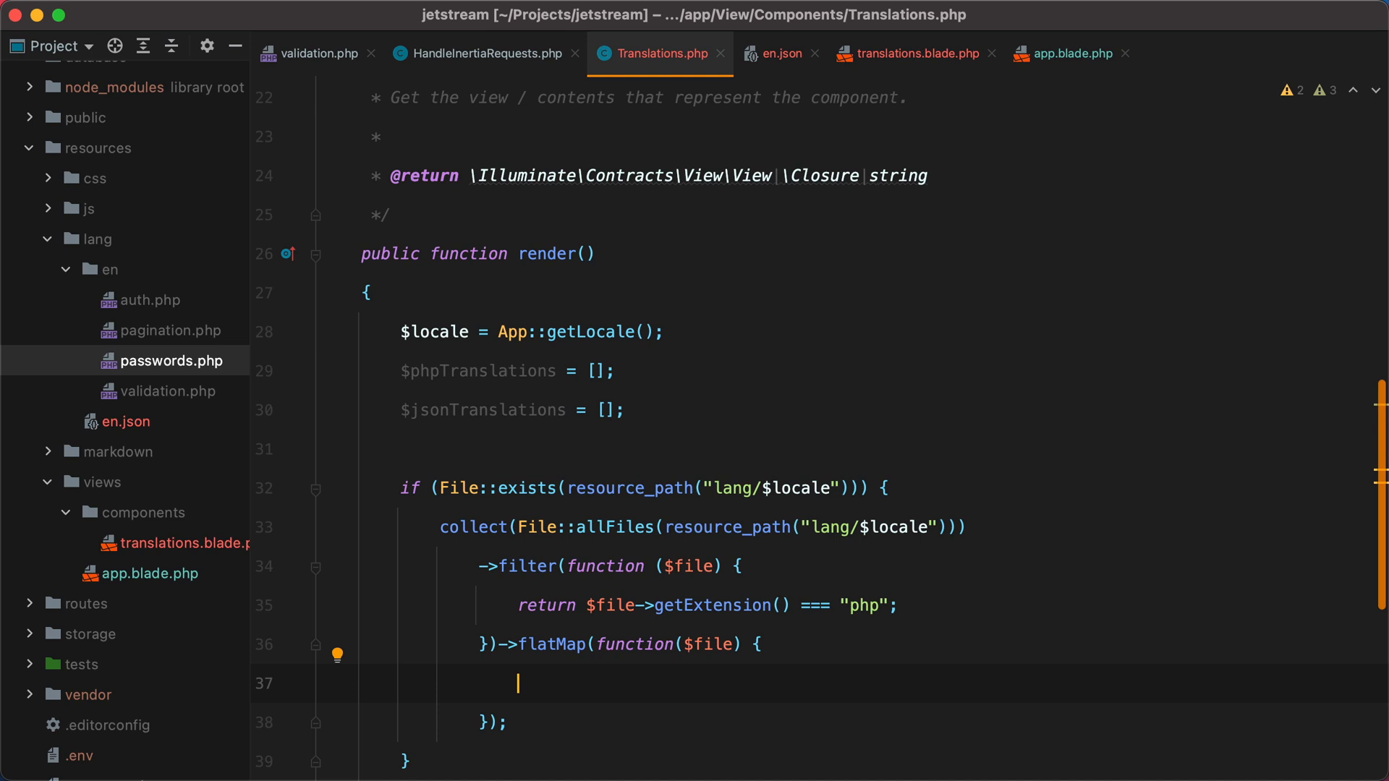
type("File")
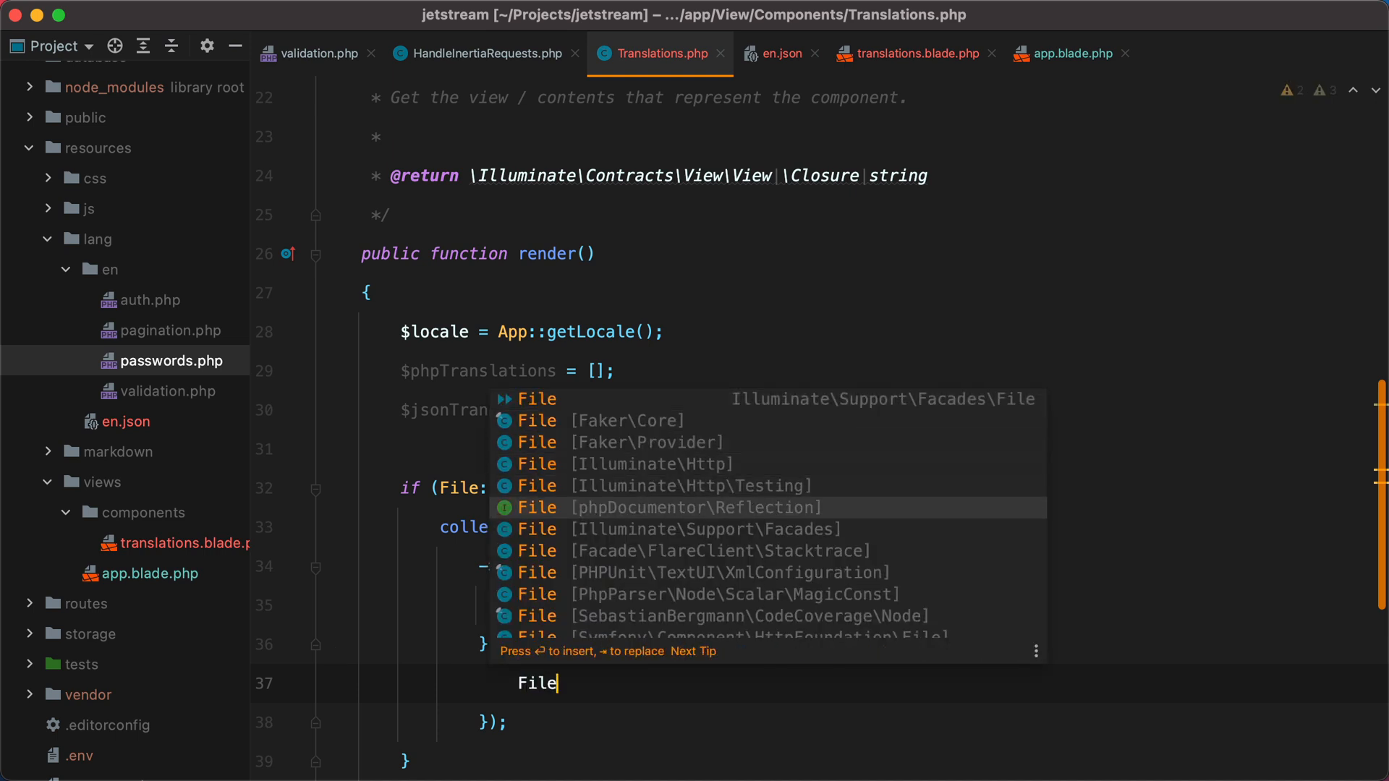
type("::getRequire($file->getReal")
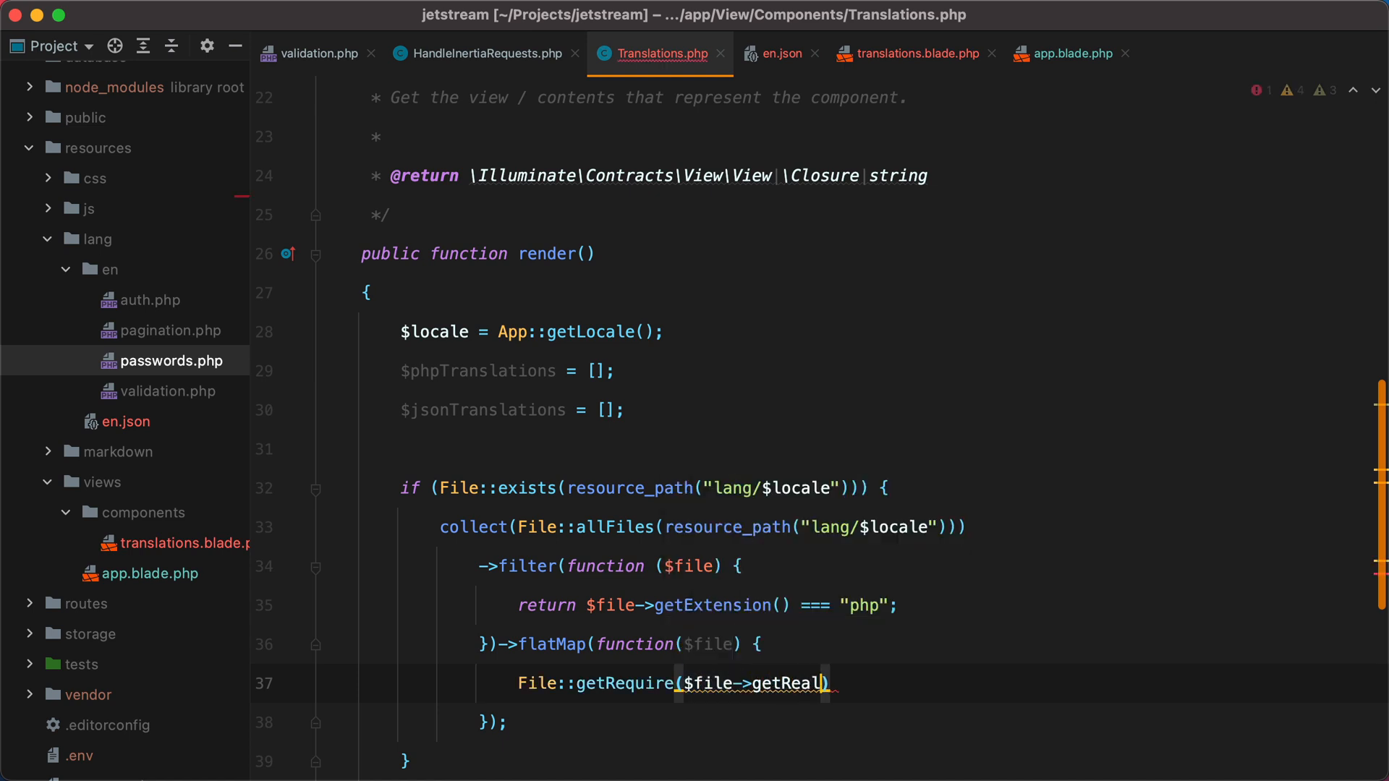
type("Path()")
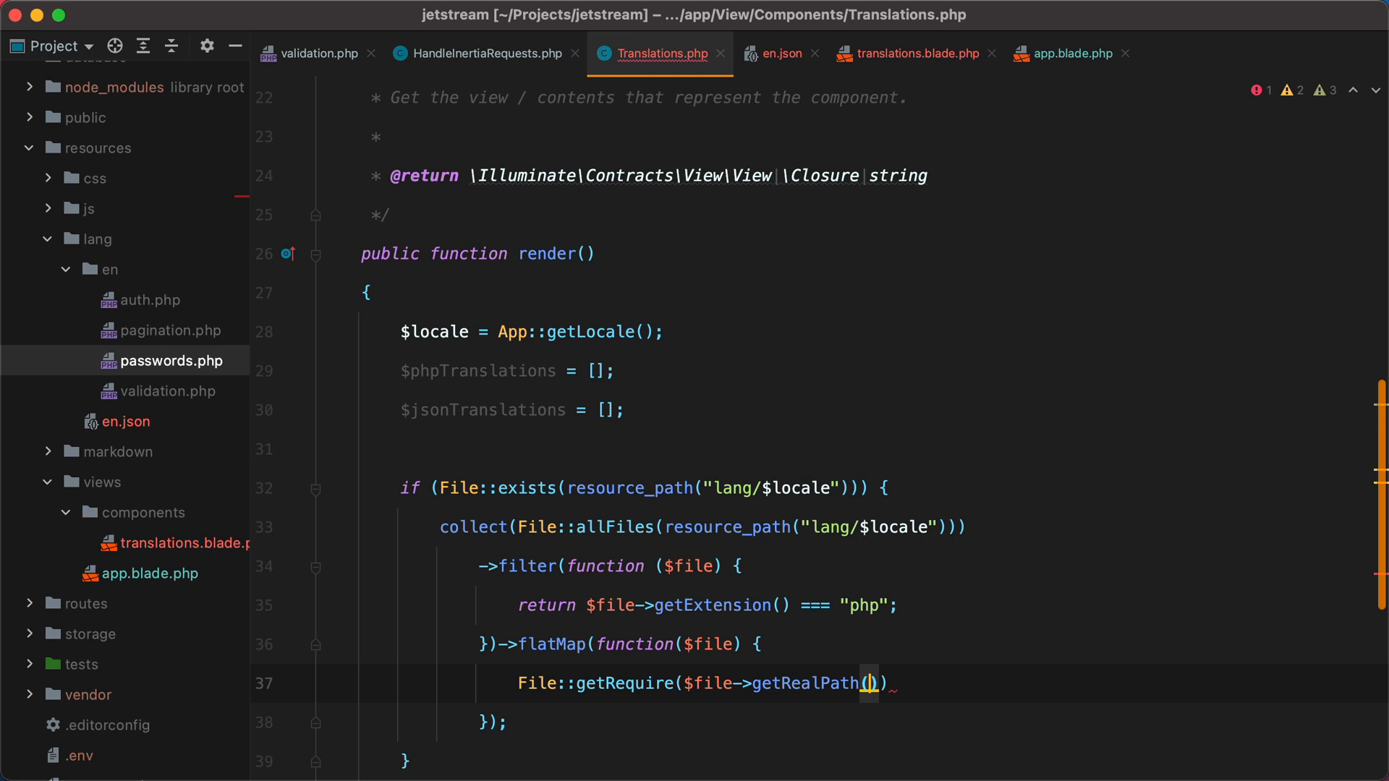
type(";")
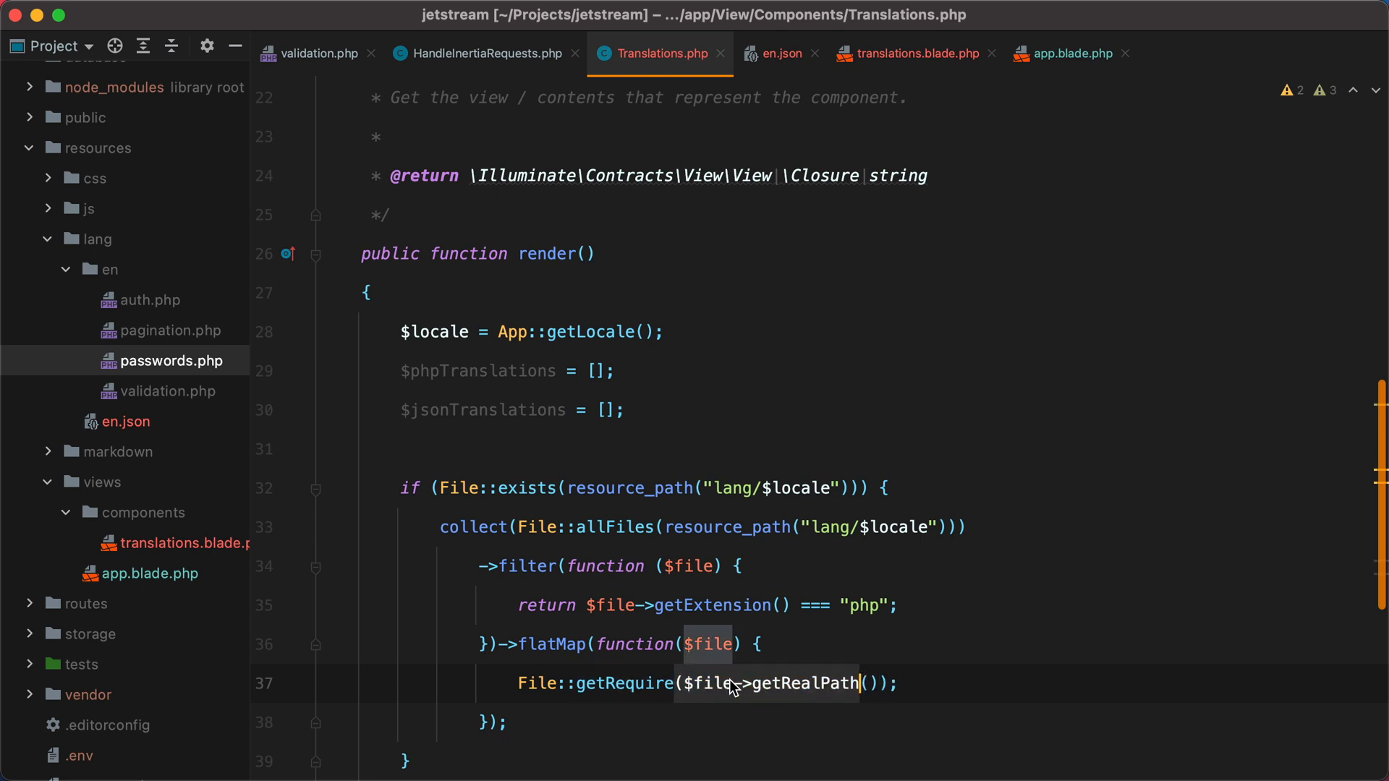
- Review validation.php and begin replacing the getRequire statement in the callback
double_click(629, 682)
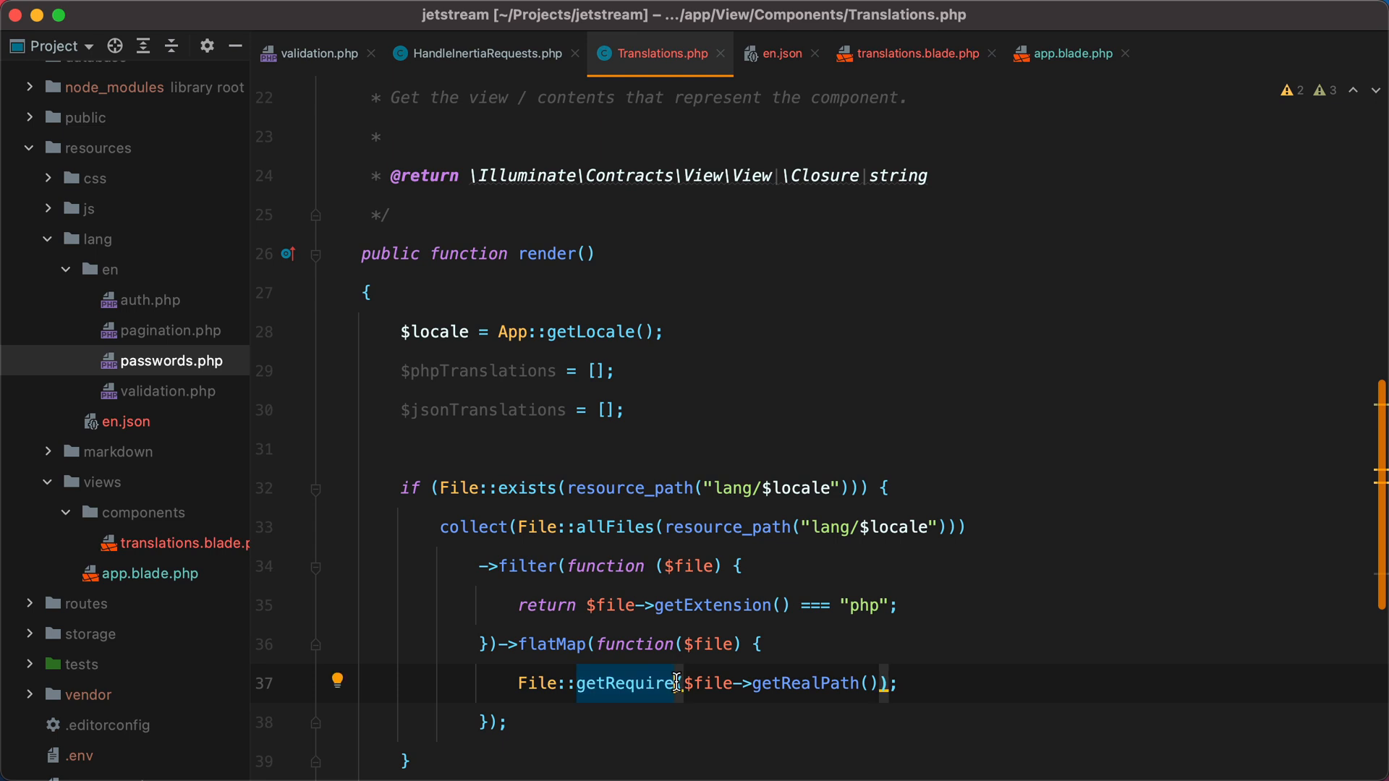
mouse_move(234, 400)
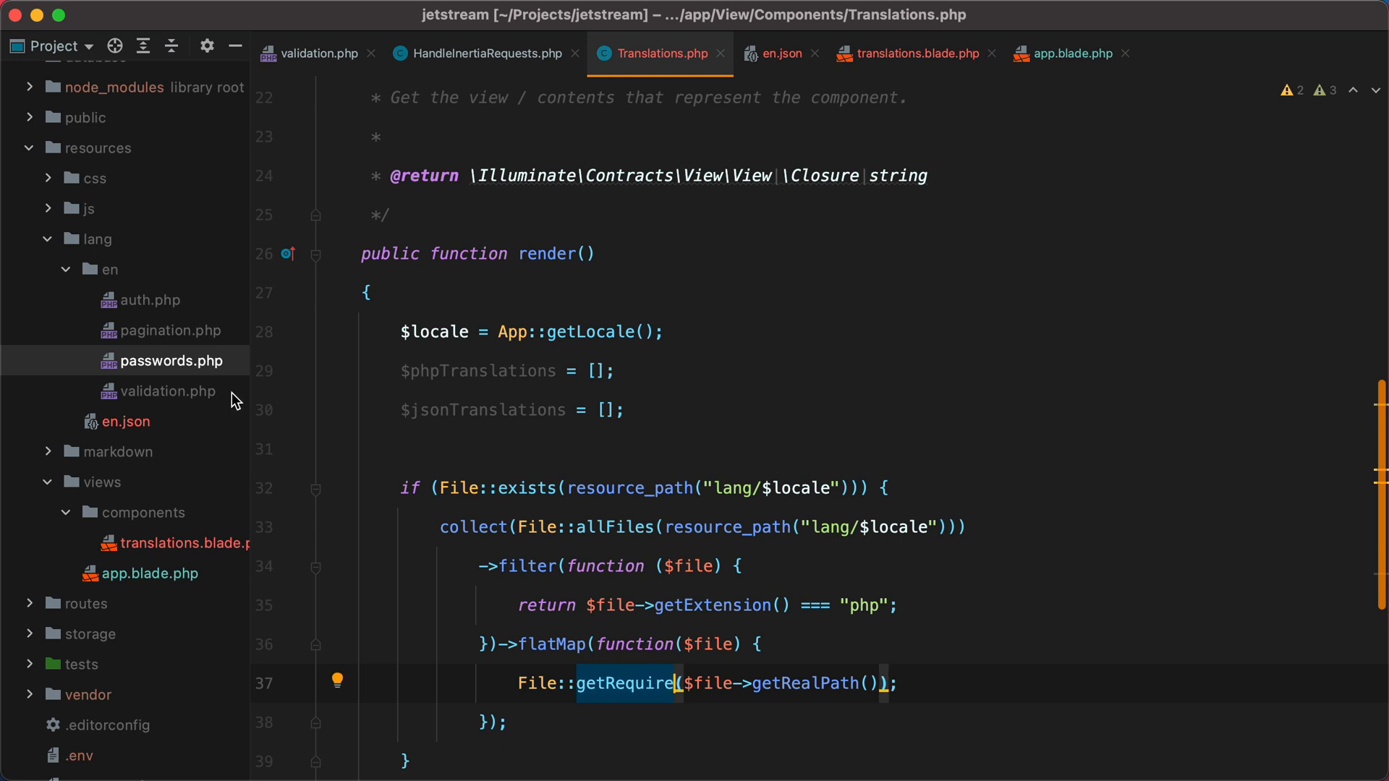
left_click(171, 391)
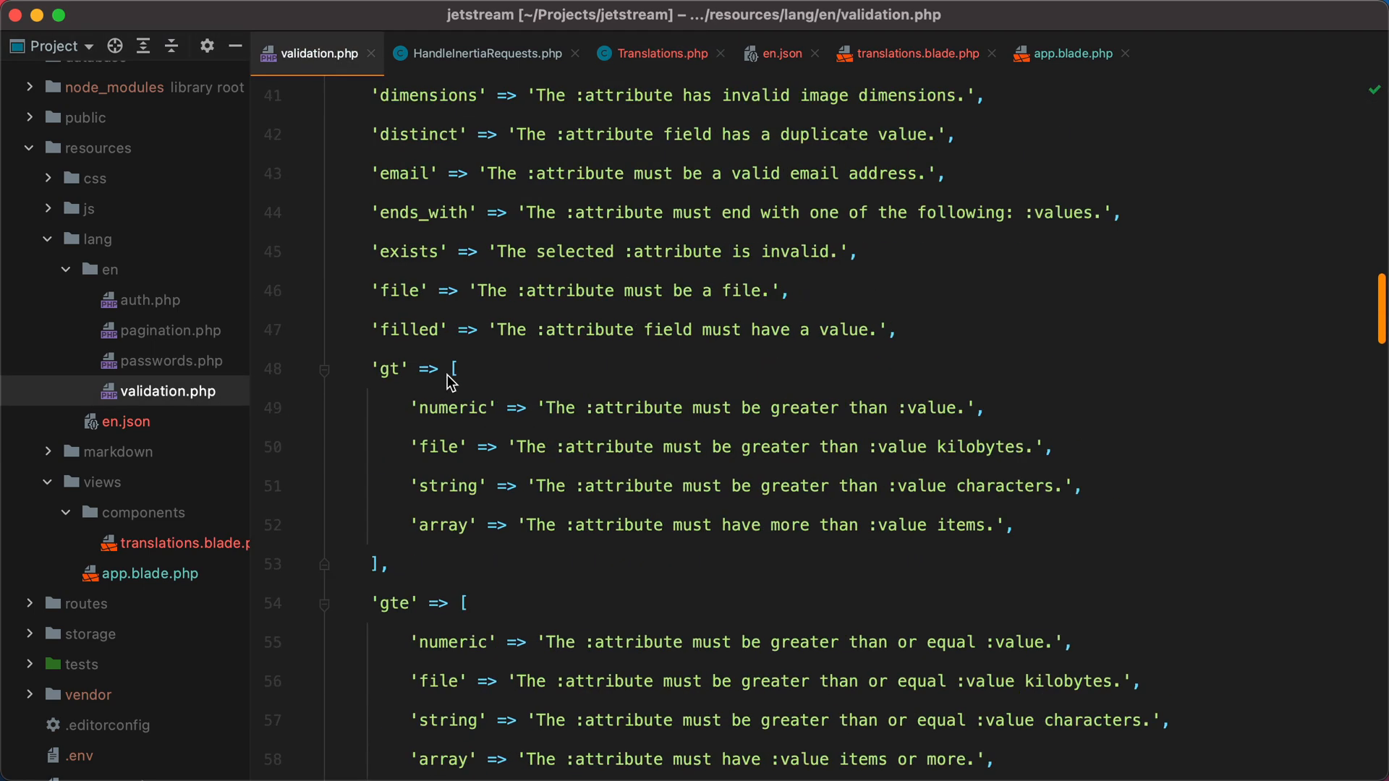
scroll("down", 3)
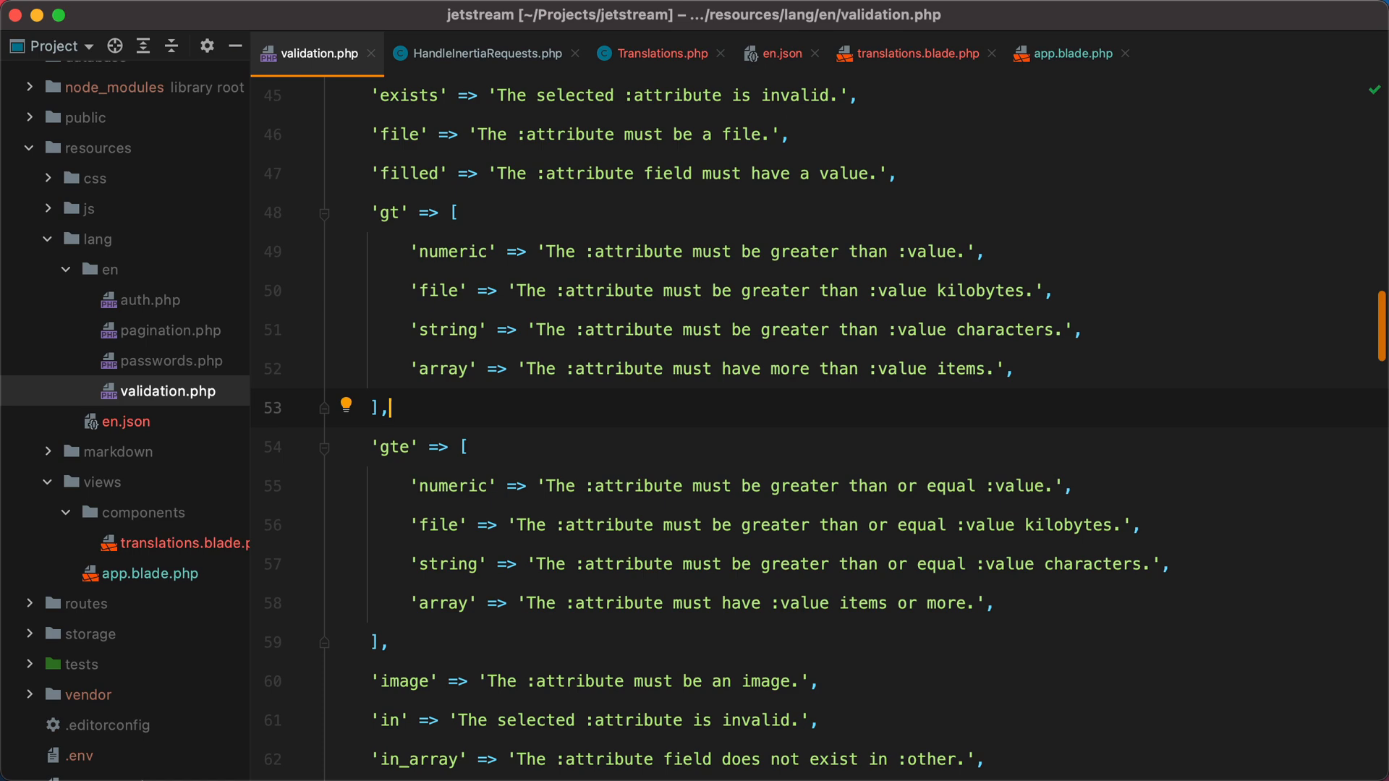
left_click(660, 54)
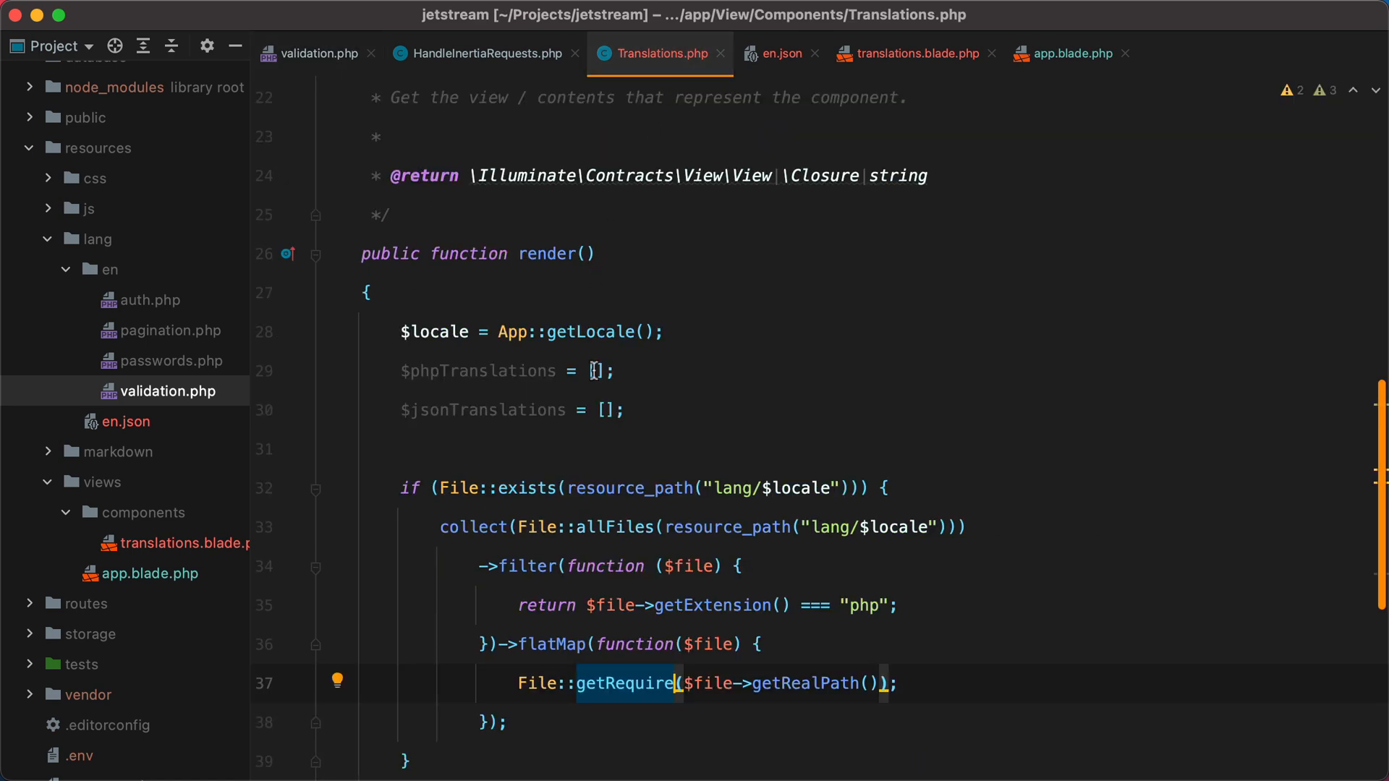
type("A;")
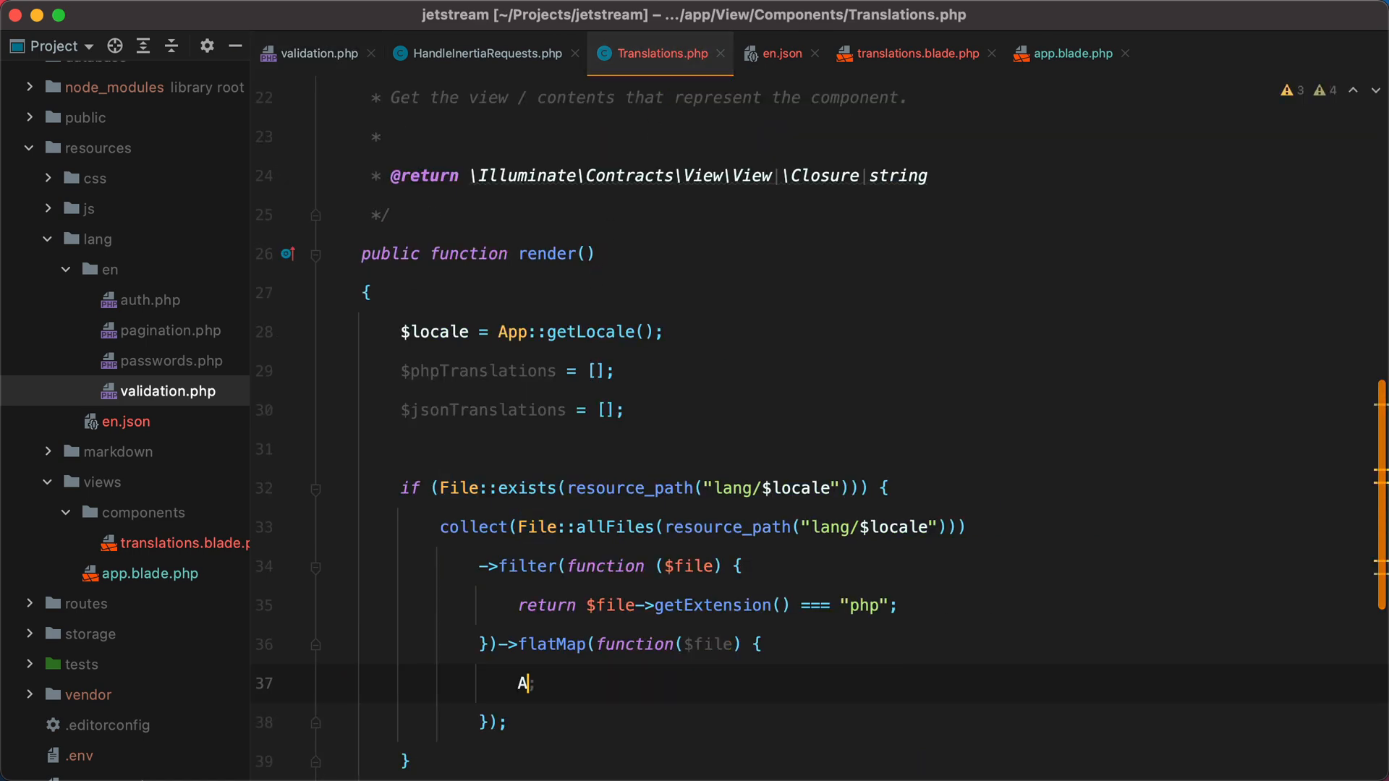
- Assign the Arr::dot translation chain to $phpTranslations and move below the block for a new if
type("rr::dot(File::getRequire($file->getRealPath(")
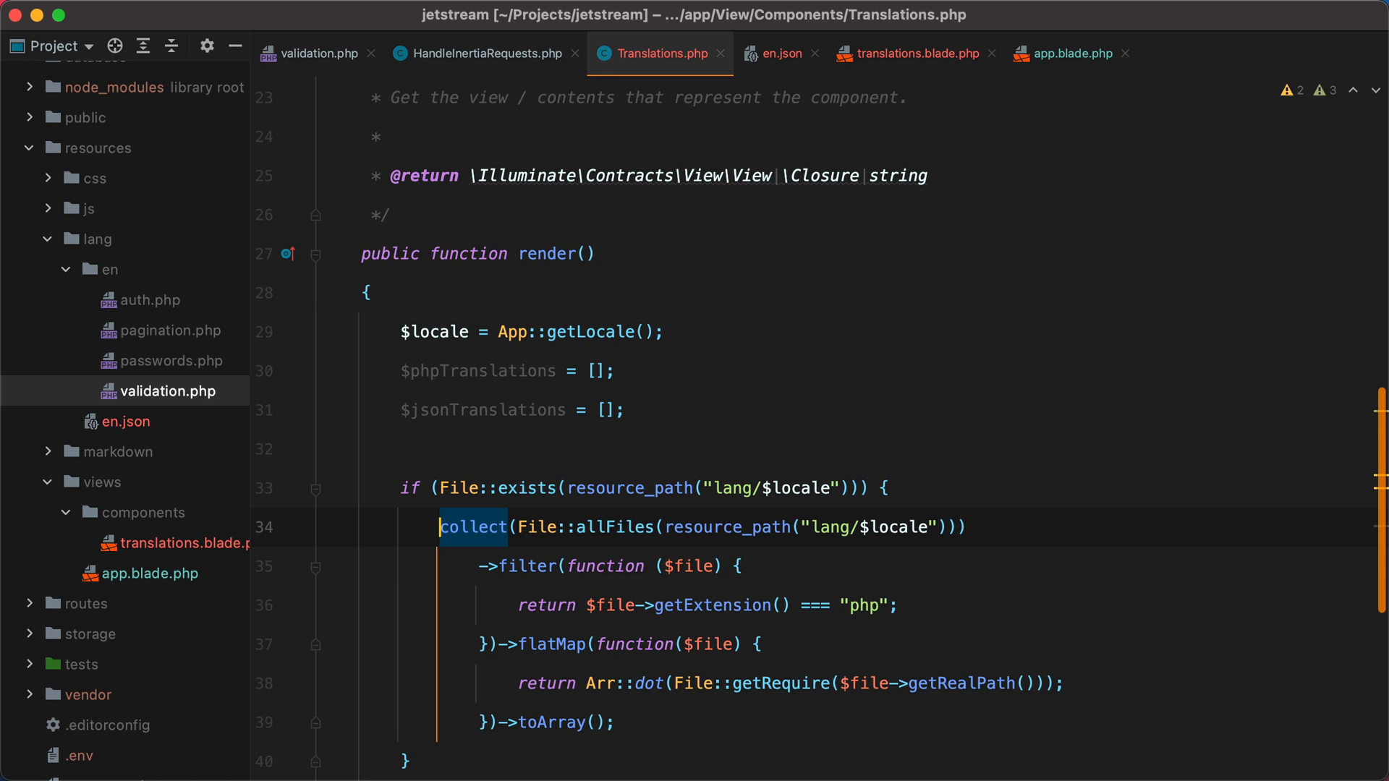
type("$phpTranslations")
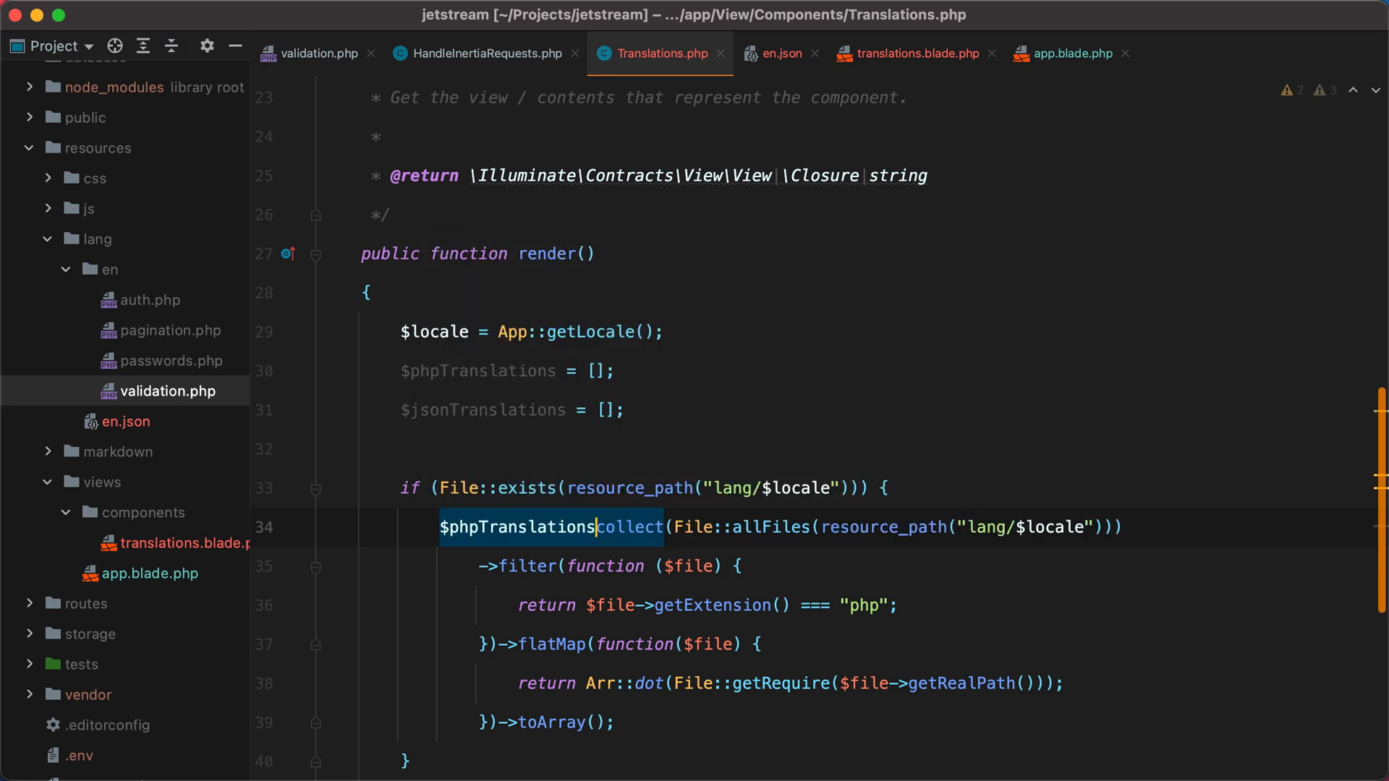
type("=")
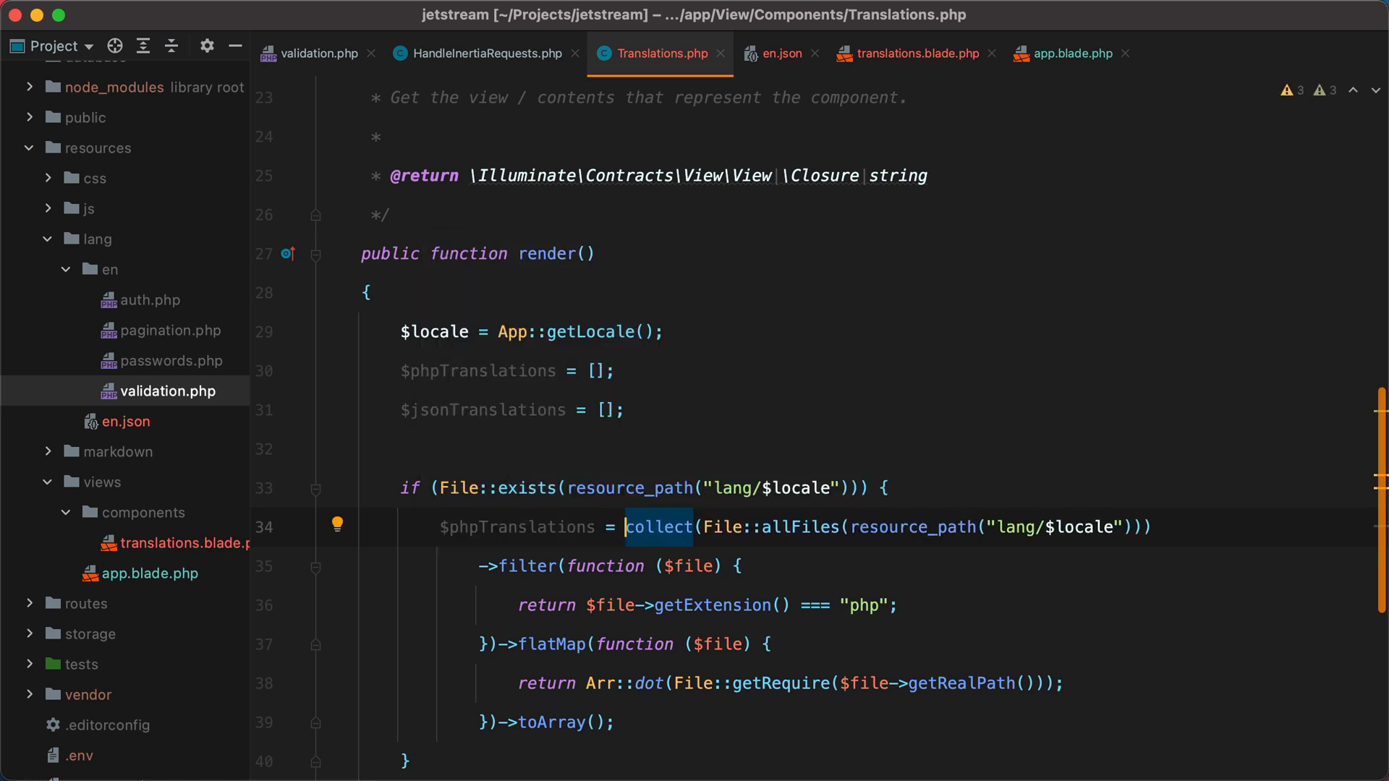
left_click(625, 683)
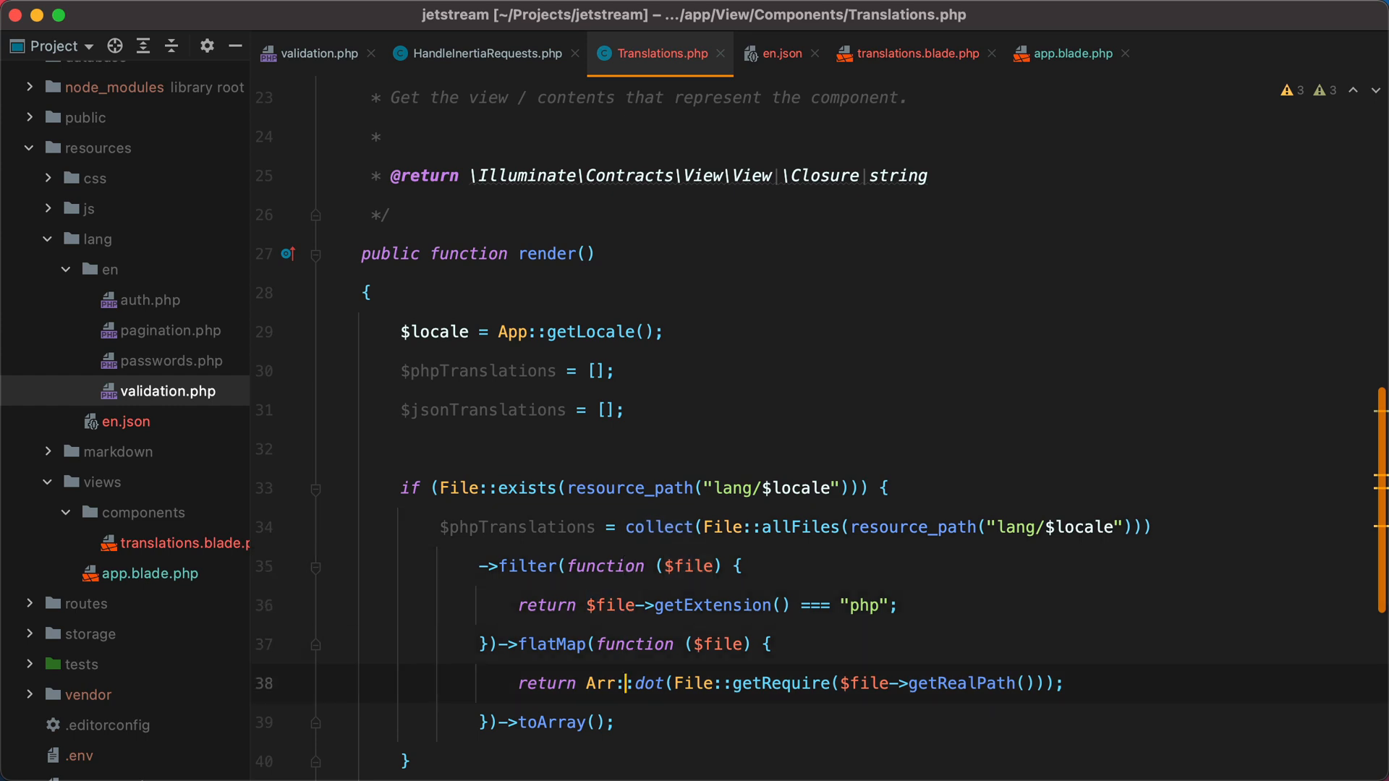
scroll("down", 3)
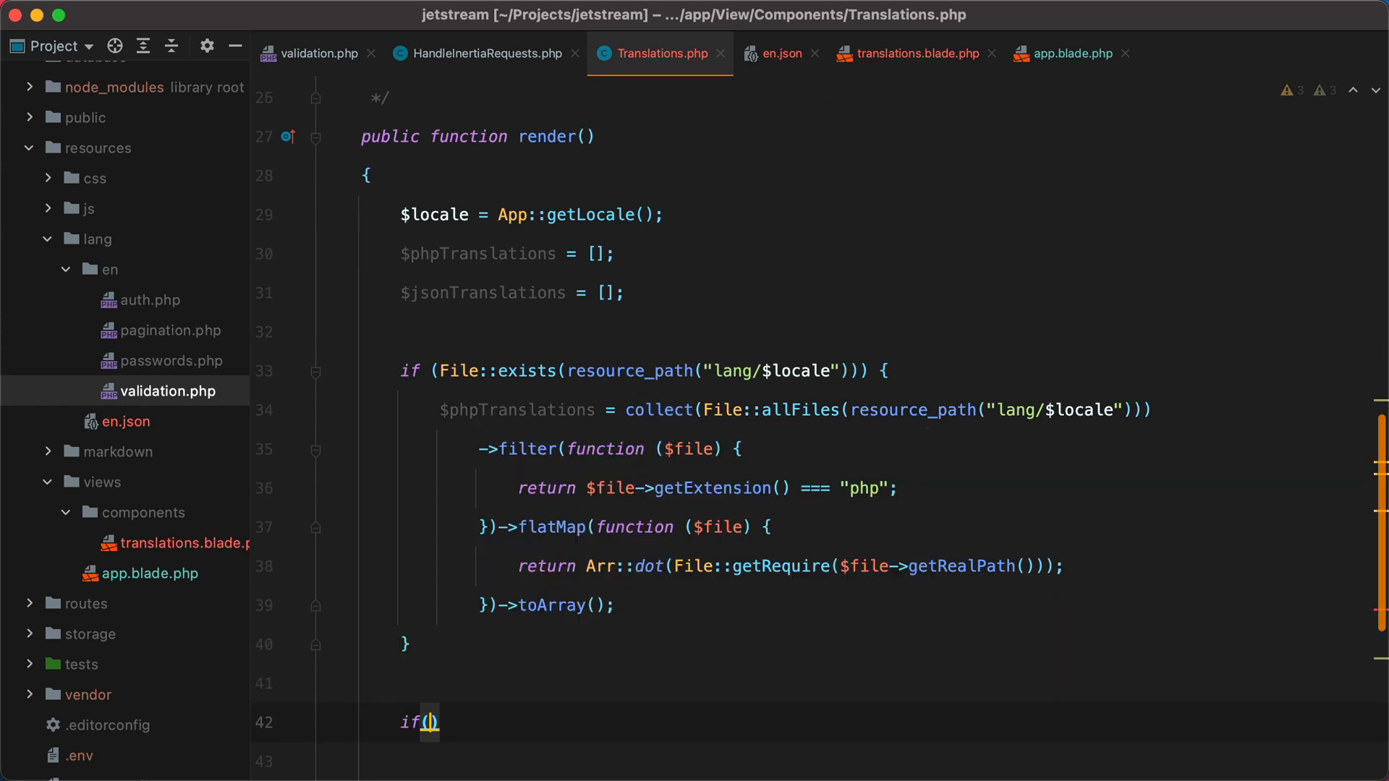
- Add the condition File::exists(resource_path("lang/$locale.json")) and enter its body
type("File::")
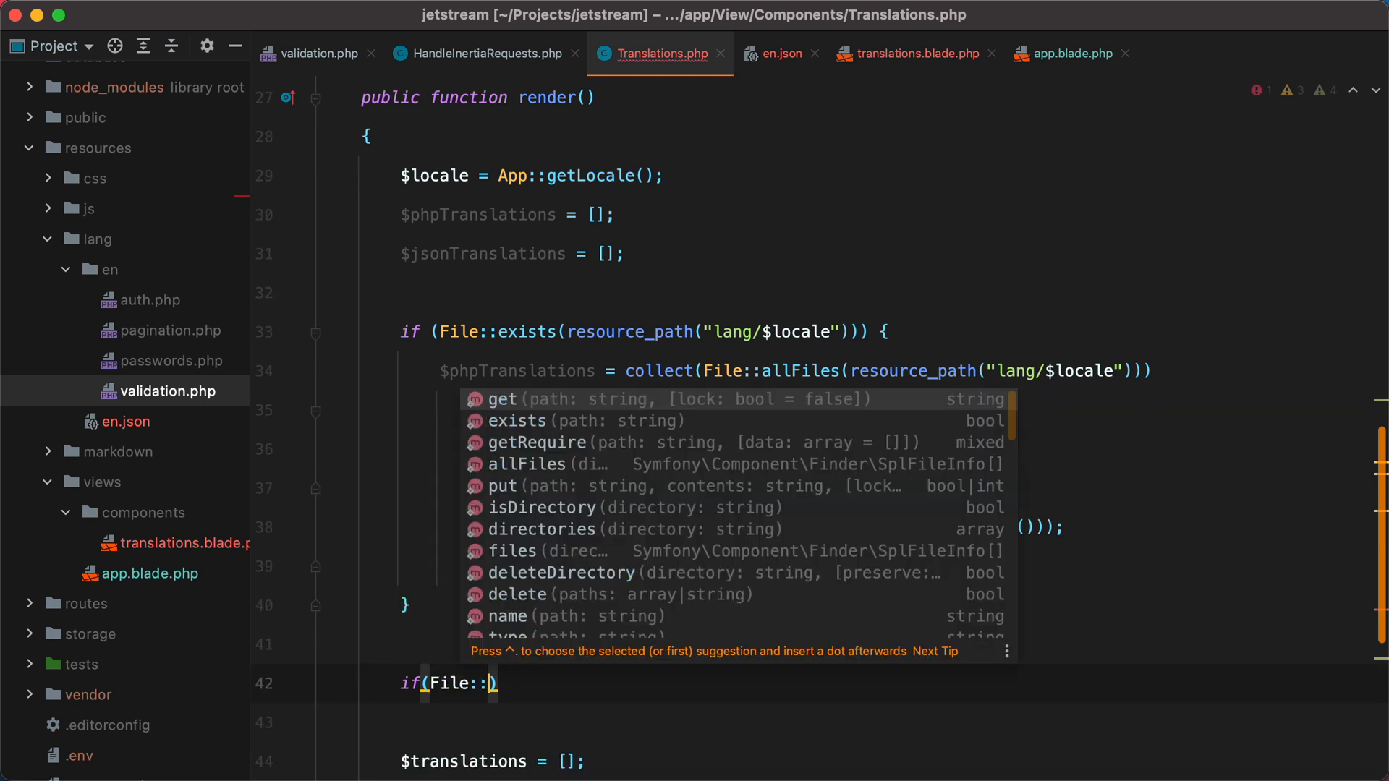
type("exists(resource_path(\"lang/")
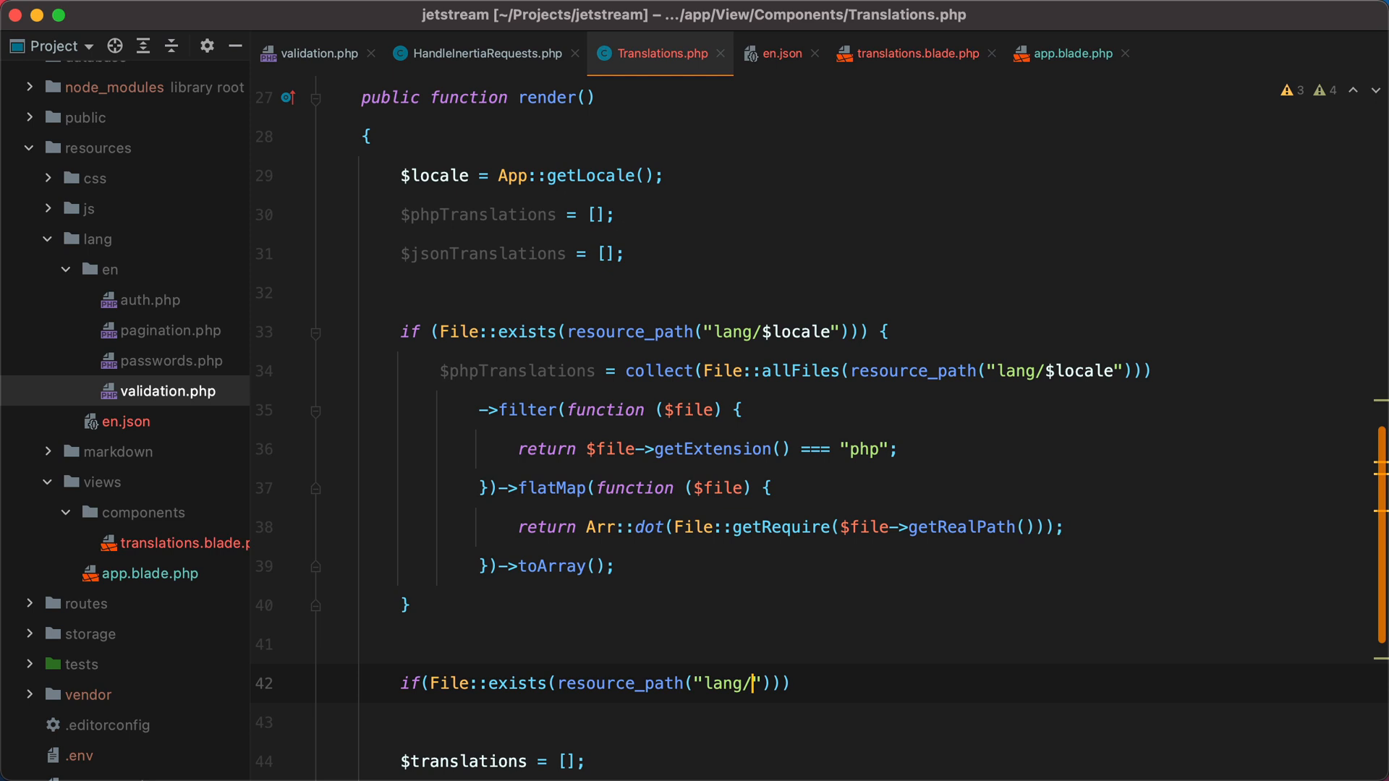
type("$locale.jso")
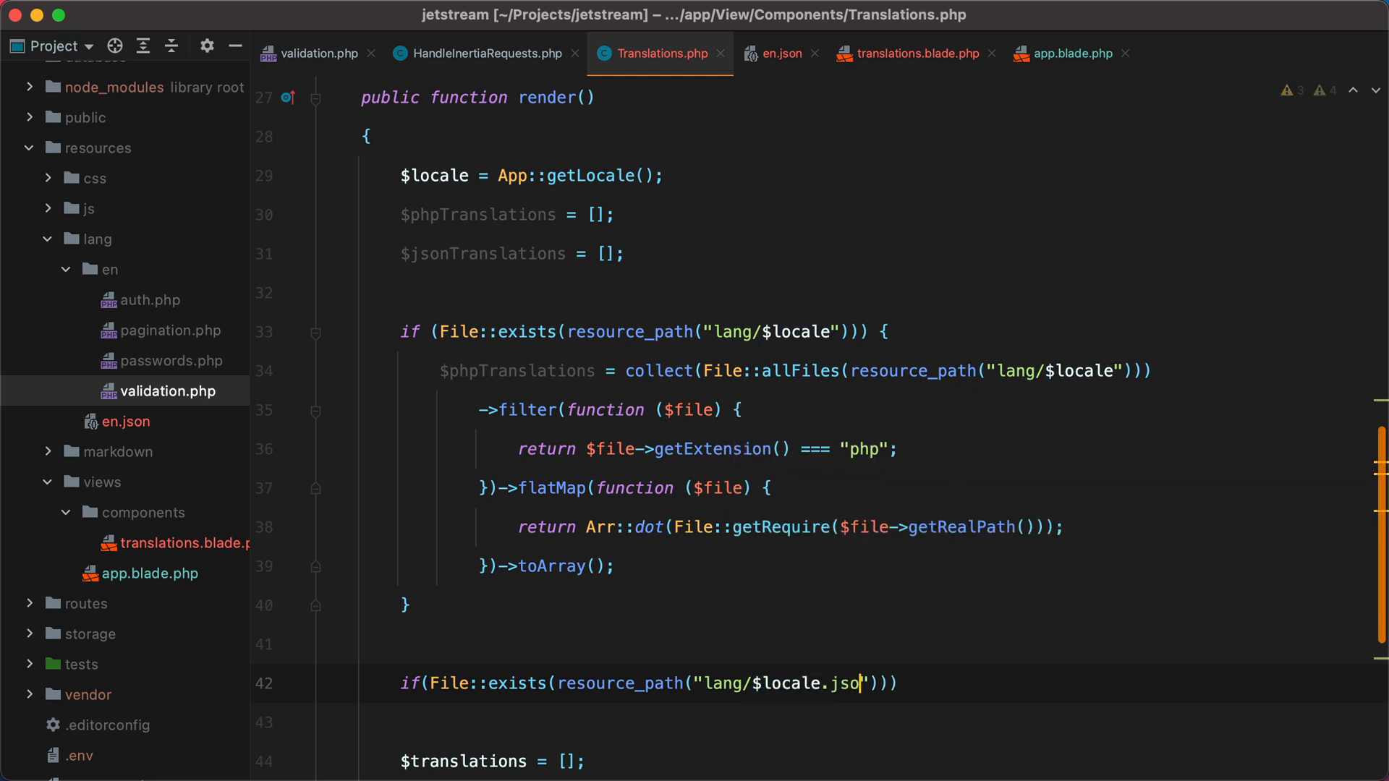
key("enter")
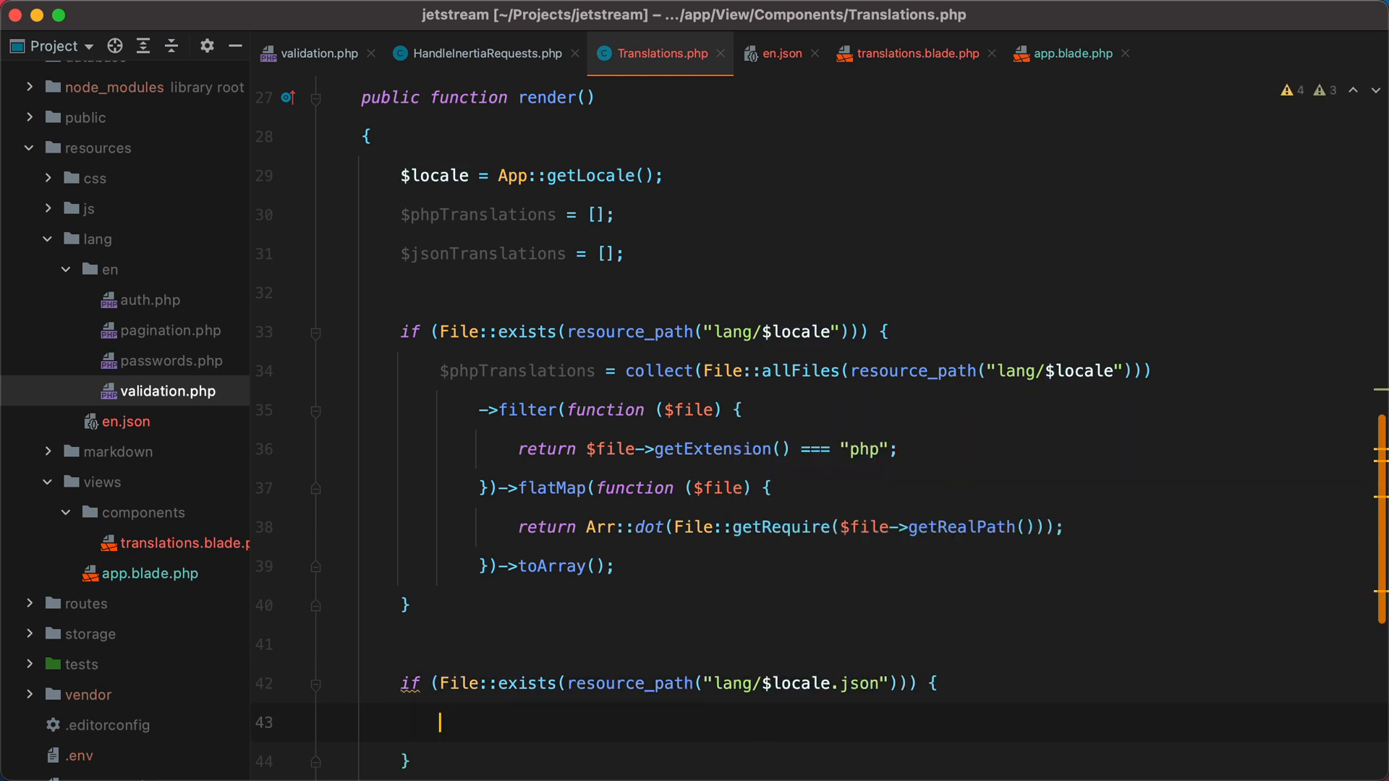
- Set $jsonTranslations to json_decode(File::get(resource_path("lang/$locale.json")), true)
type("File::get(")
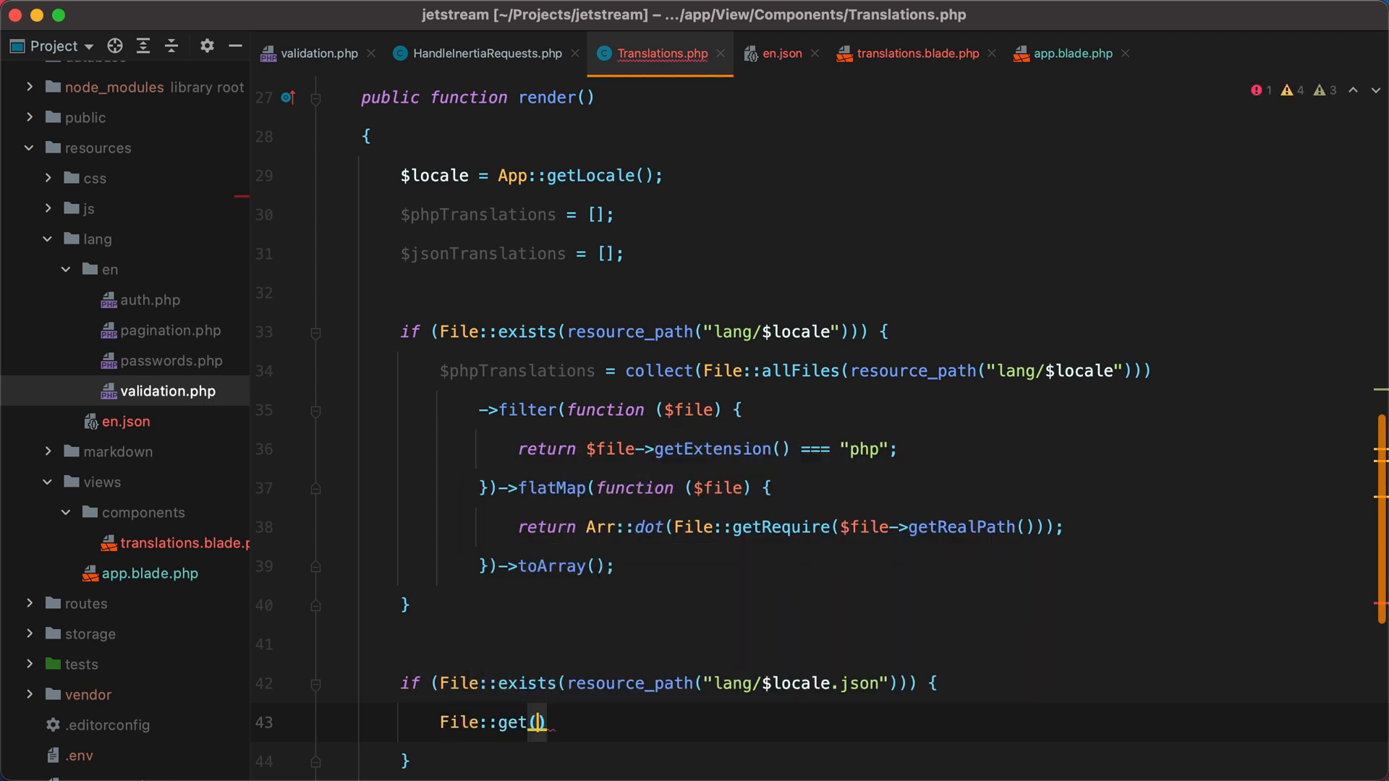
type("resource_path(\"la")
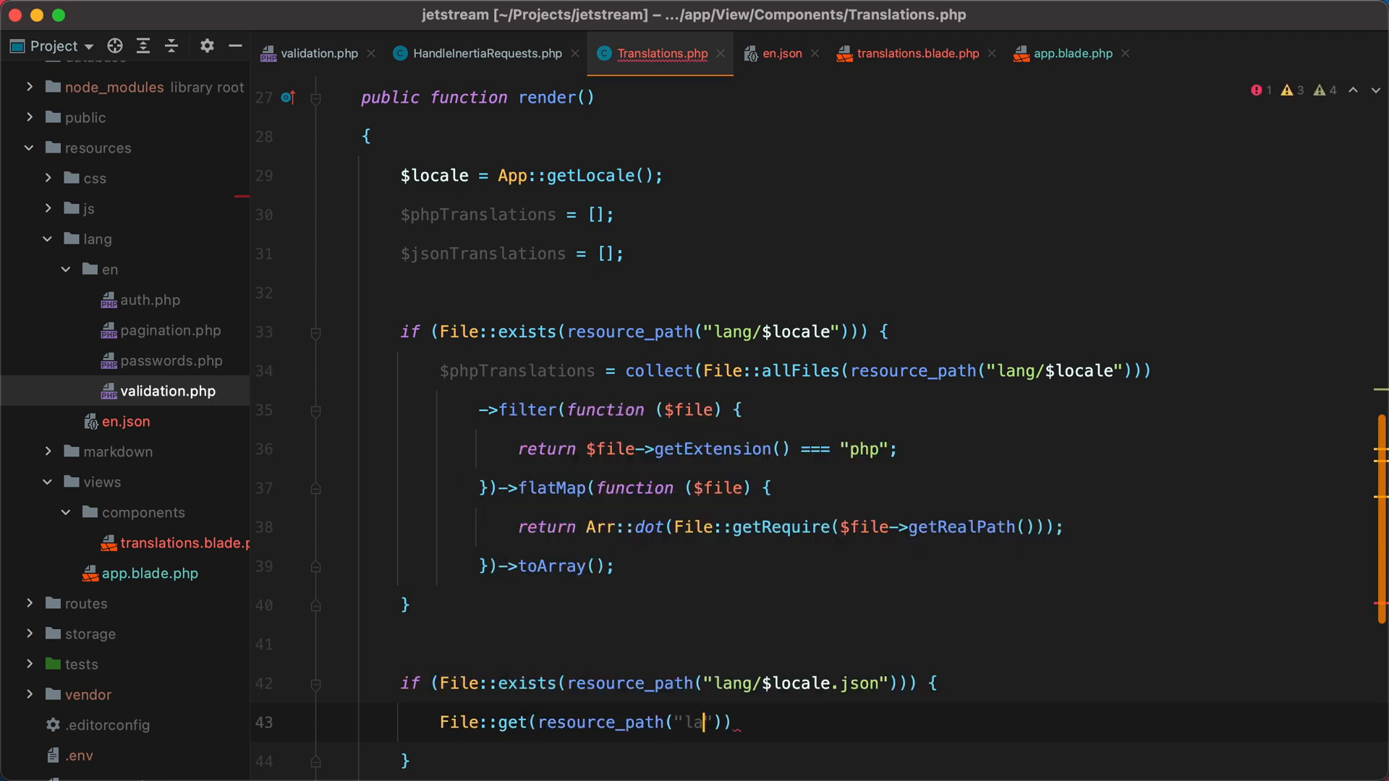
type("ng/$locale.json\"));")
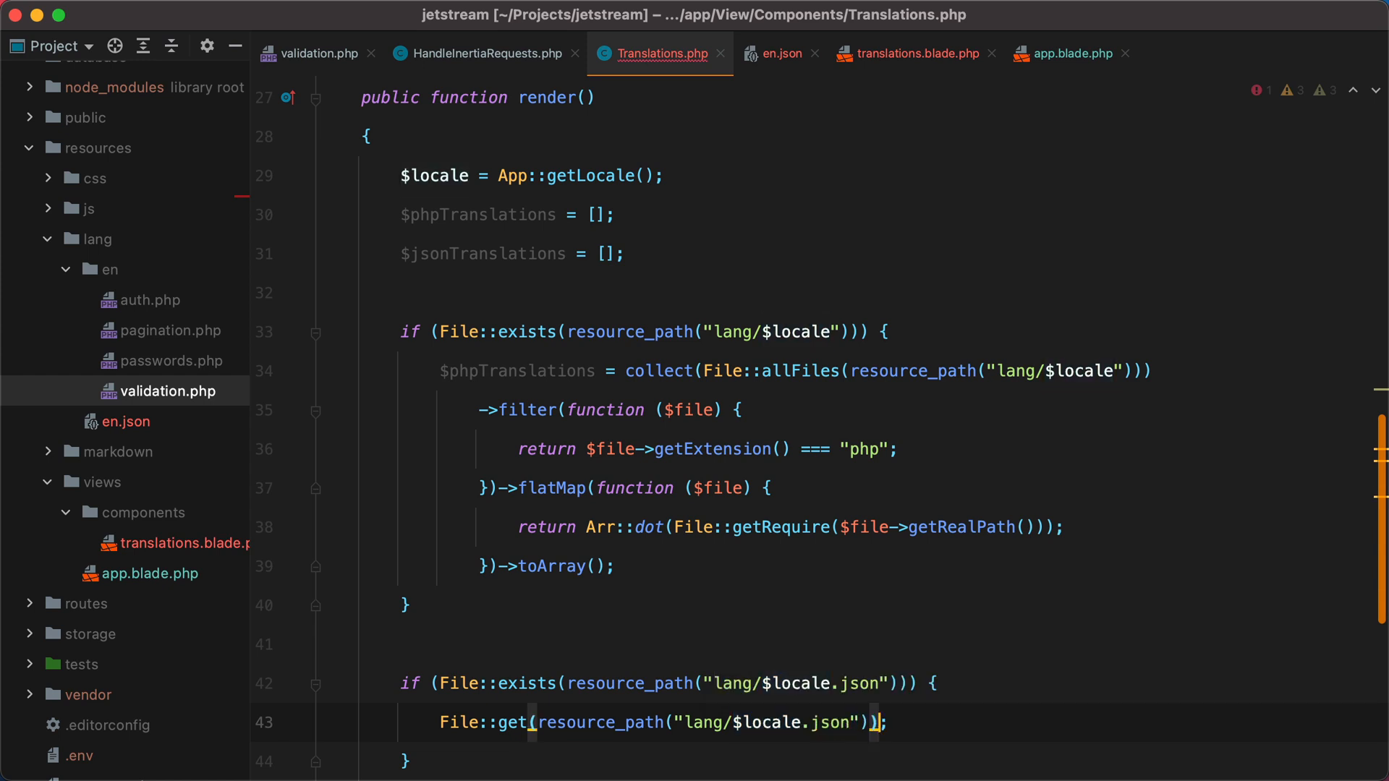
left_click(458, 722)
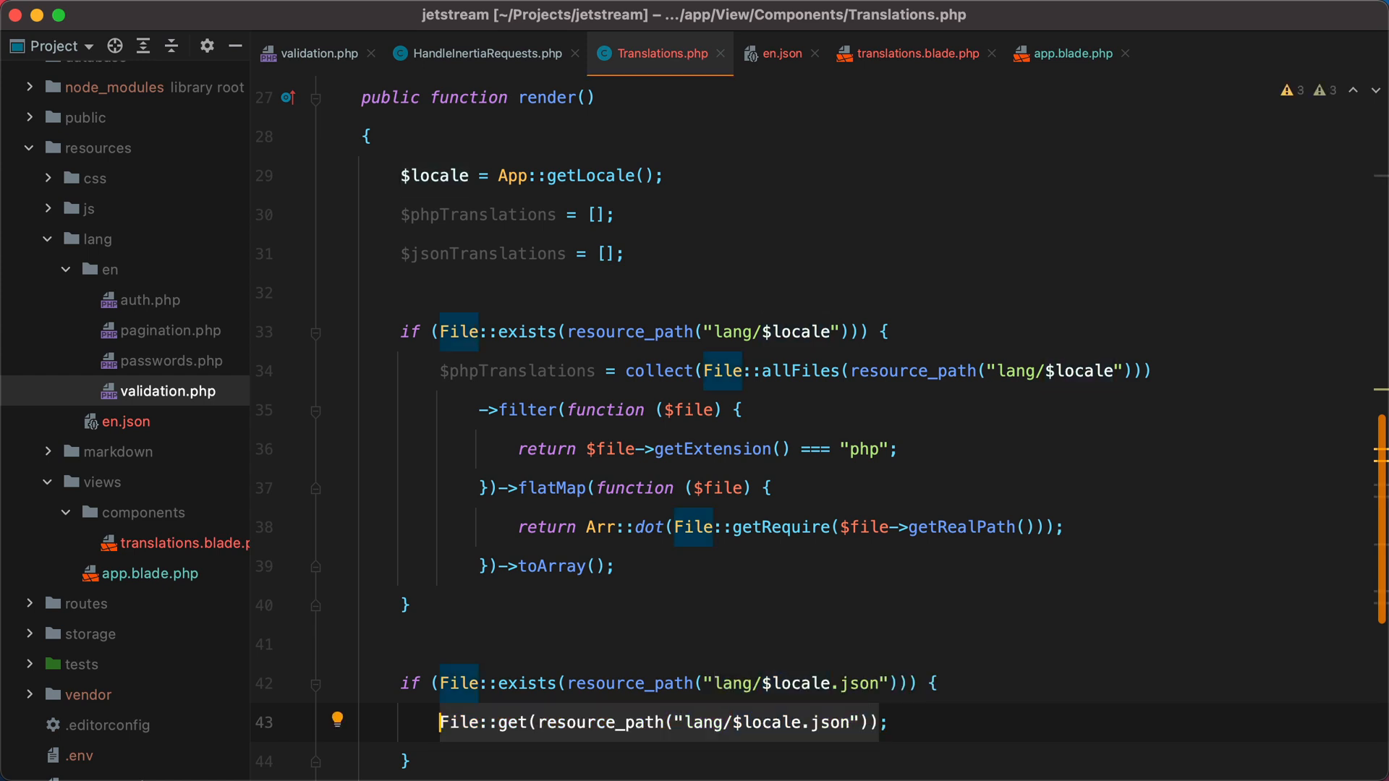
type("json_decode(")
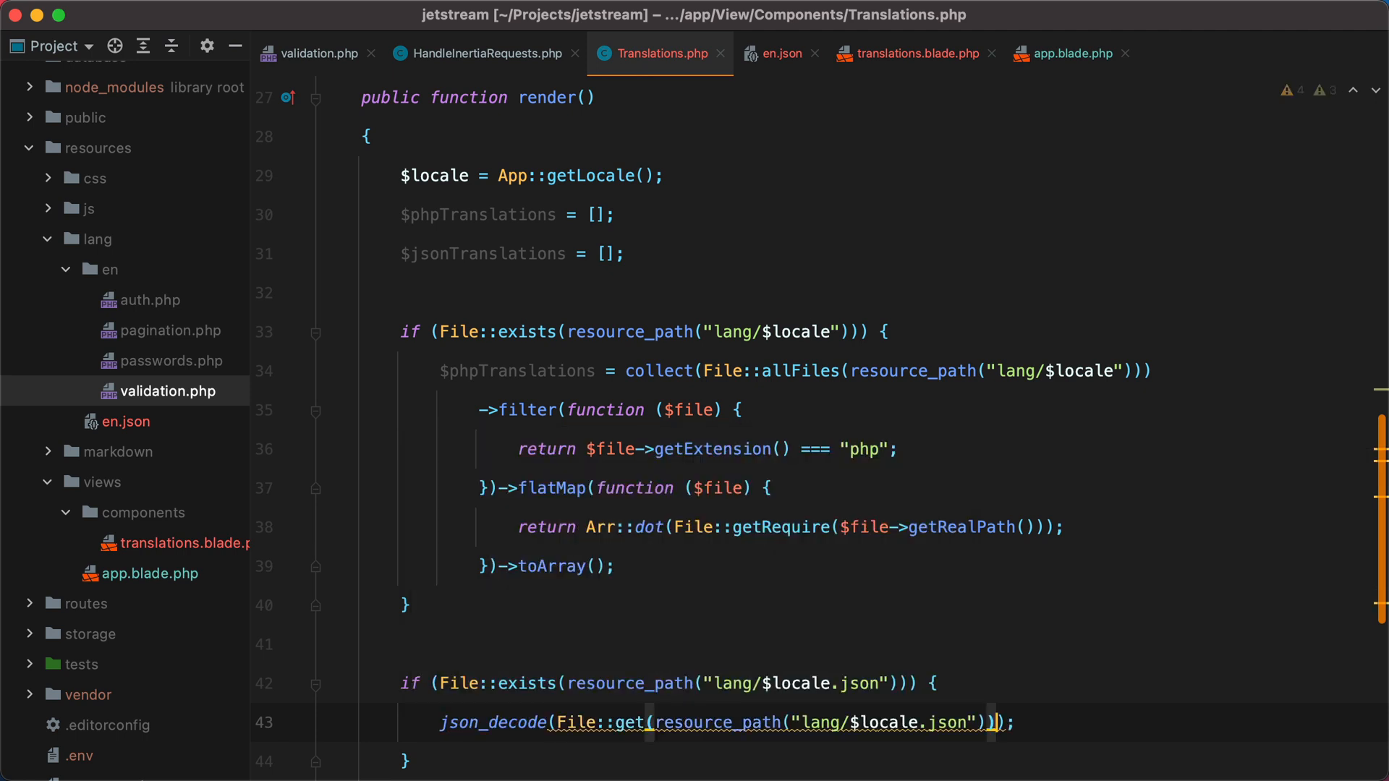
type(",")
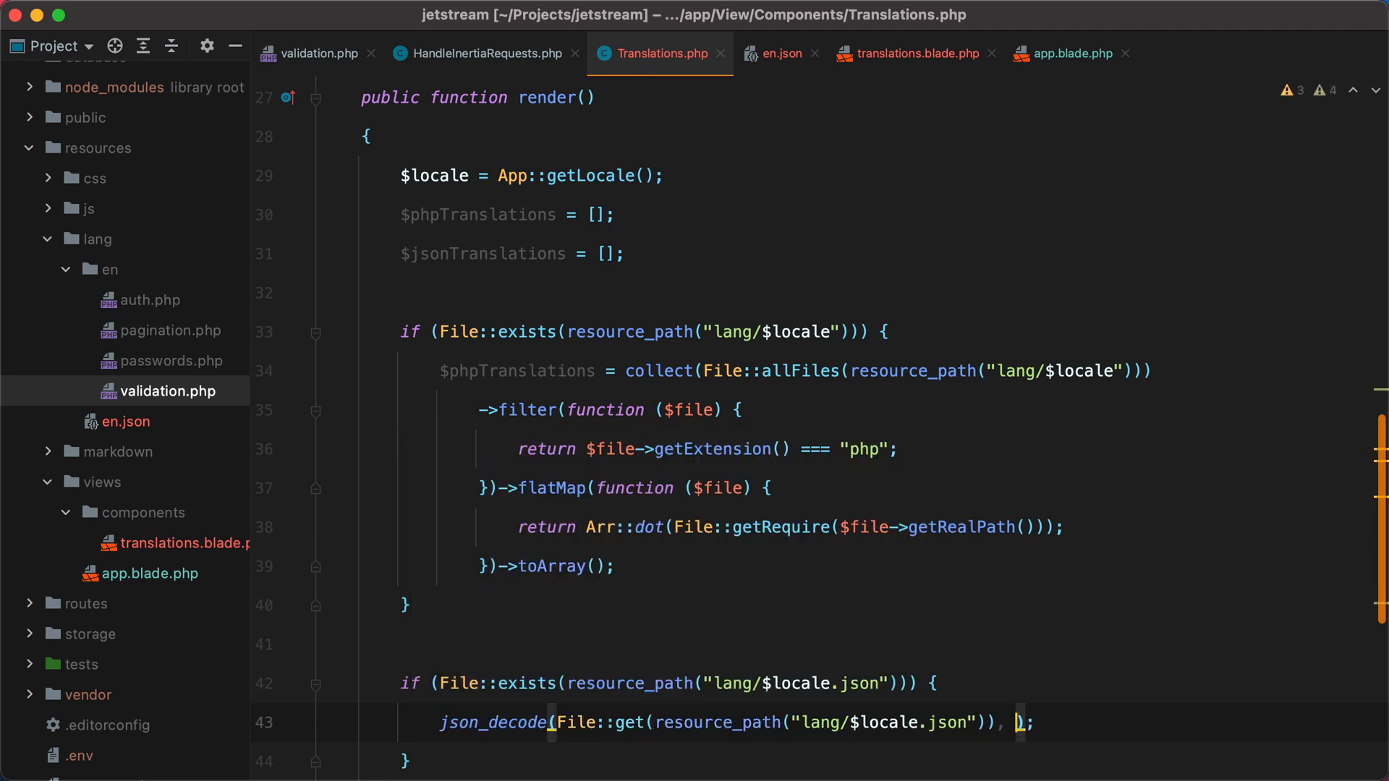
type("true")
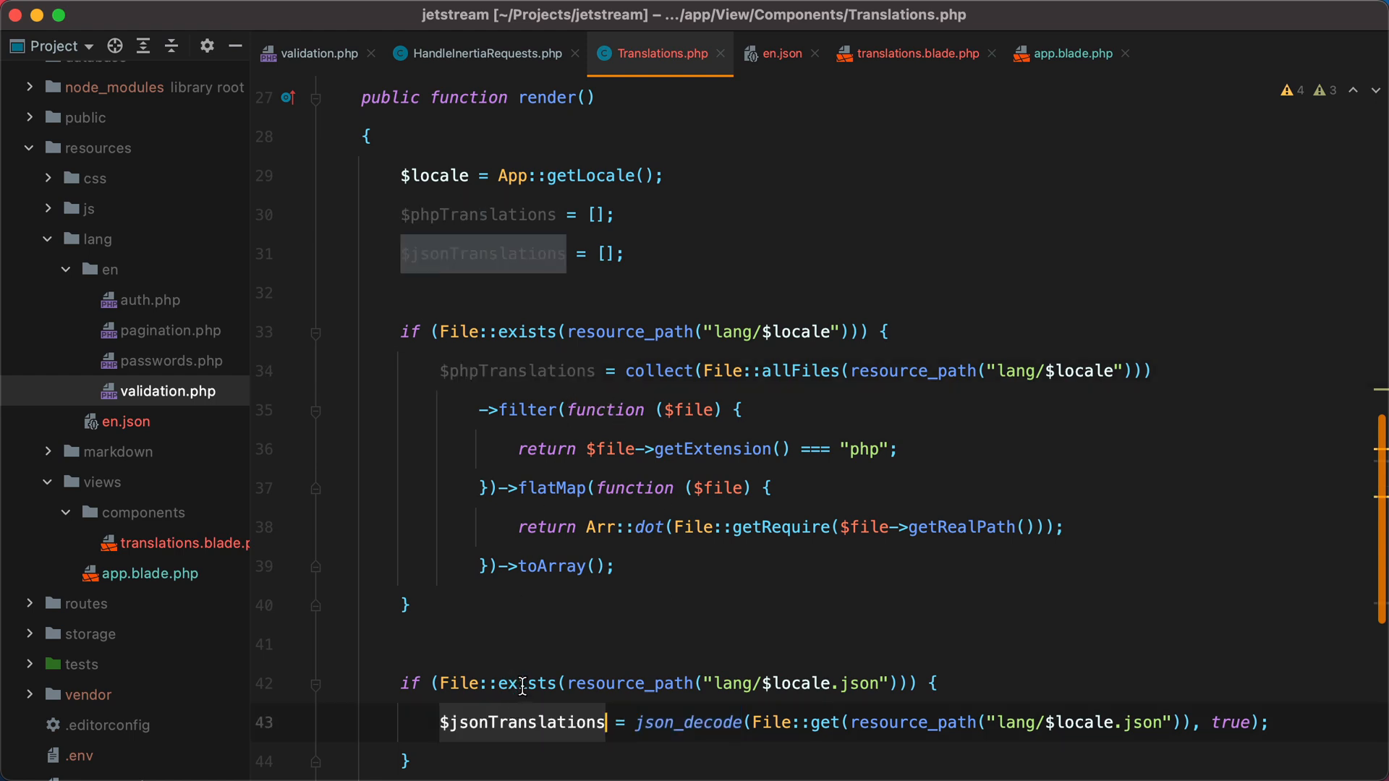
scroll("down", 3)
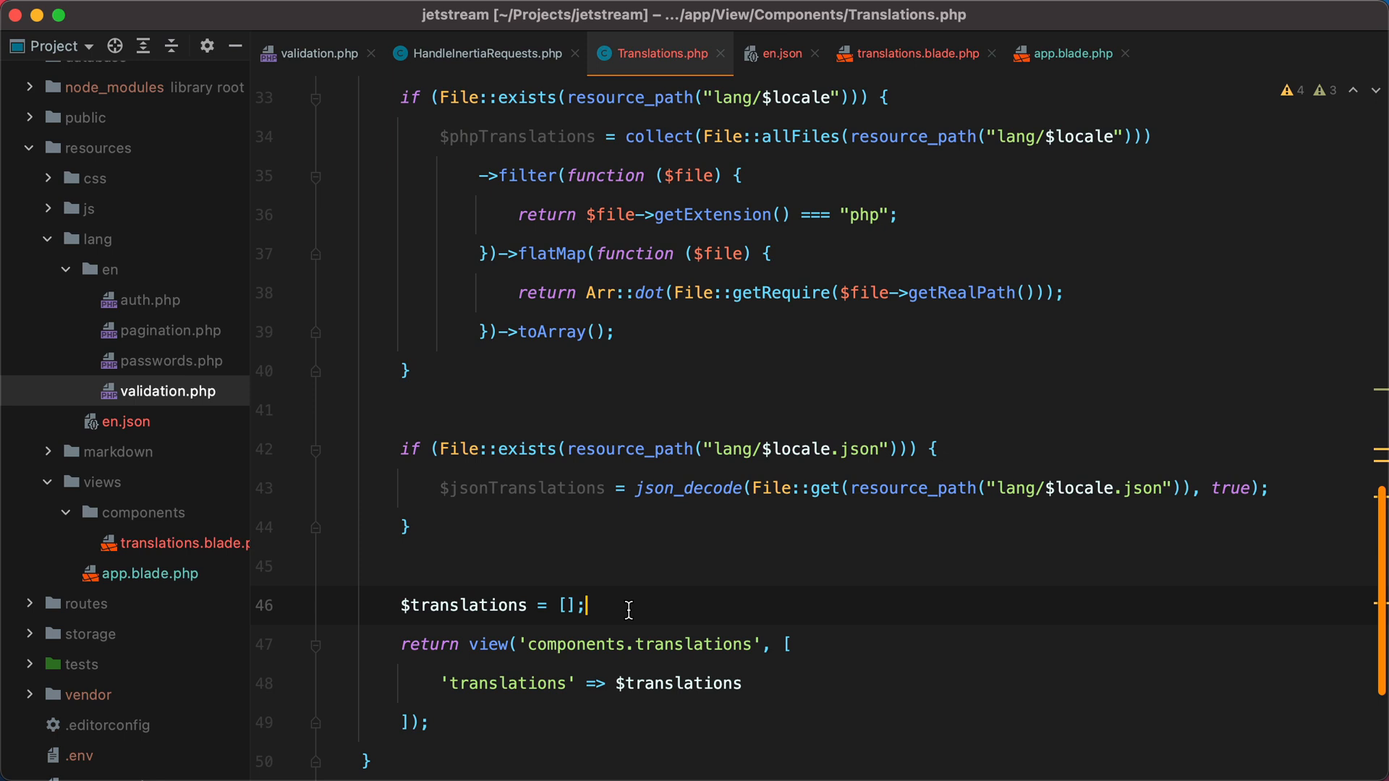
- Build $translations with array_merge($phpTranslations, $jsonTranslations)
type("a")
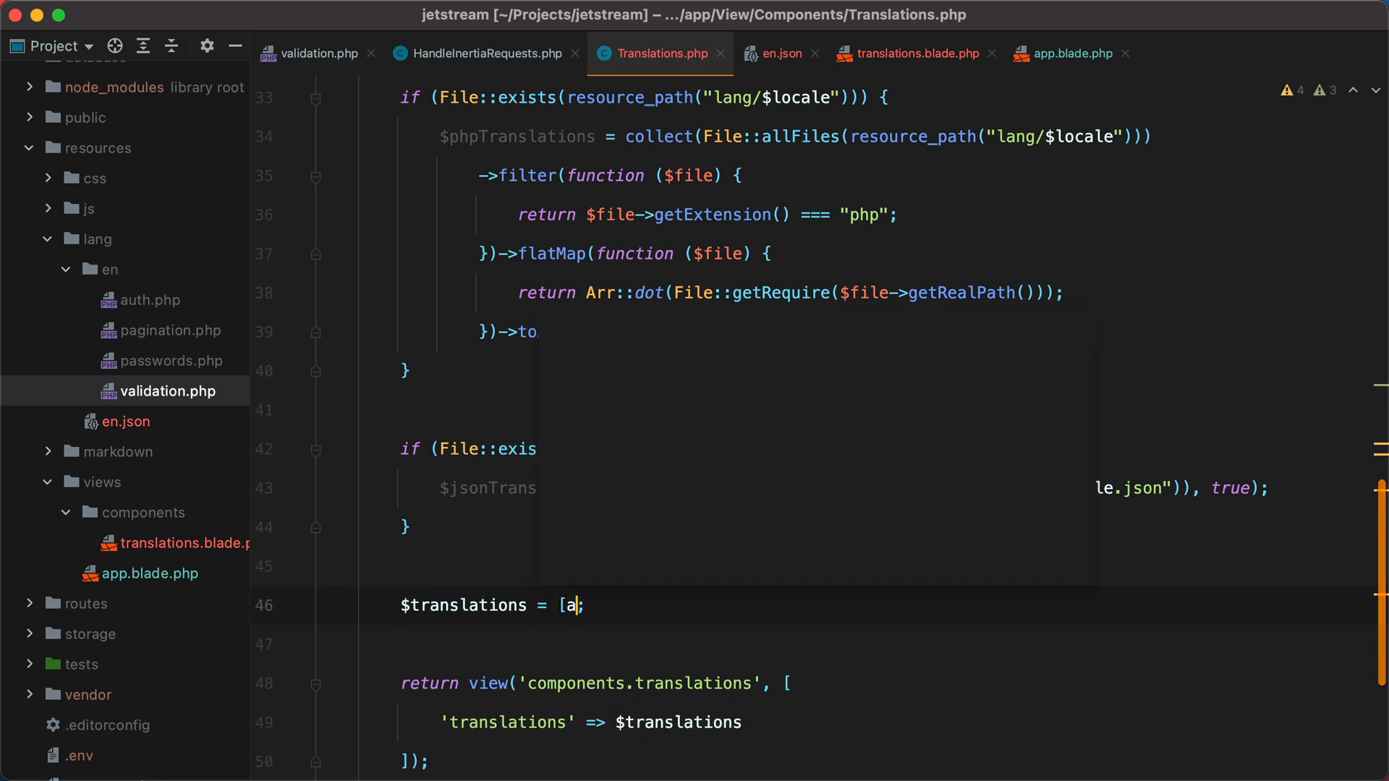
type("rray_merge($")
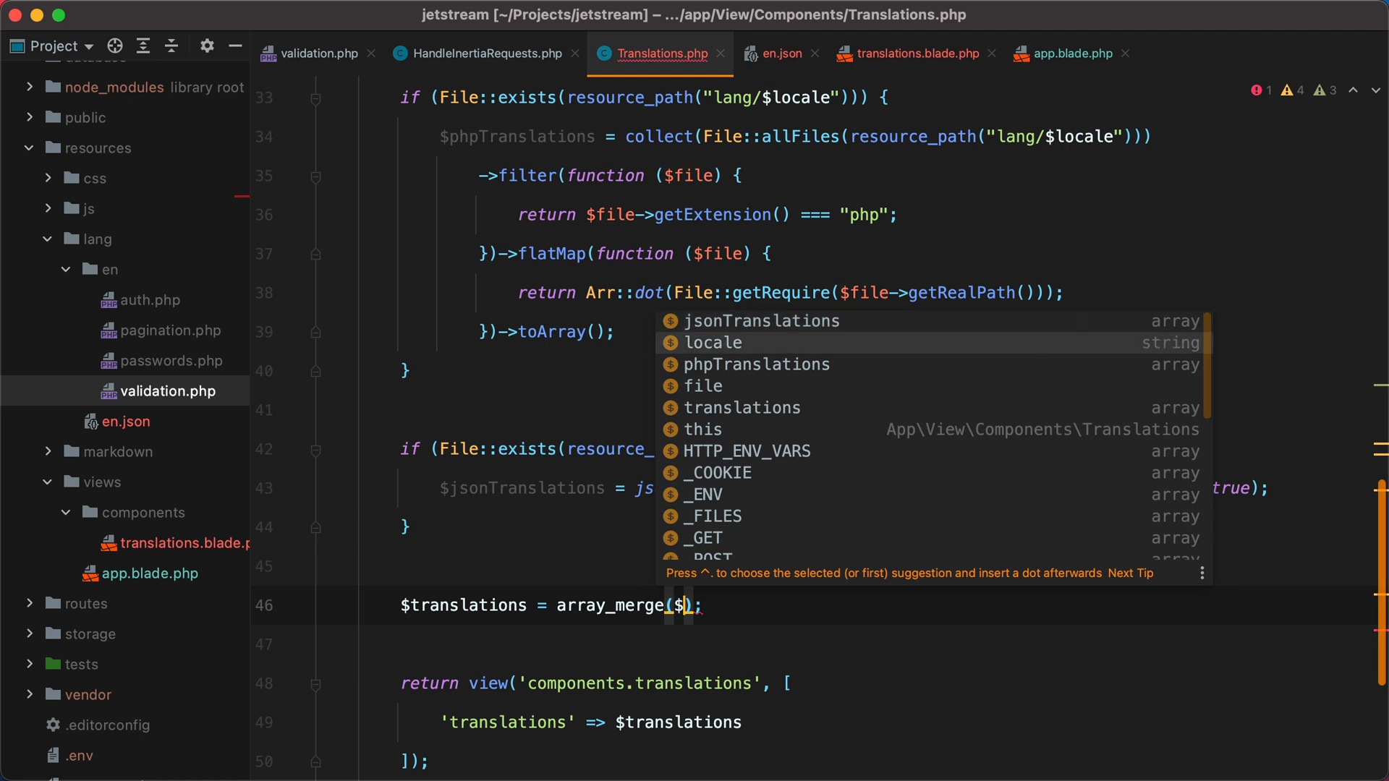
type("$phpTranslations, $jsonTranslations")
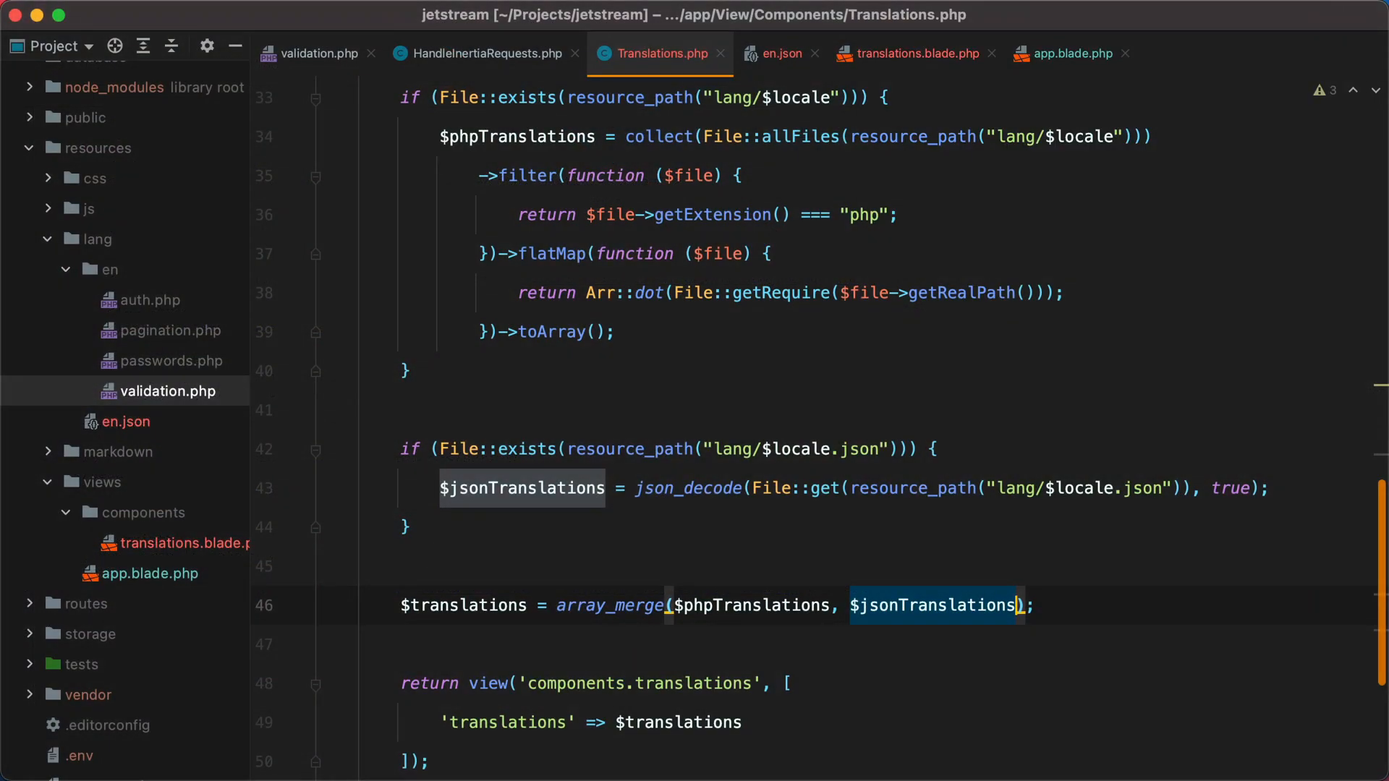
- Close the open PHP files and create a new translations.js file in the js Mixins folder
left_click(1072, 53)
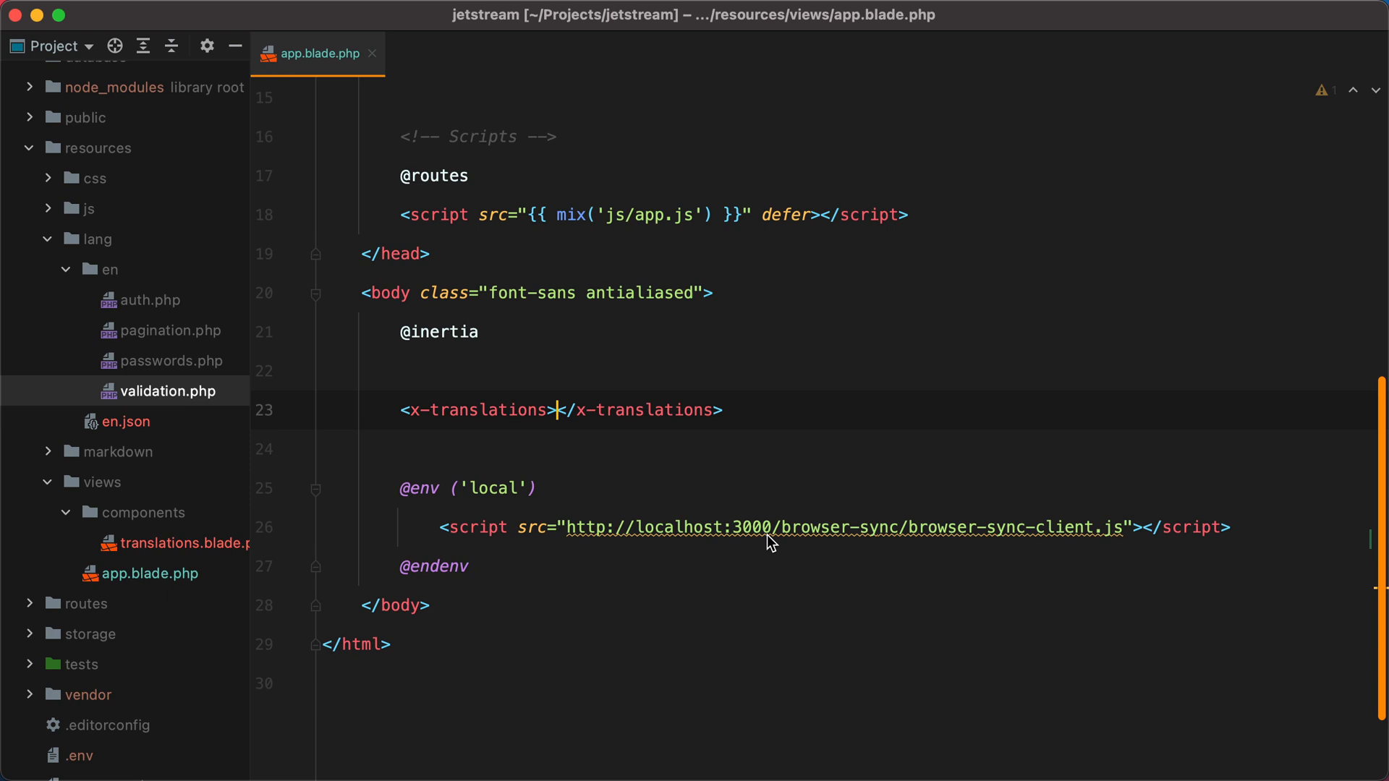
left_click(372, 53)
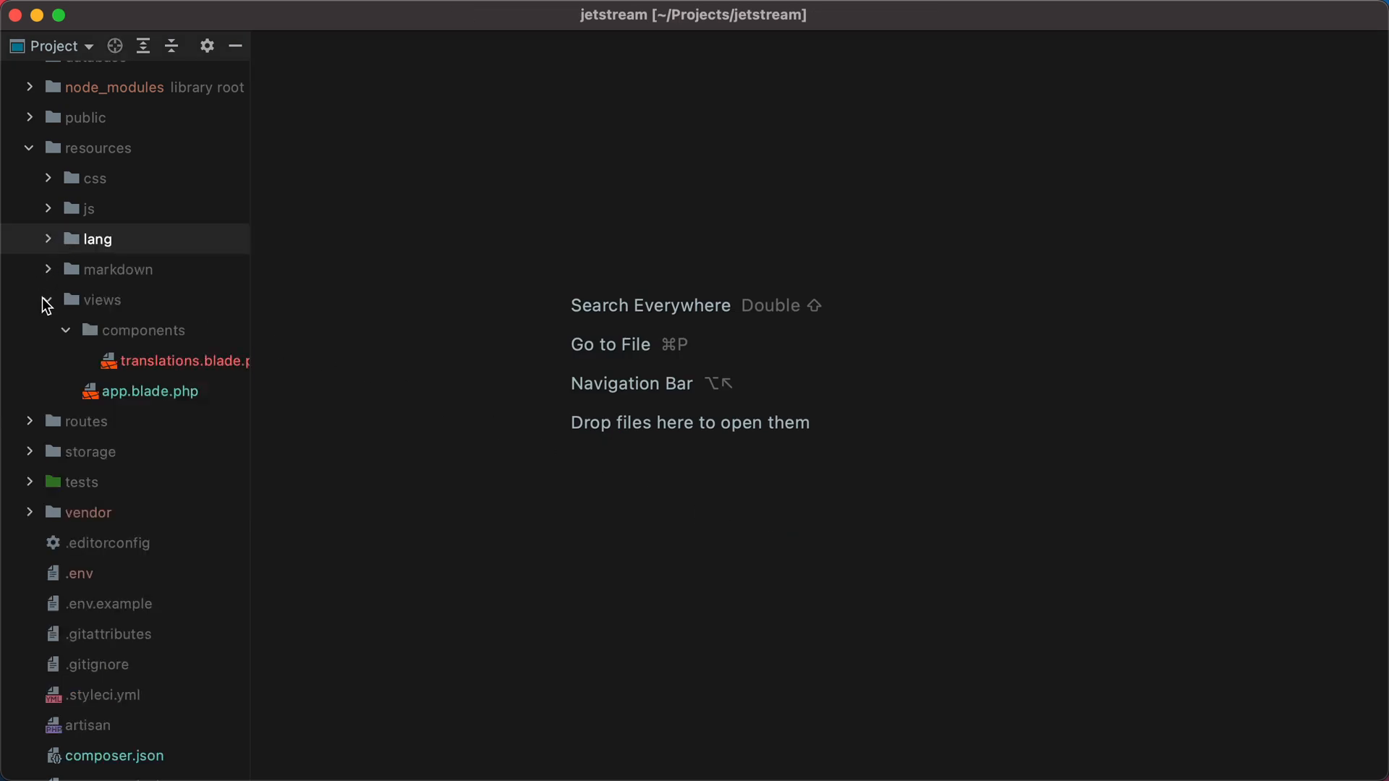
left_click(46, 300)
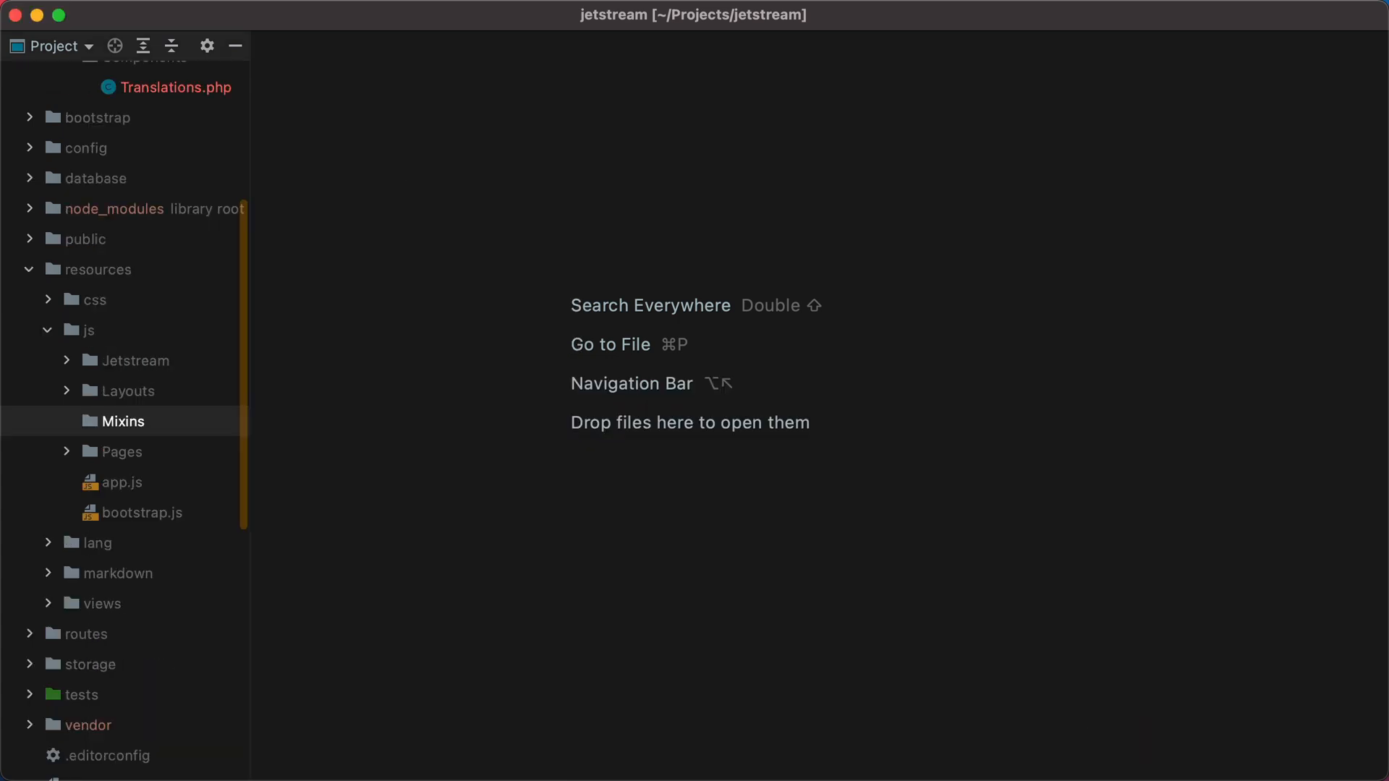
right_click(121, 420)
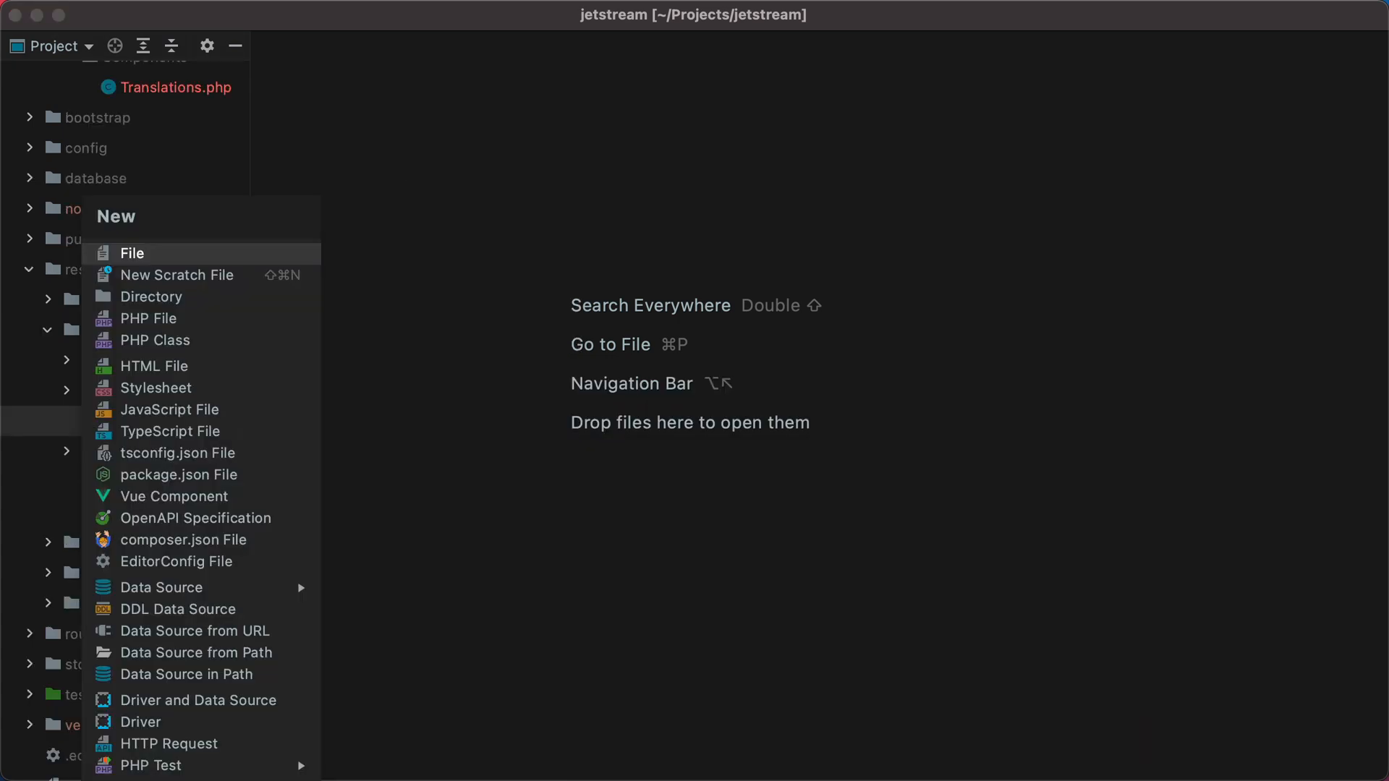
left_click(132, 252)
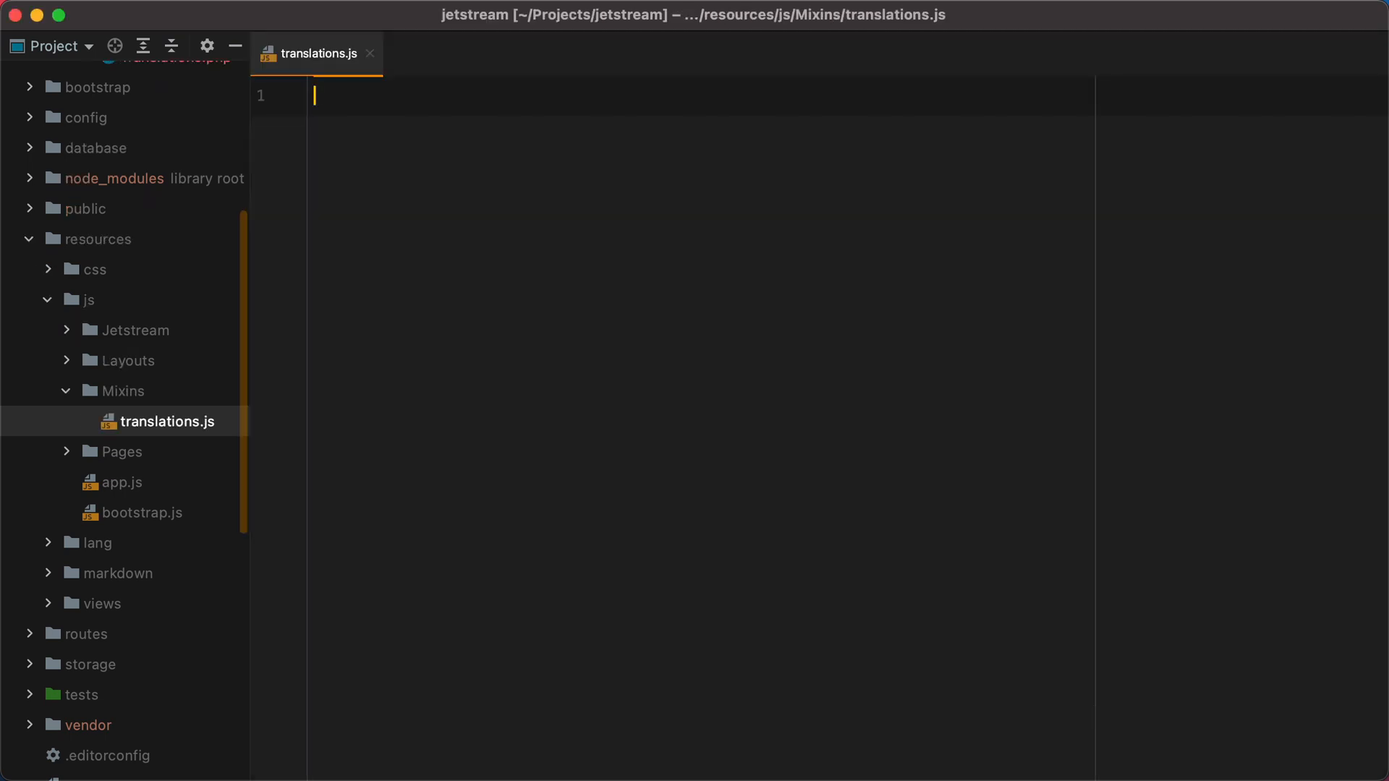
- Export a translations mixin with a methods object containing __(key, replacements = {})
type("export")
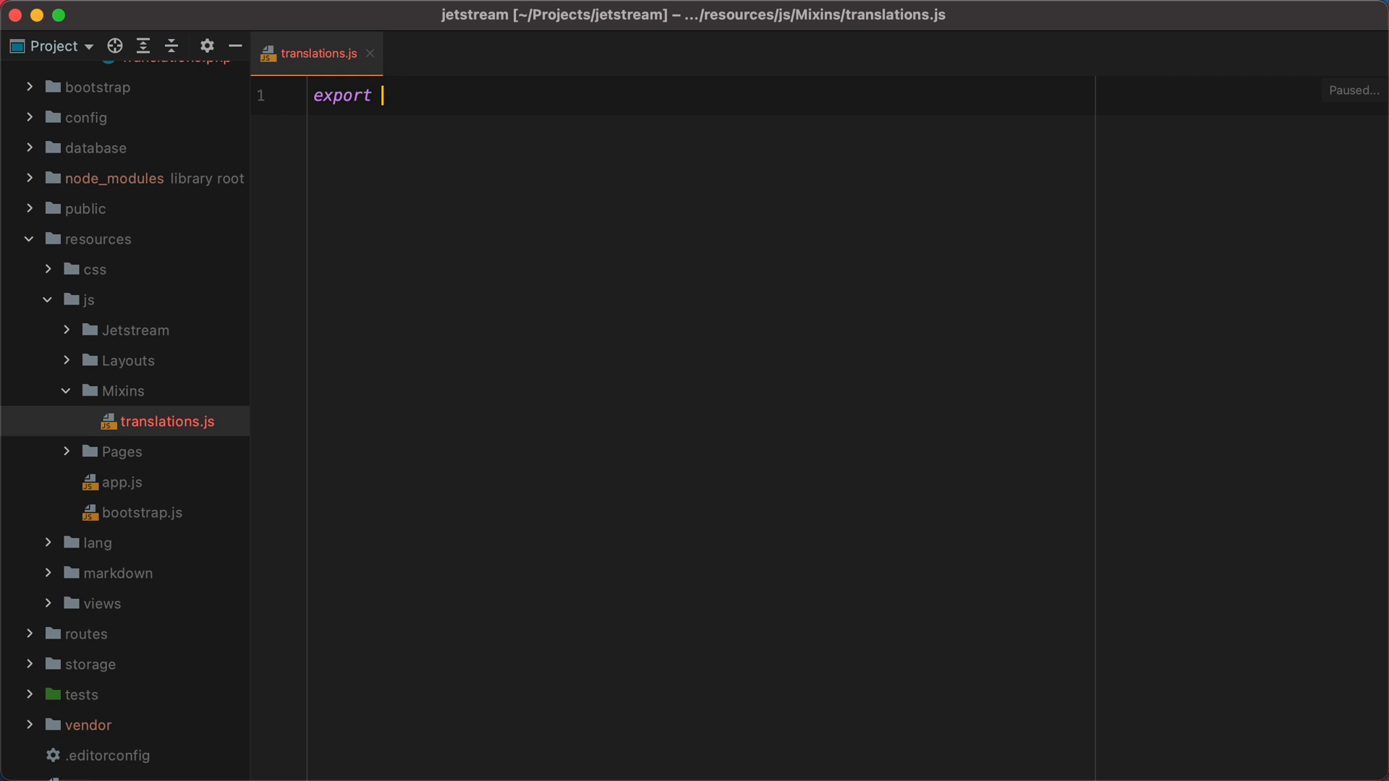
type("const translations = {")
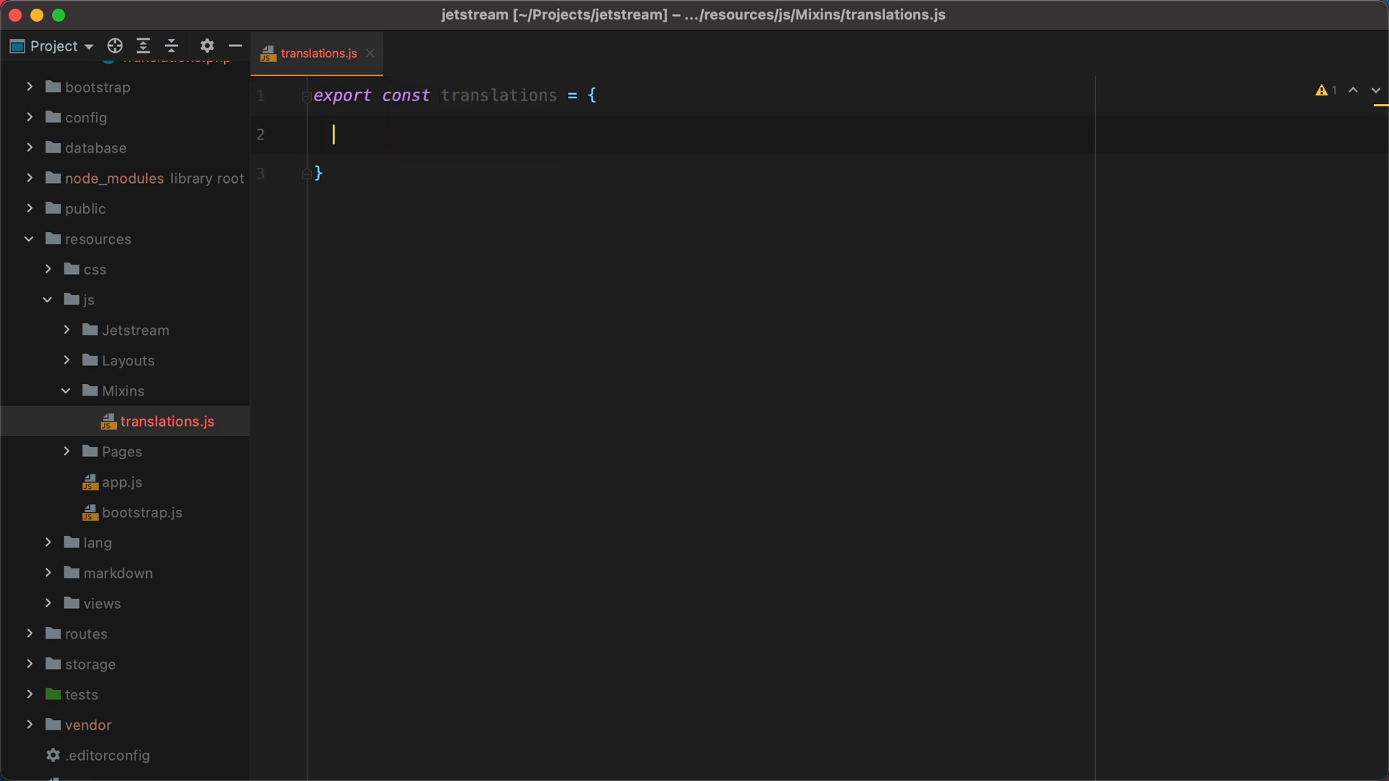
type("methods: {")
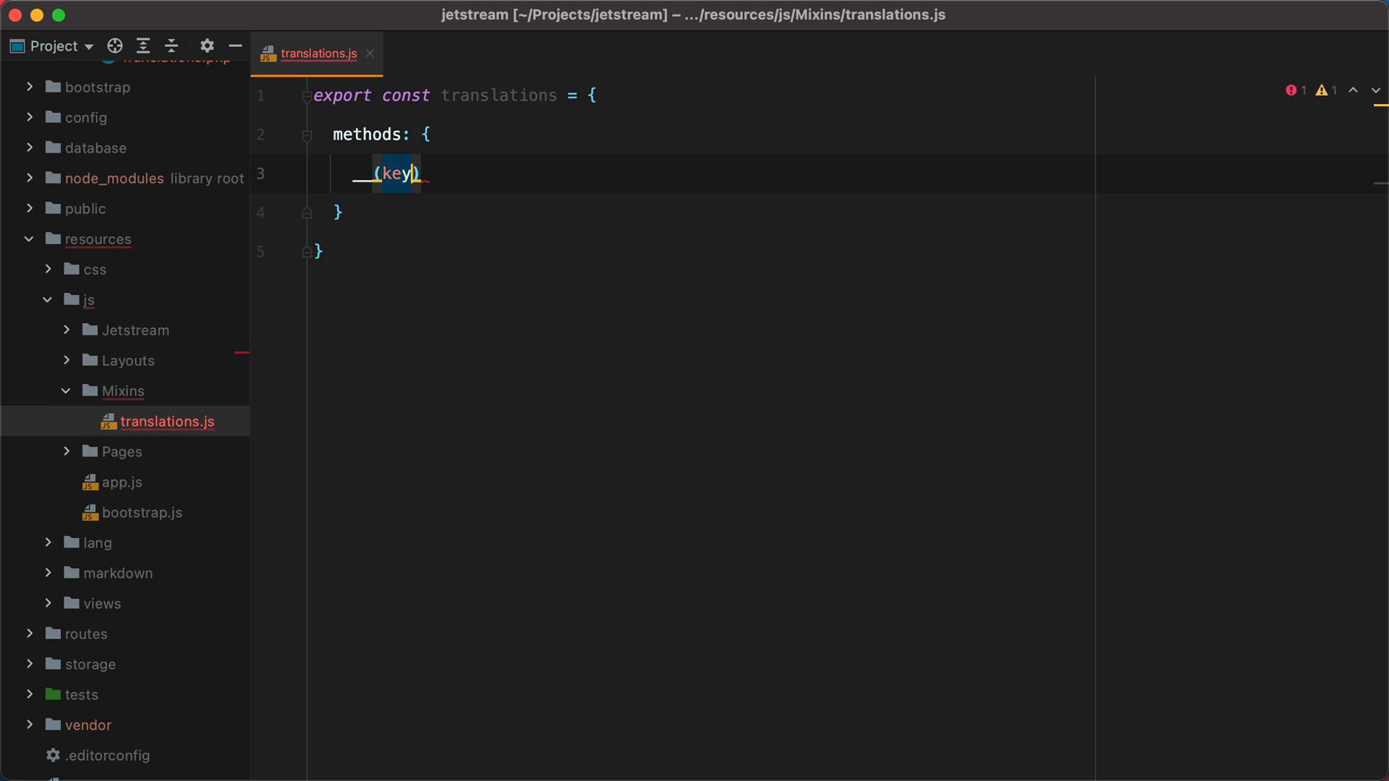
type(", res")
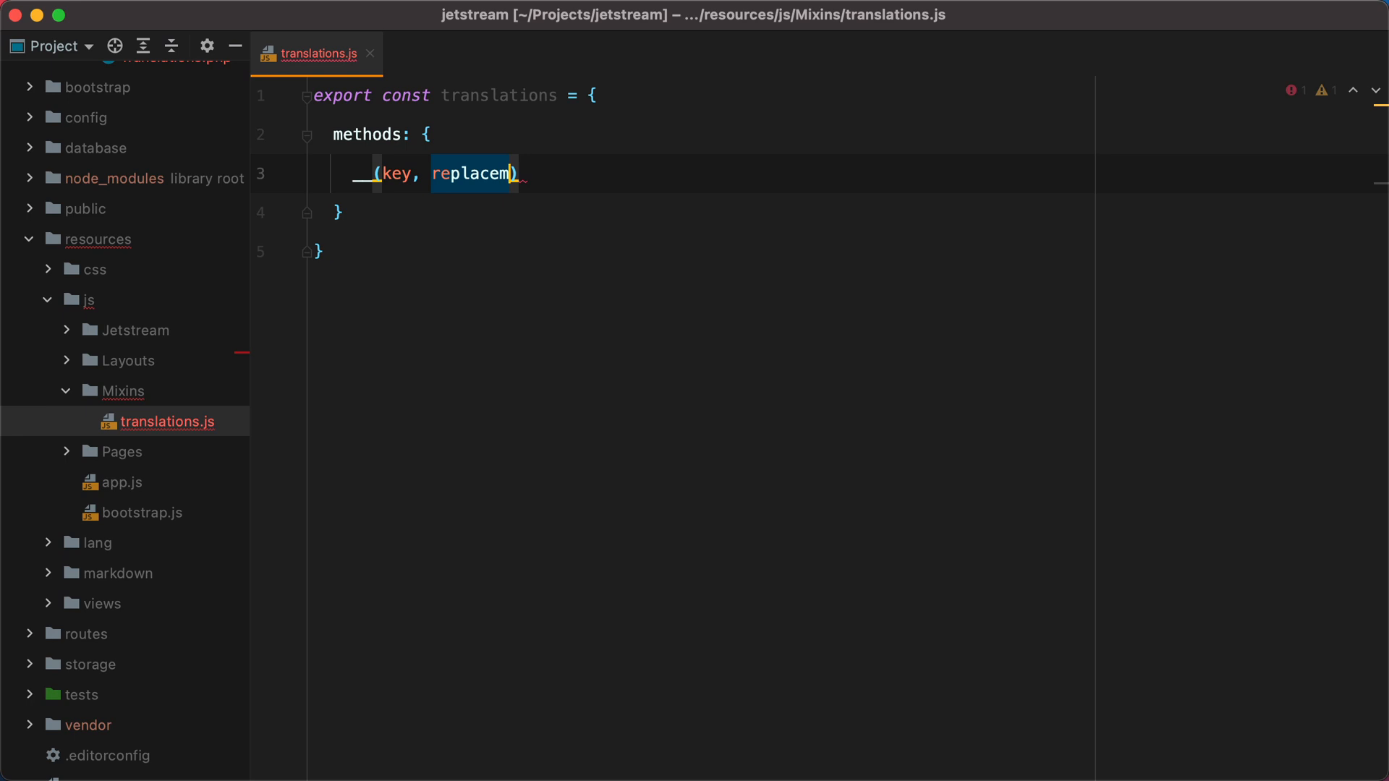
type("ents :{} = { }")
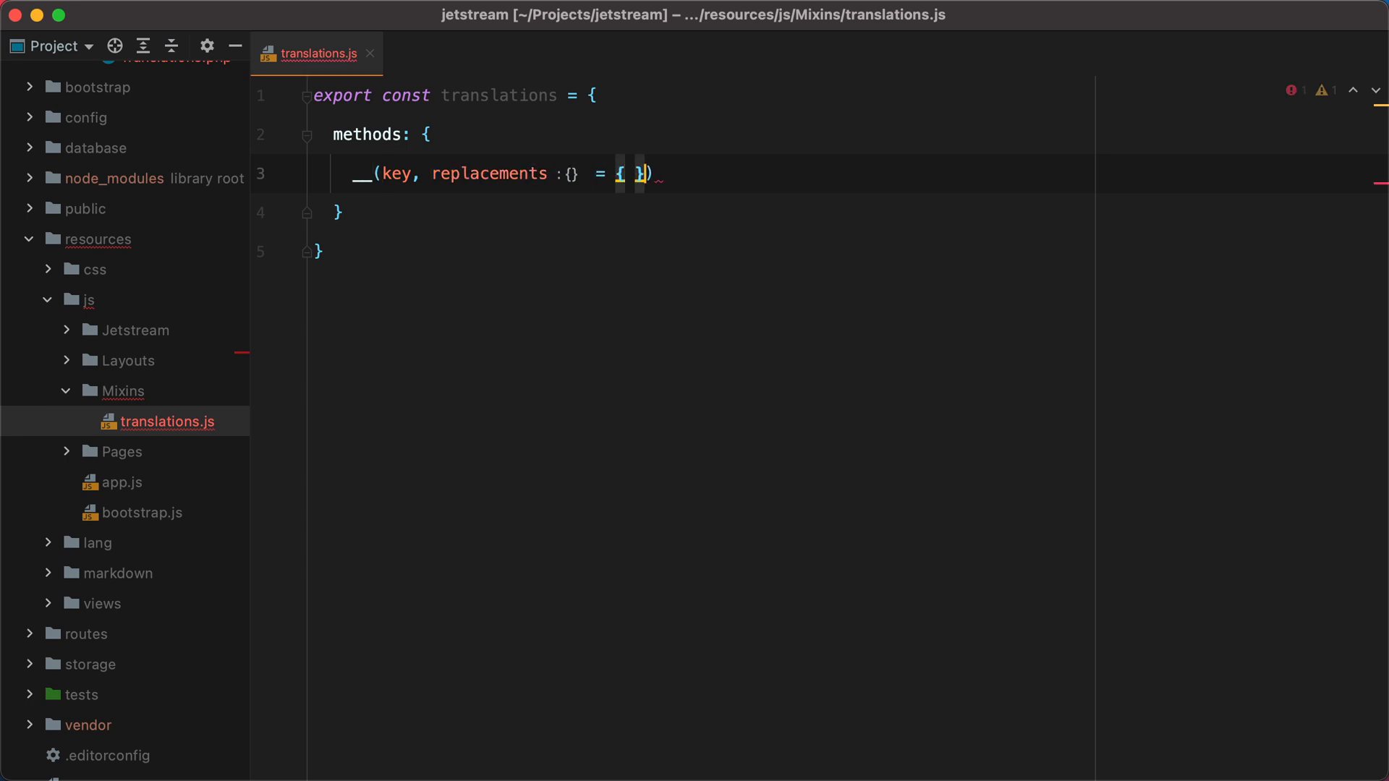
type("{")
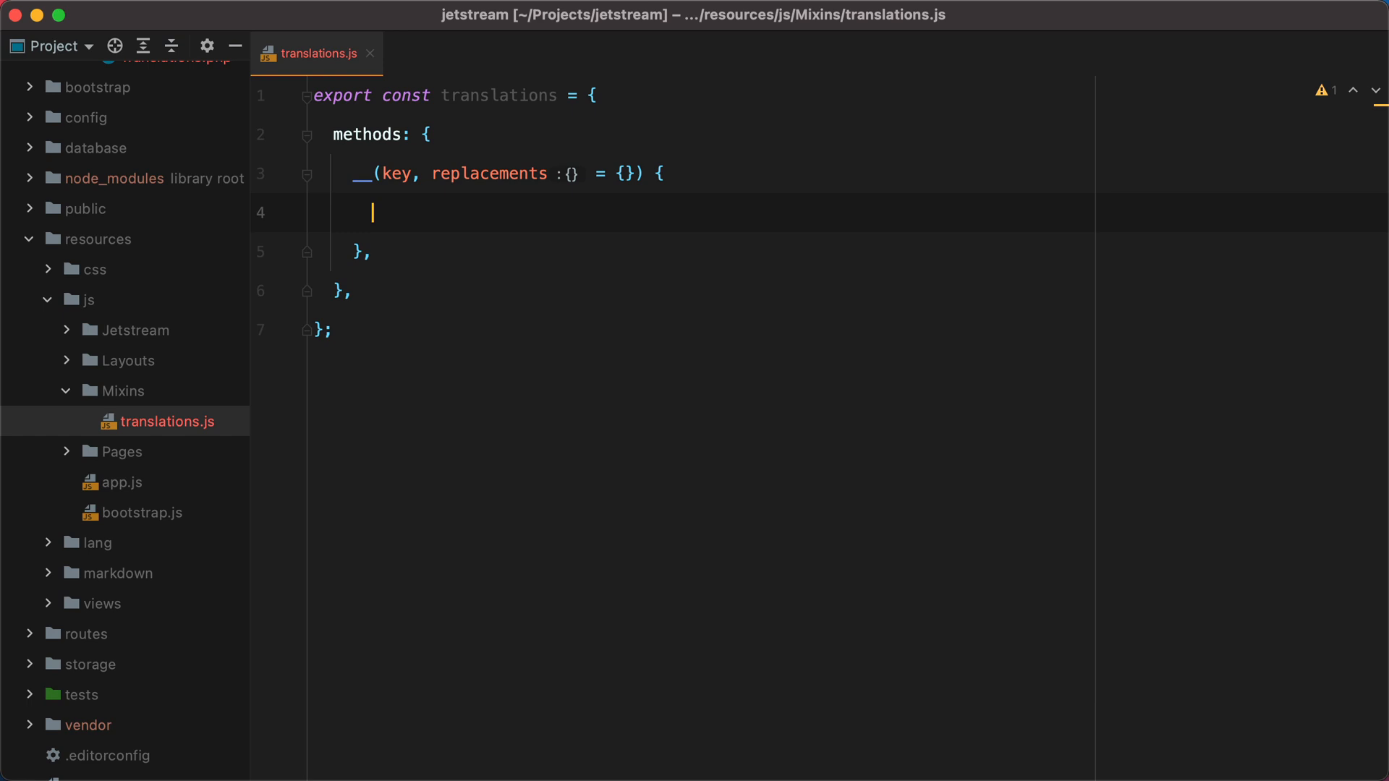
- Look up window._translations[key] with the key as fallback and return the translation
type("let transla")
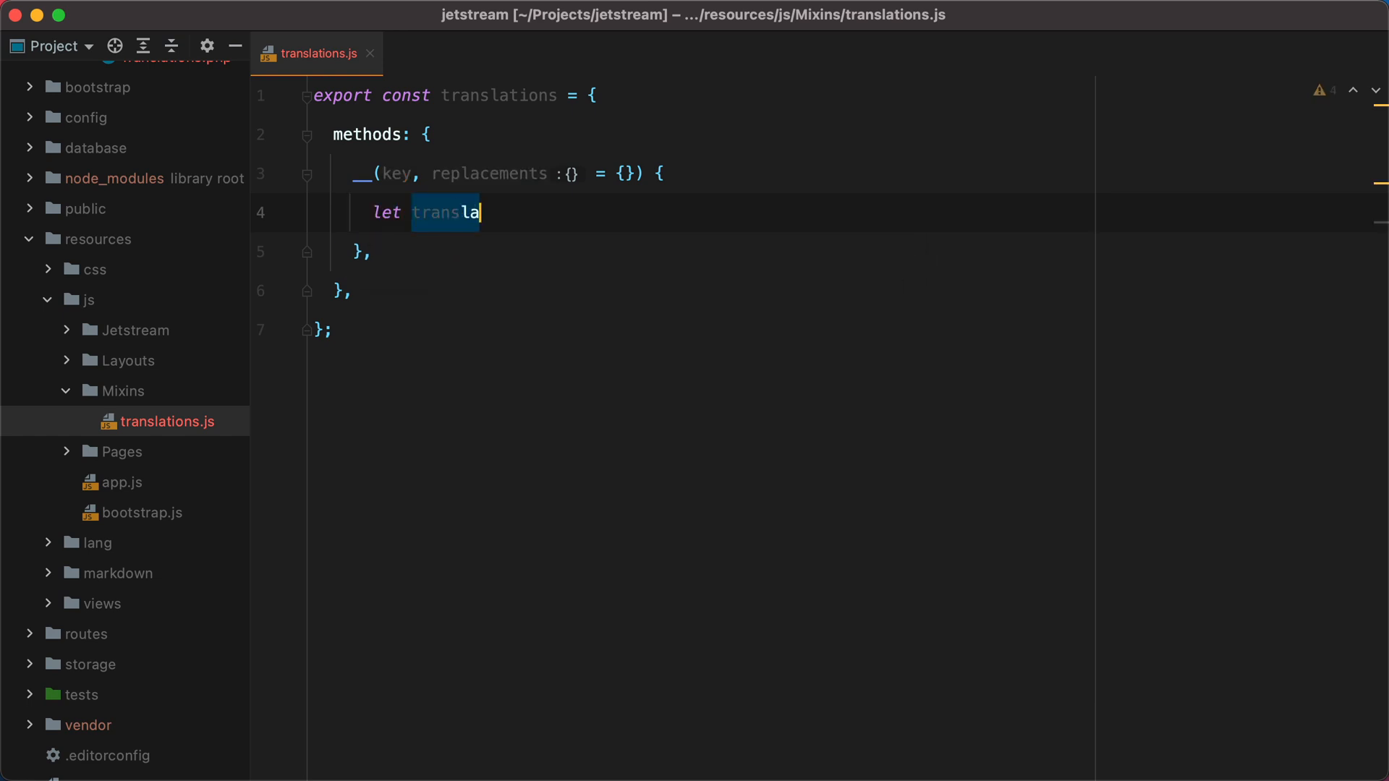
type("tion = window.")
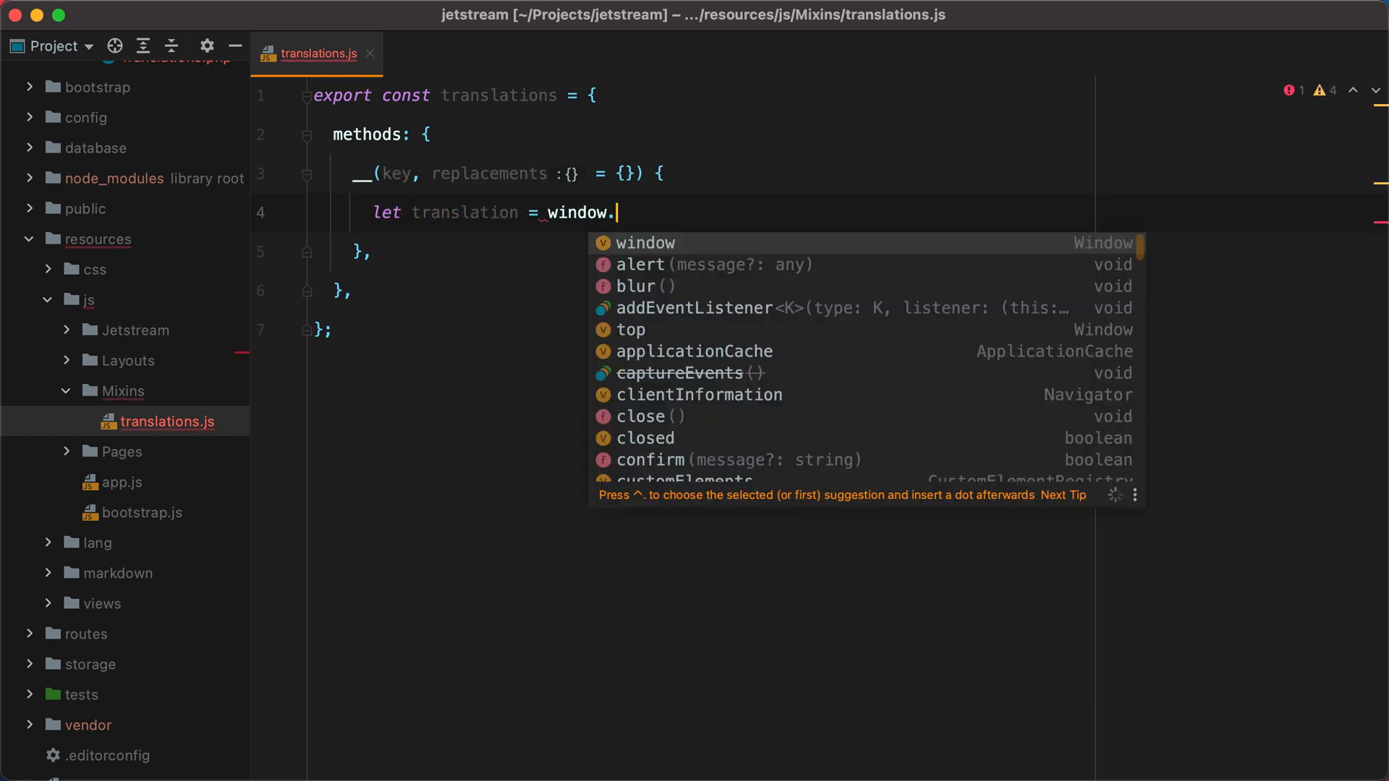
type("_transl")
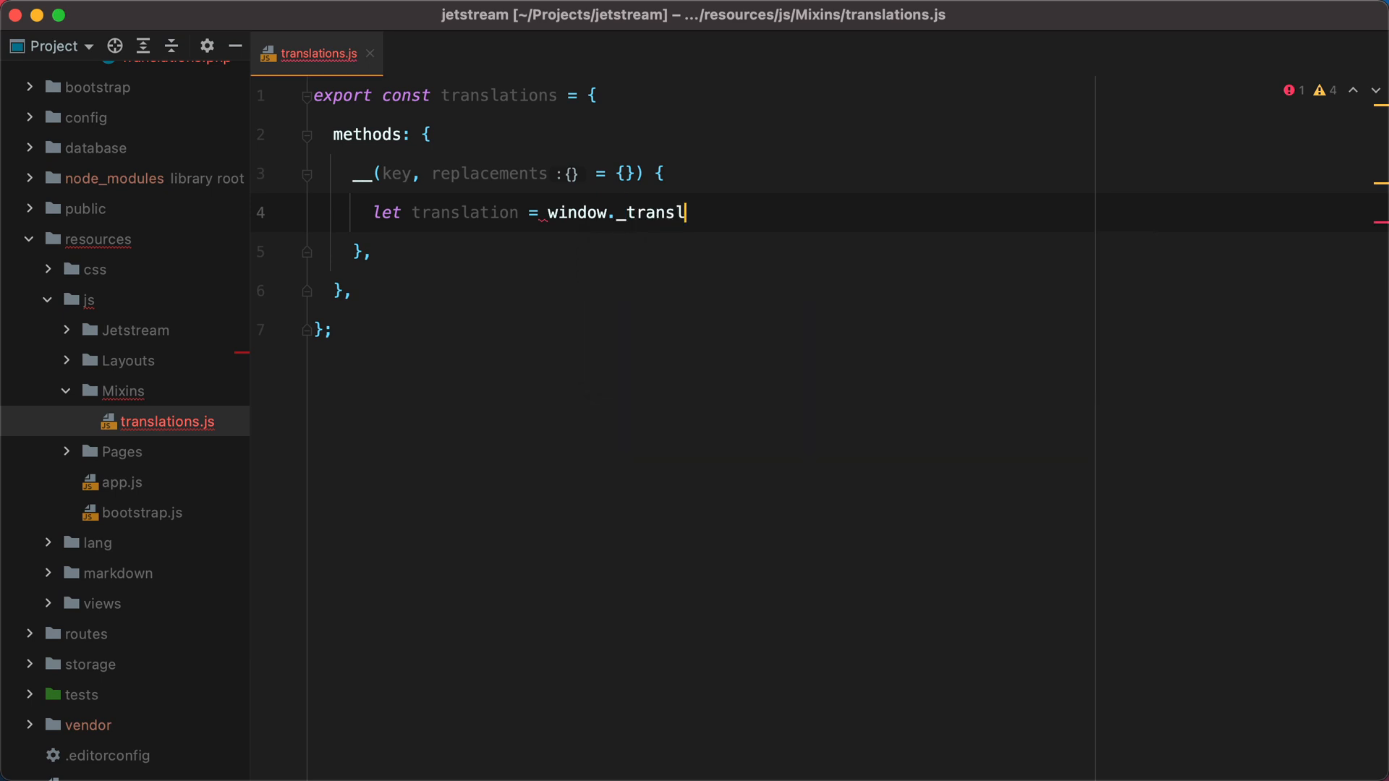
type("ations[key] || key;")
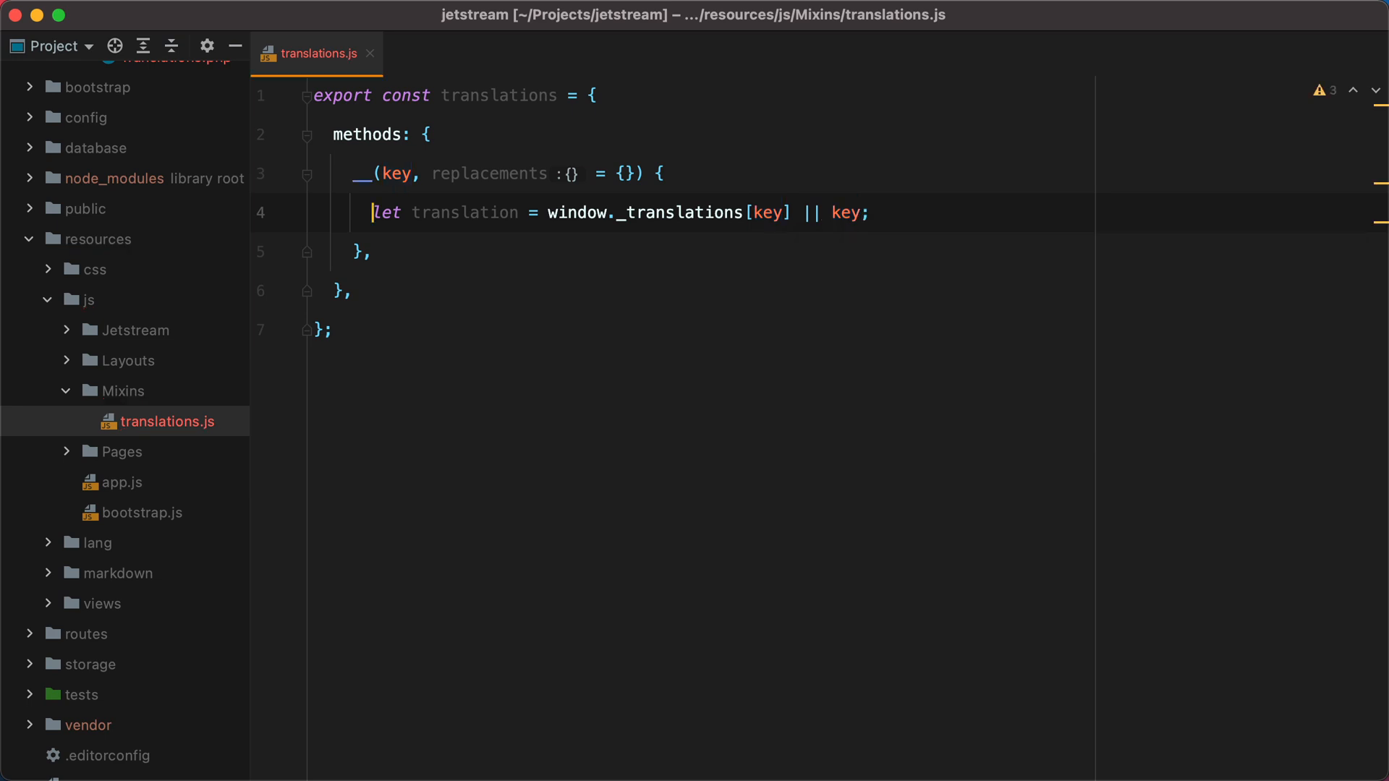
type("r")
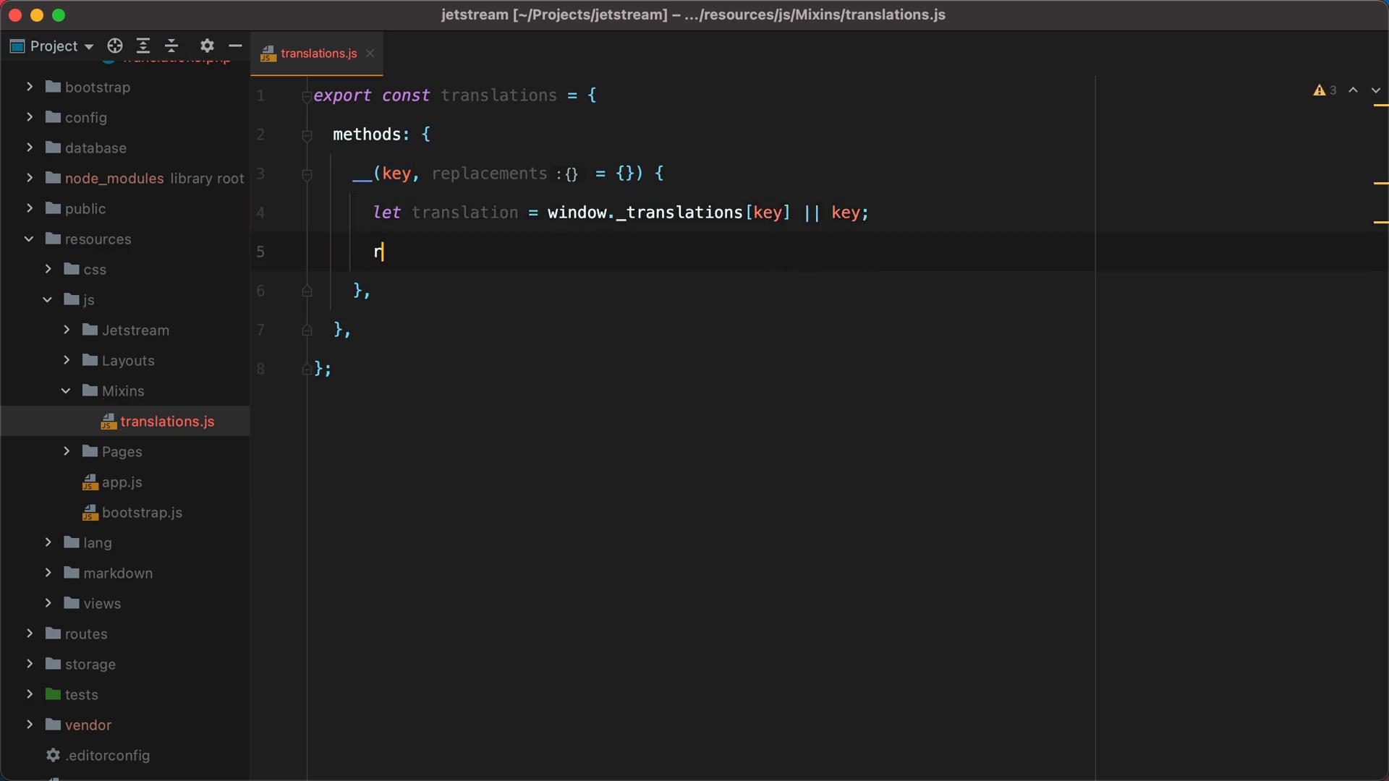
type("eturn translation")
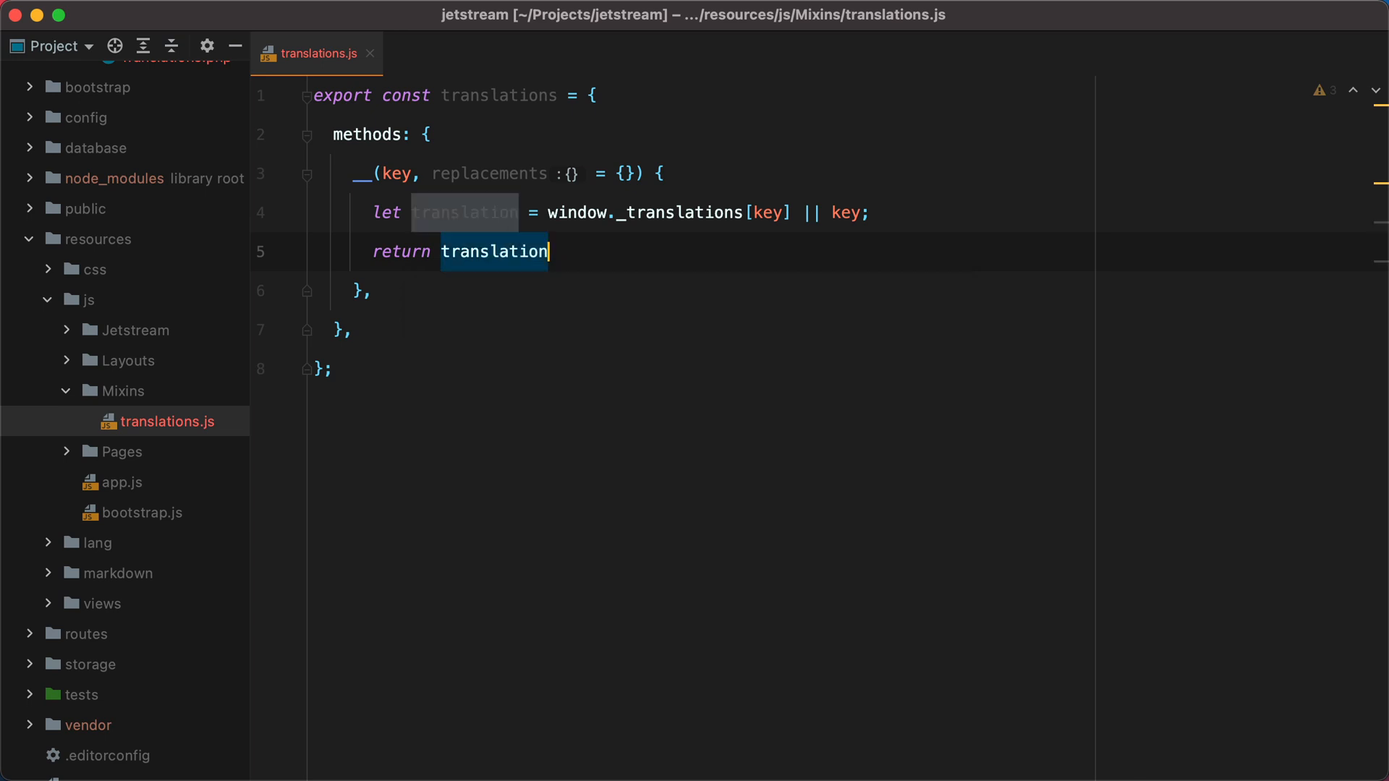
type(";")
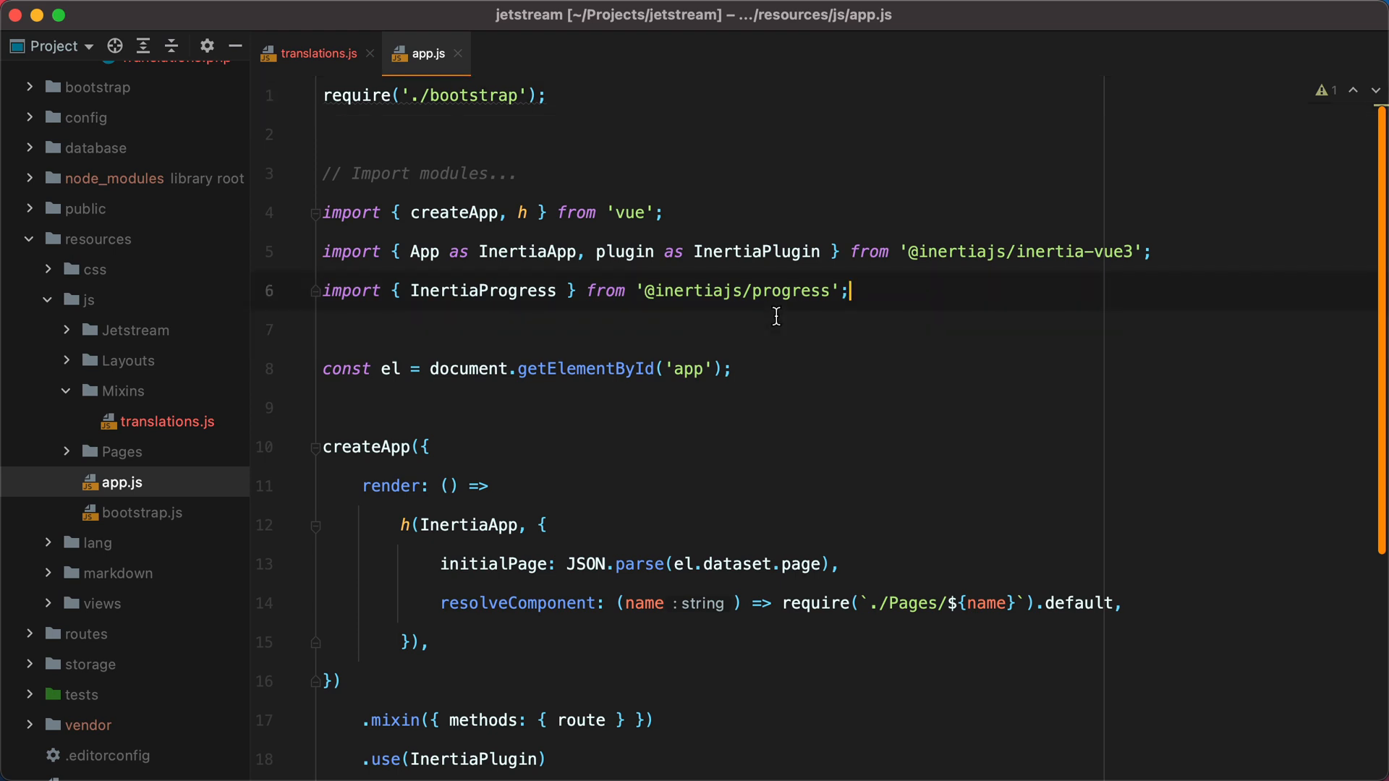
- Import translations from ./Mixins/translations in app.js and register it with .mixin(translations)
type("import {translations} from './Mixins/translations';")
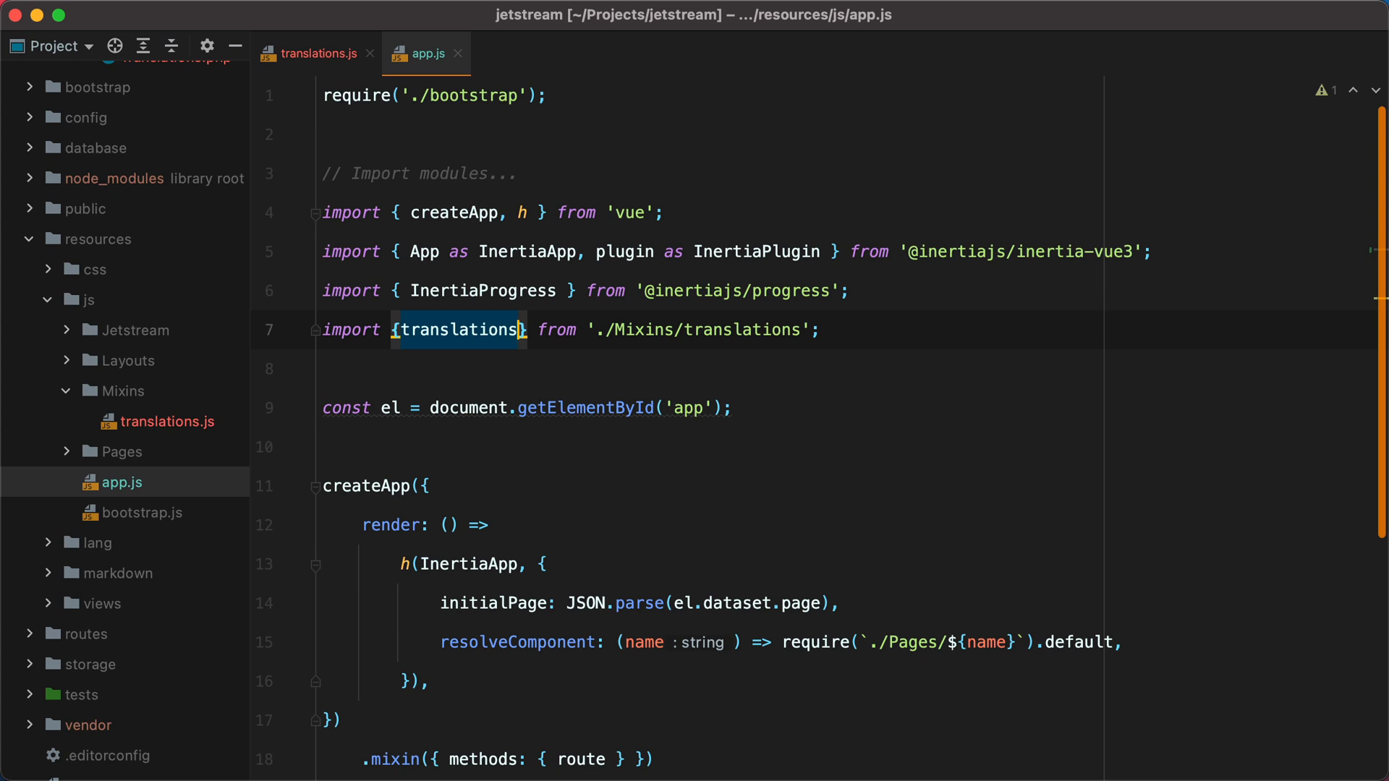
left_click(884, 320)
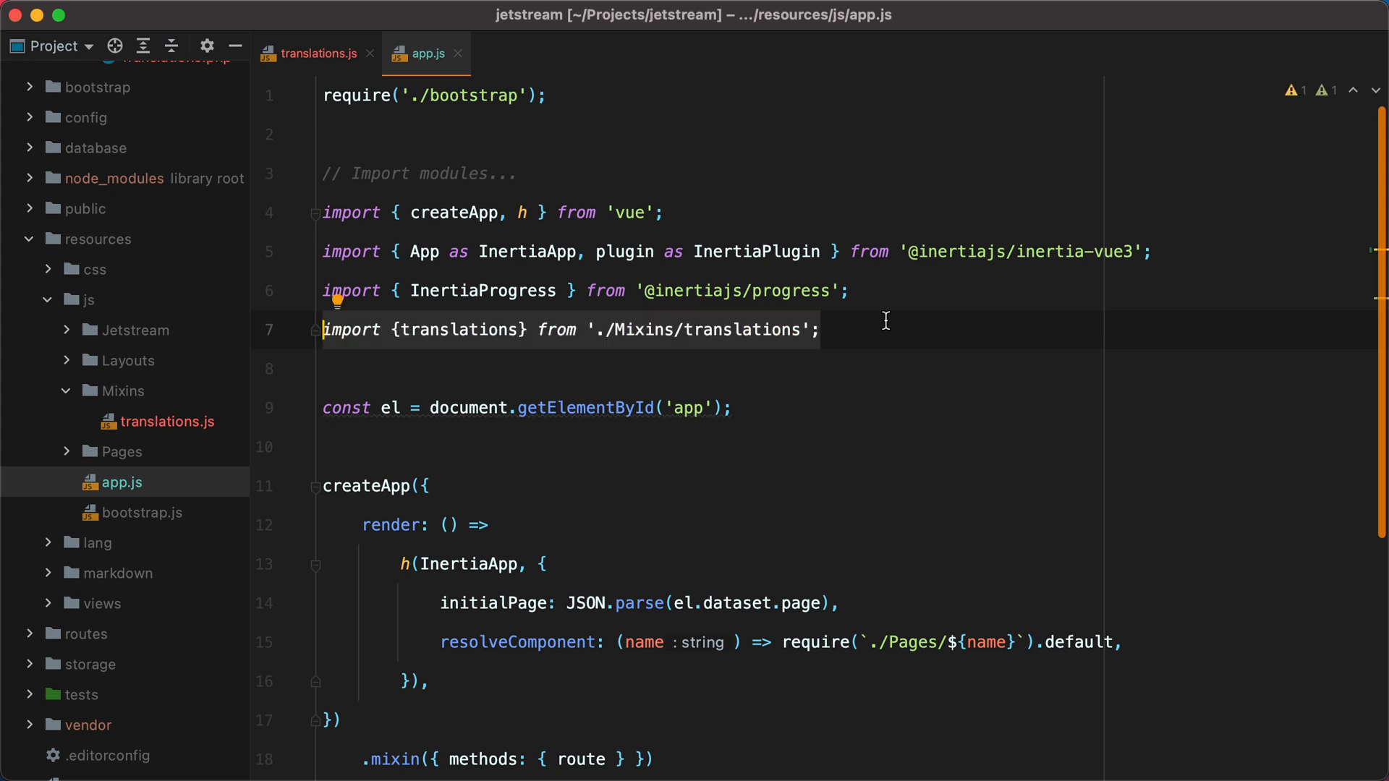
scroll("down", 3)
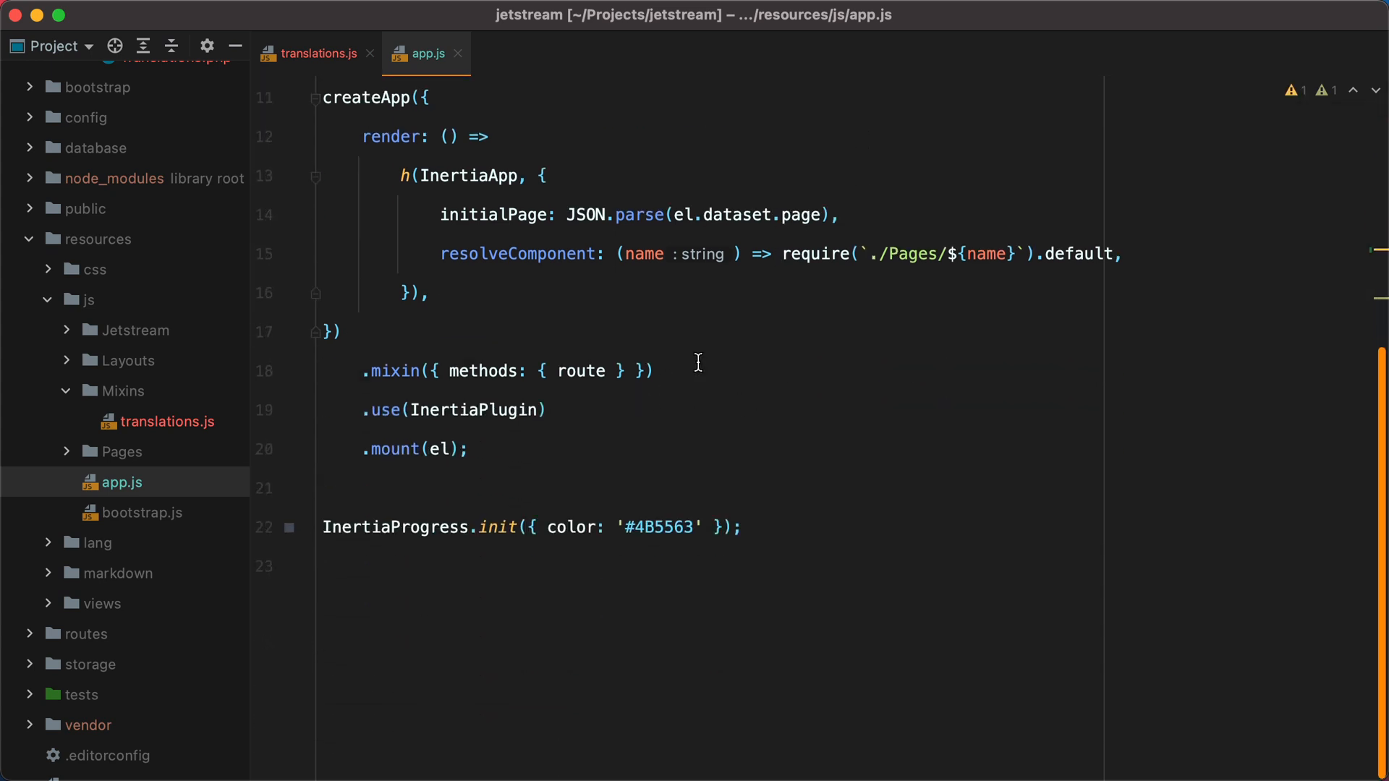
type(".mixin")
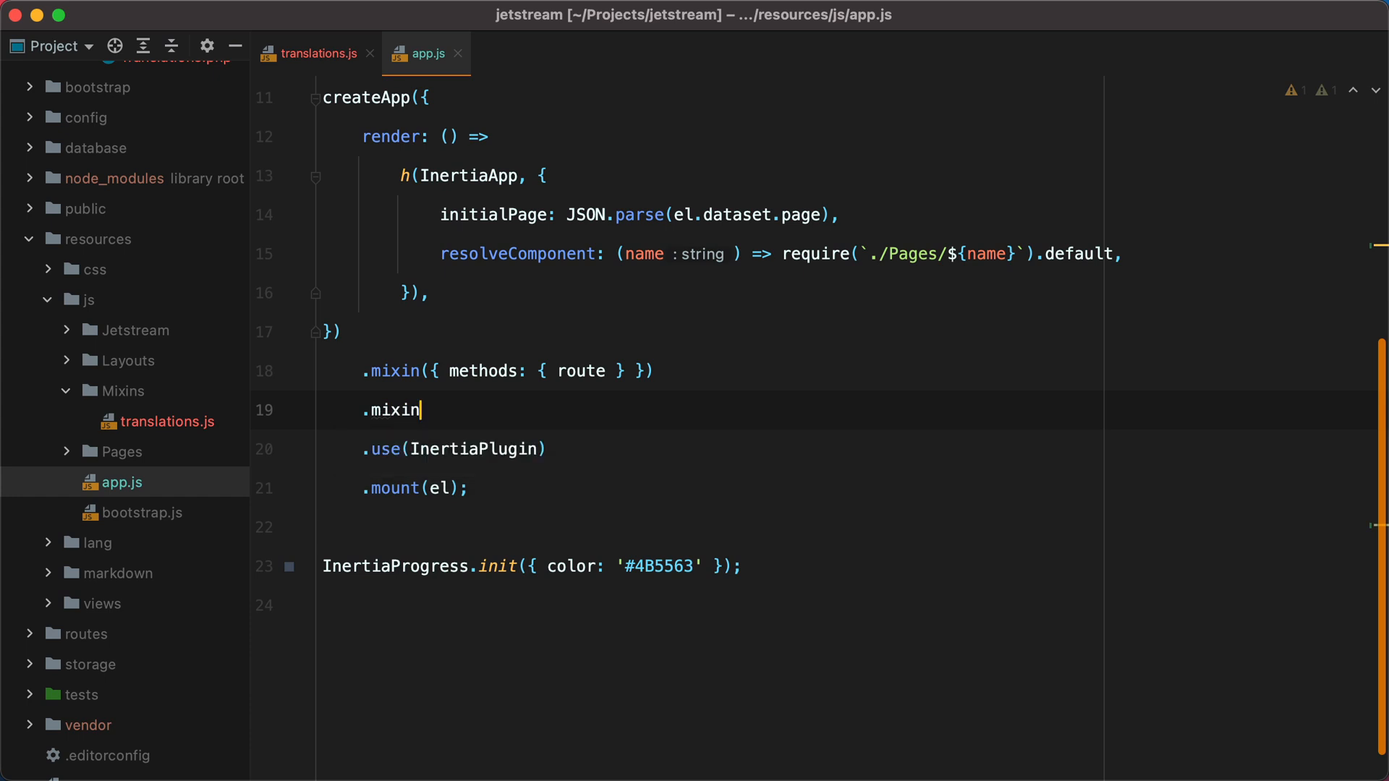
type("(tra")
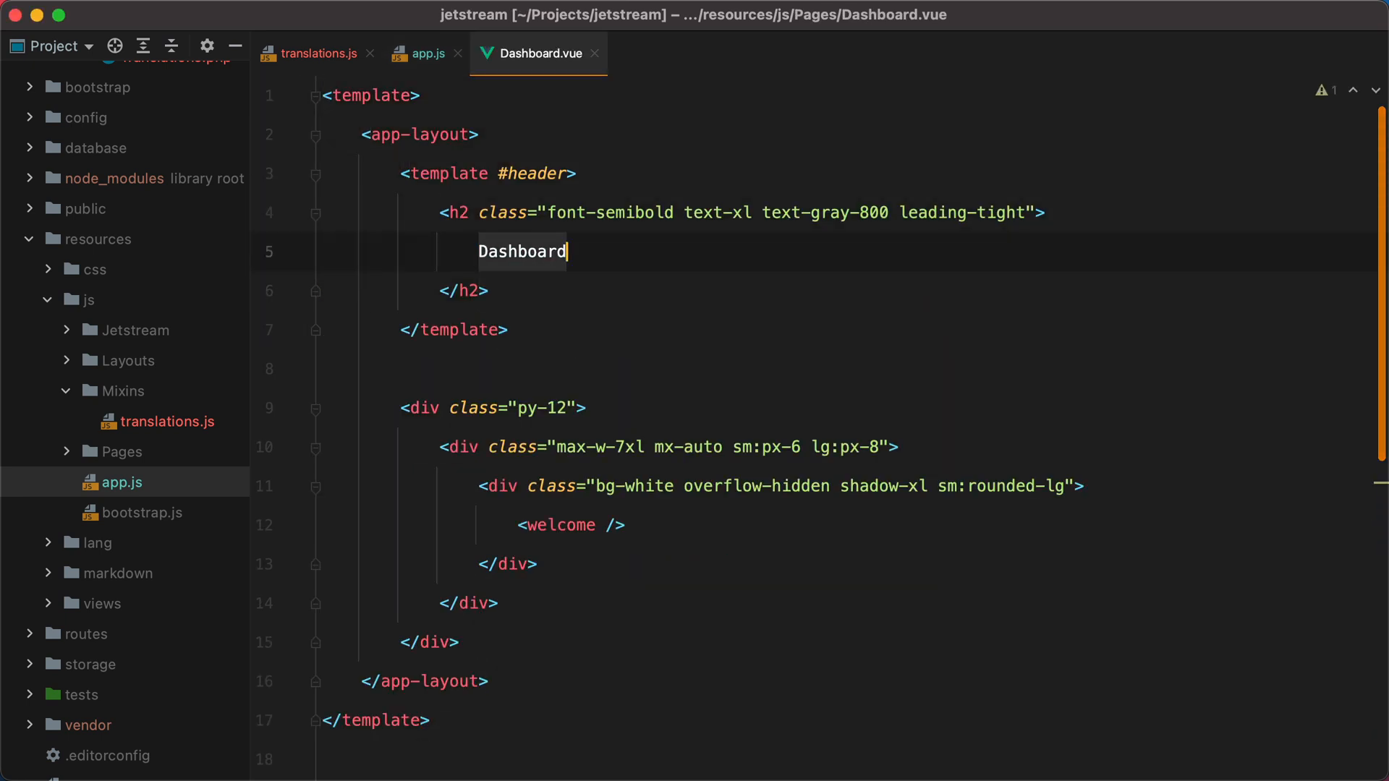
- Wrap the heading in {{ __("Dashboard") }} and map "Dashboard" to "Welcome" in en.json
type("{{ __ }}")
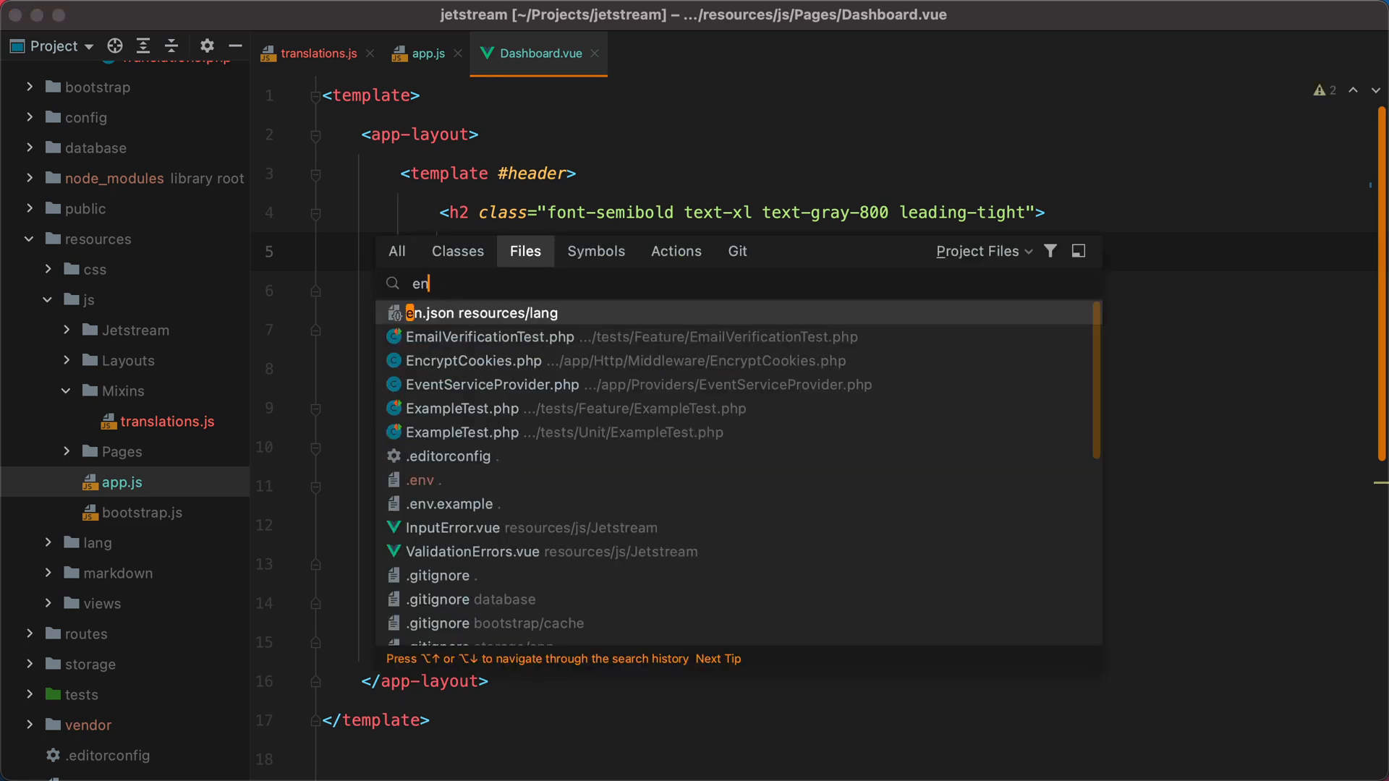
left_click(484, 313)
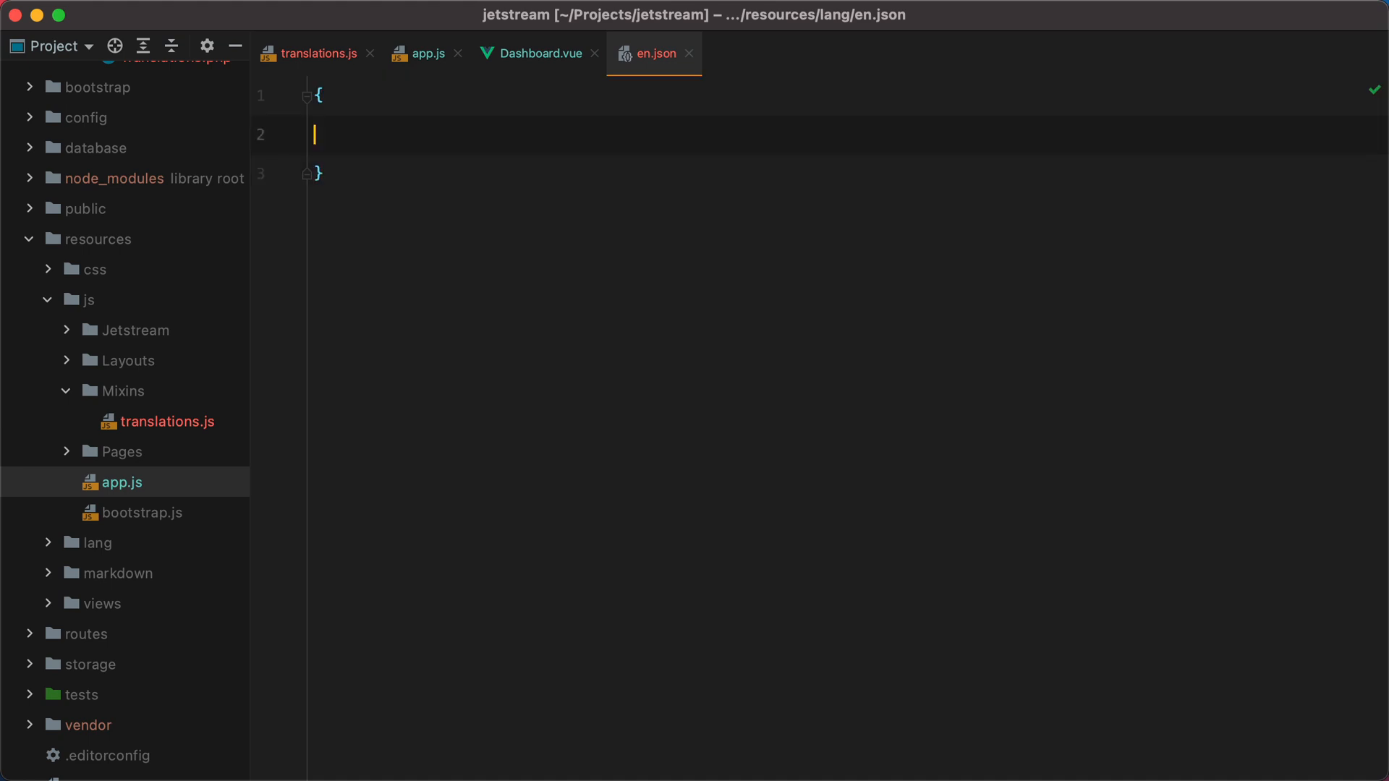
type("\"Dashboard\": \"We")
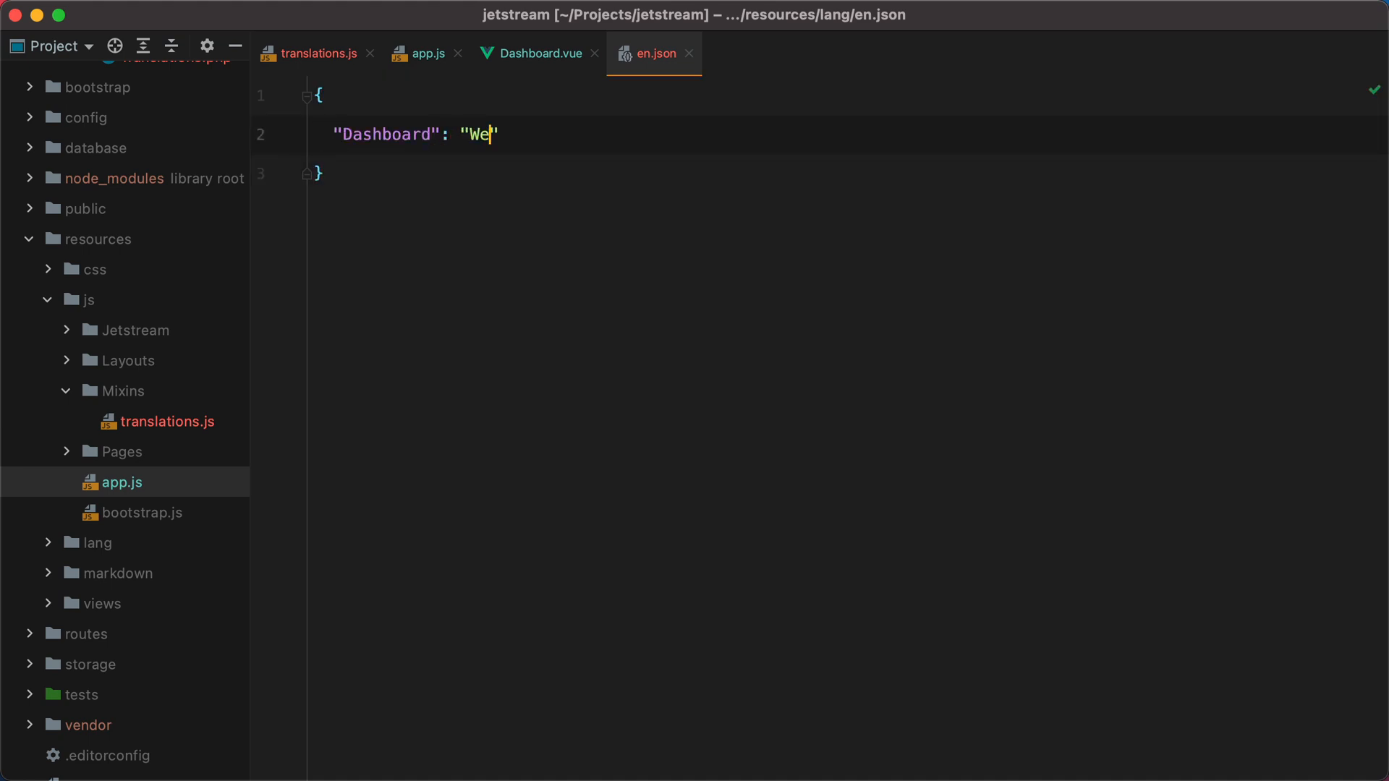
type("lcome")
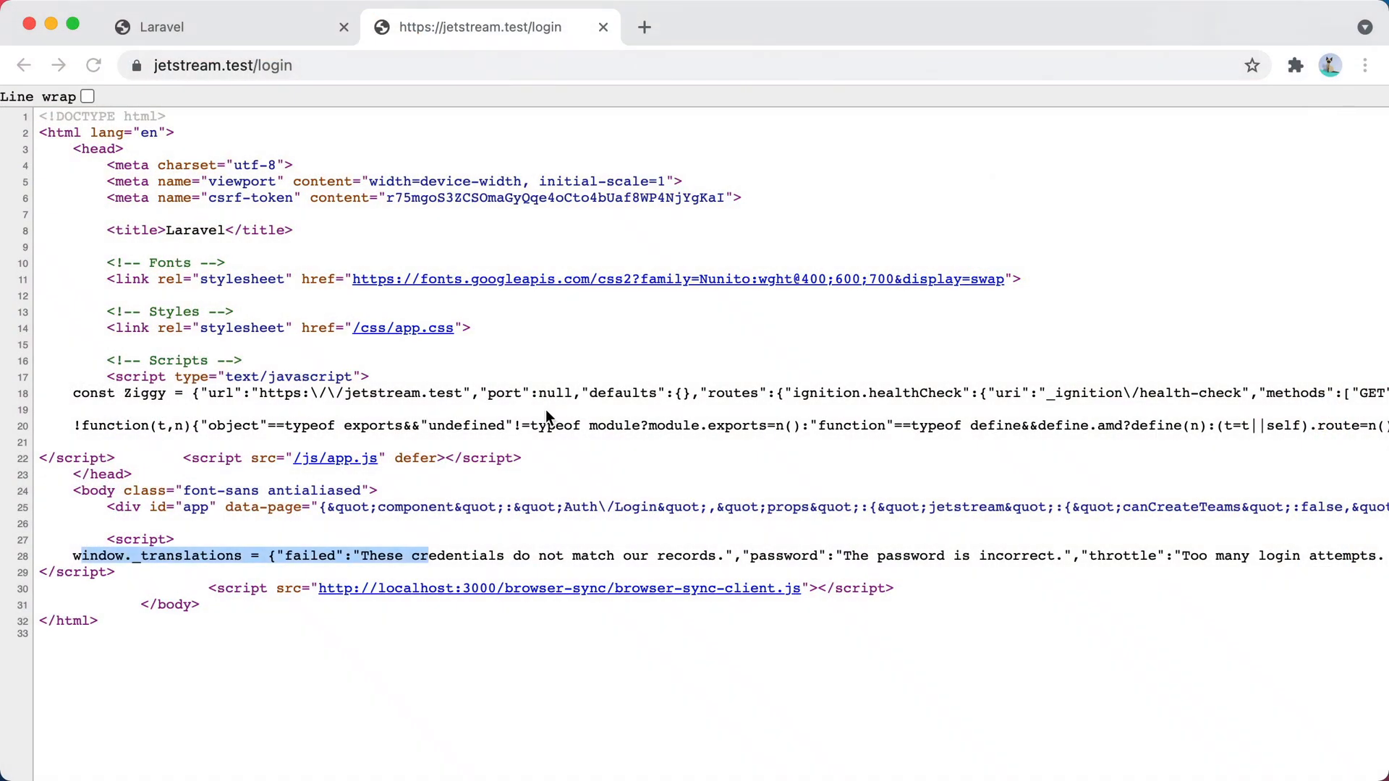
left_click(159, 26)
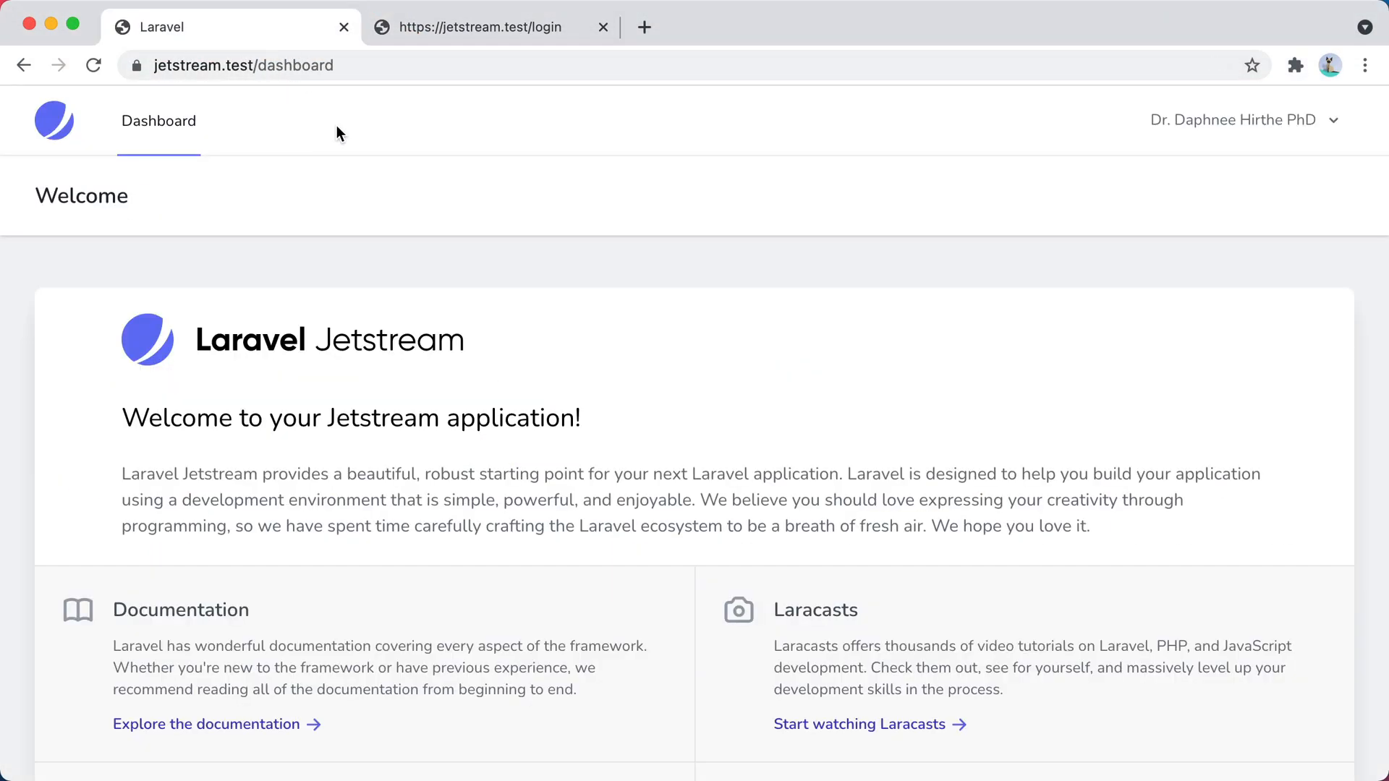
double_click(81, 195)
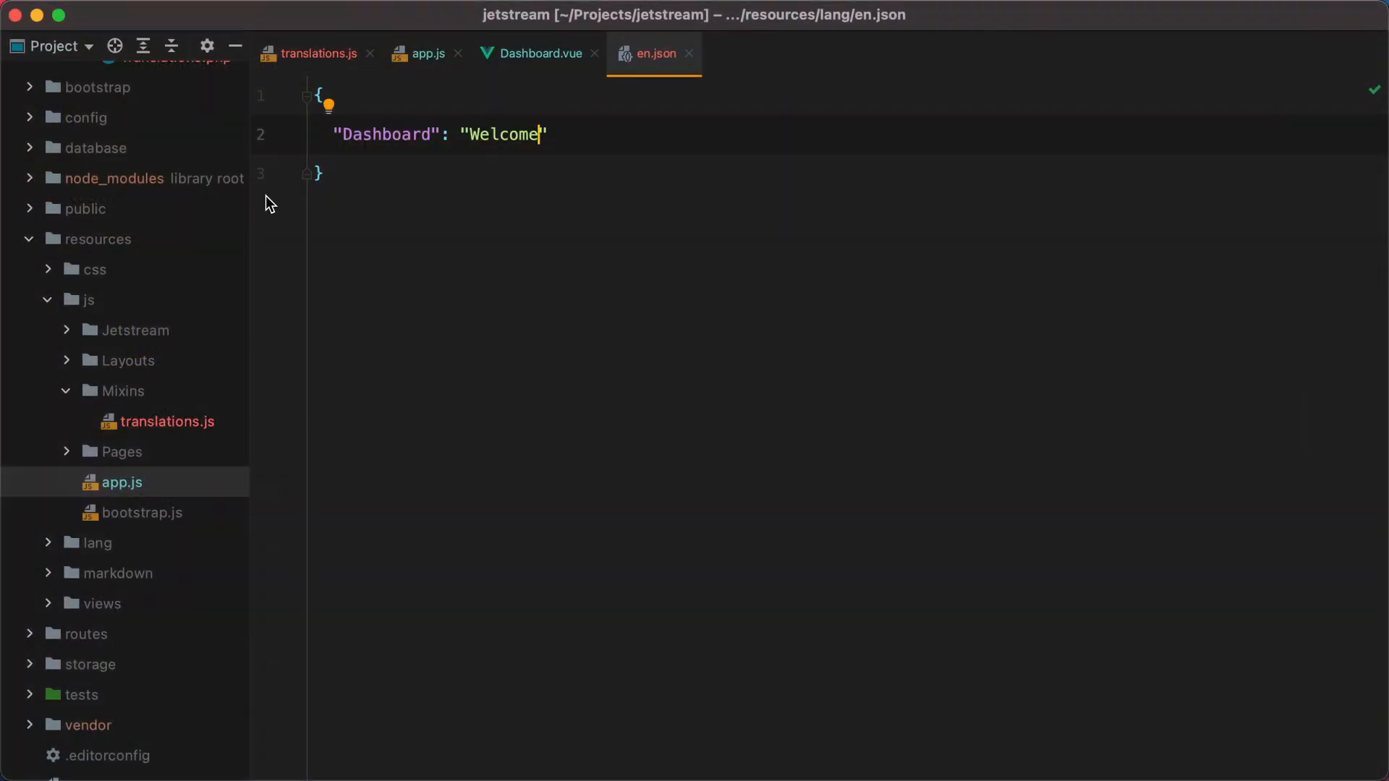
- Translate "Dashboard :name" with {name: $page.props.user.name} as the replacement
left_click(535, 54)
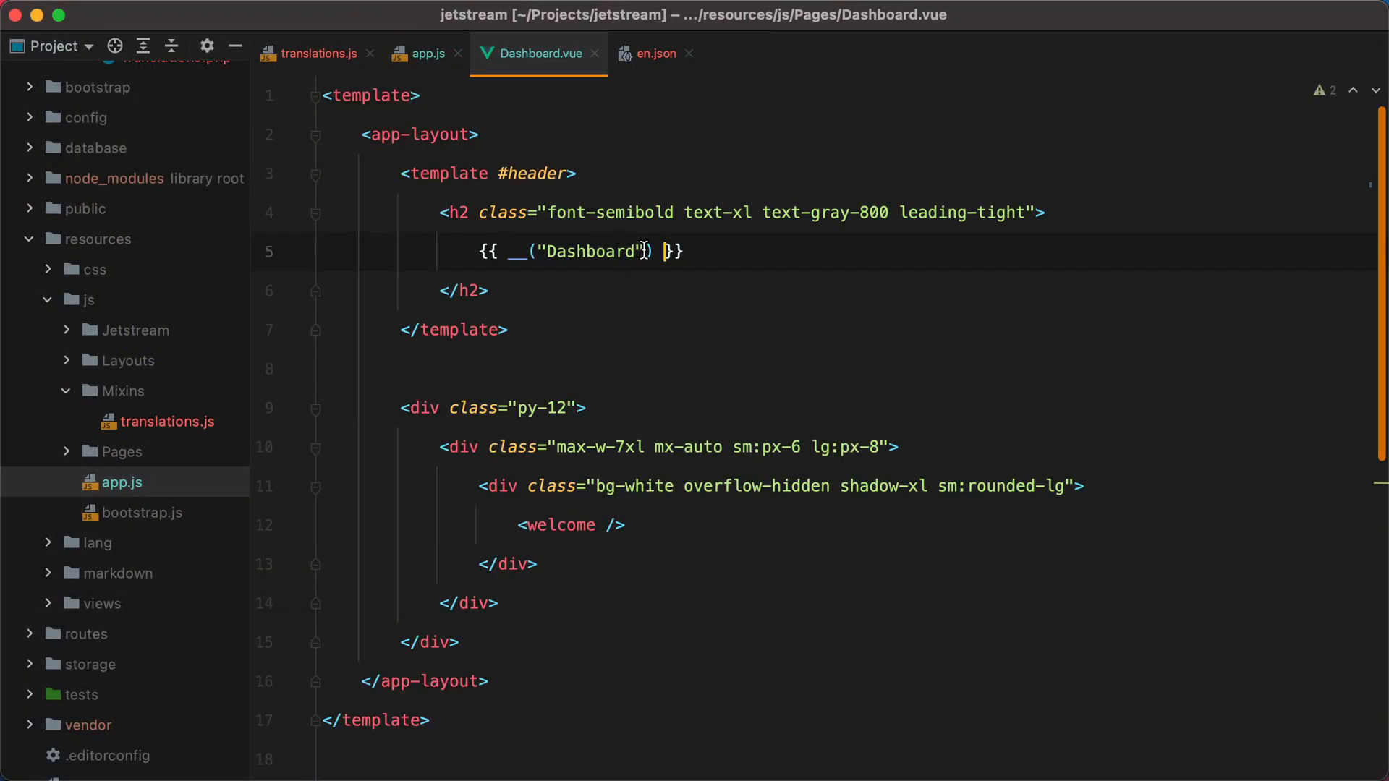
type(":na")
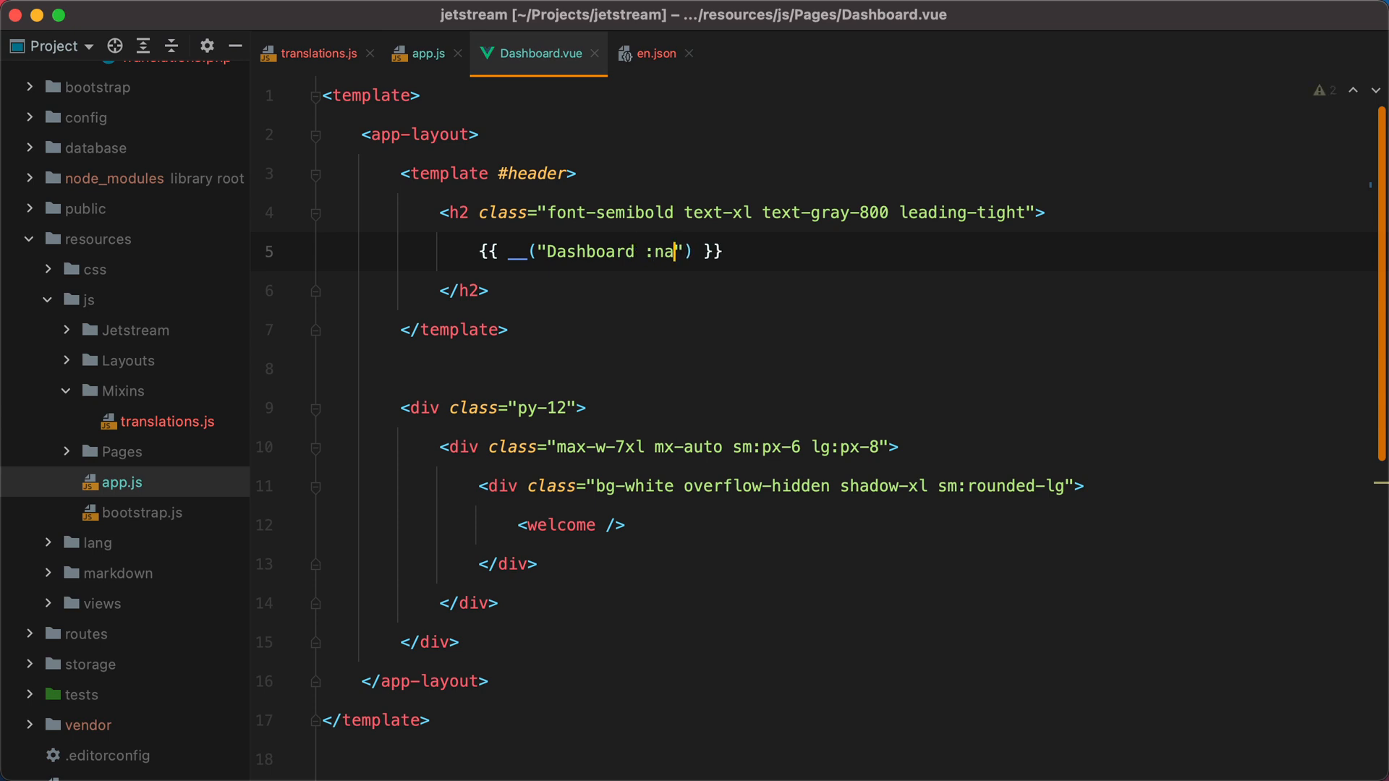
type("me\", {}")
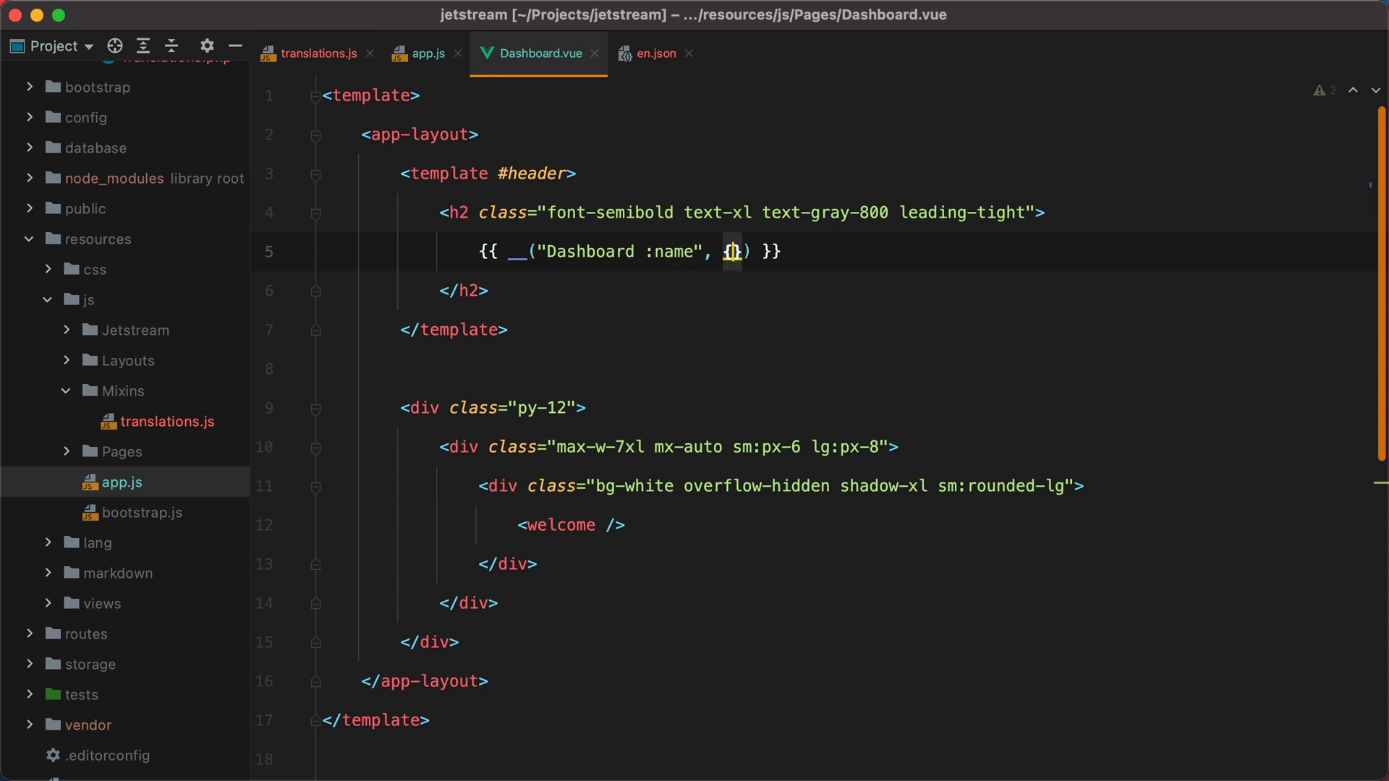
type("name: $page.props.use")
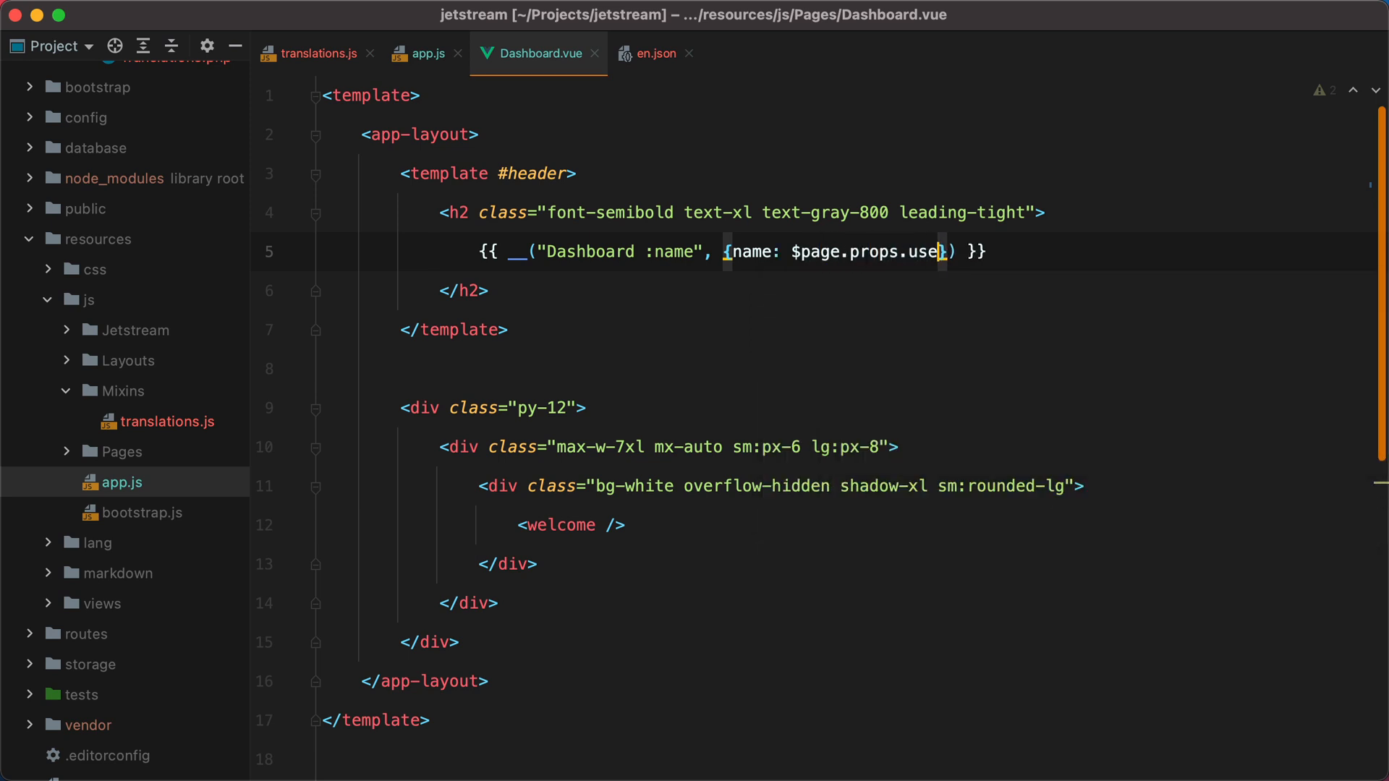
type(".name")
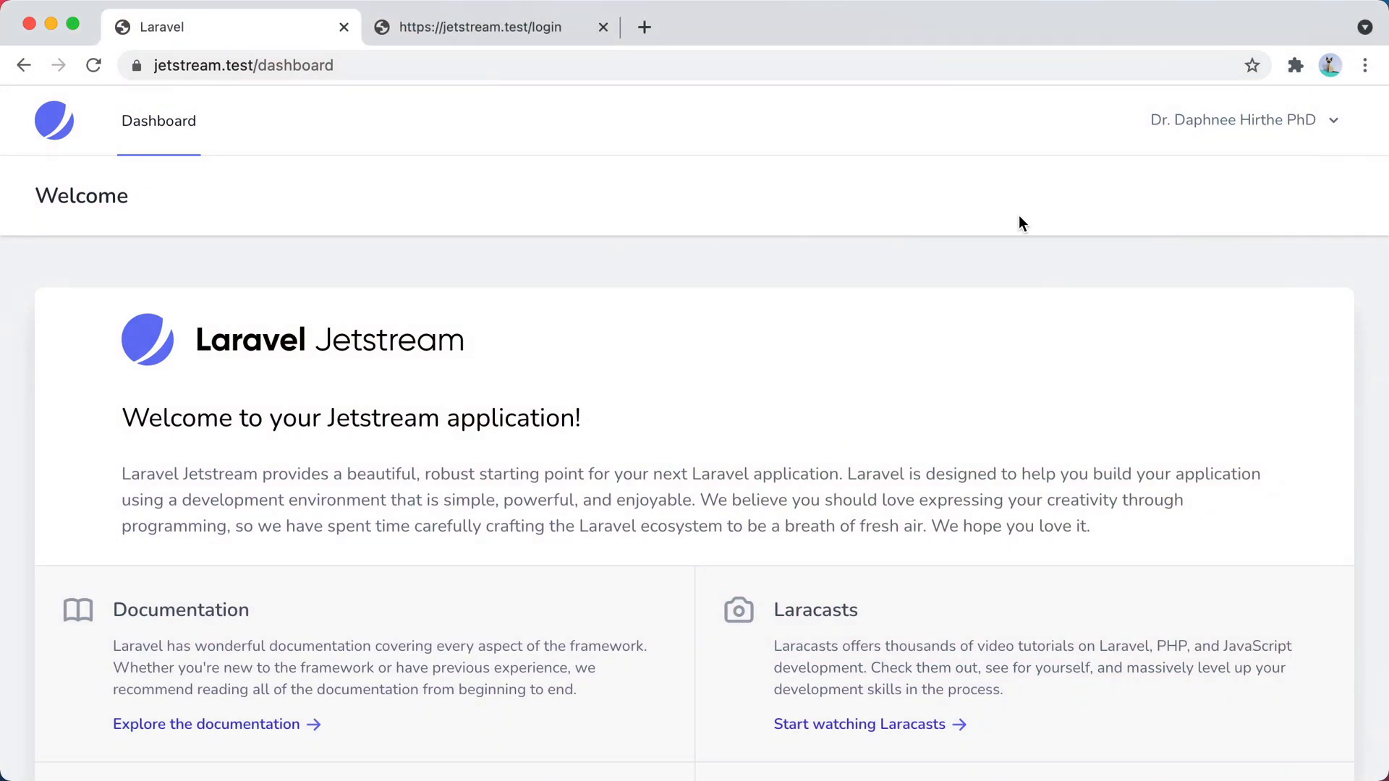
- Rename the en.json key to "Dashboard :name" with value "Welcome :name"
double_click(87, 196)
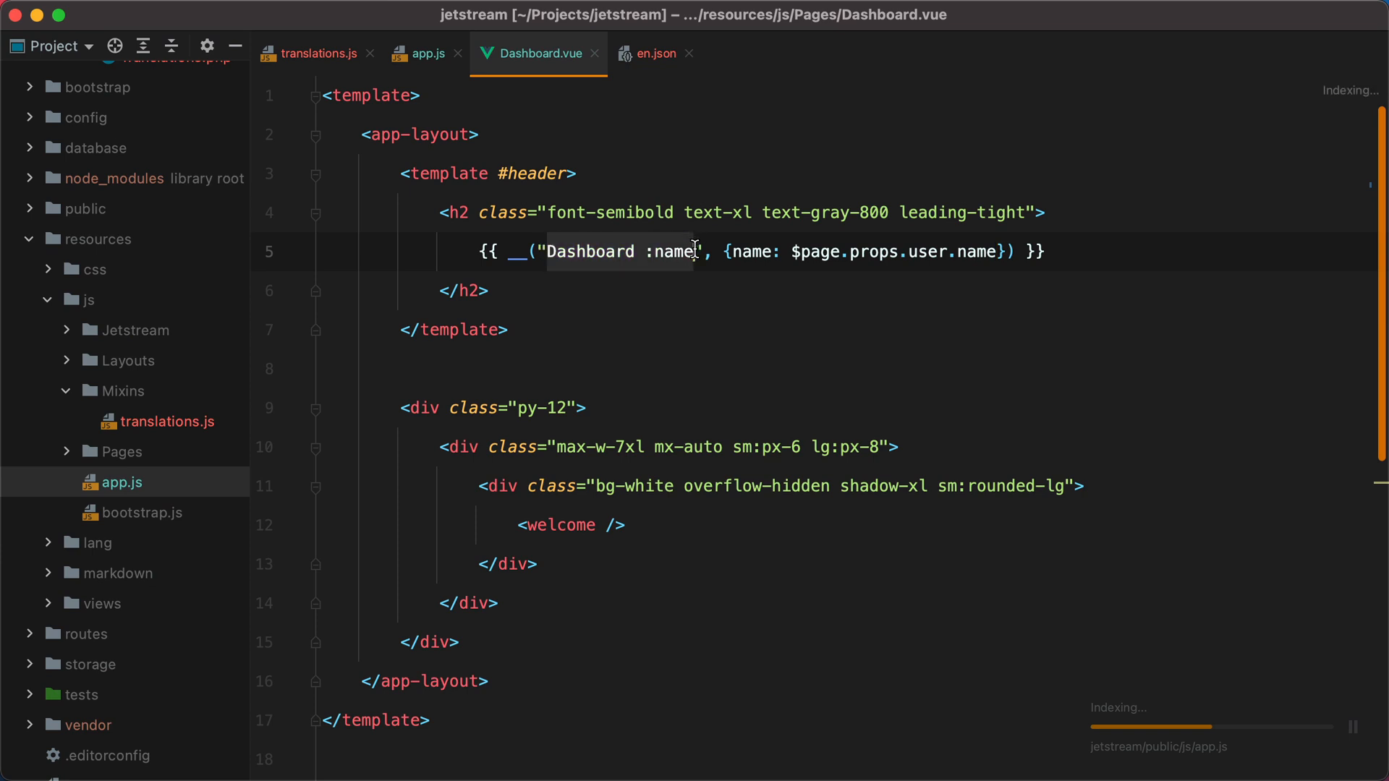
left_click(655, 53)
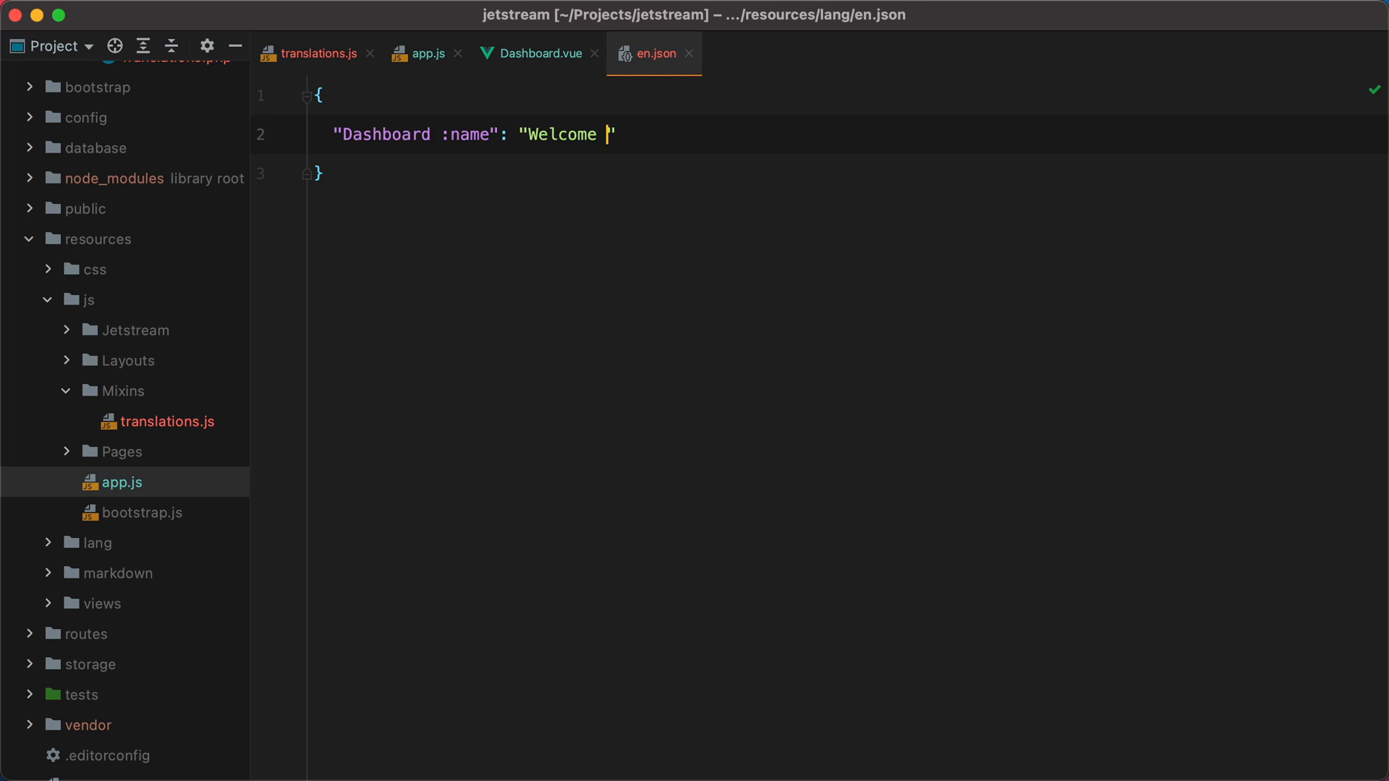
type(":name")
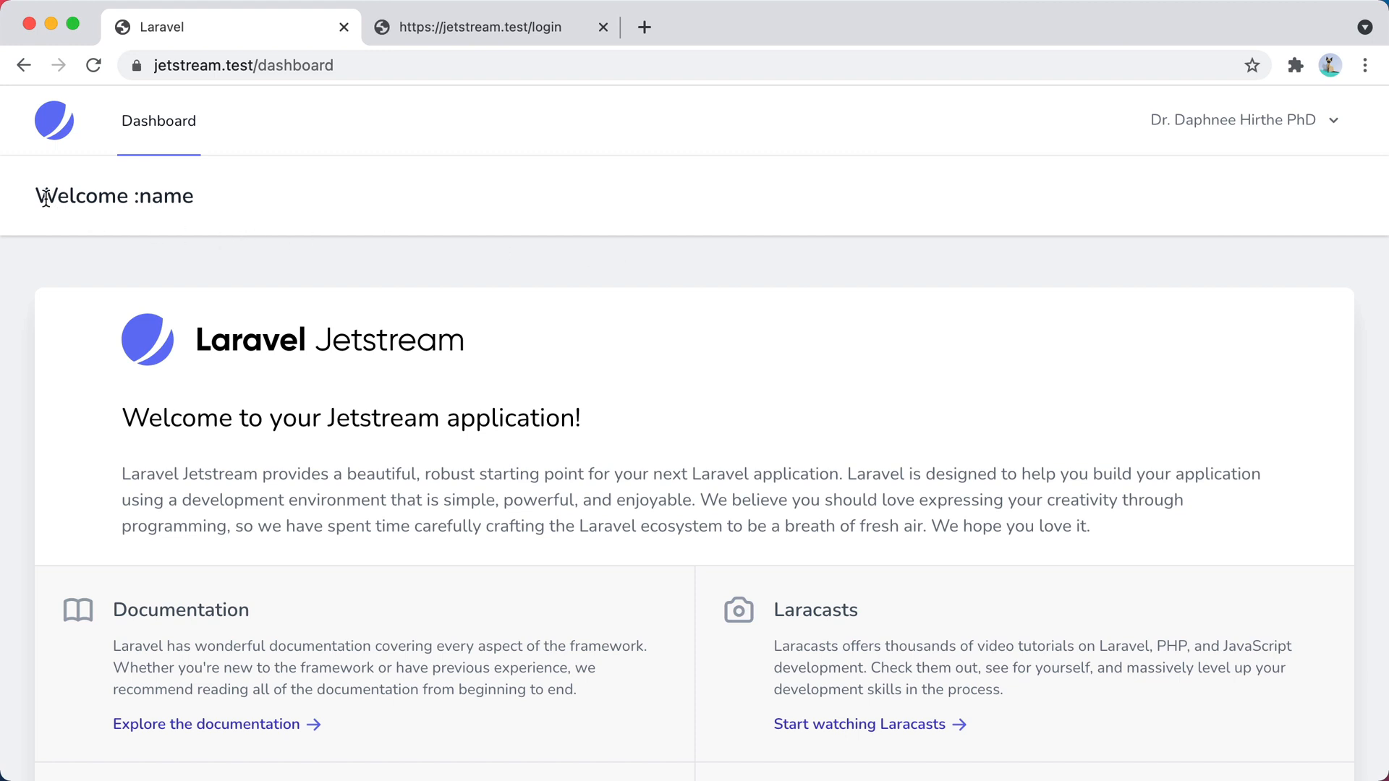
- Highlight the unreplaced :name placeholder in the reloaded dashboard header
double_click(163, 195)
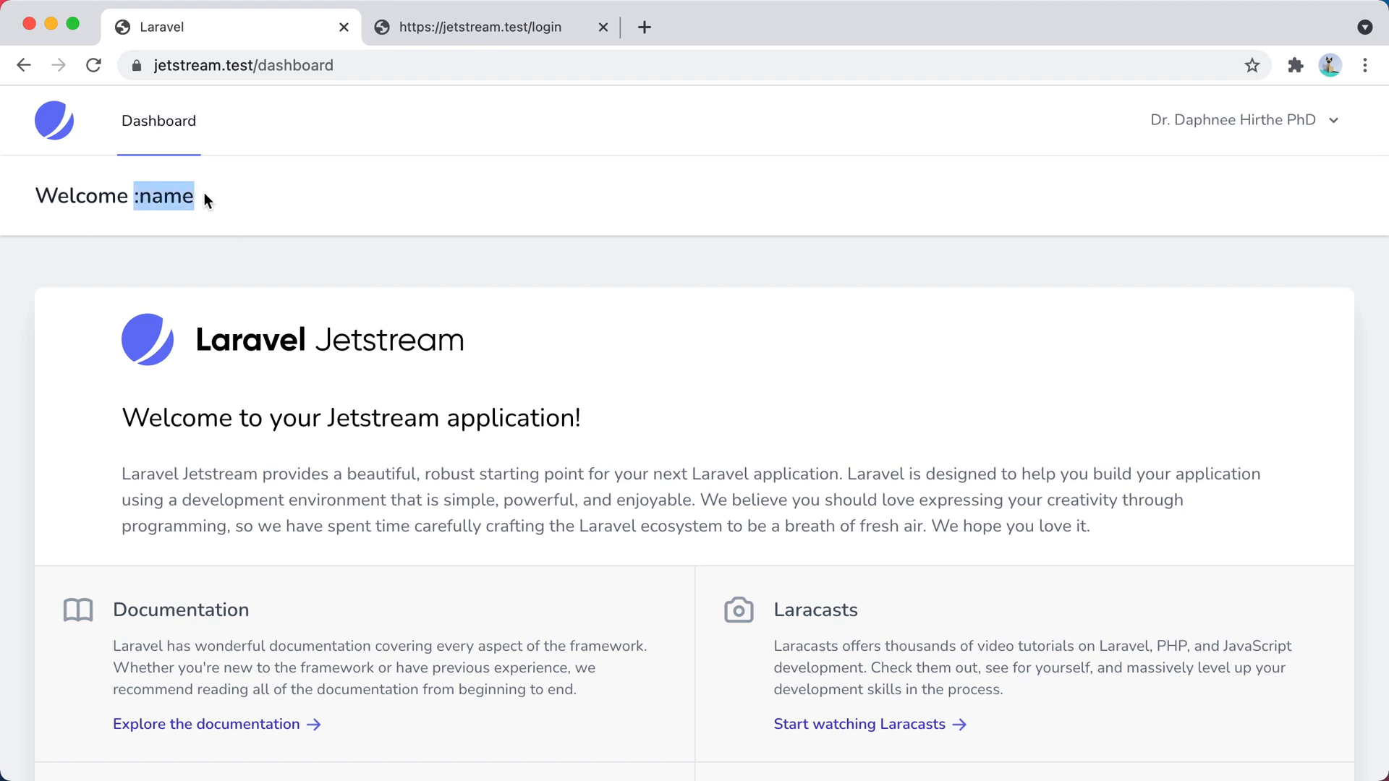
mouse_move(213, 200)
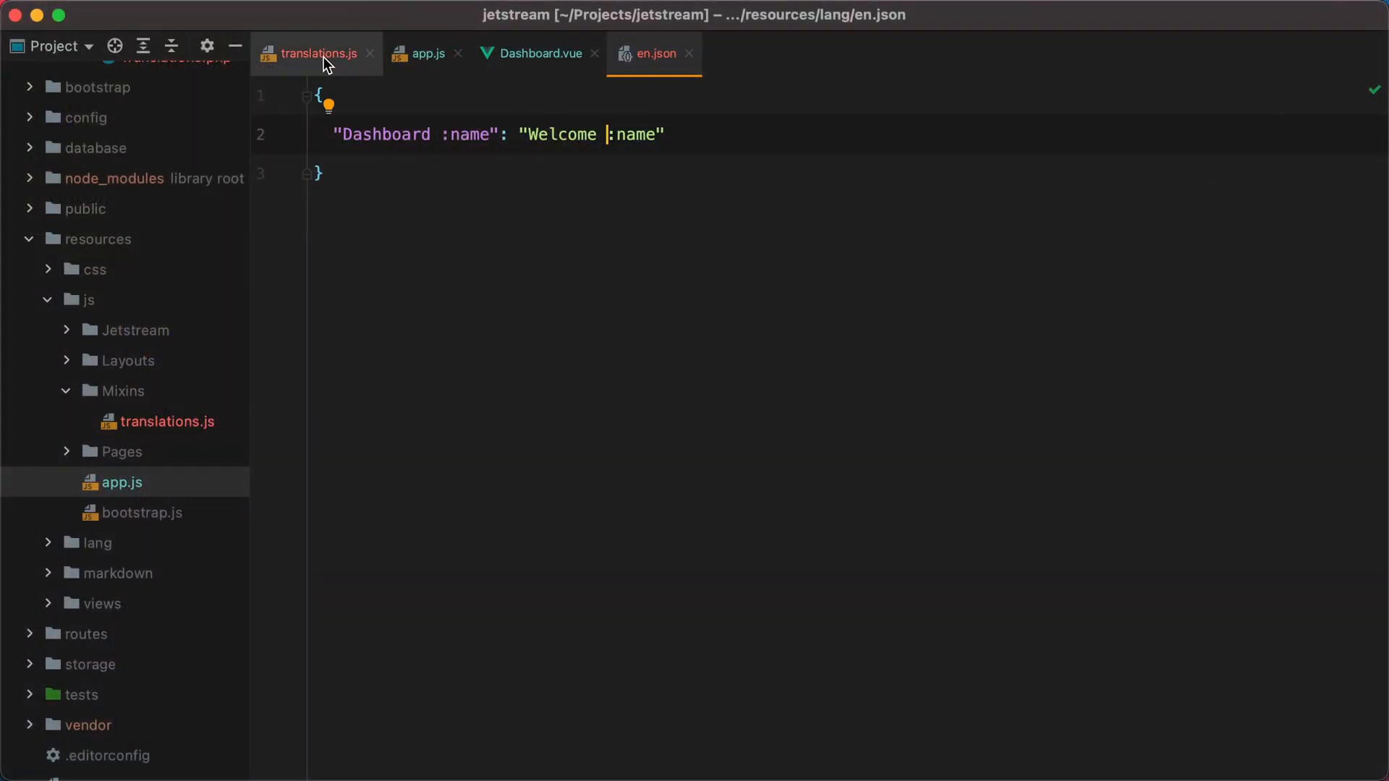
- In translations.js, add Object.keys(replacements).forEach replacing each key's placeholder in the translation string
left_click(317, 53)
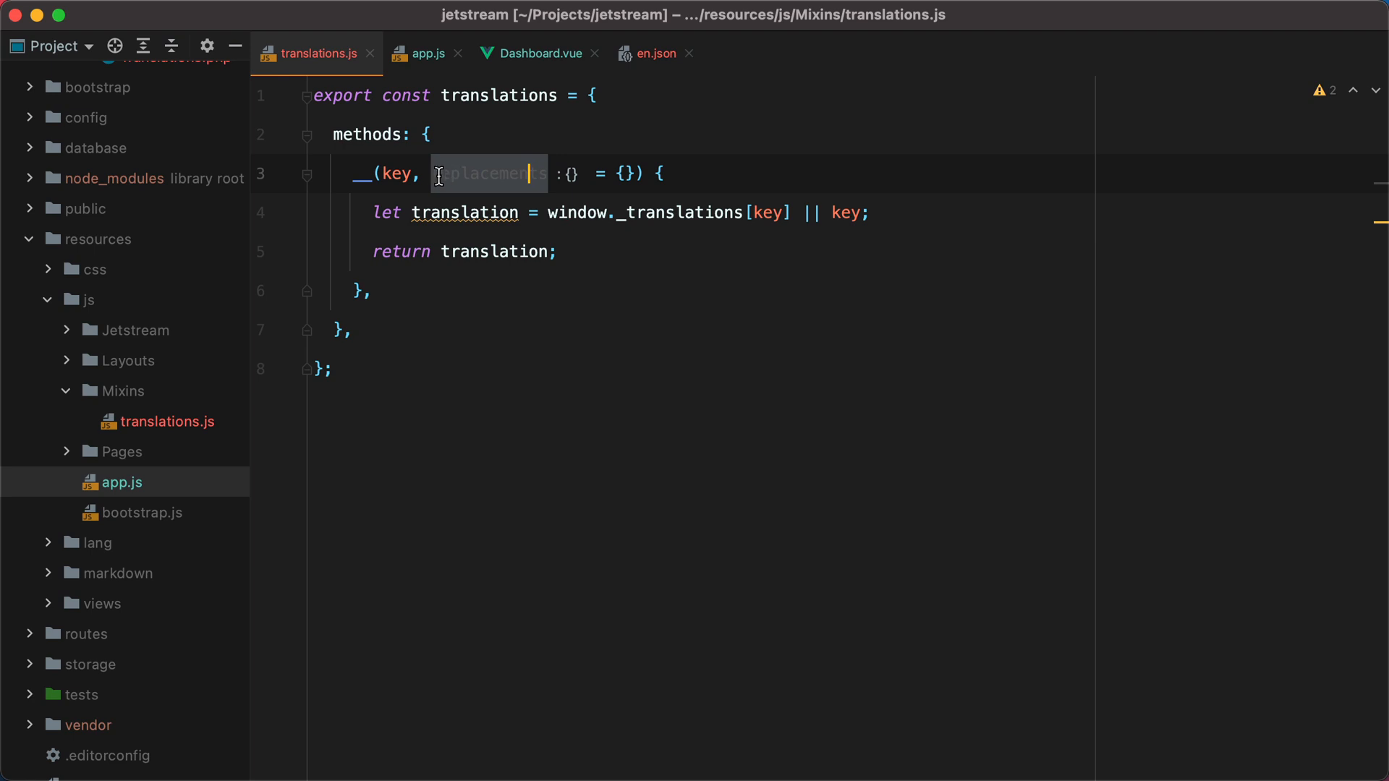
left_click(539, 173)
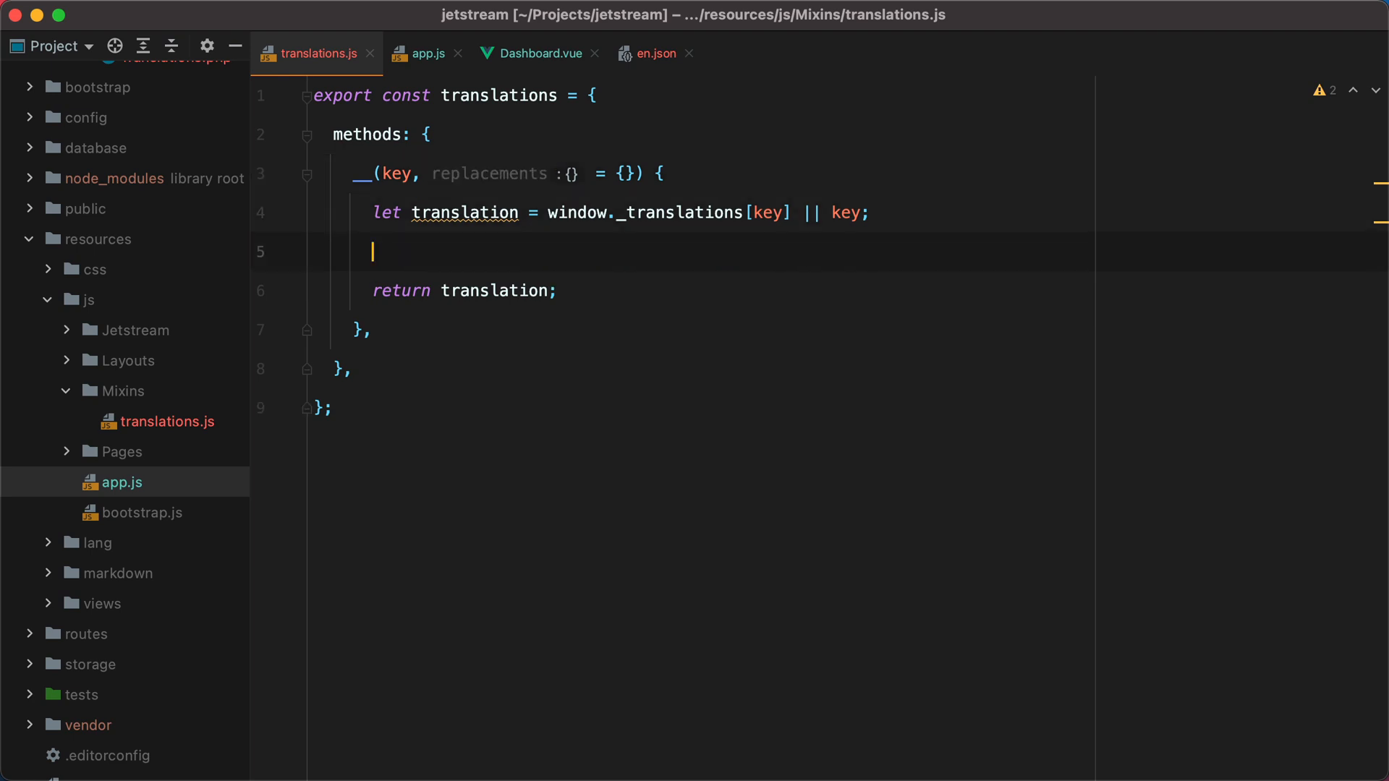
type("0")
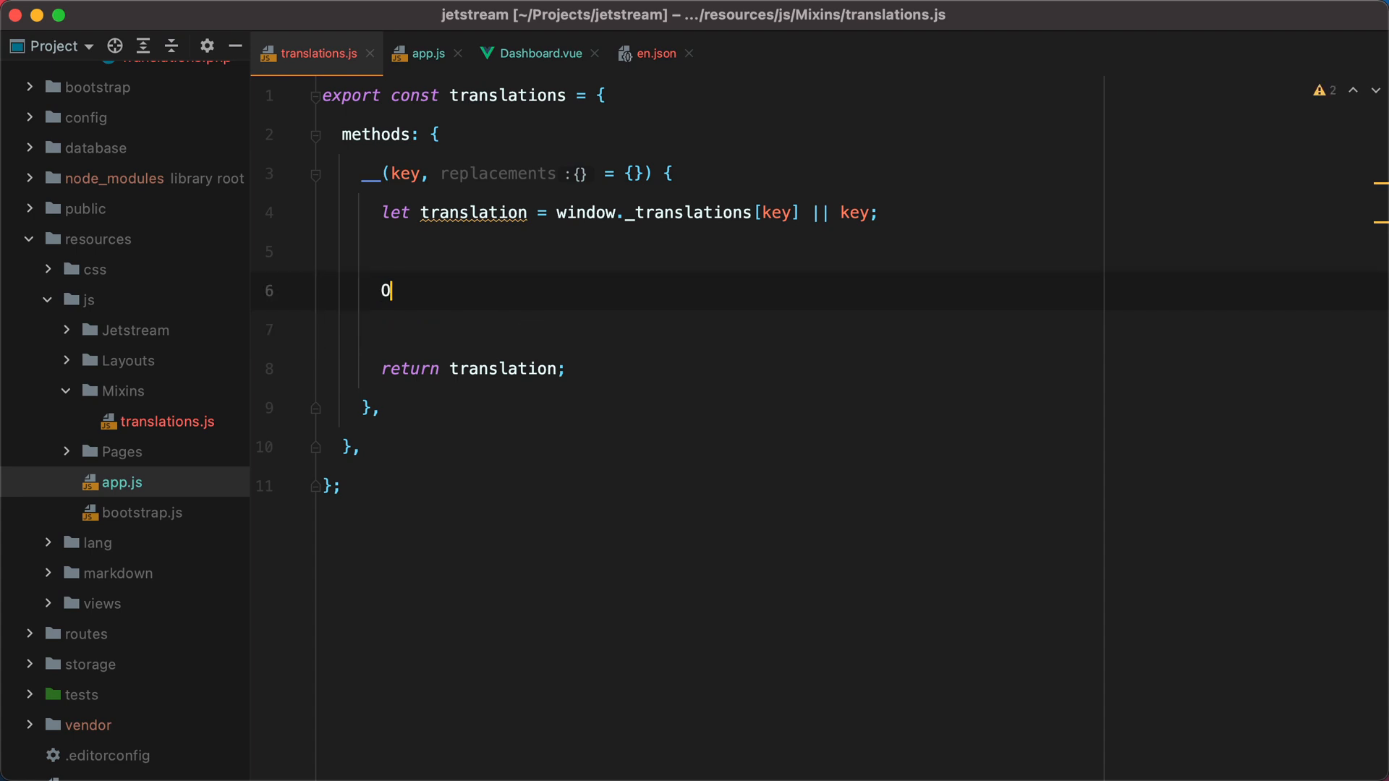
type("bject.keys(")
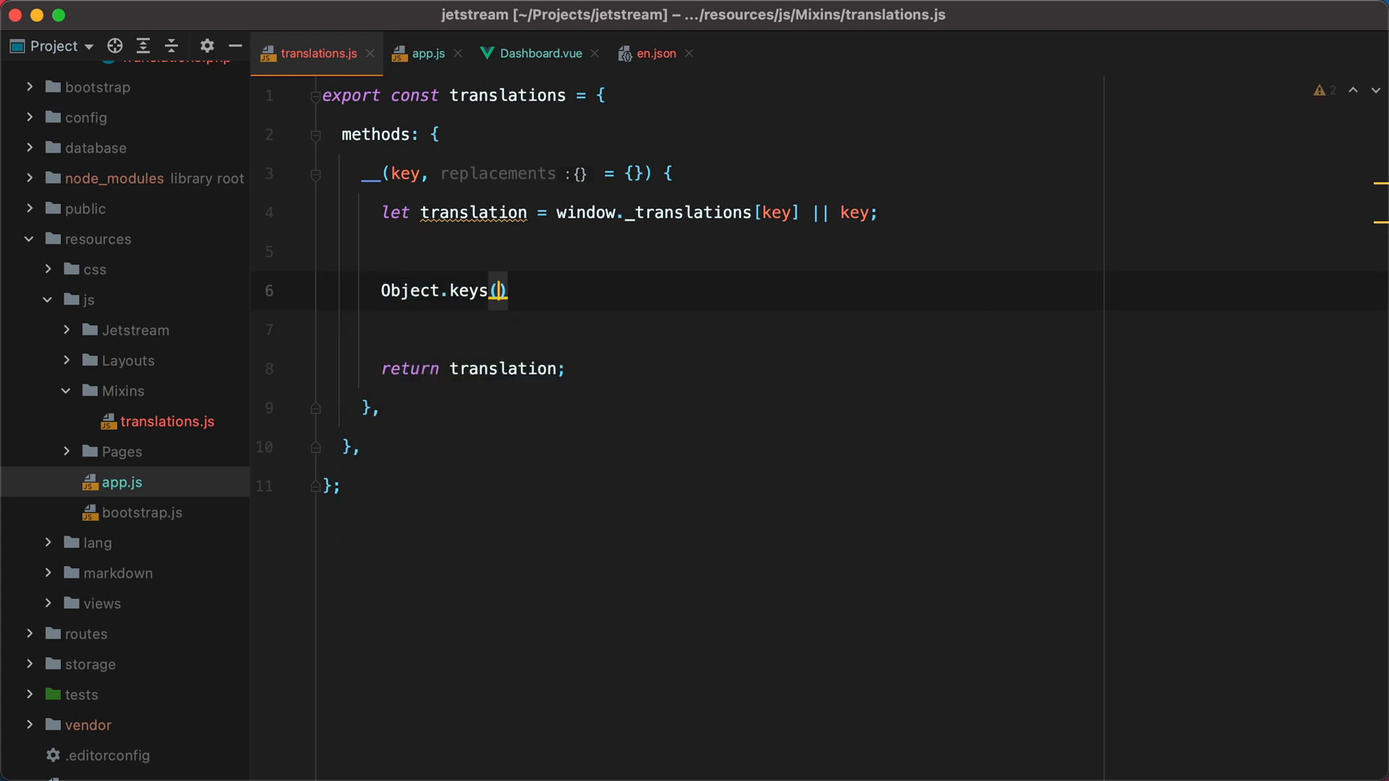
type("replacements")
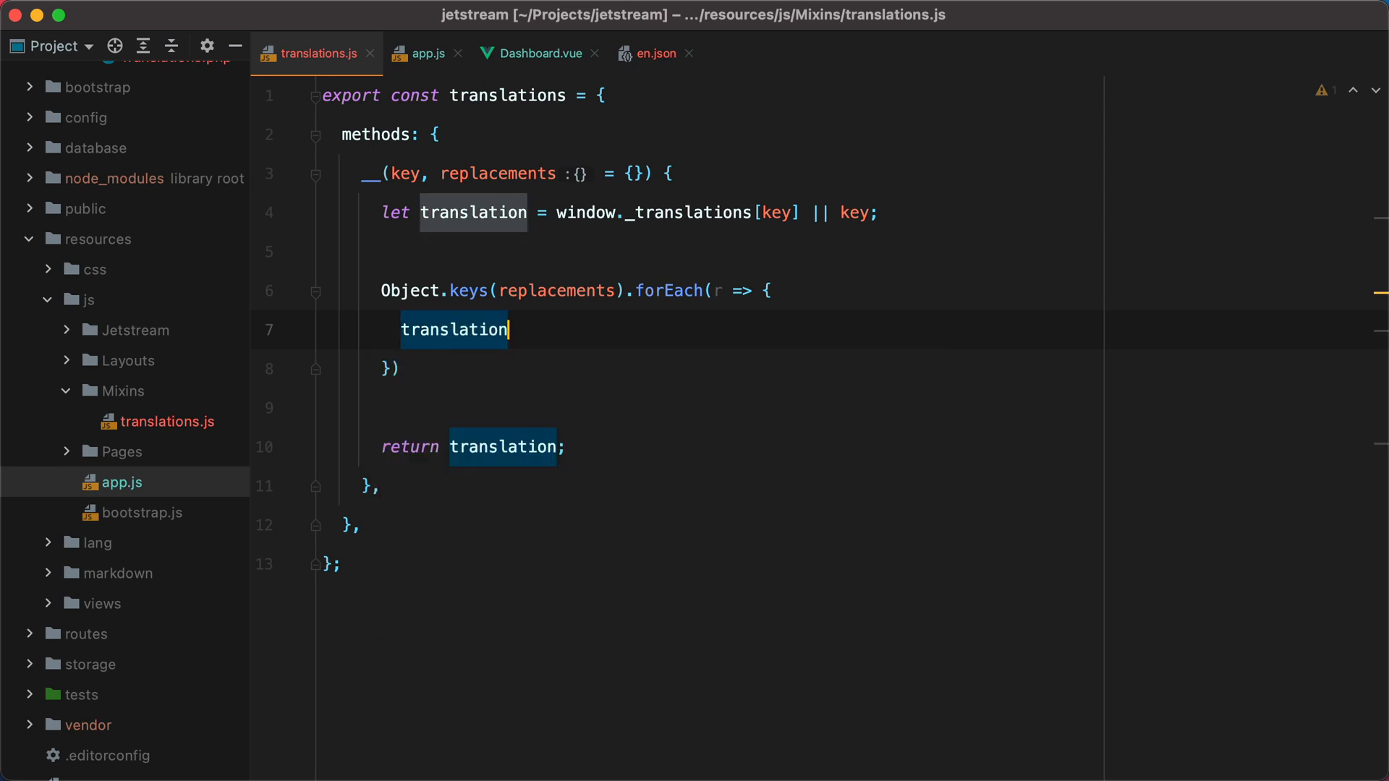
type("= translation.re")
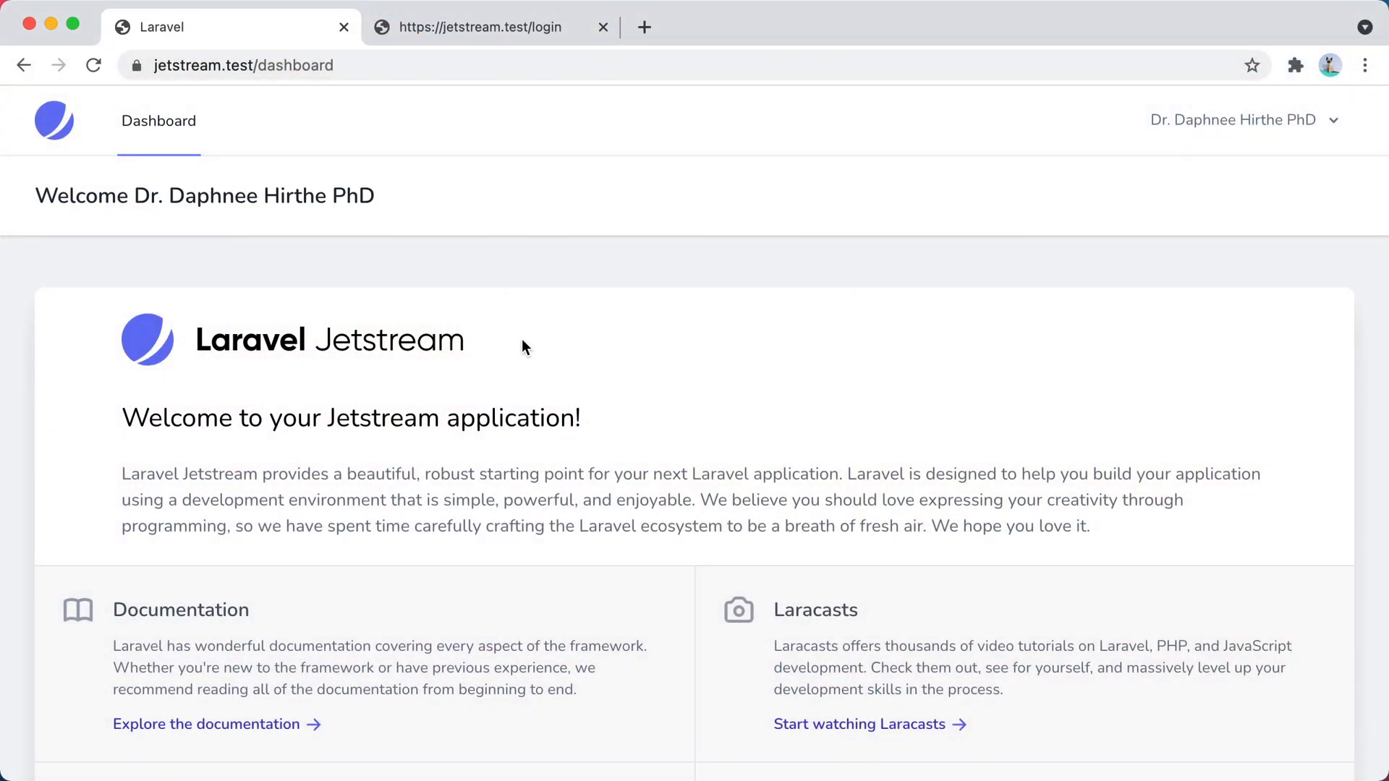
triple_click(204, 195)
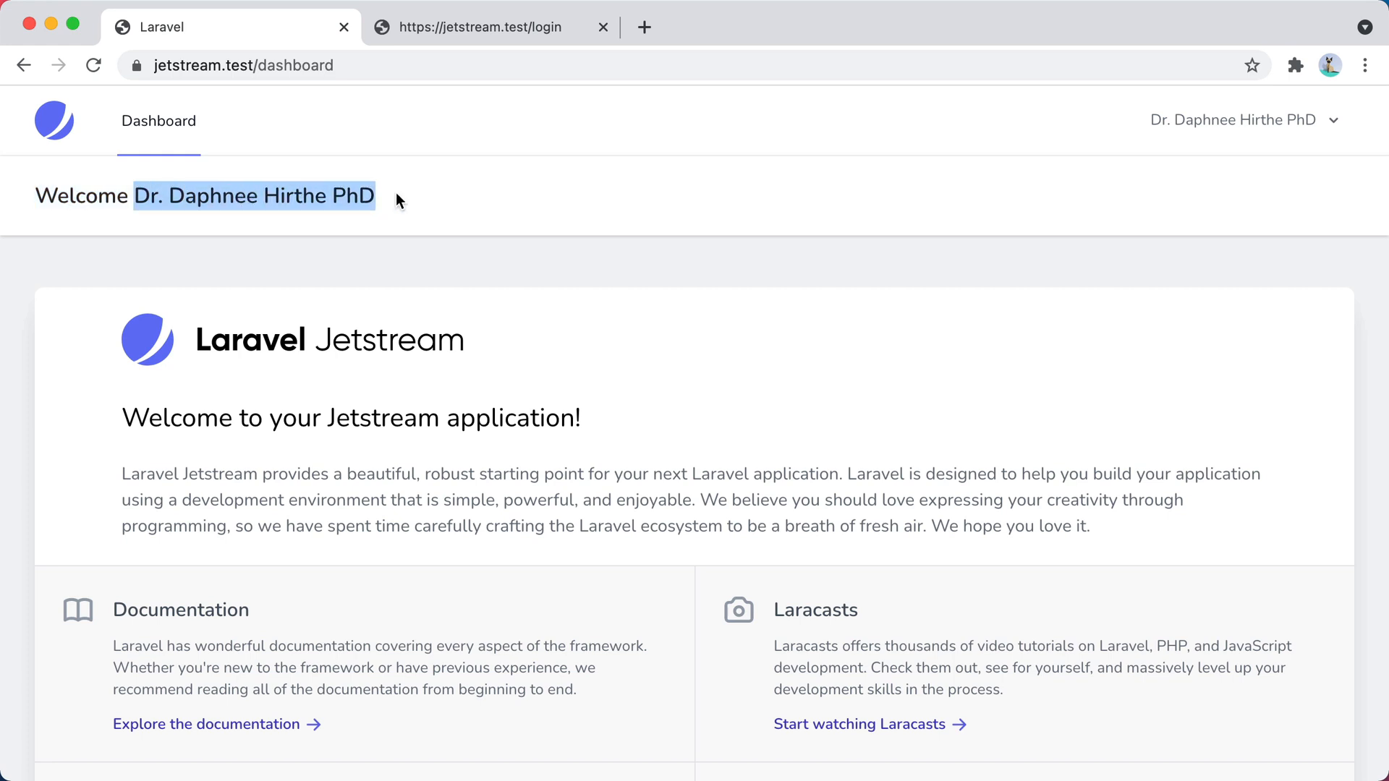
left_click(396, 196)
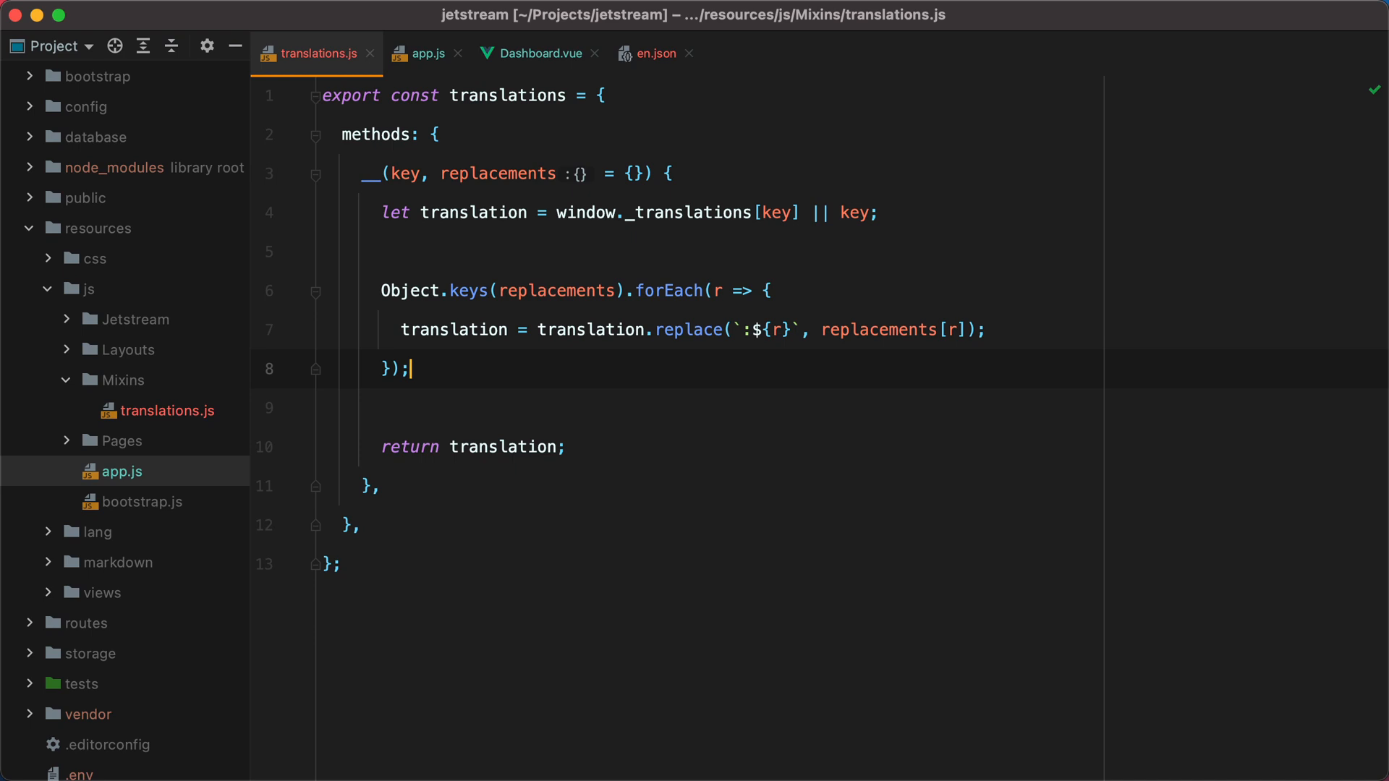
- In Translations.php, assign $translations from Cache::rememberForever("translations_$locale", function () use ($locale) ...)
scroll("up", 3)
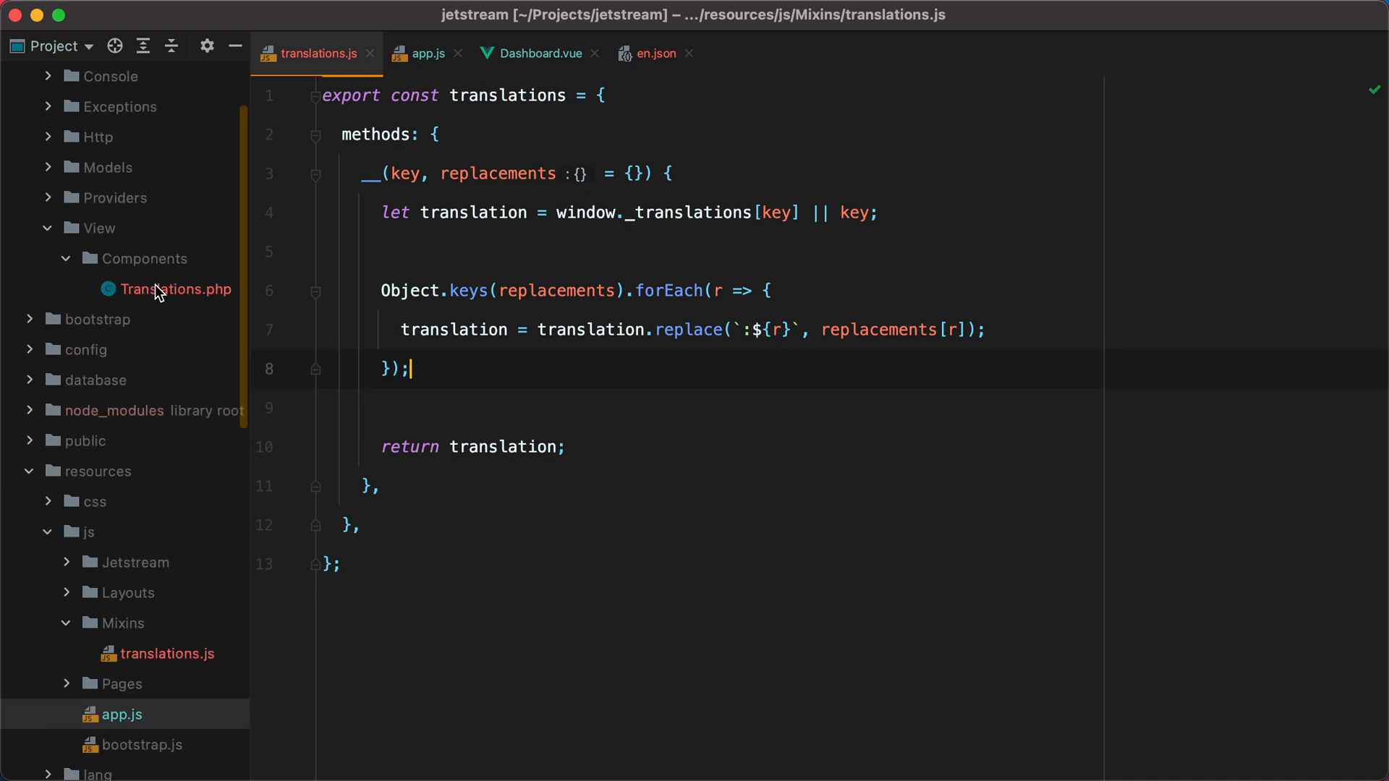
left_click(178, 289)
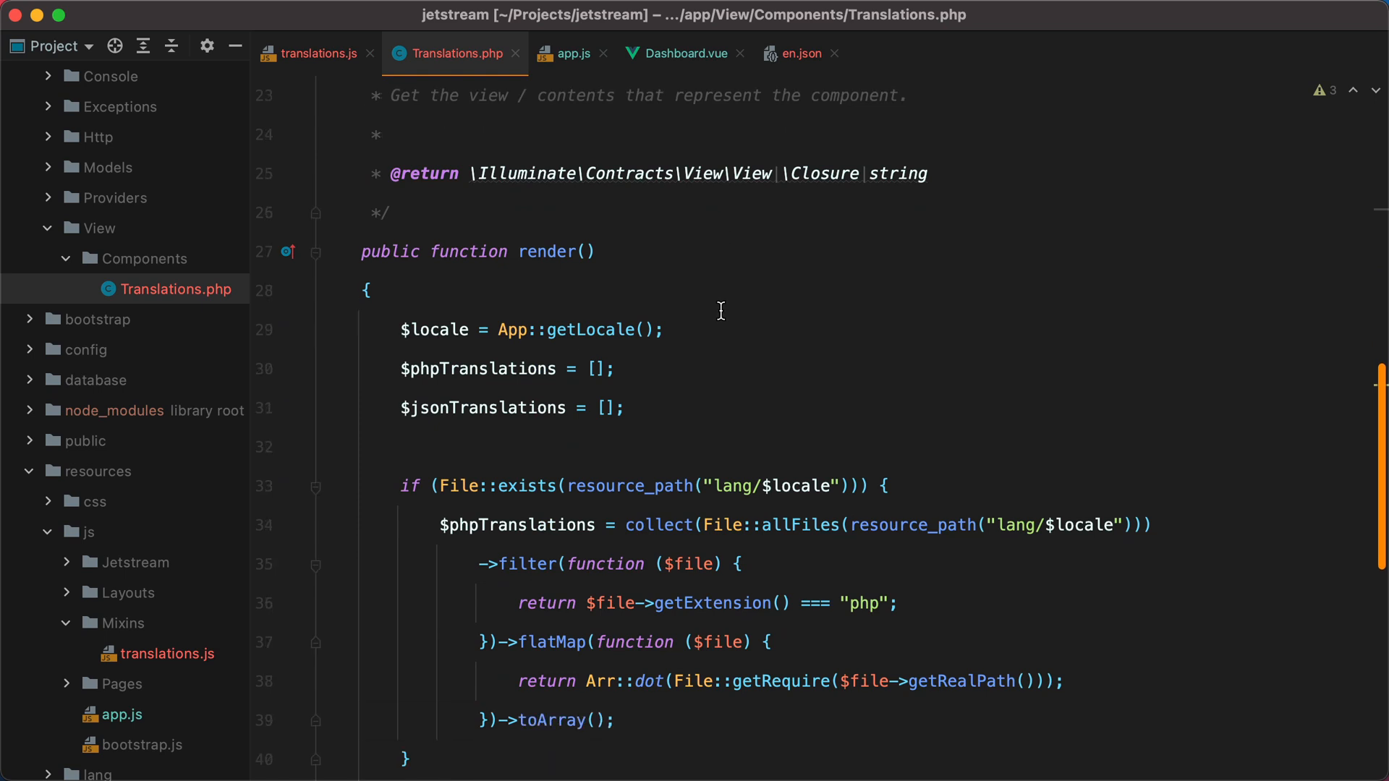
key("enter")
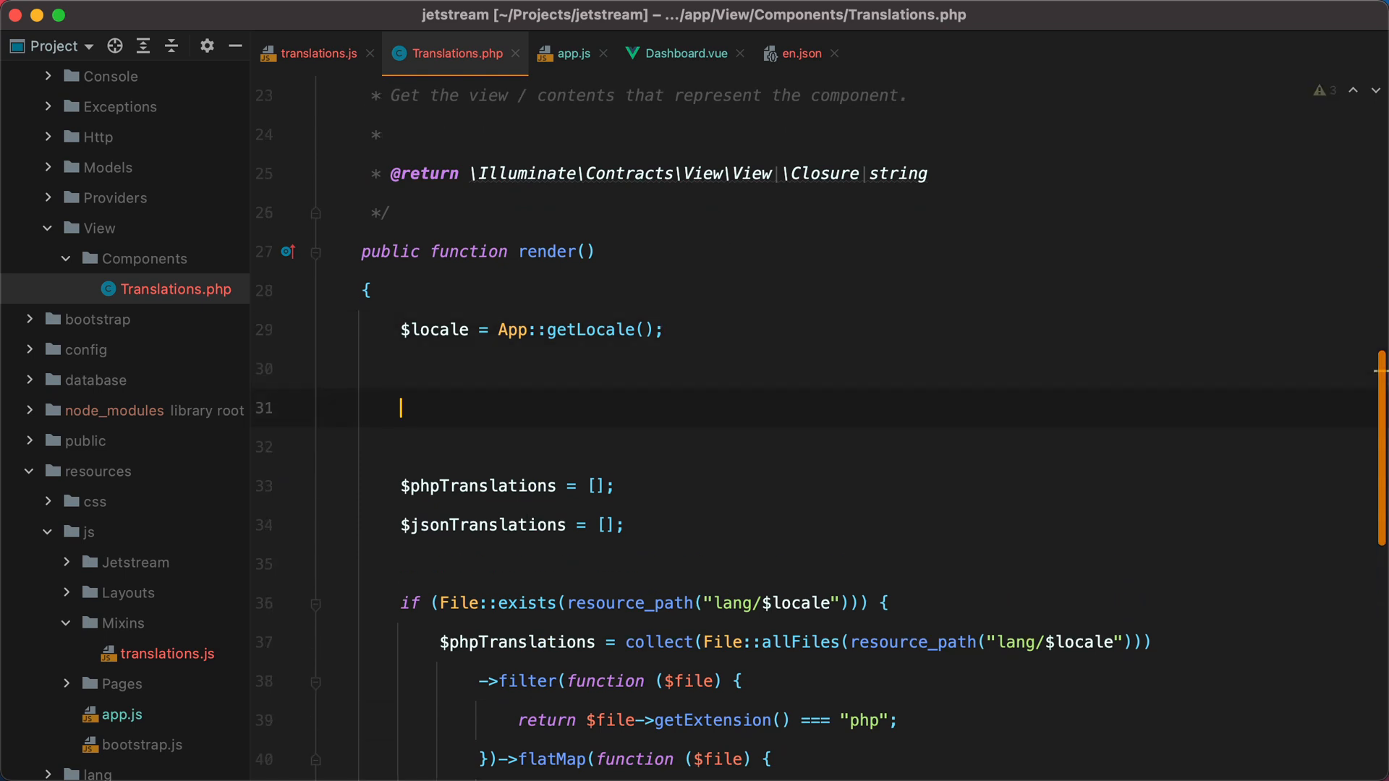
type("$translations = Cac")
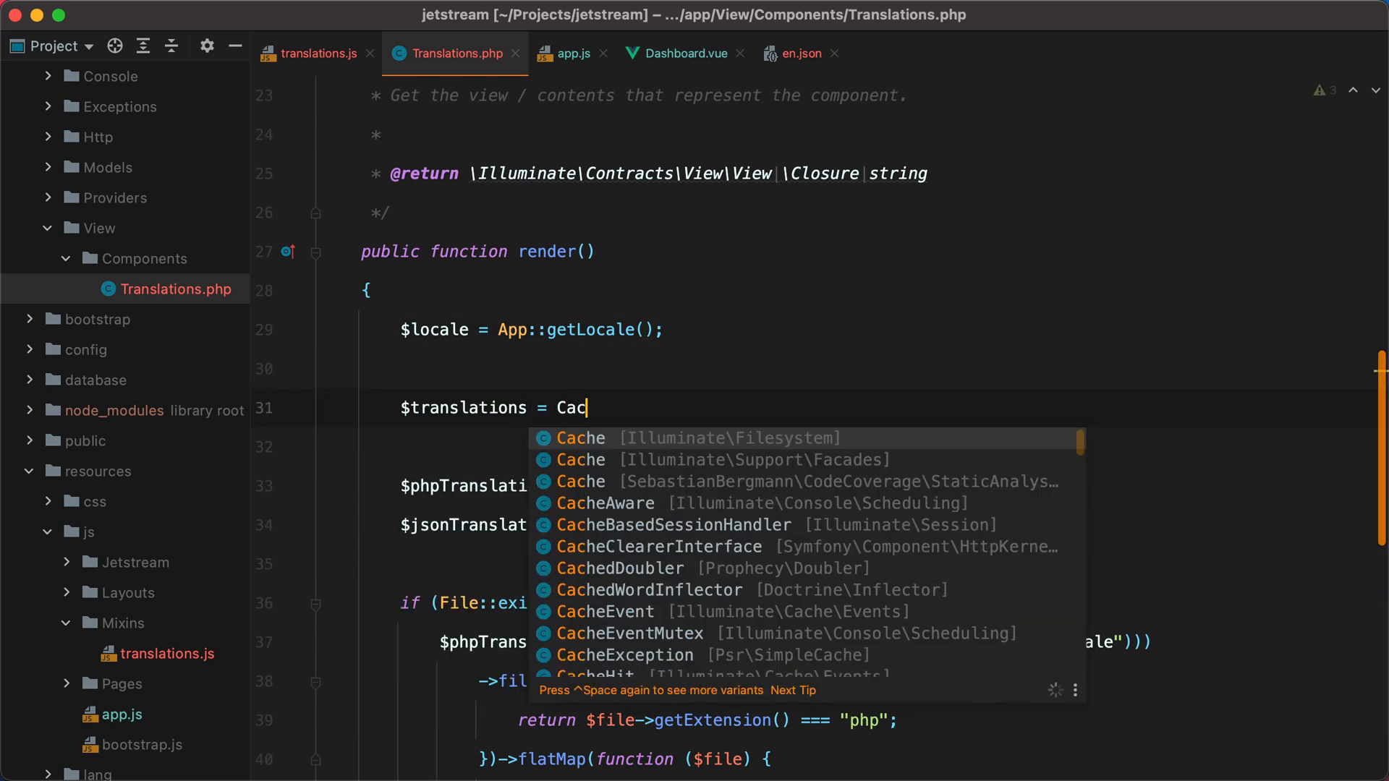
type("he::")
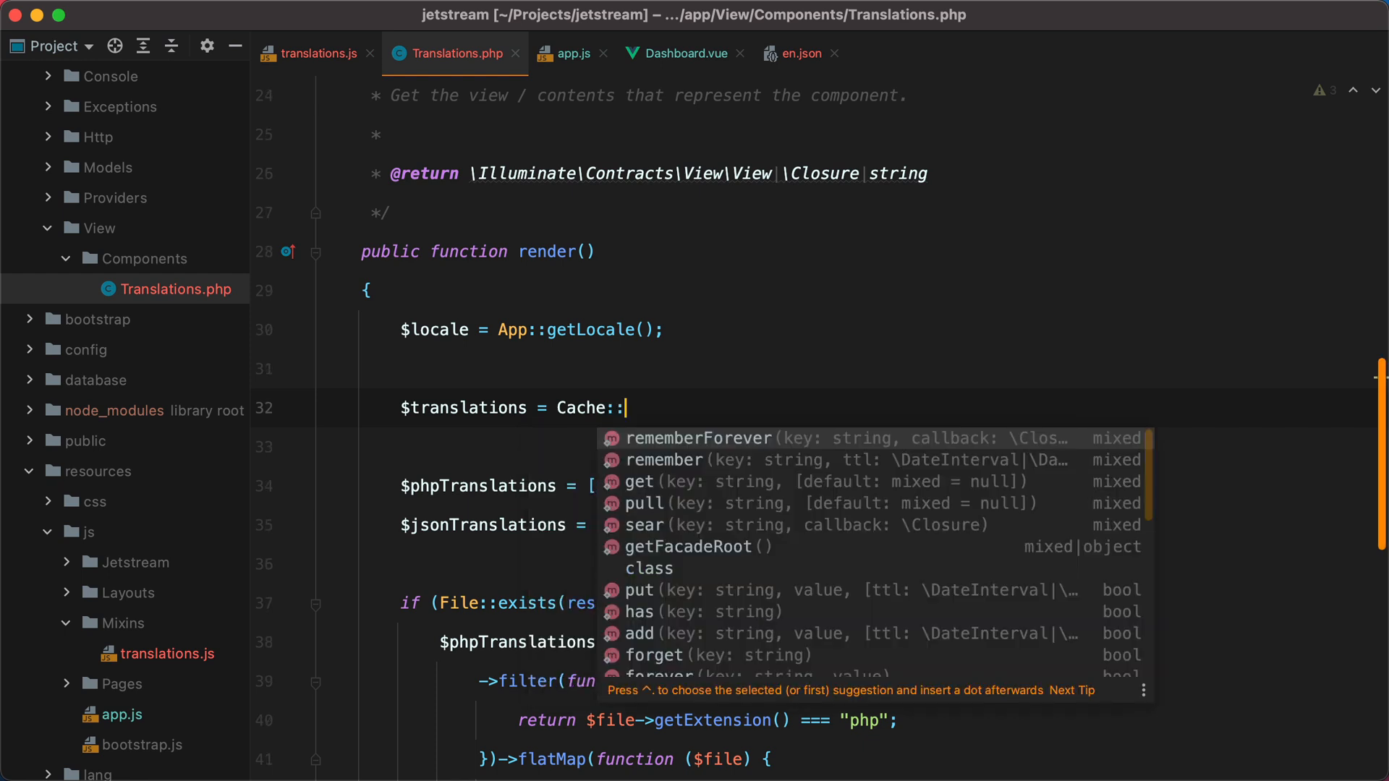
left_click(698, 437)
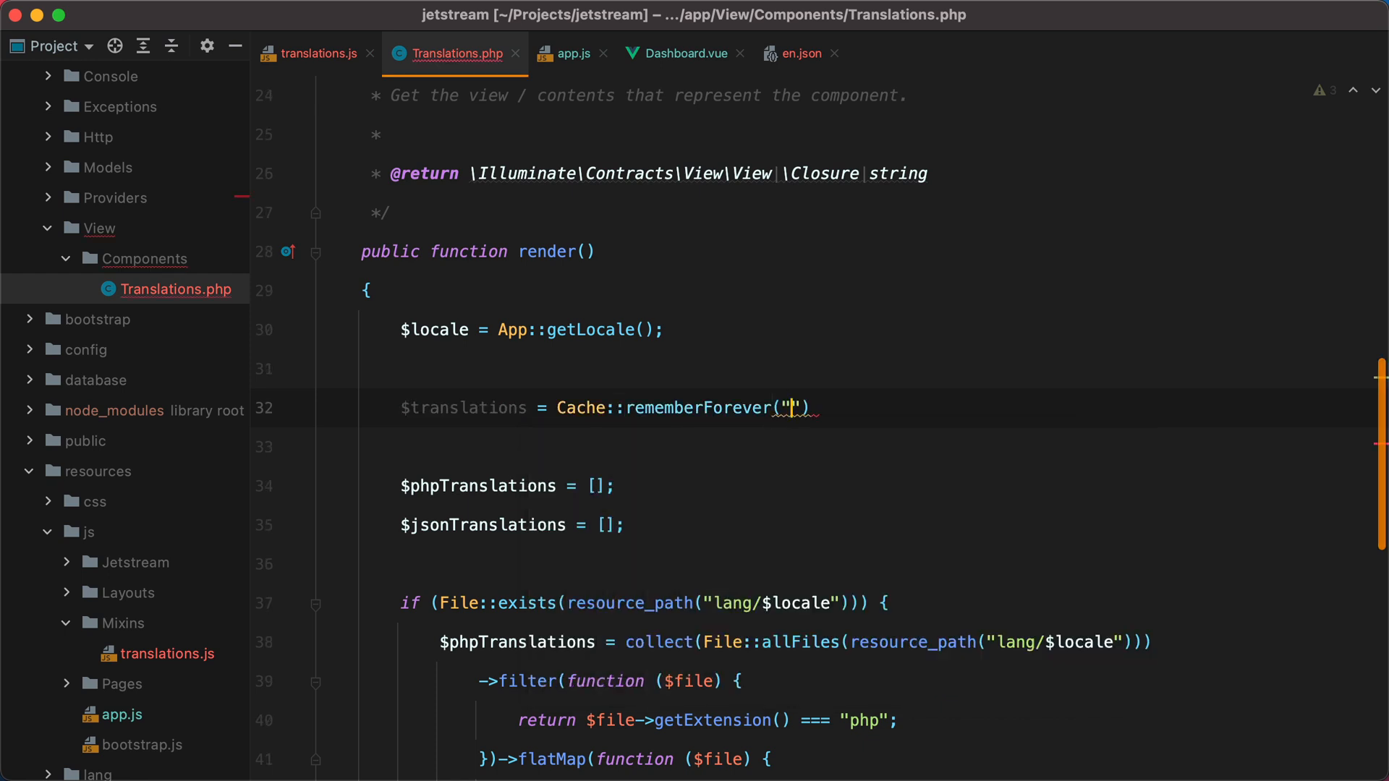
type("translations_$locale")
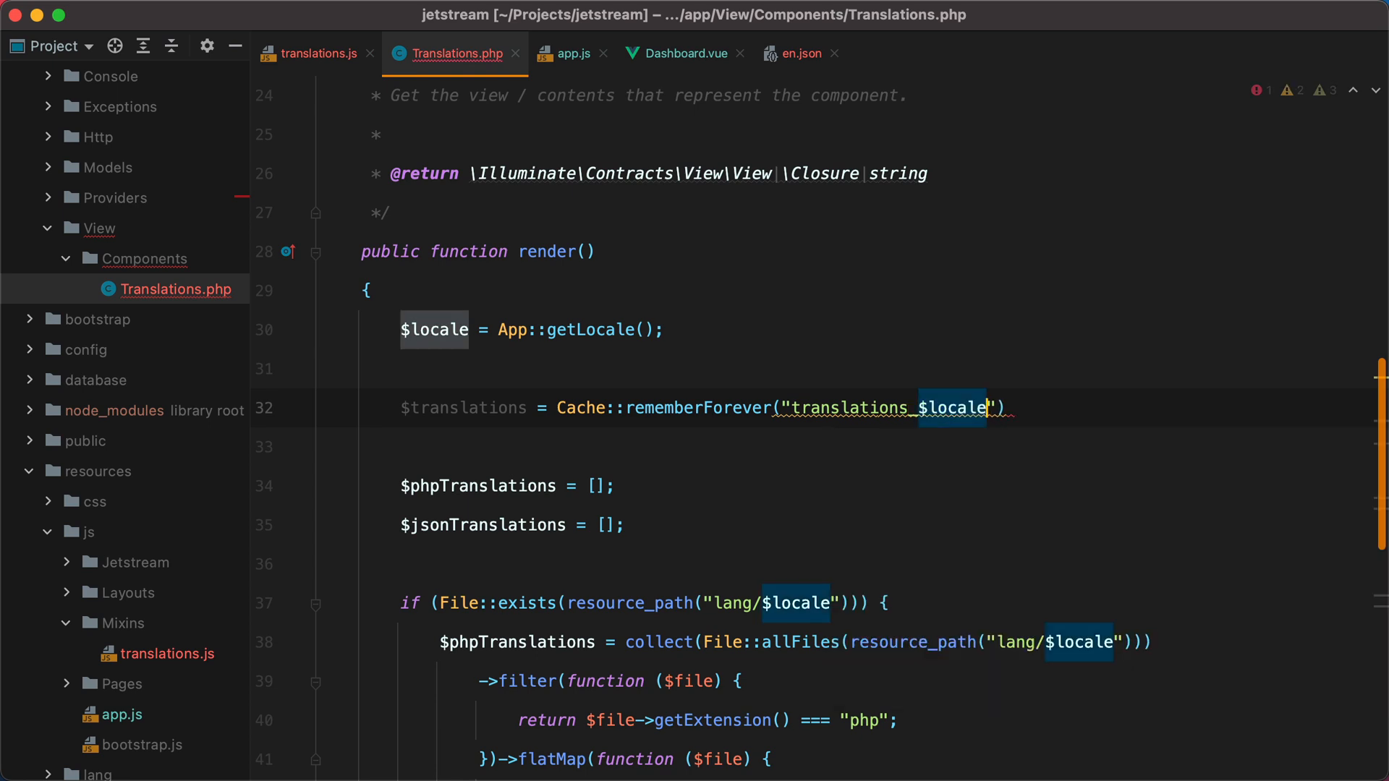
type(", function ()")
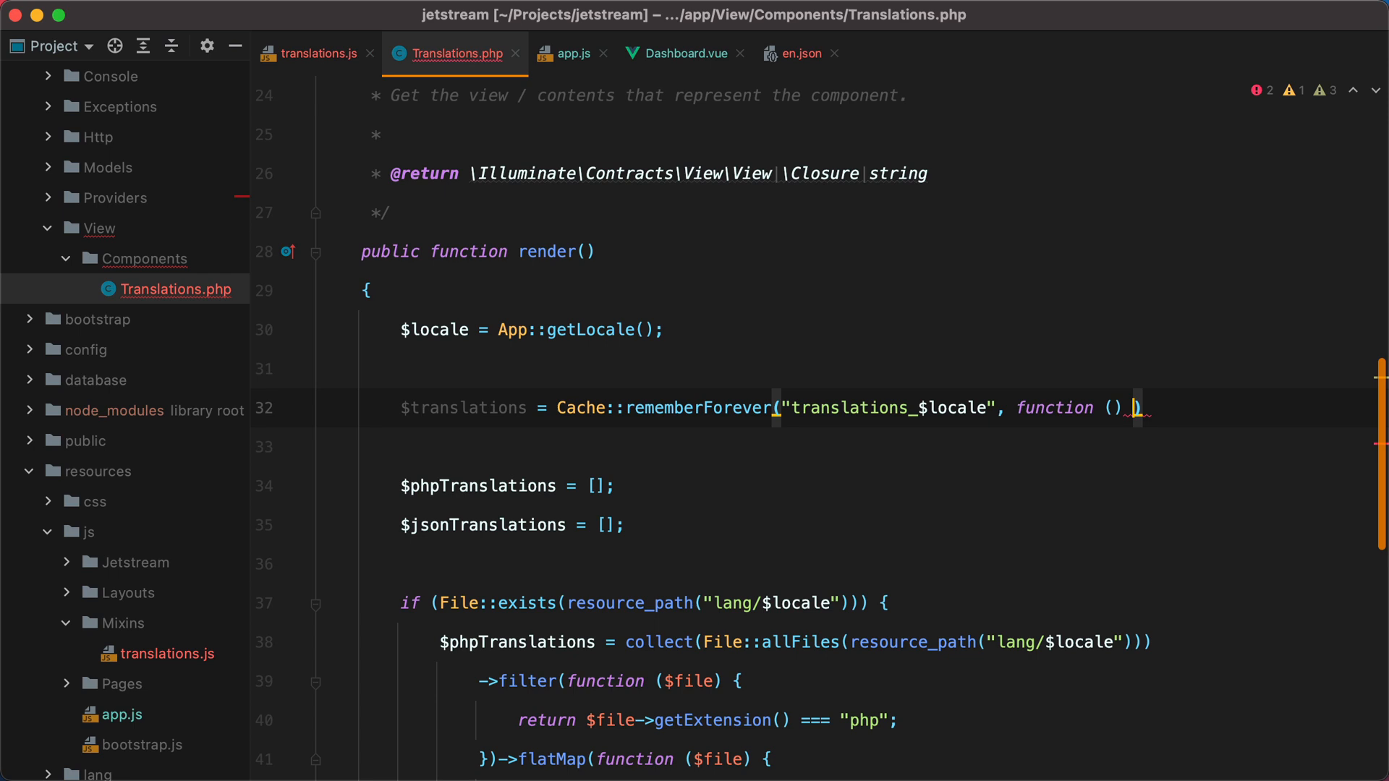
type("use()")
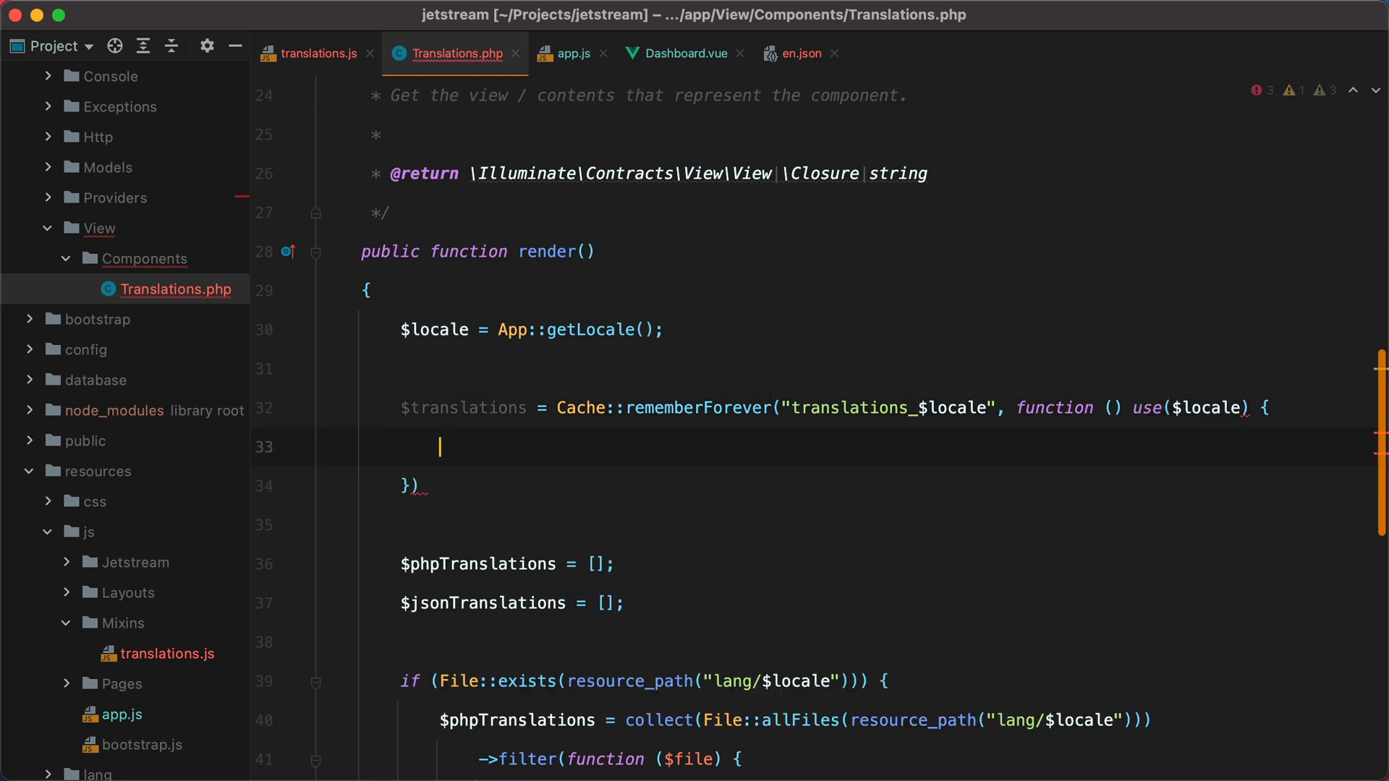
- Return the merged PHP and JSON translation arrays from the cache closure
scroll("down", 3)
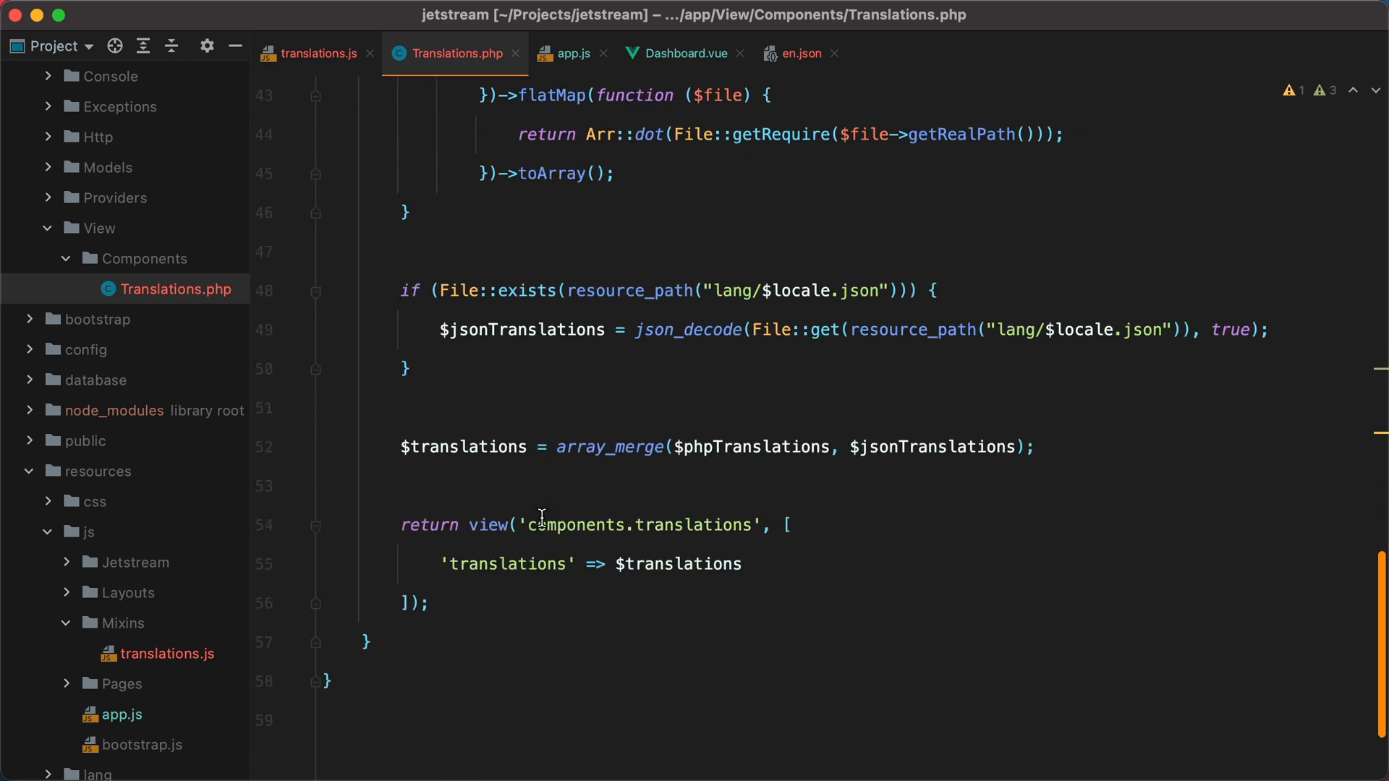
scroll("up", 3)
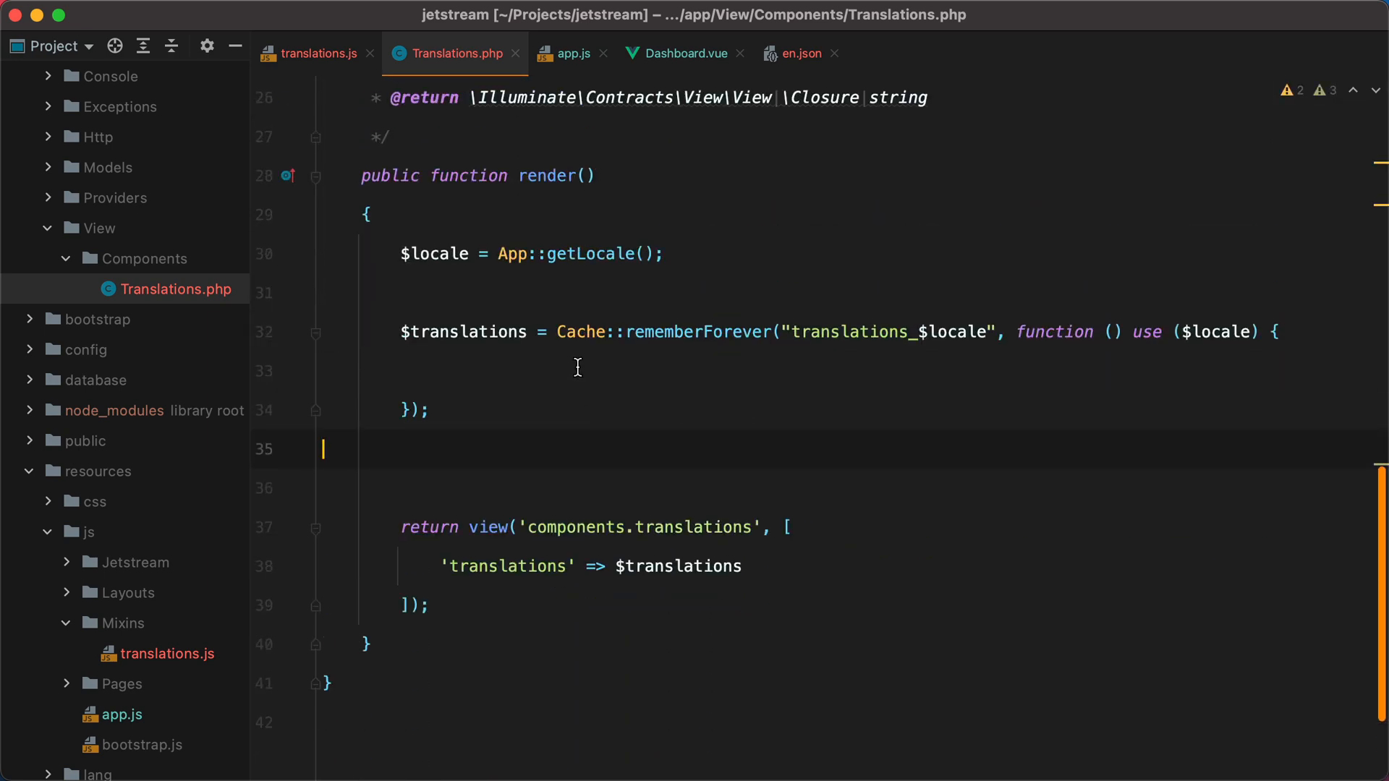
scroll("down", 3)
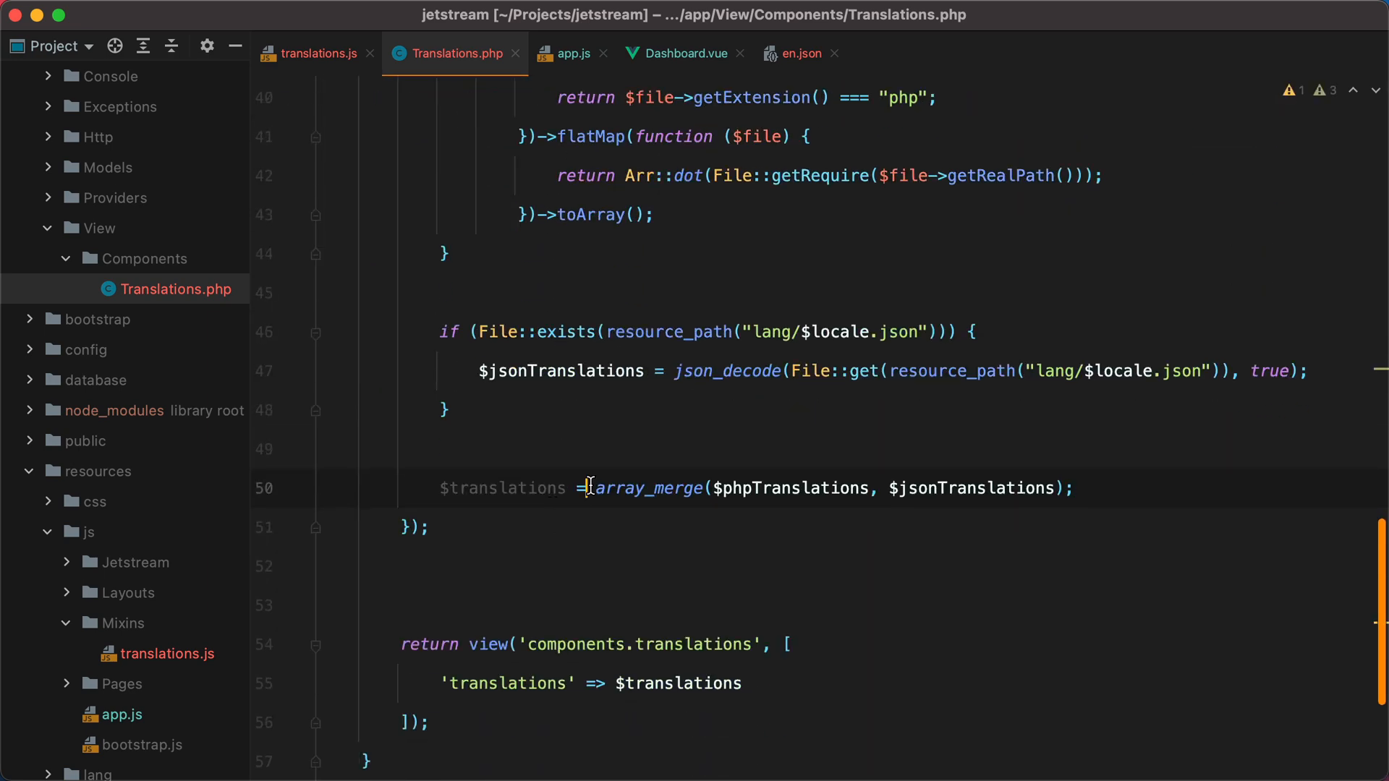
type("retr")
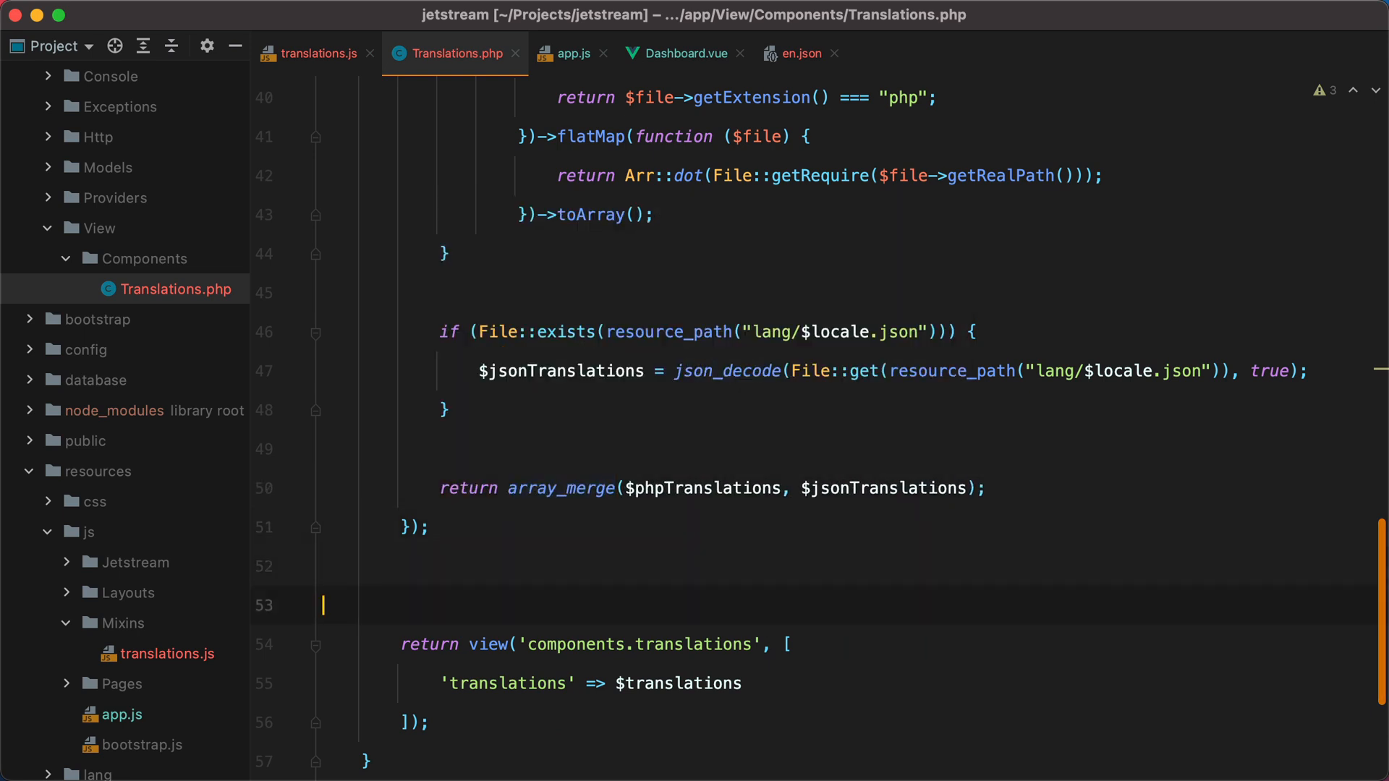
scroll("up", 3)
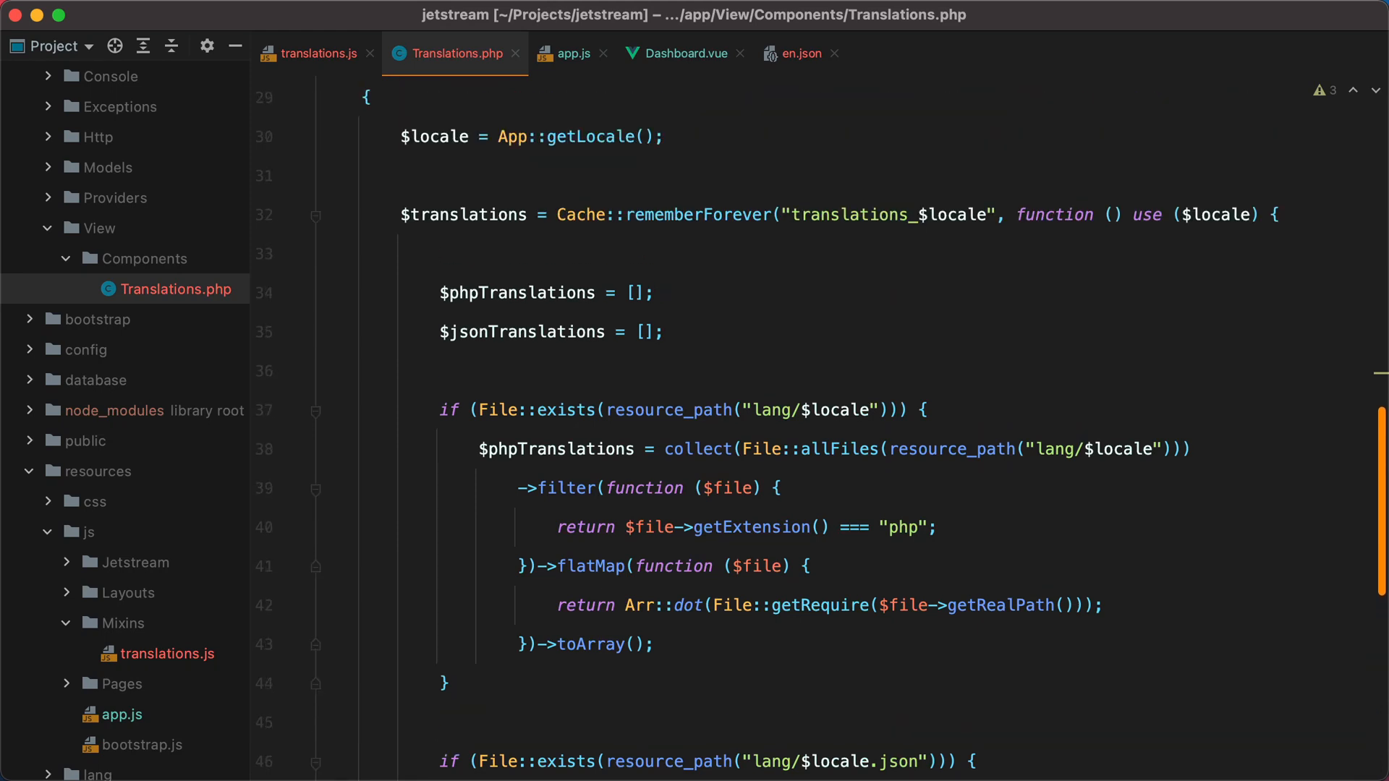
scroll("up", 3)
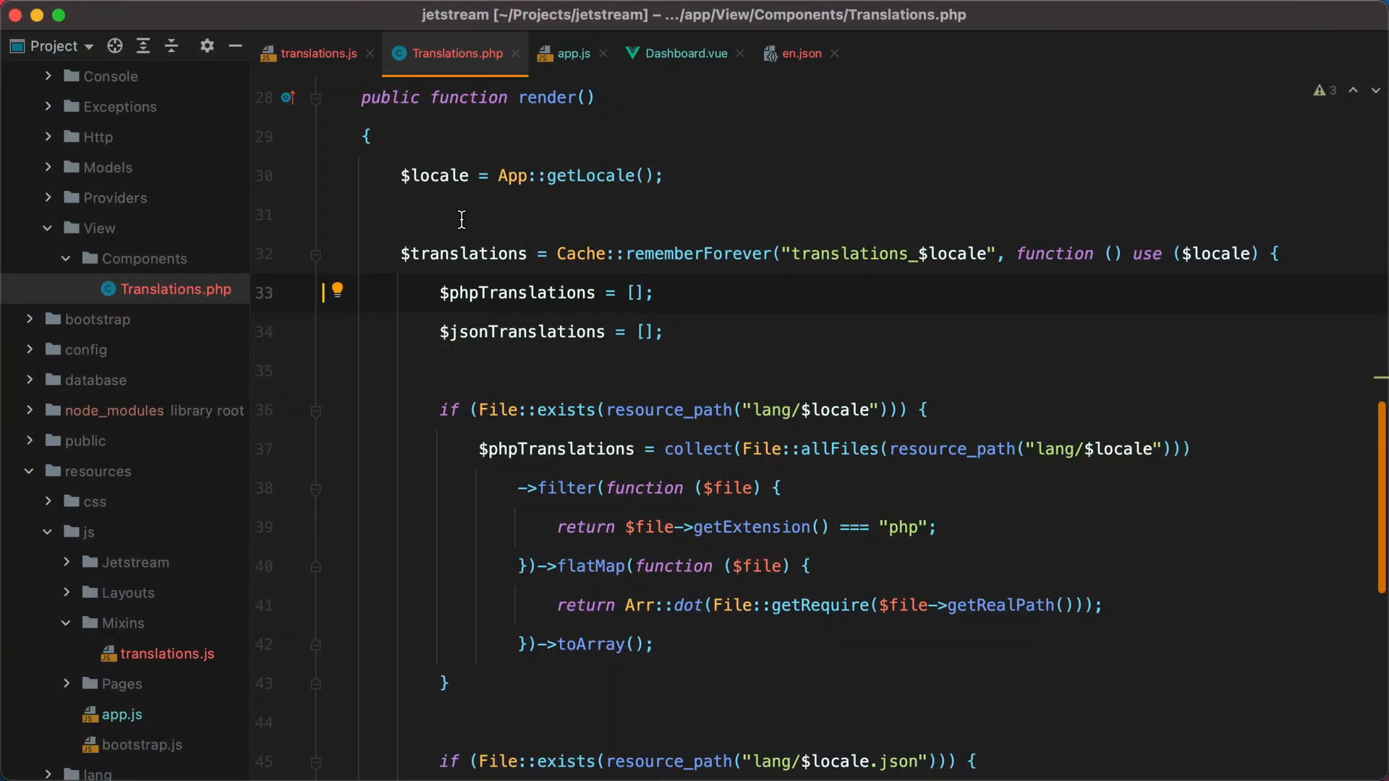
left_click(797, 53)
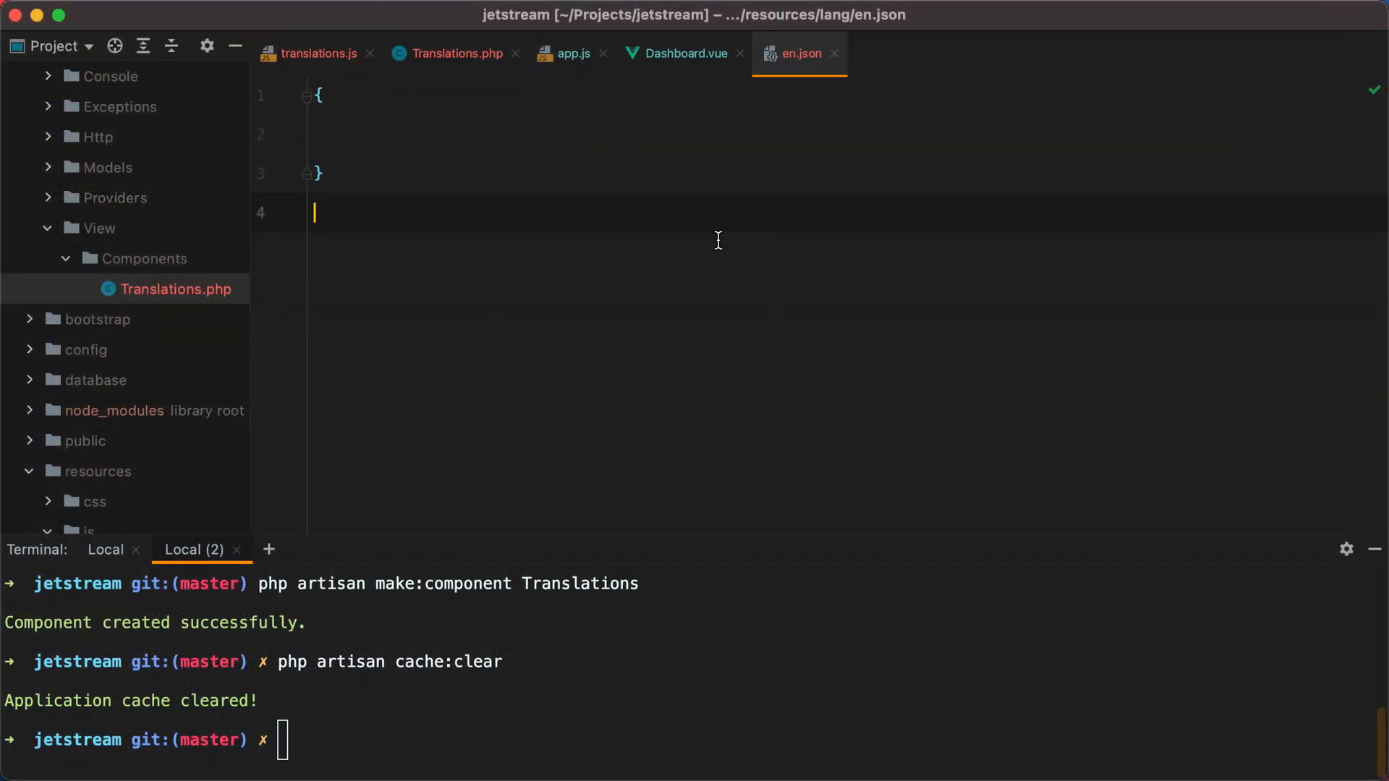
- Add "Dashboard :name": "Welcome :name" to en.json and clear the application cache
type("\"Dashboard :name\": \"Welcome :name\"")
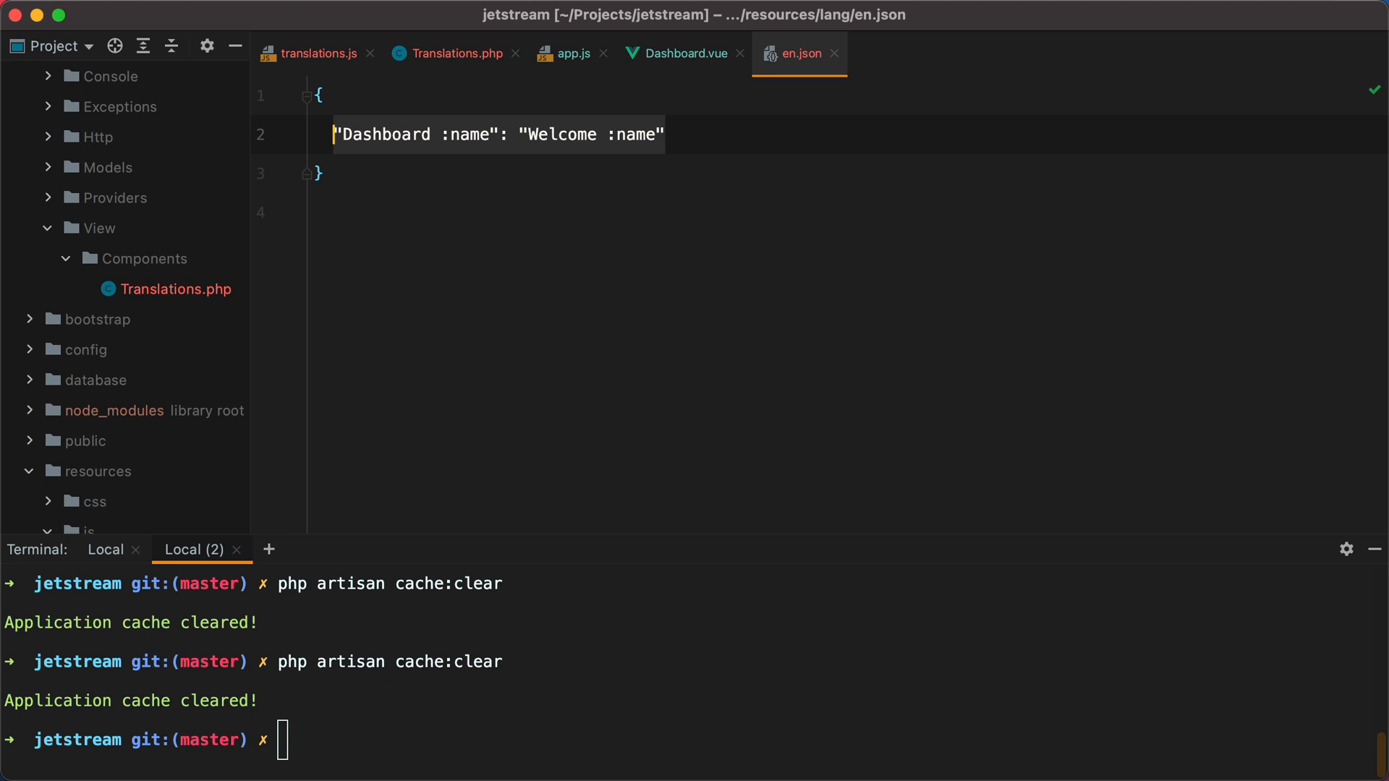
left_click(682, 53)
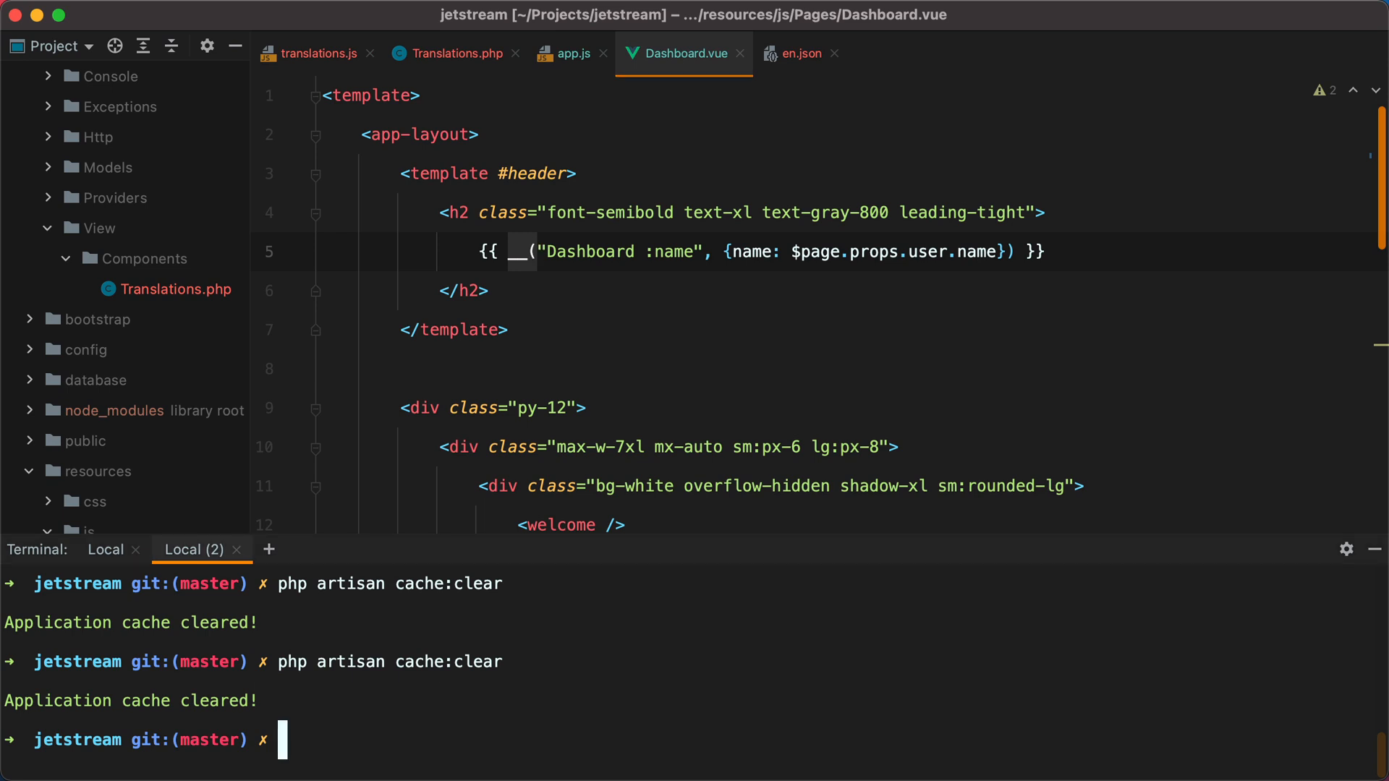
- Run composer require druc/laravel-langscanner in the terminal, then start a php artisan command
type("compos")
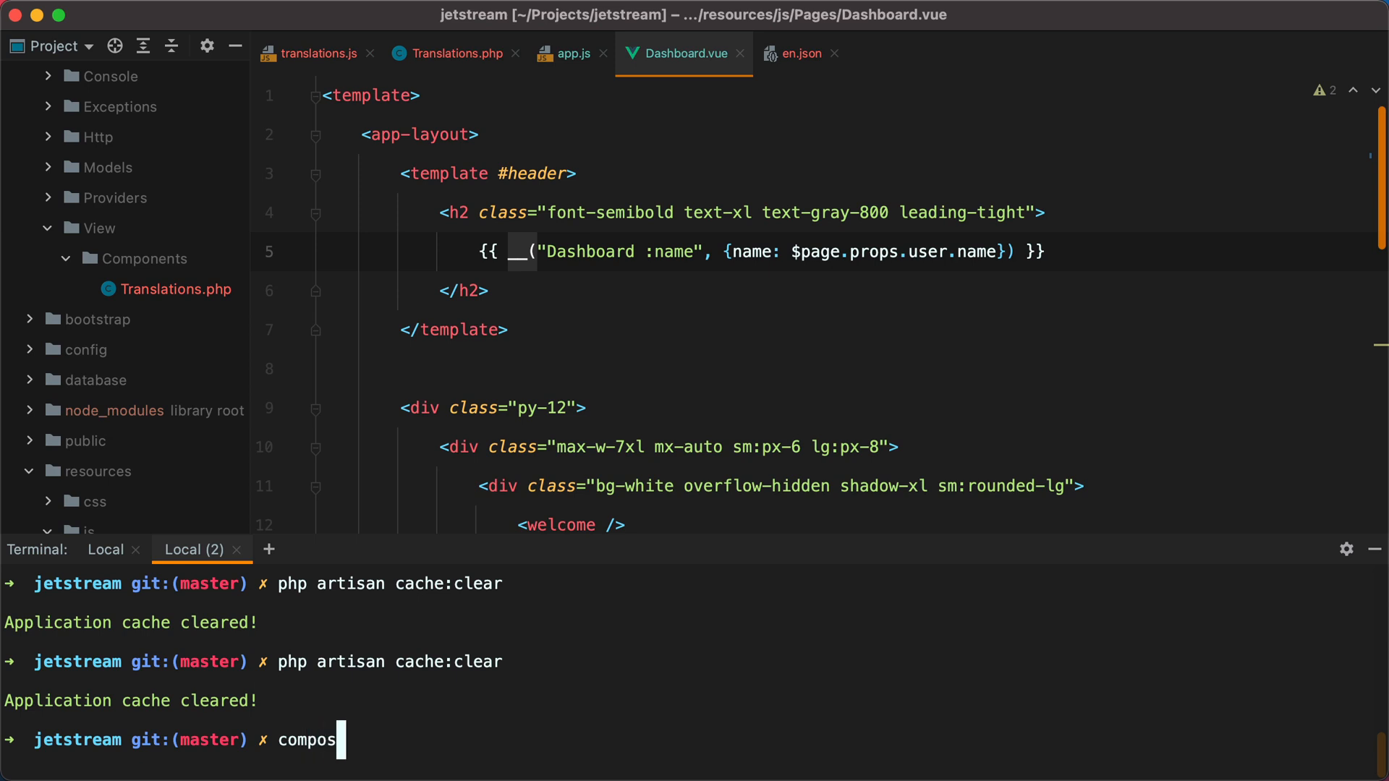
type("er require dr")
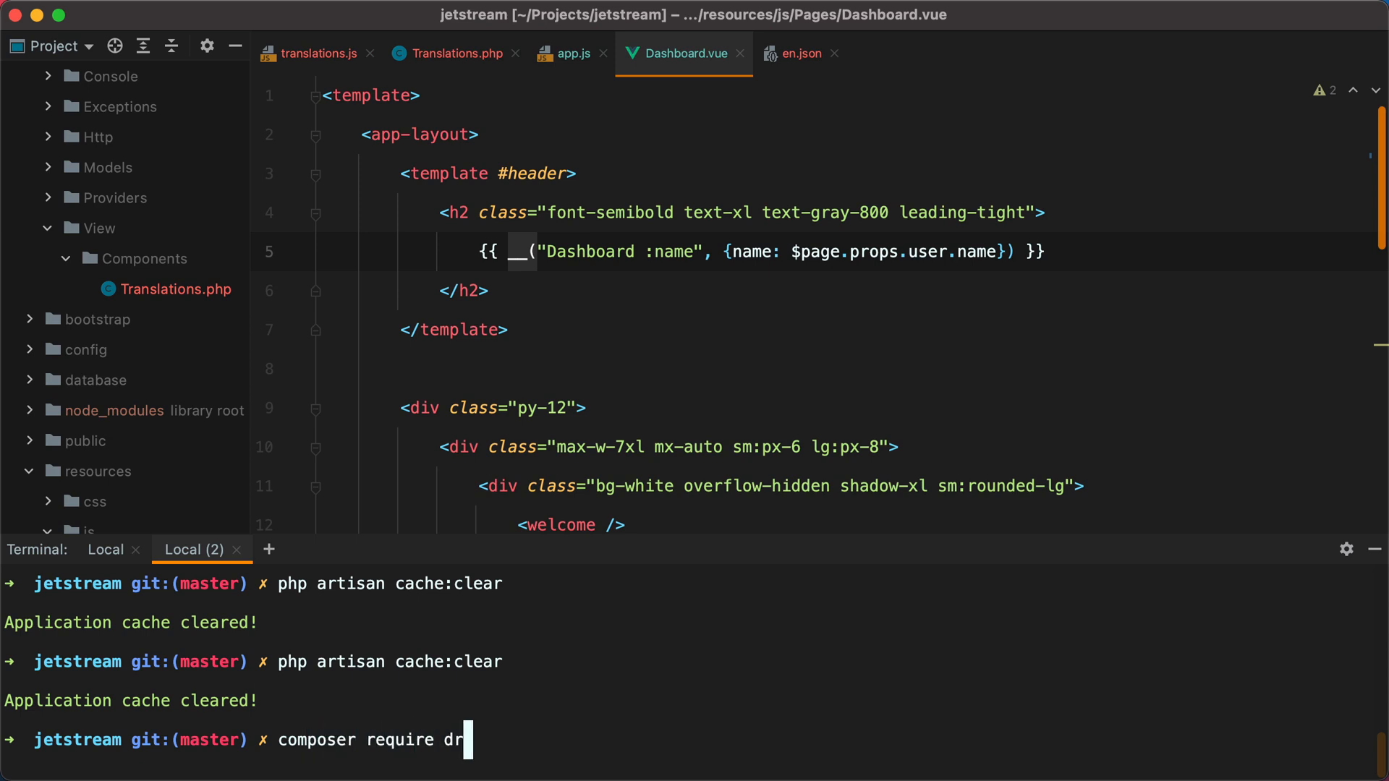
type("uc/laravel-l")
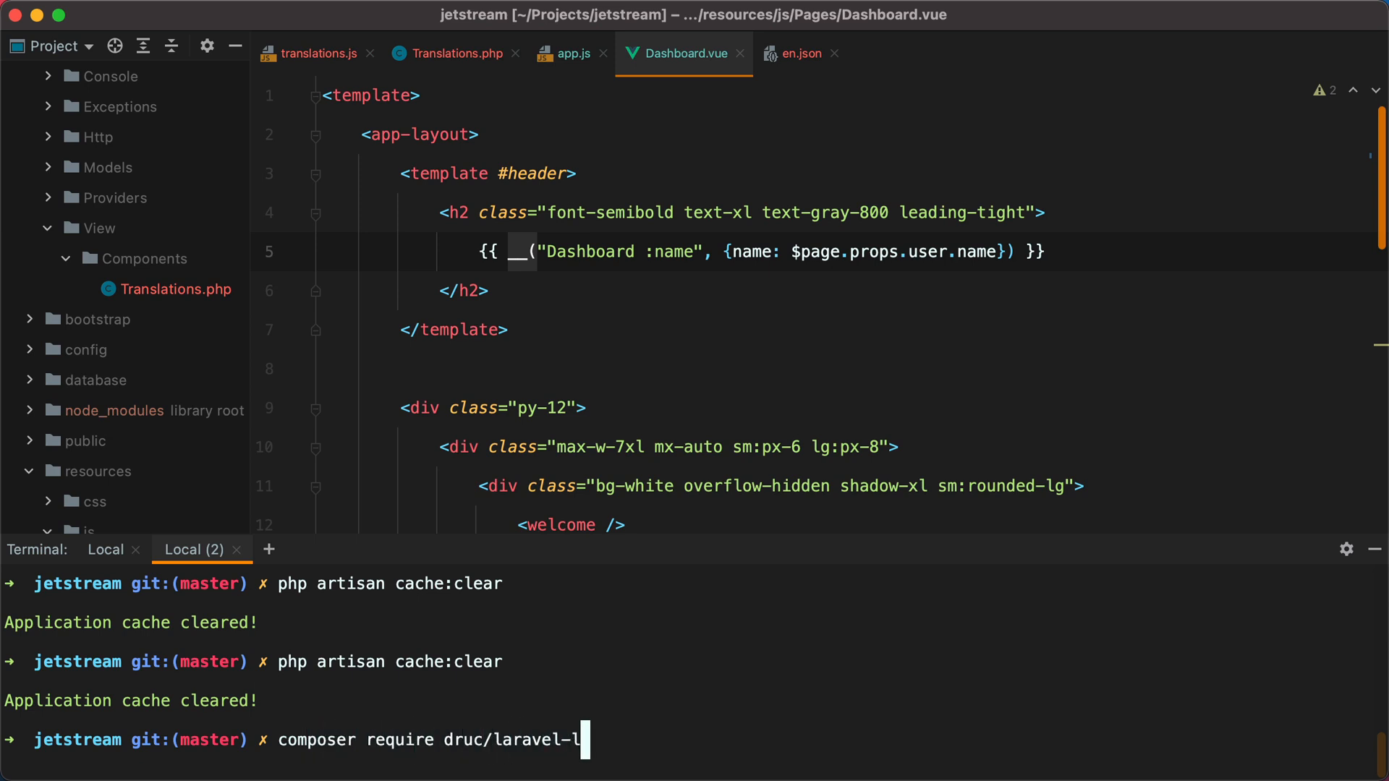
key("Return")
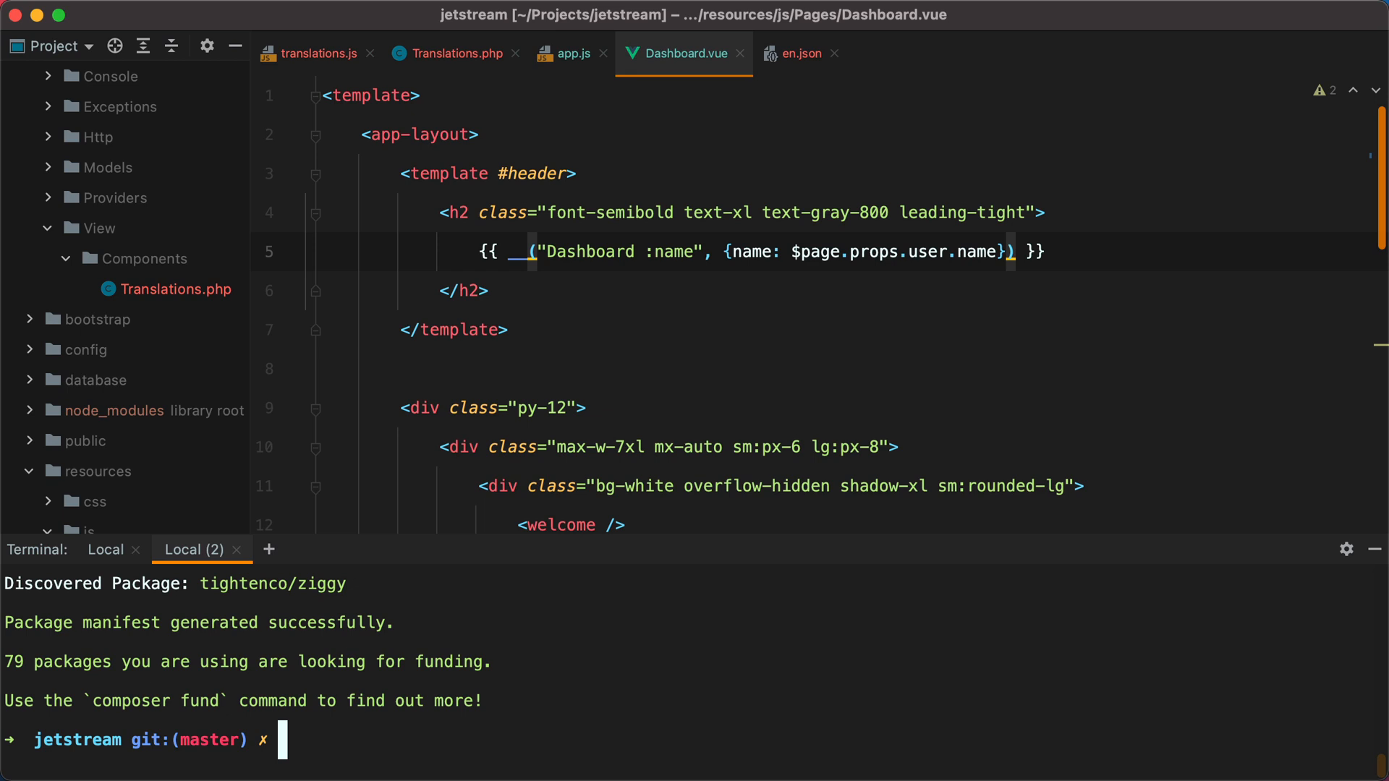
type("php art")
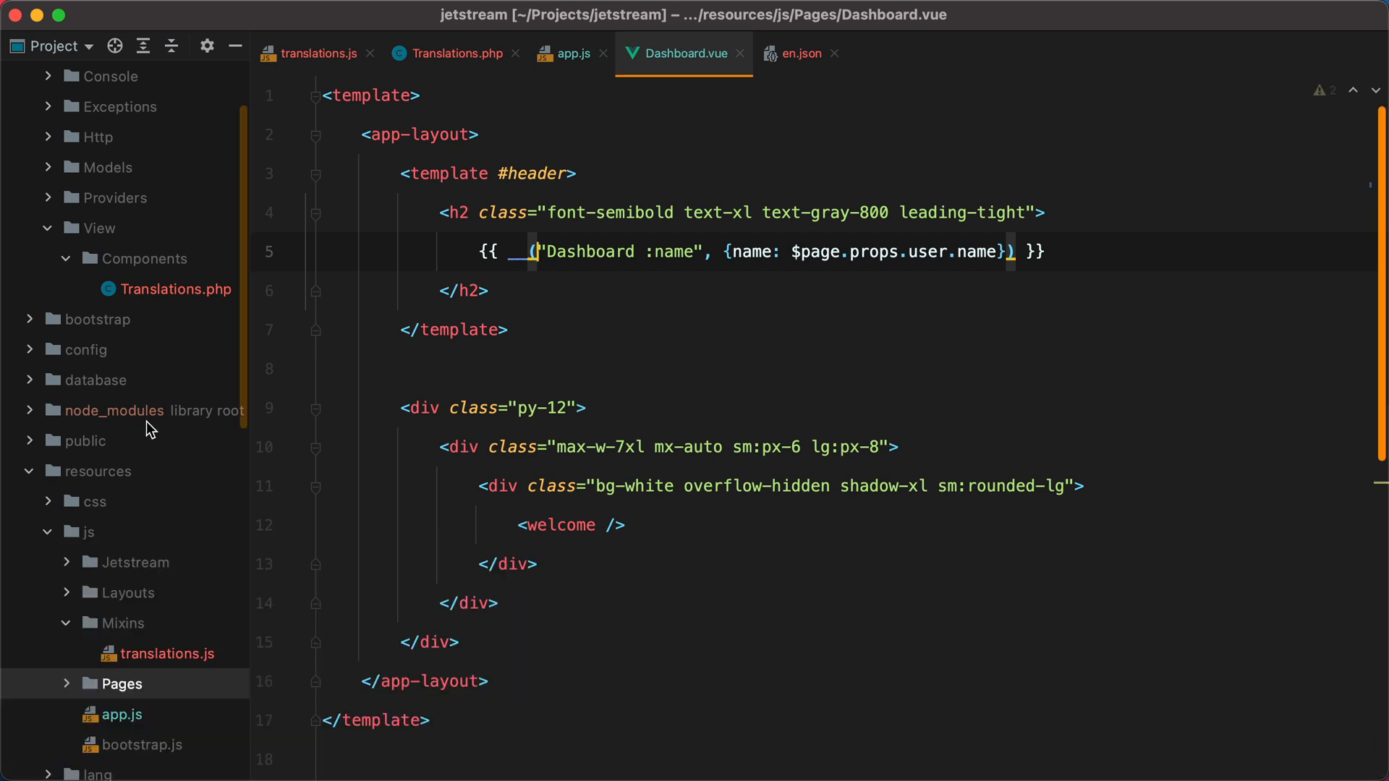
- View the generated nl.json listing Jetstream's translatable strings with empty Dutch values
left_click(46, 440)
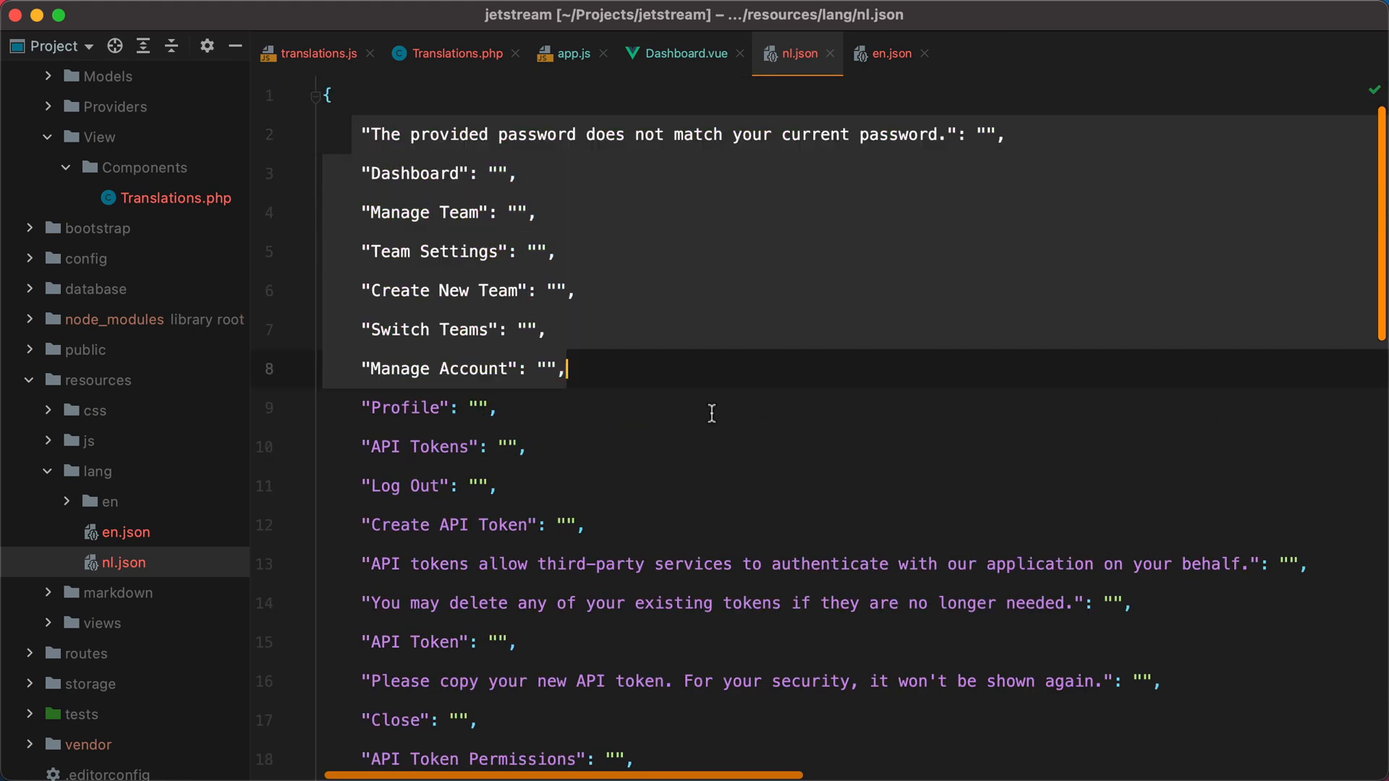
scroll("down", 3)
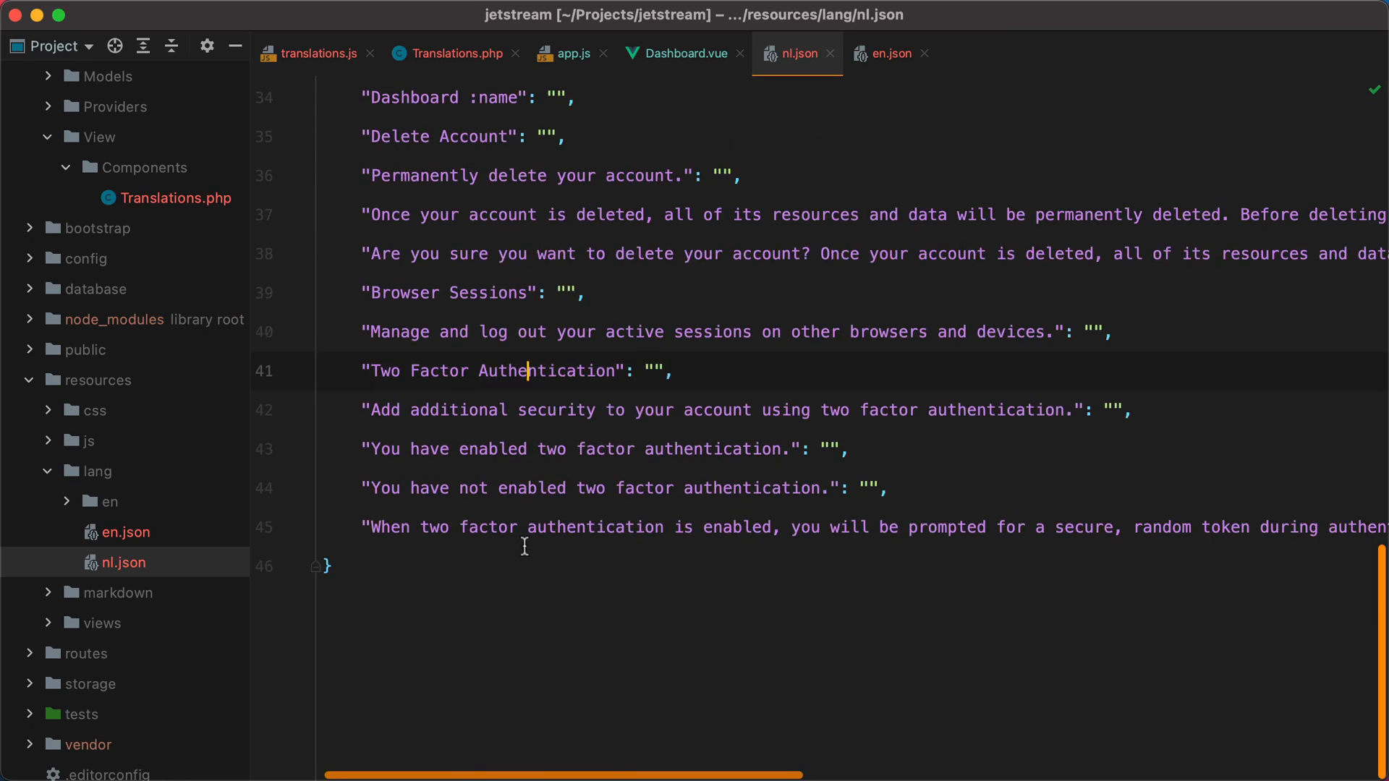